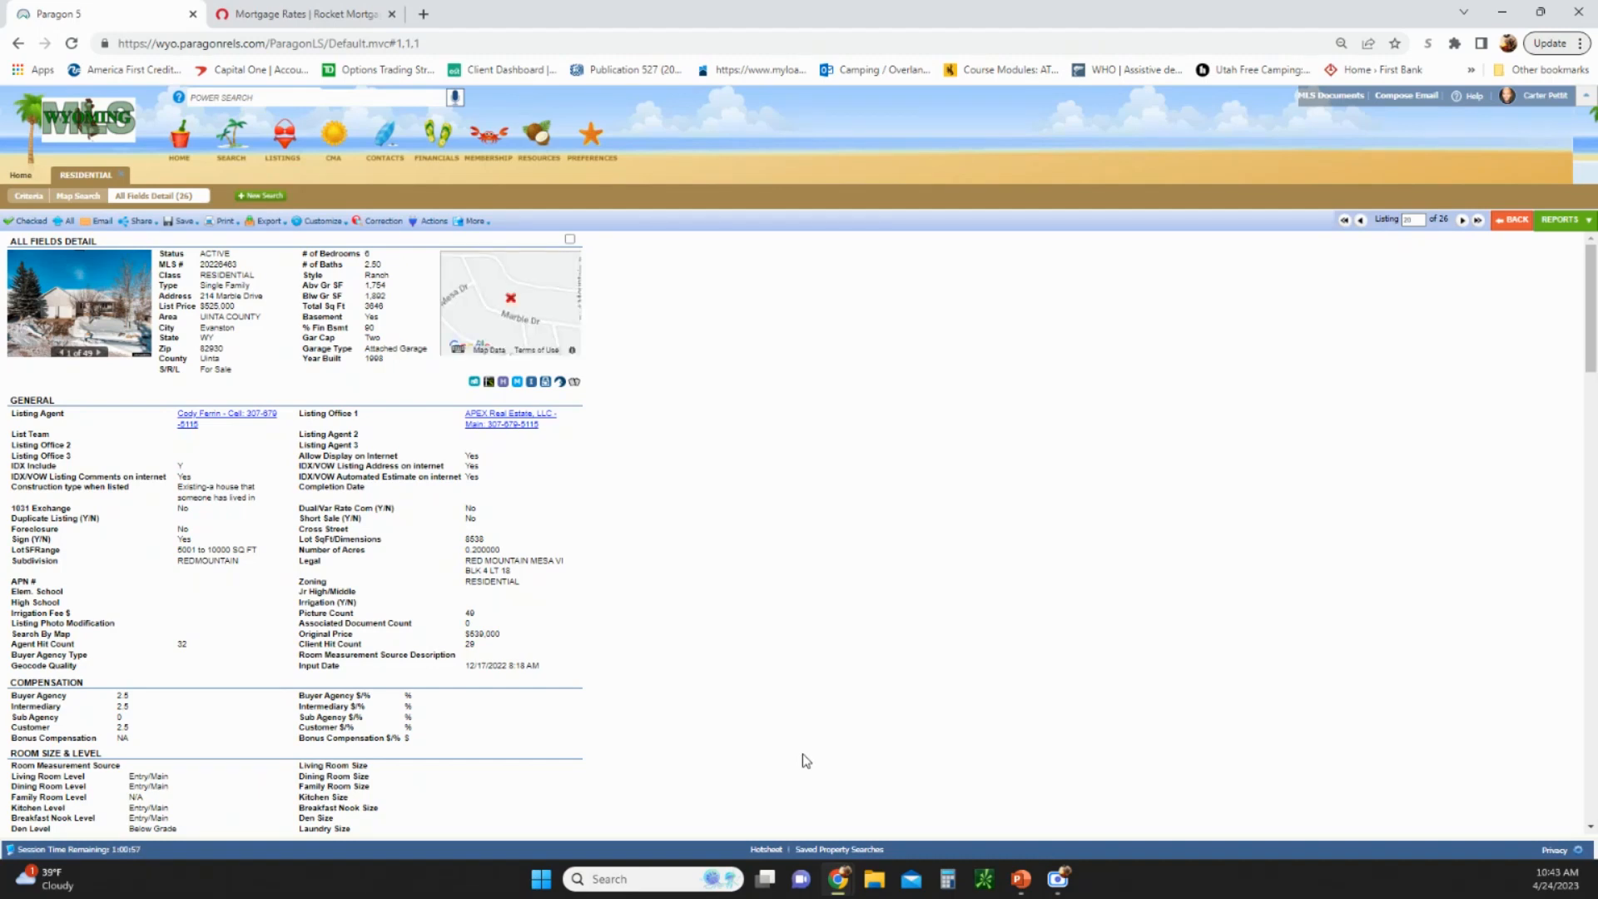
mouse_move(491, 592)
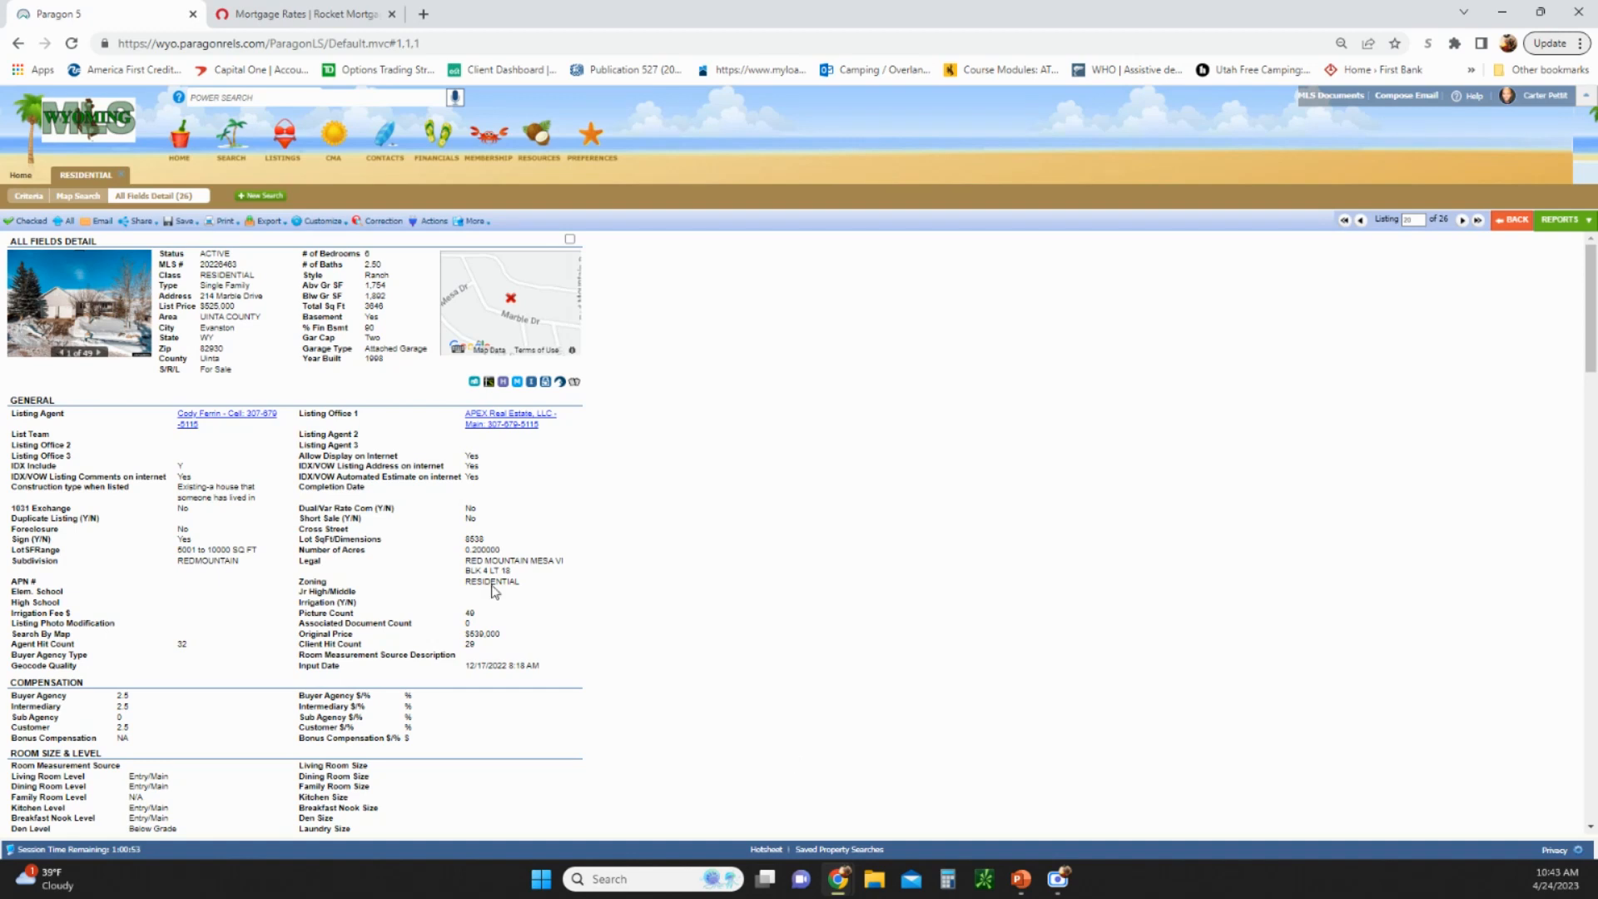
mouse_move(95, 296)
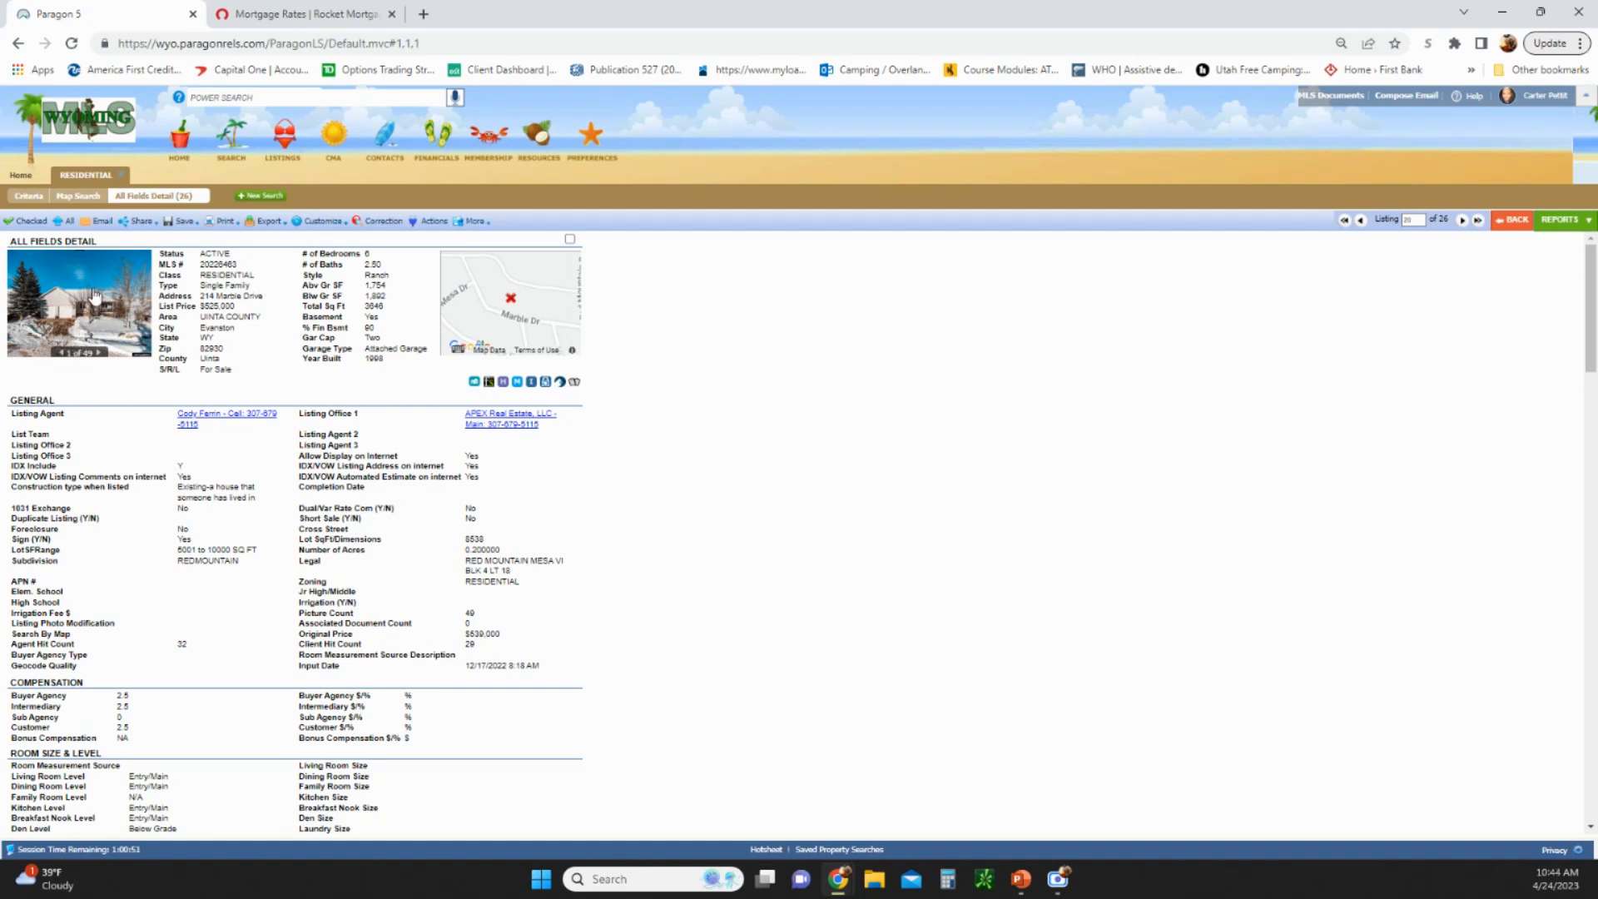
View listing #20226463's photo gallery, paging from the exterior shot through the living room photos
left_click(78, 303)
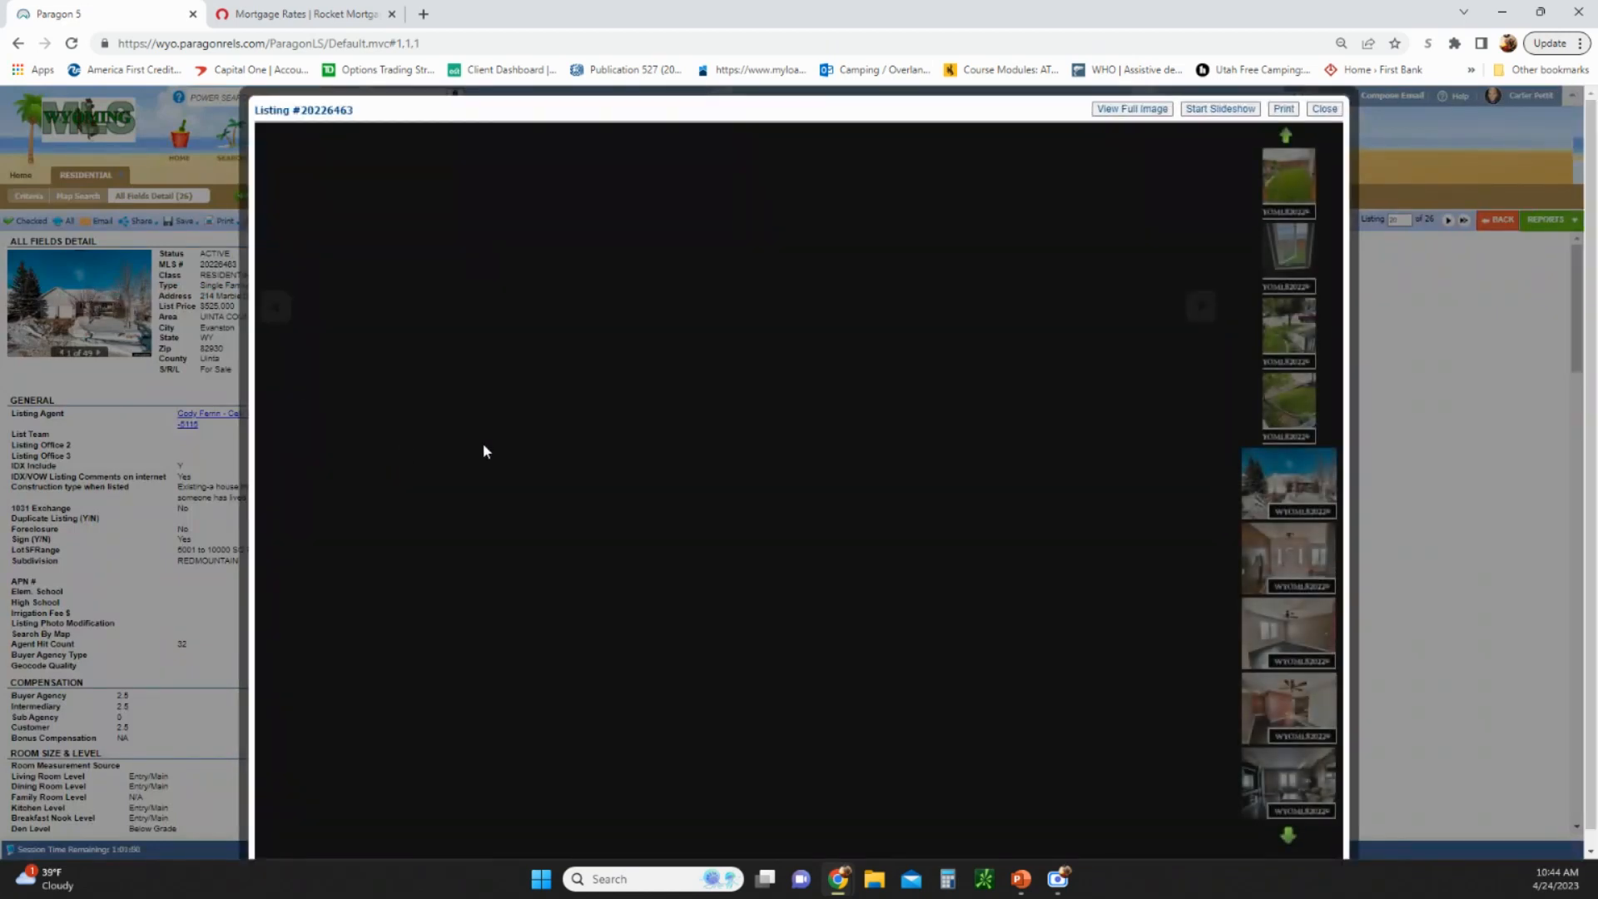
mouse_move(491, 455)
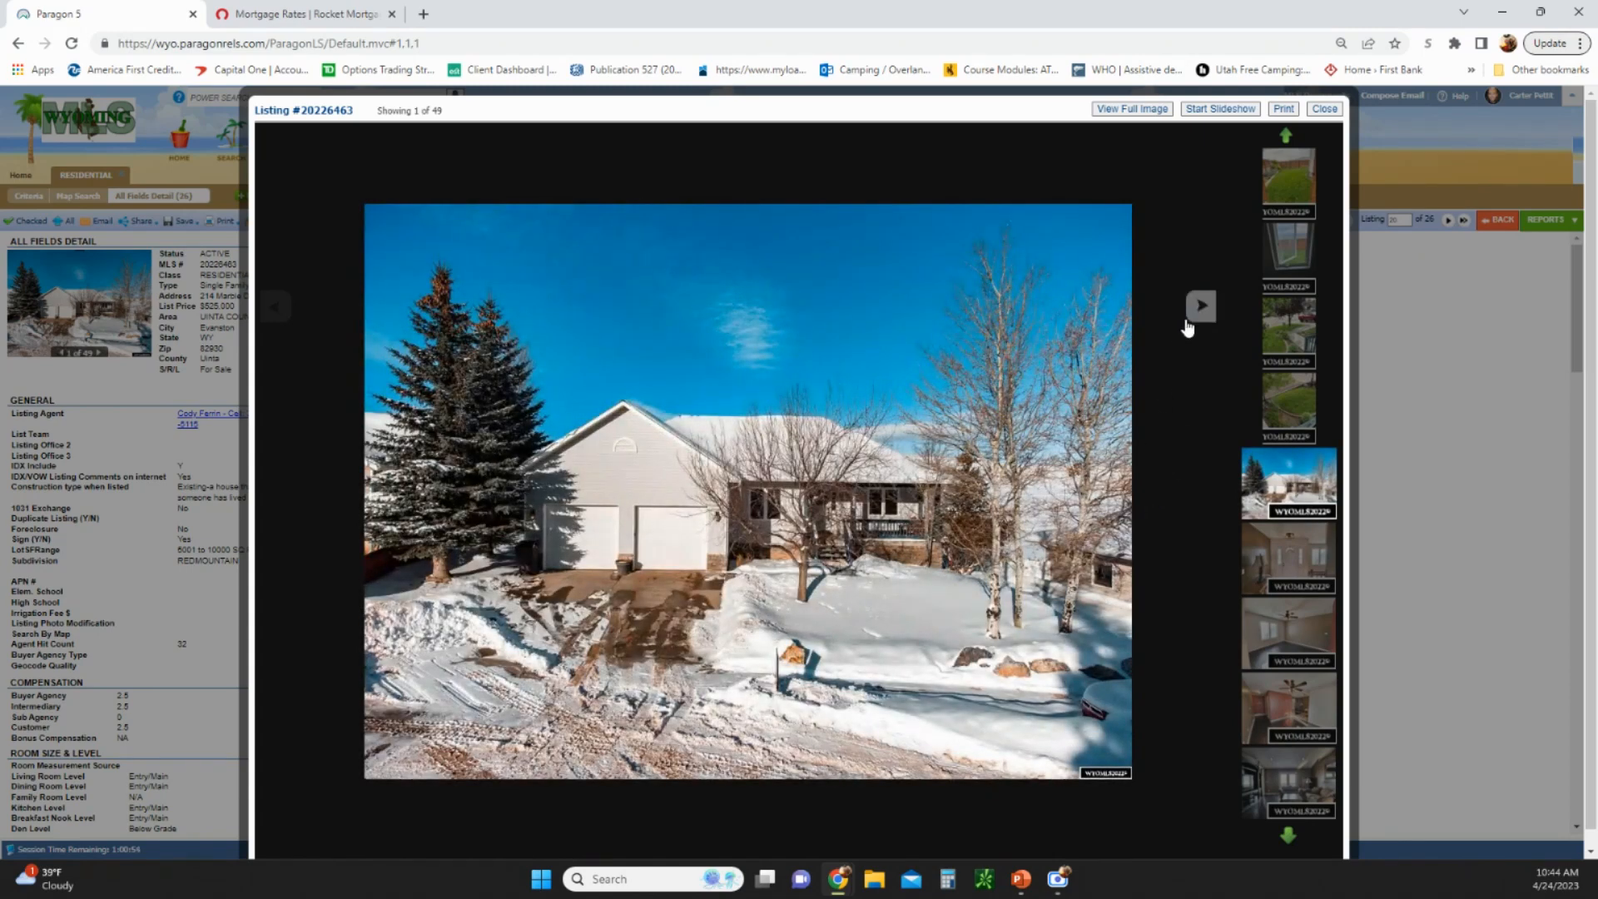
left_click(1199, 305)
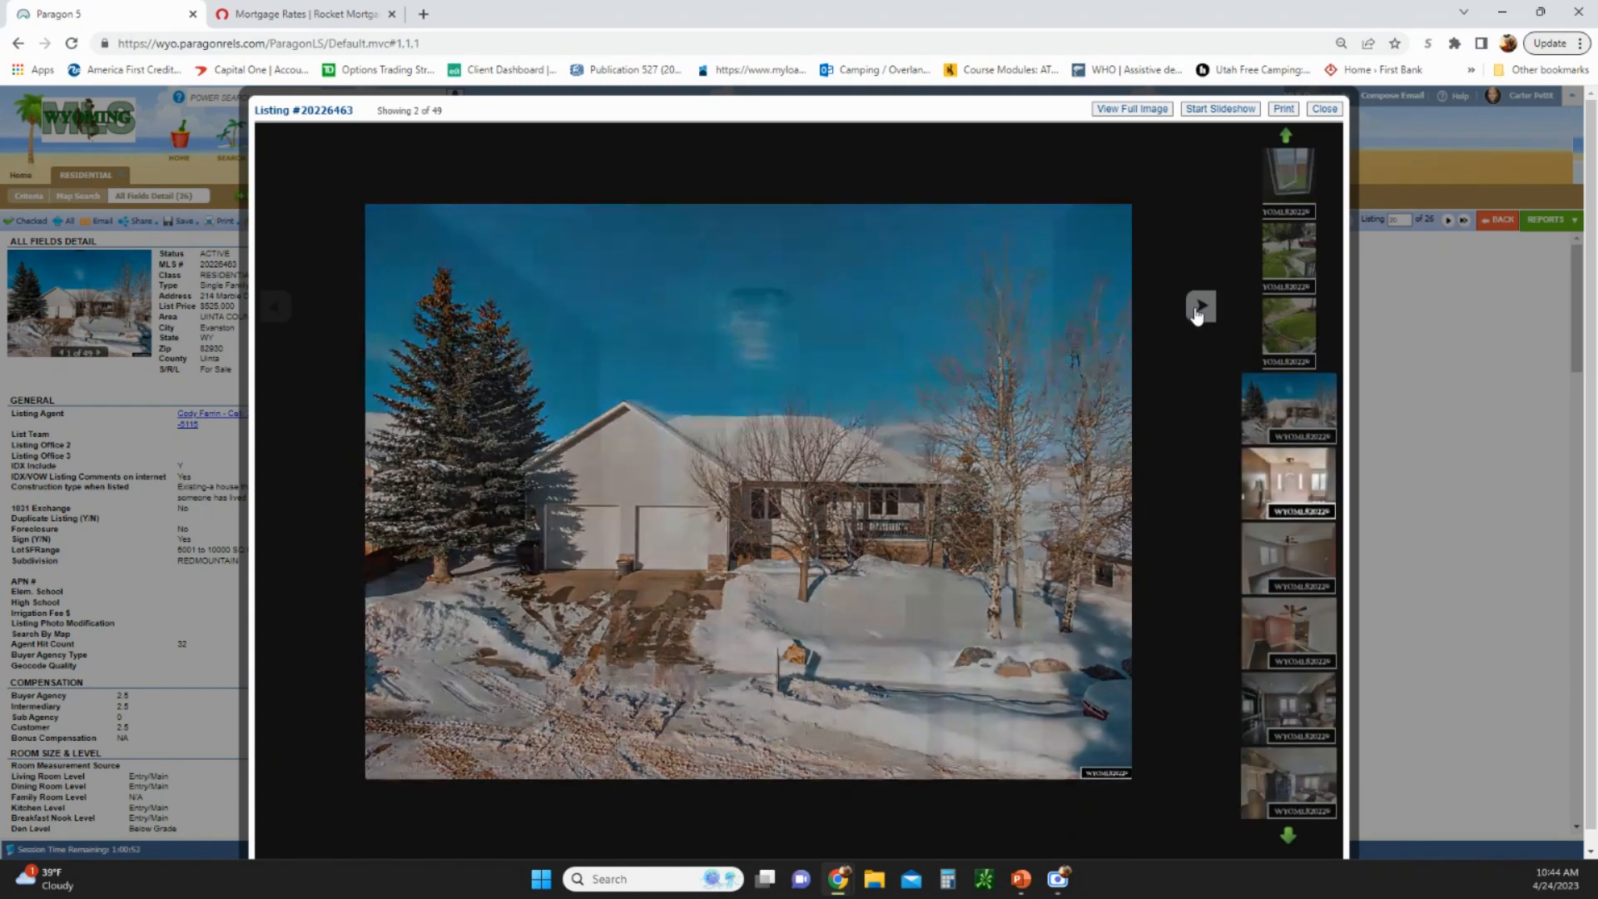
left_click(1200, 306)
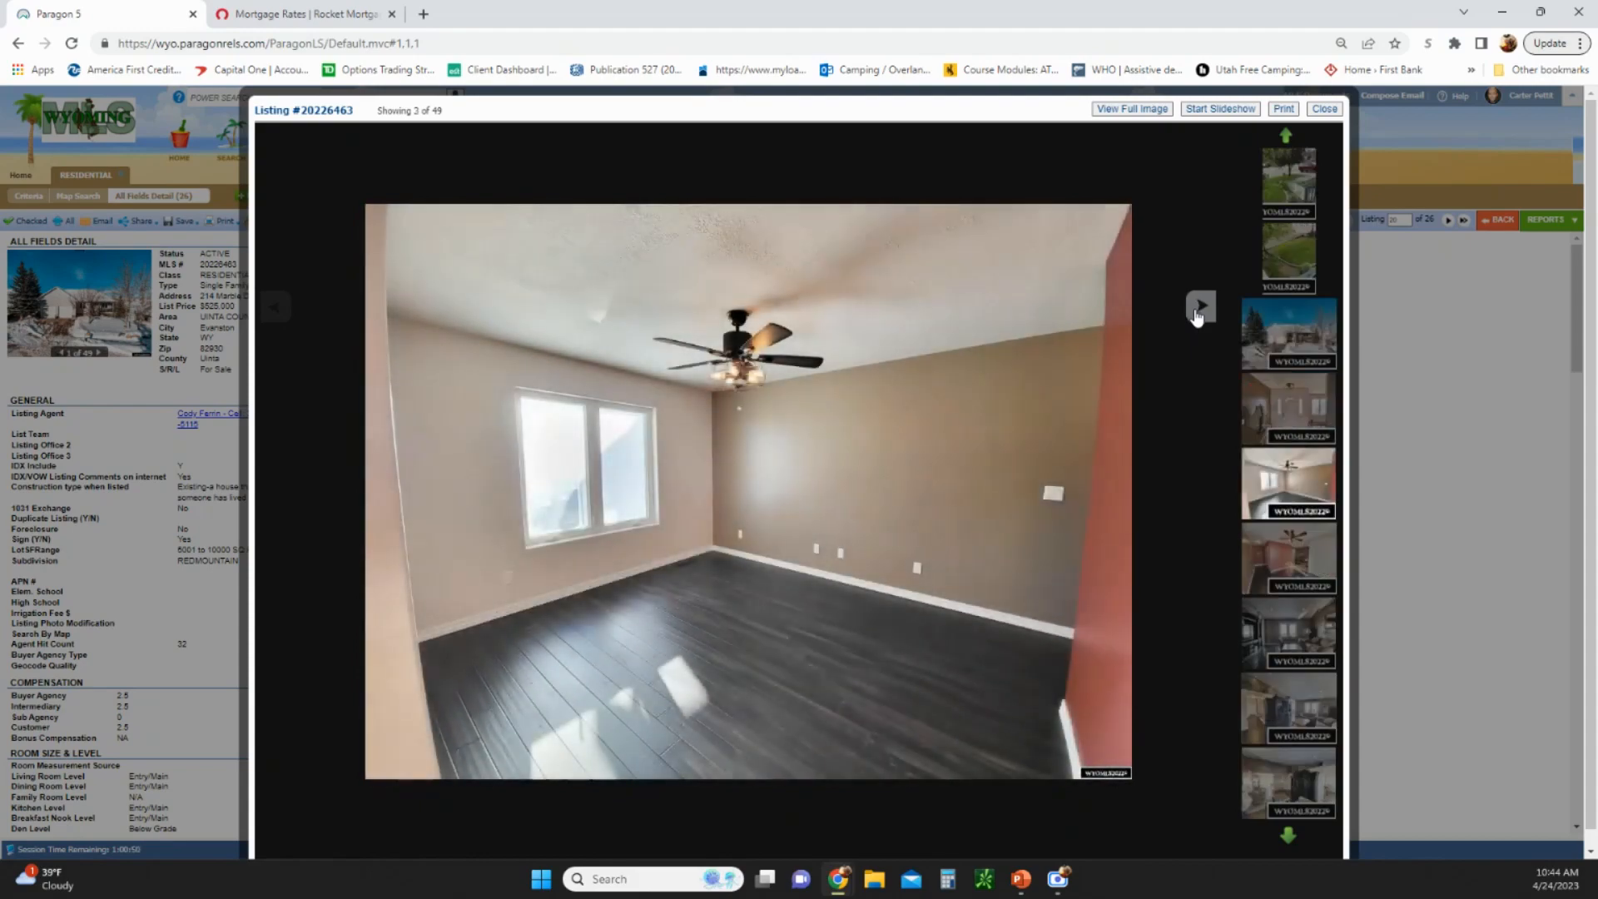
left_click(1199, 305)
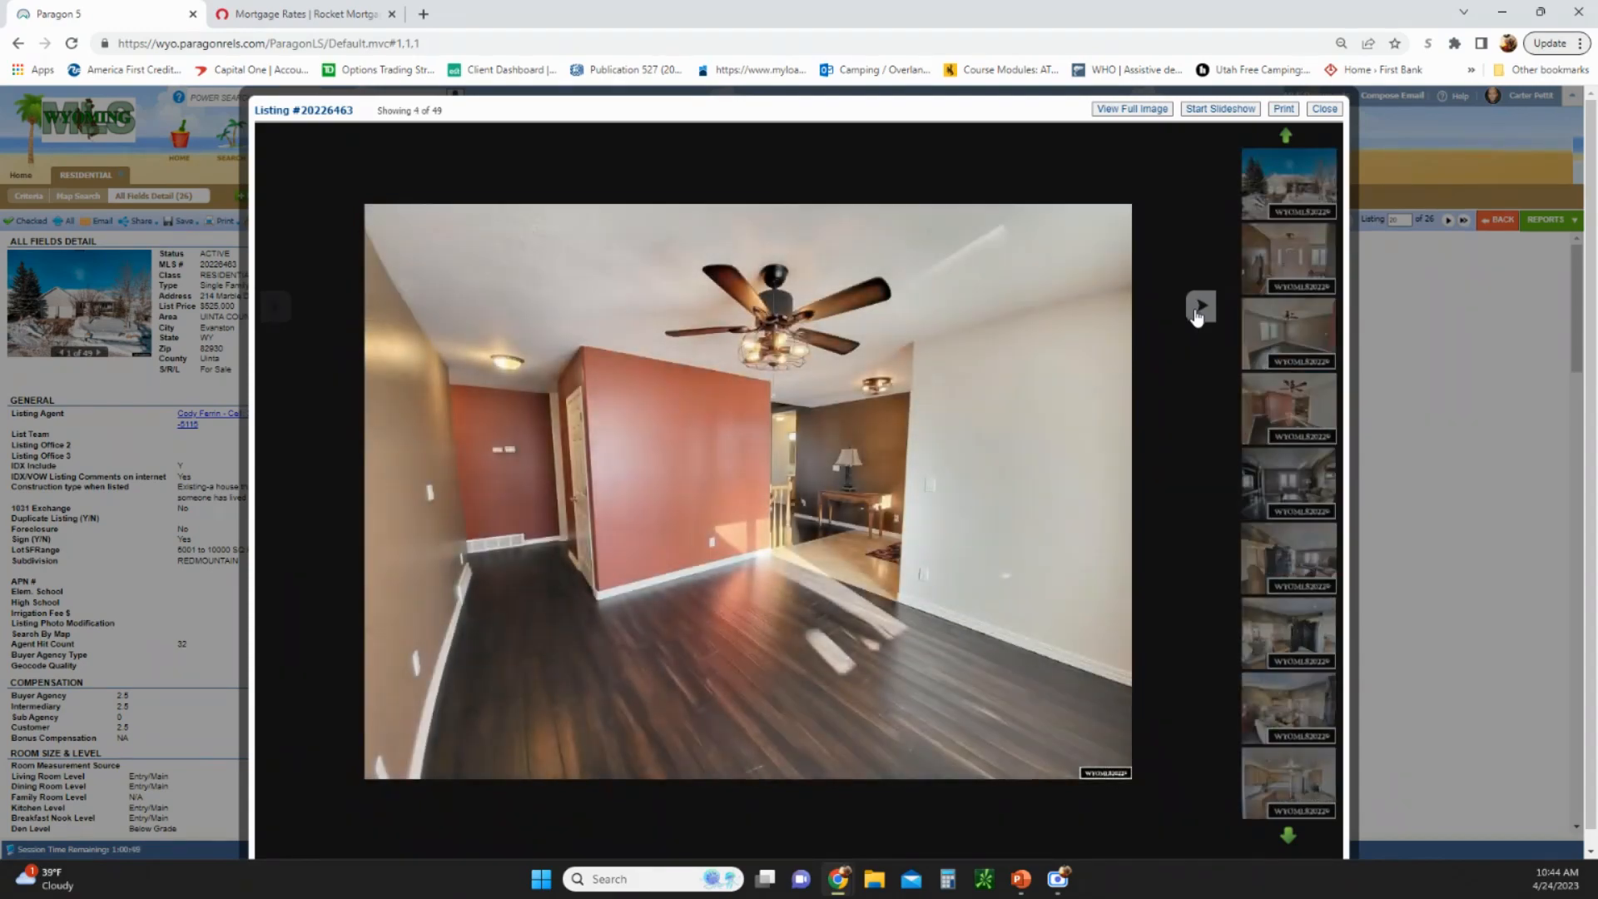
left_click(1199, 306)
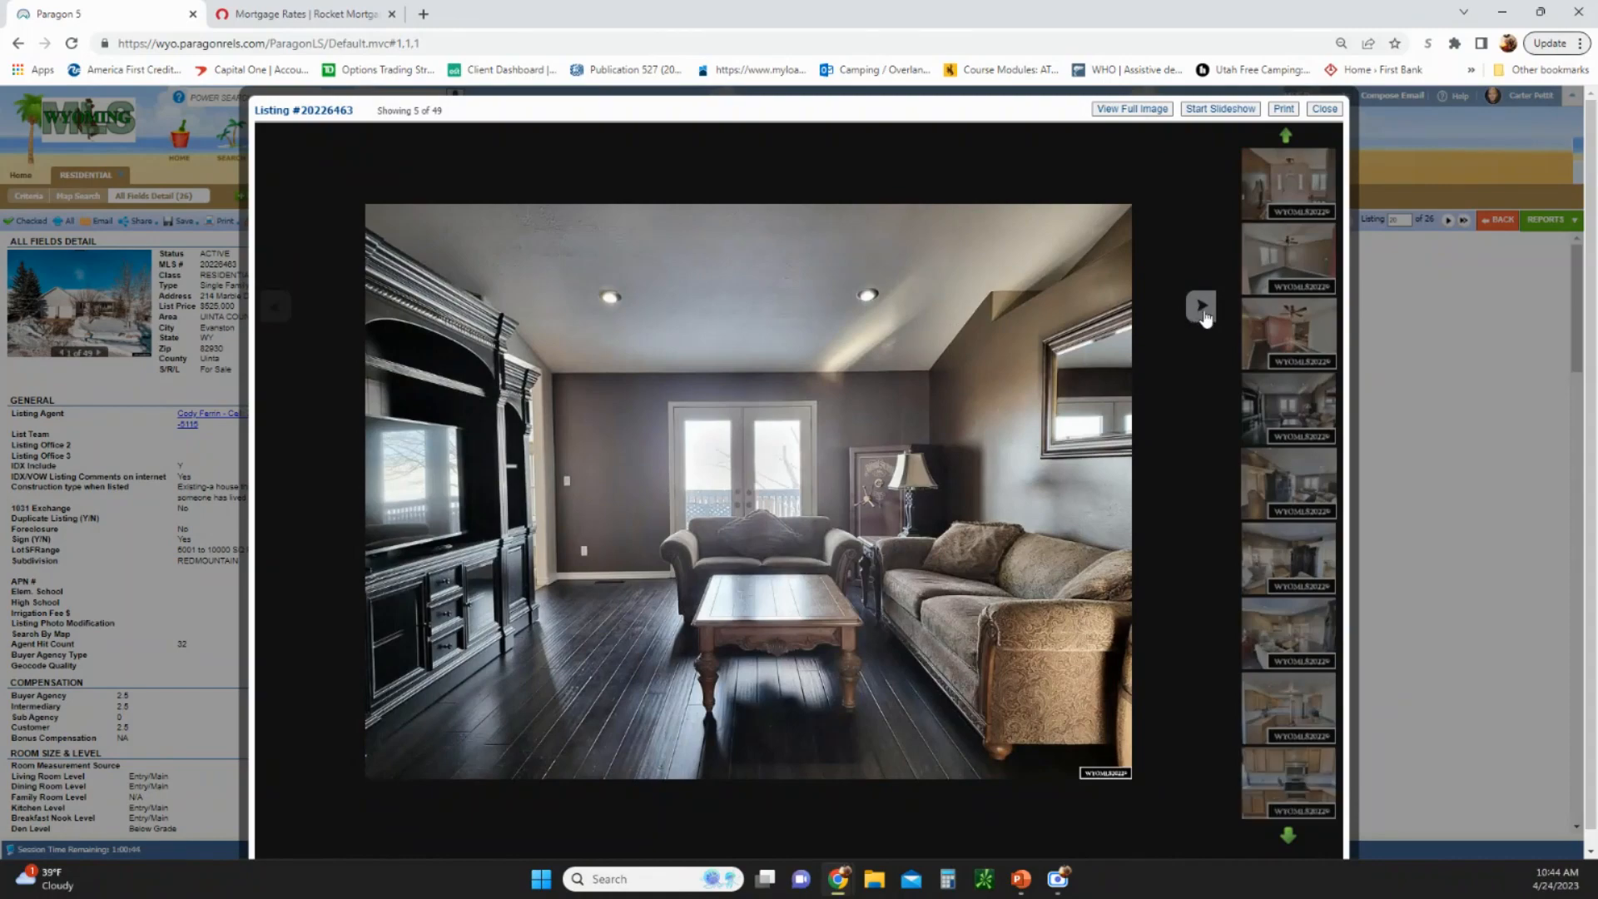
left_click(1199, 306)
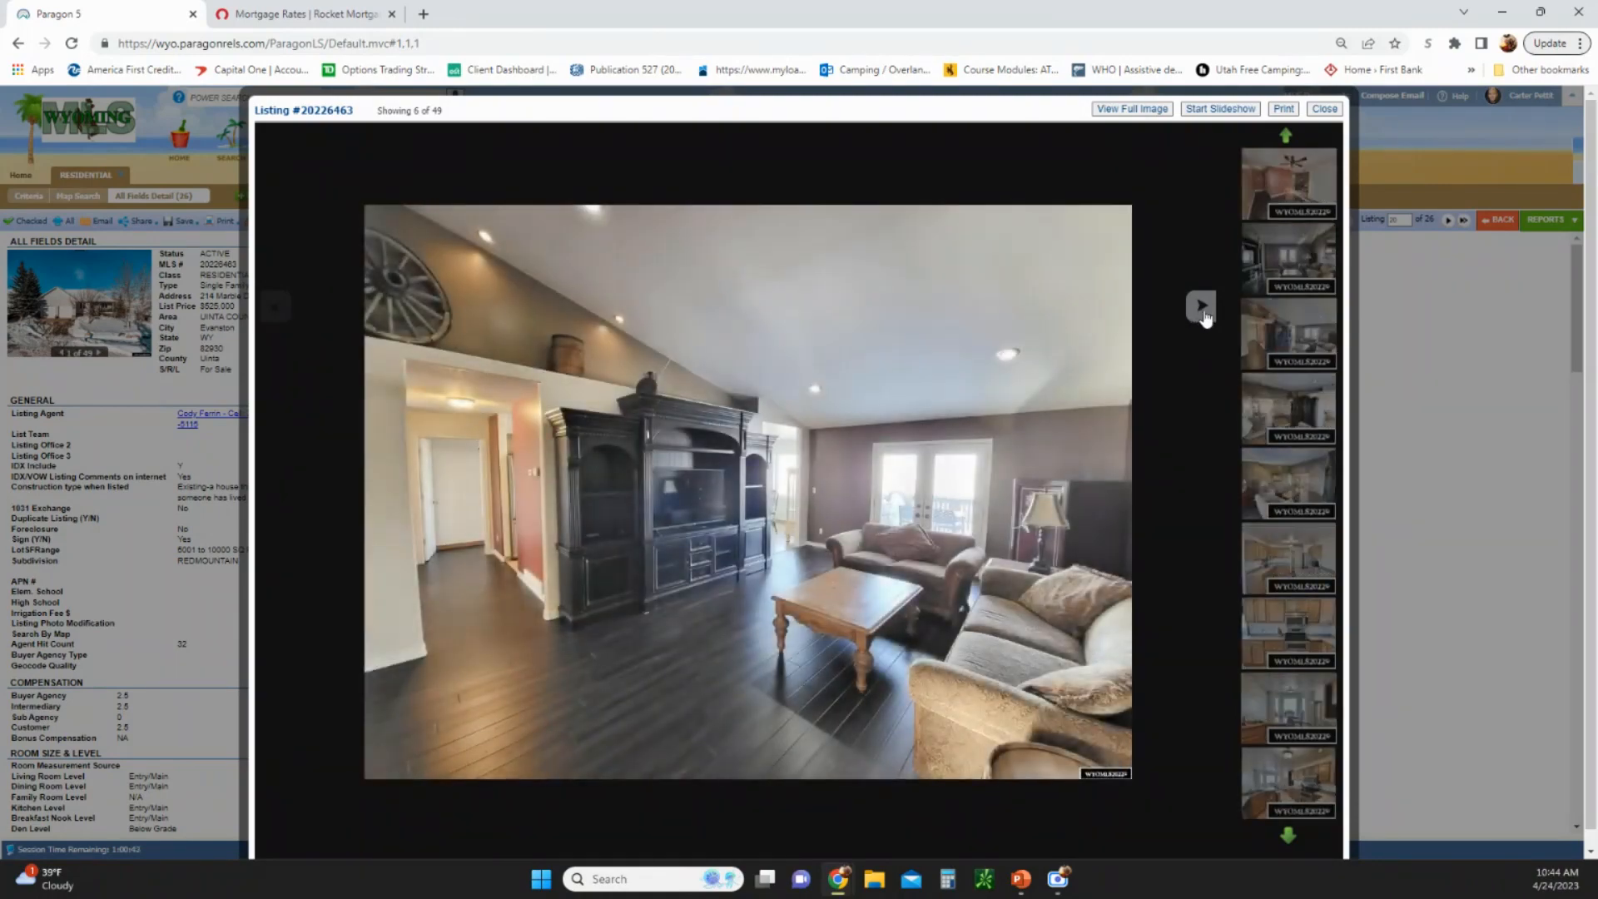
Continue paging through the kitchen photos to image 12 of 49, a bedroom
left_click(1200, 305)
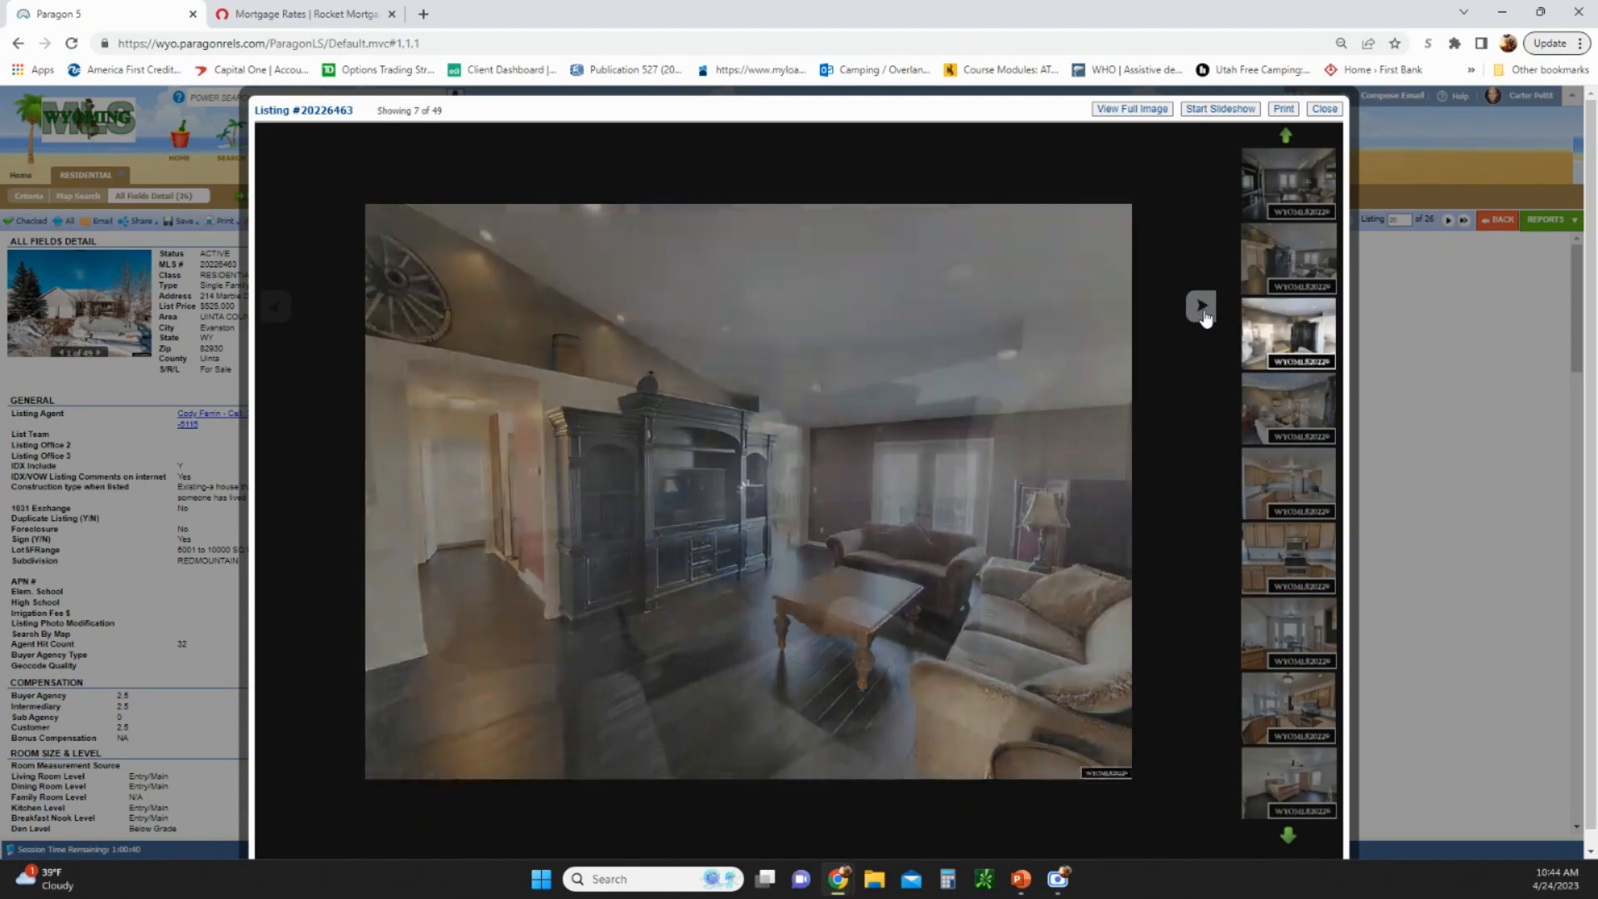
left_click(1200, 305)
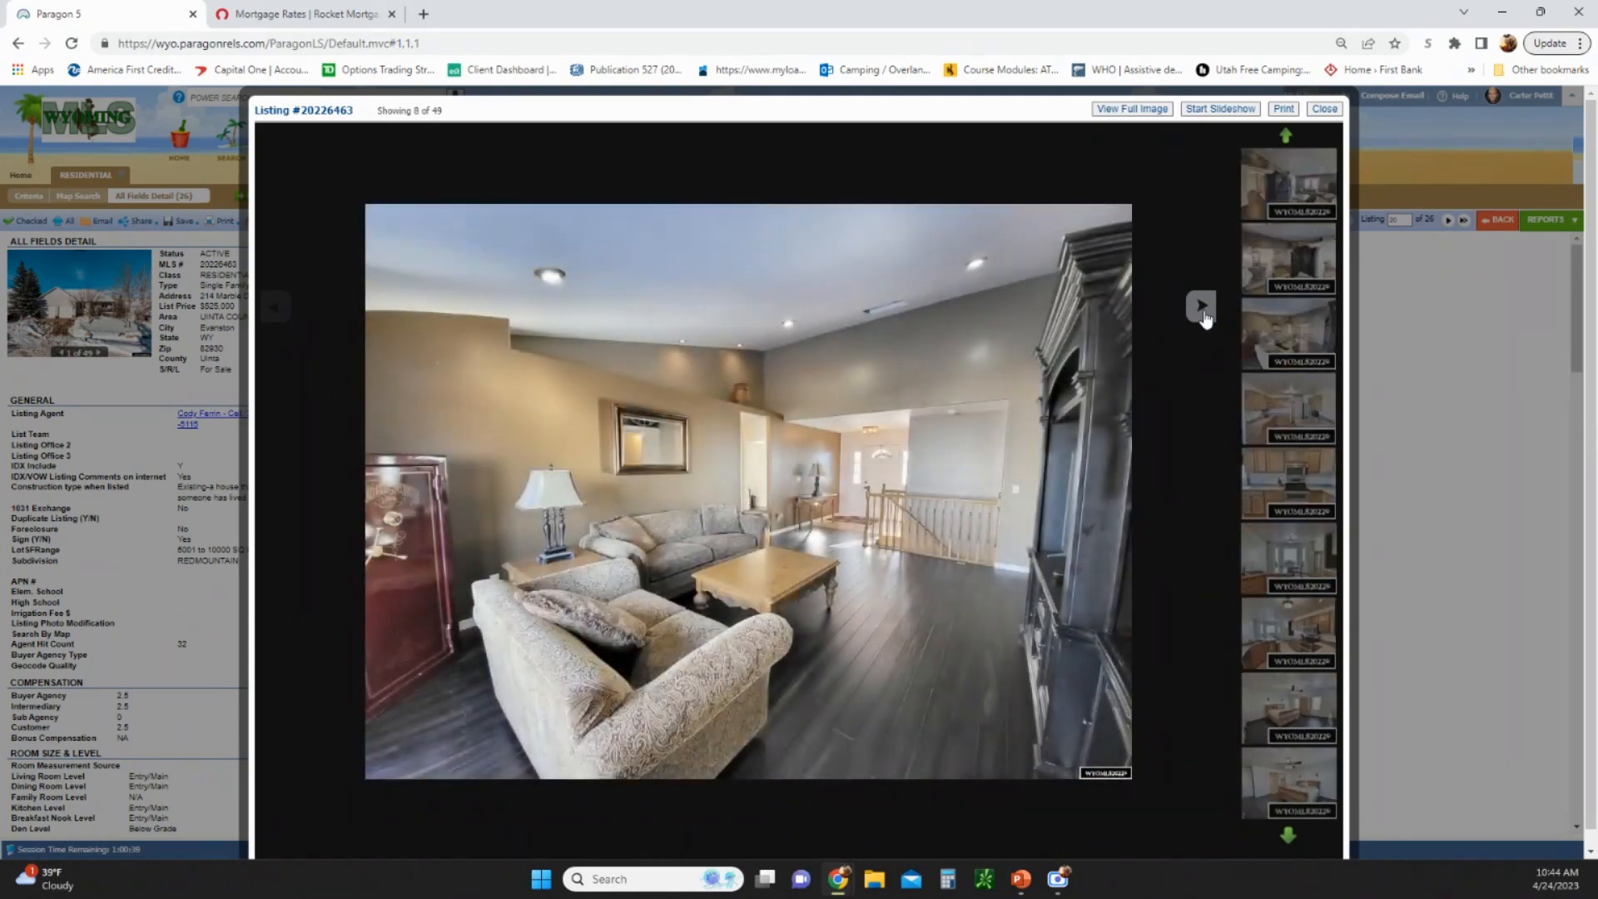
left_click(1200, 305)
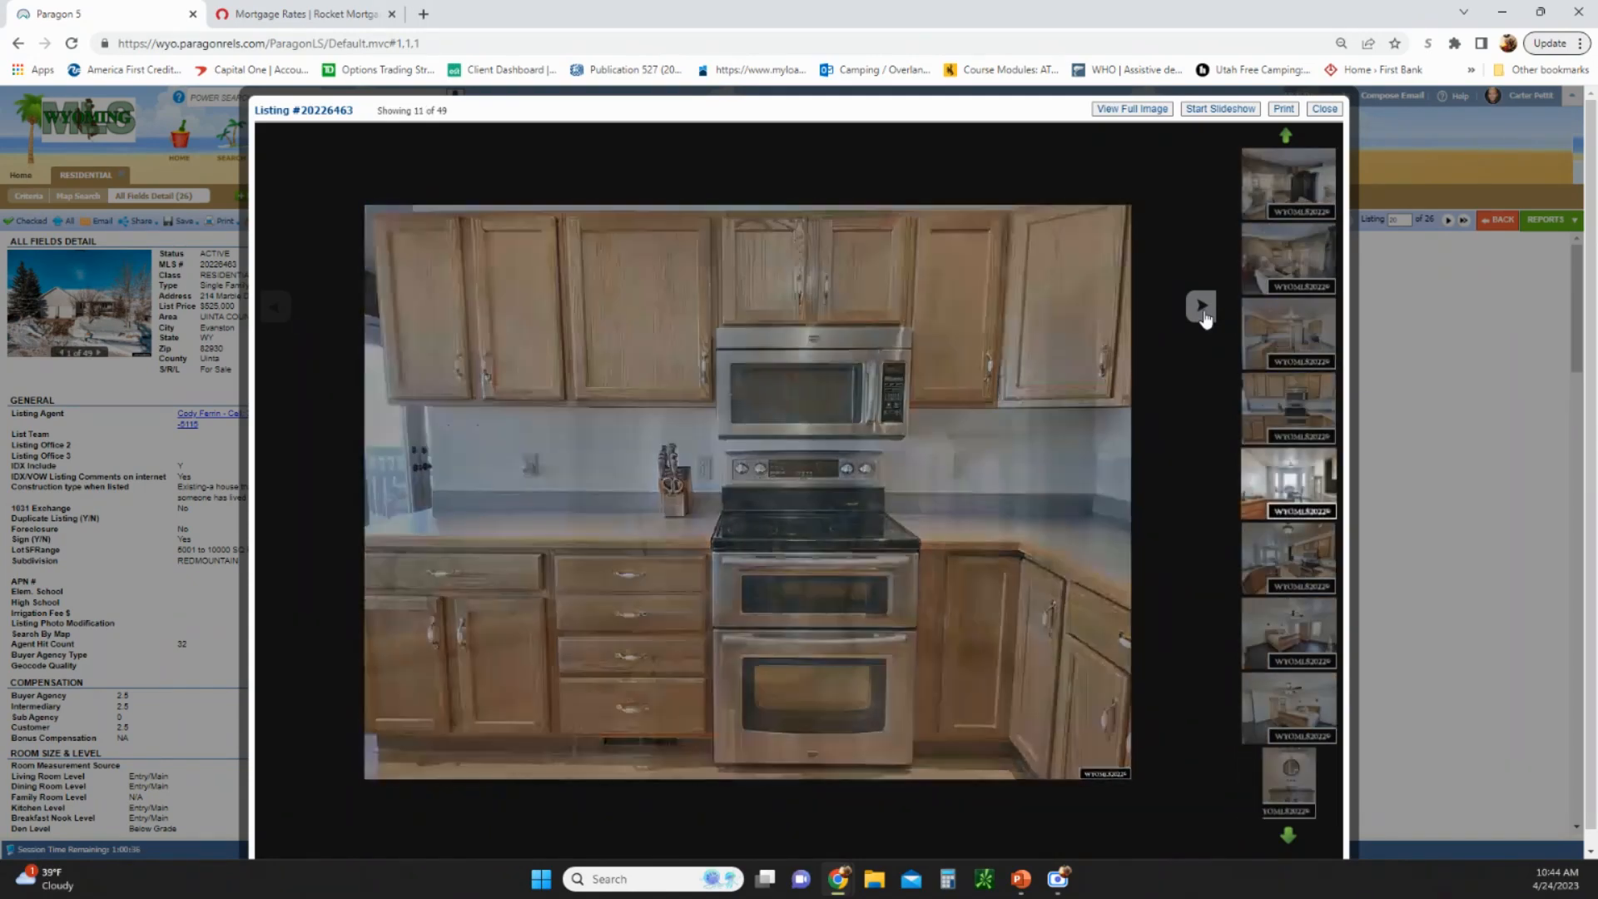
left_click(274, 305)
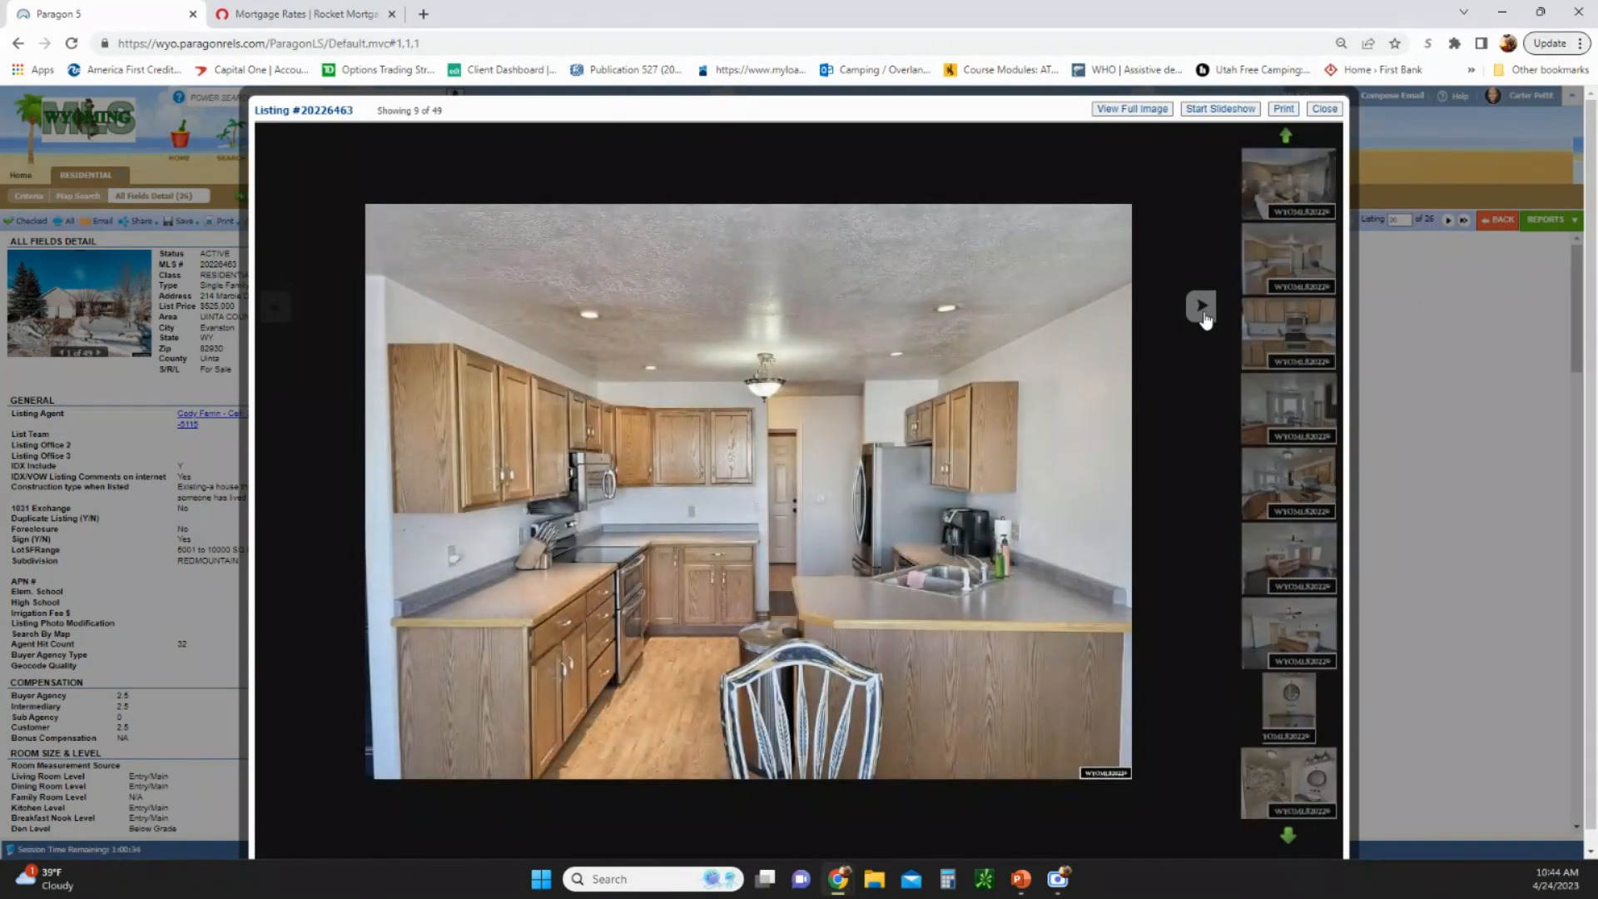
mouse_move(1194, 331)
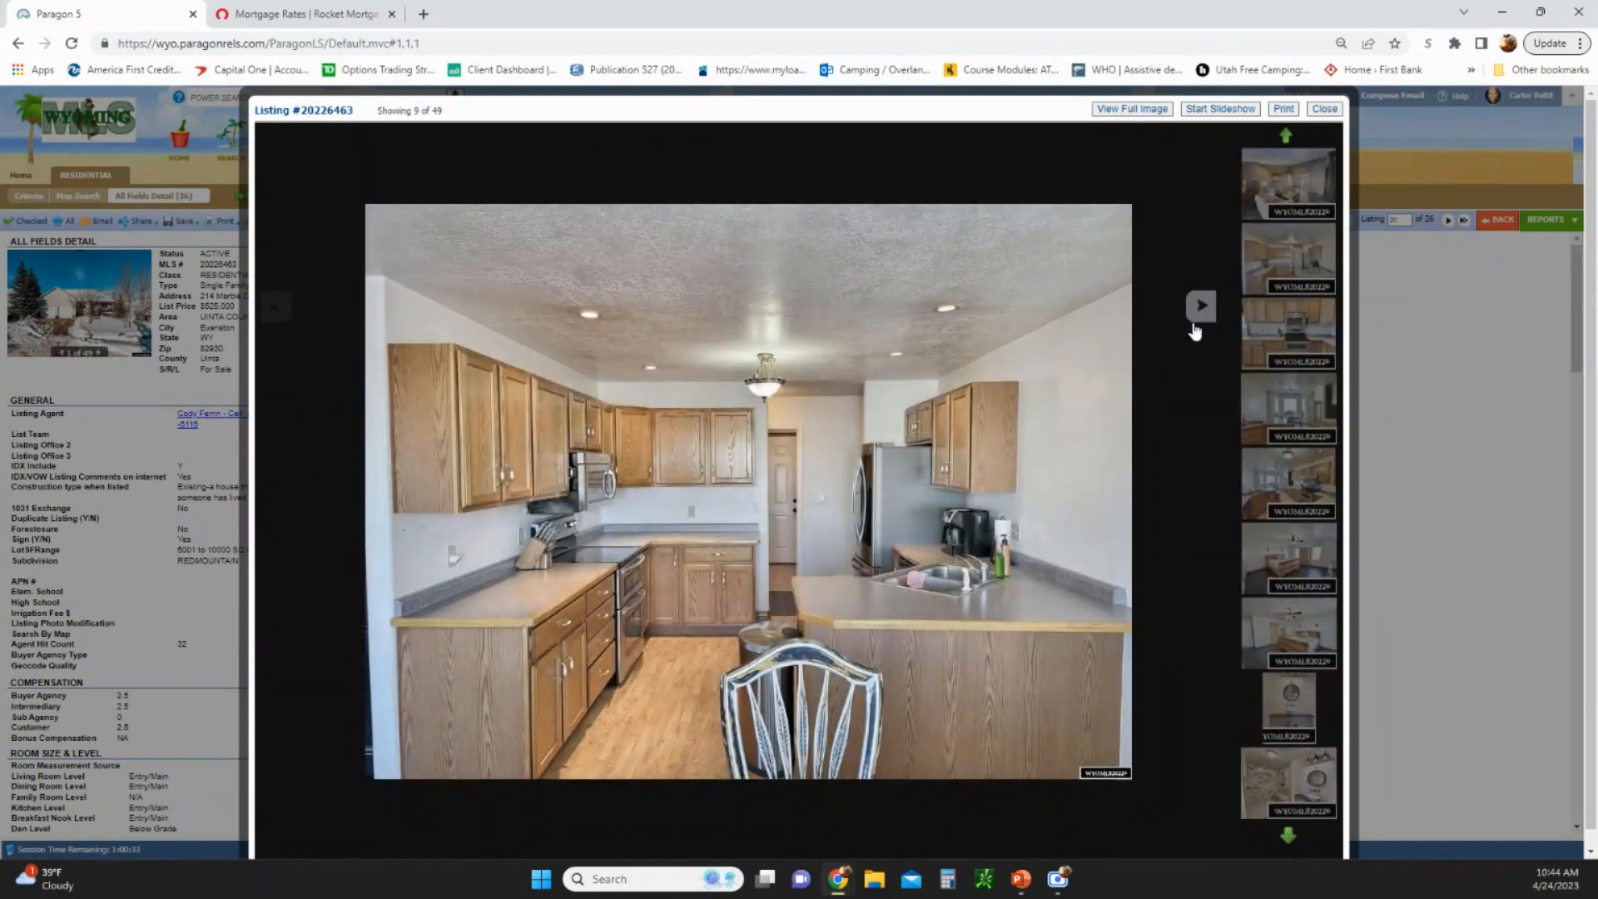
left_click(1200, 306)
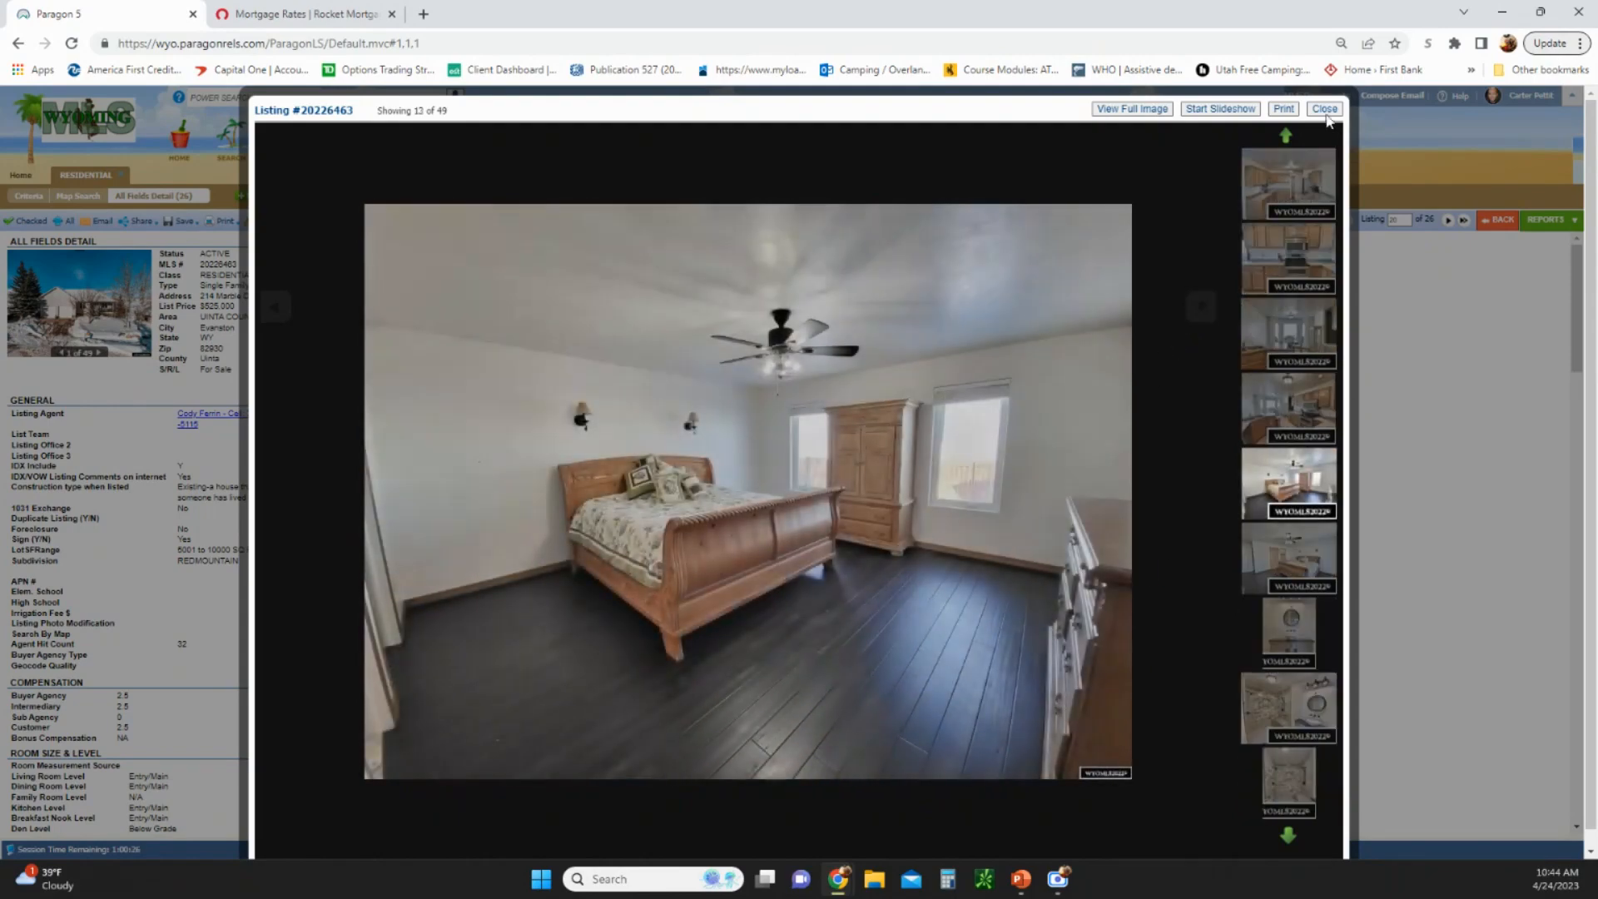
Leave the gallery and scroll through the Marble Drive listing's All Fields Detail report
left_click(1325, 109)
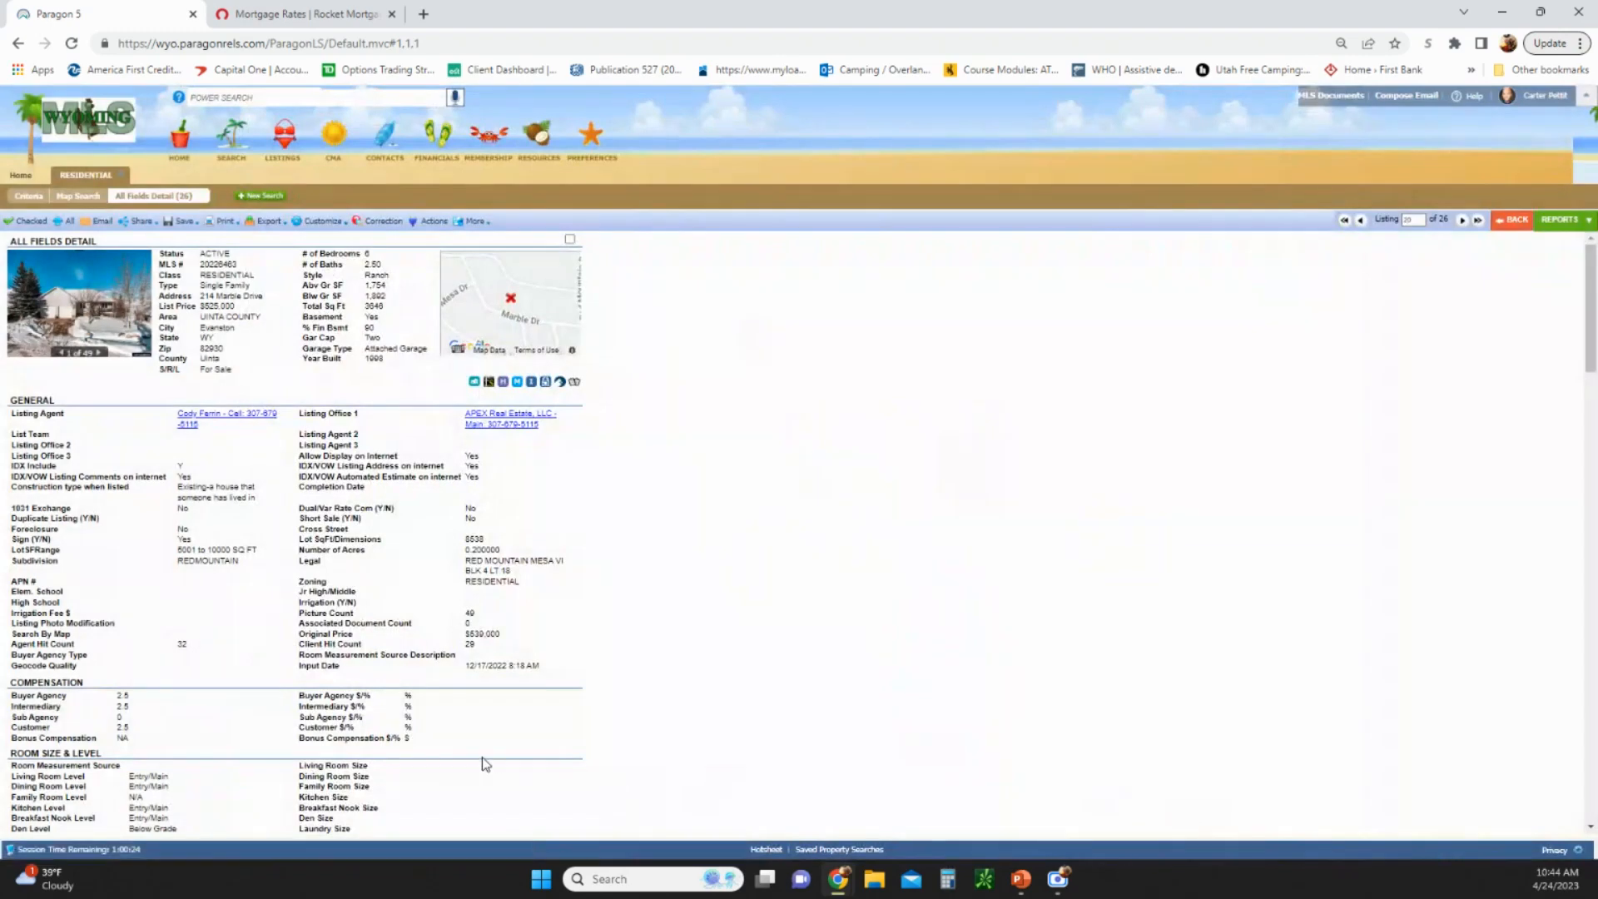
scroll("down", 3)
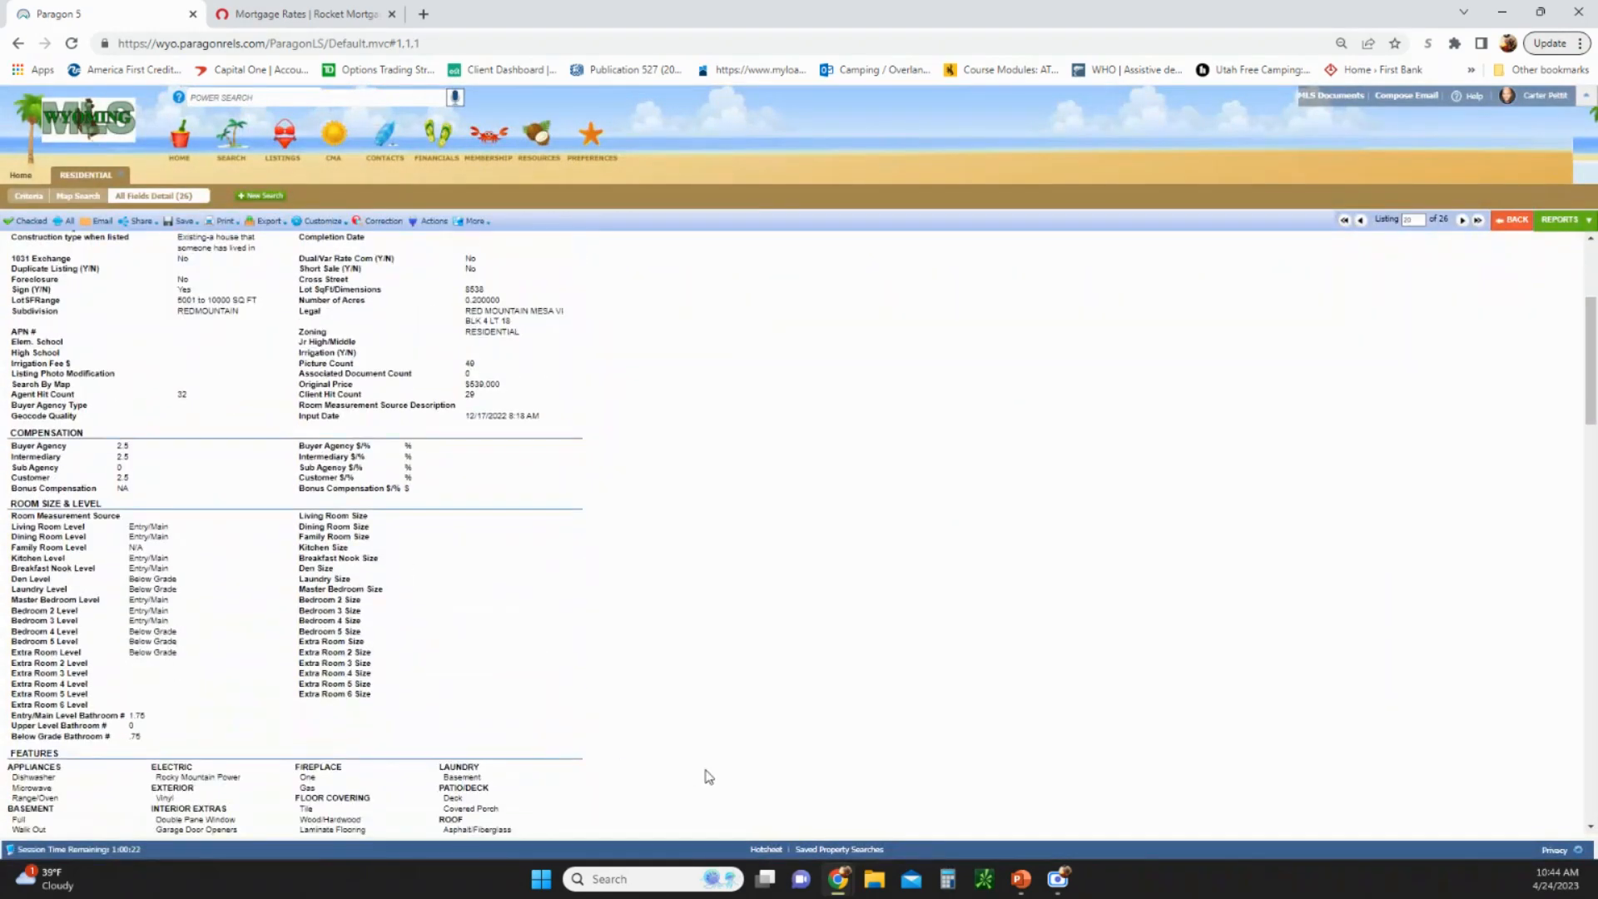
scroll("down", 3)
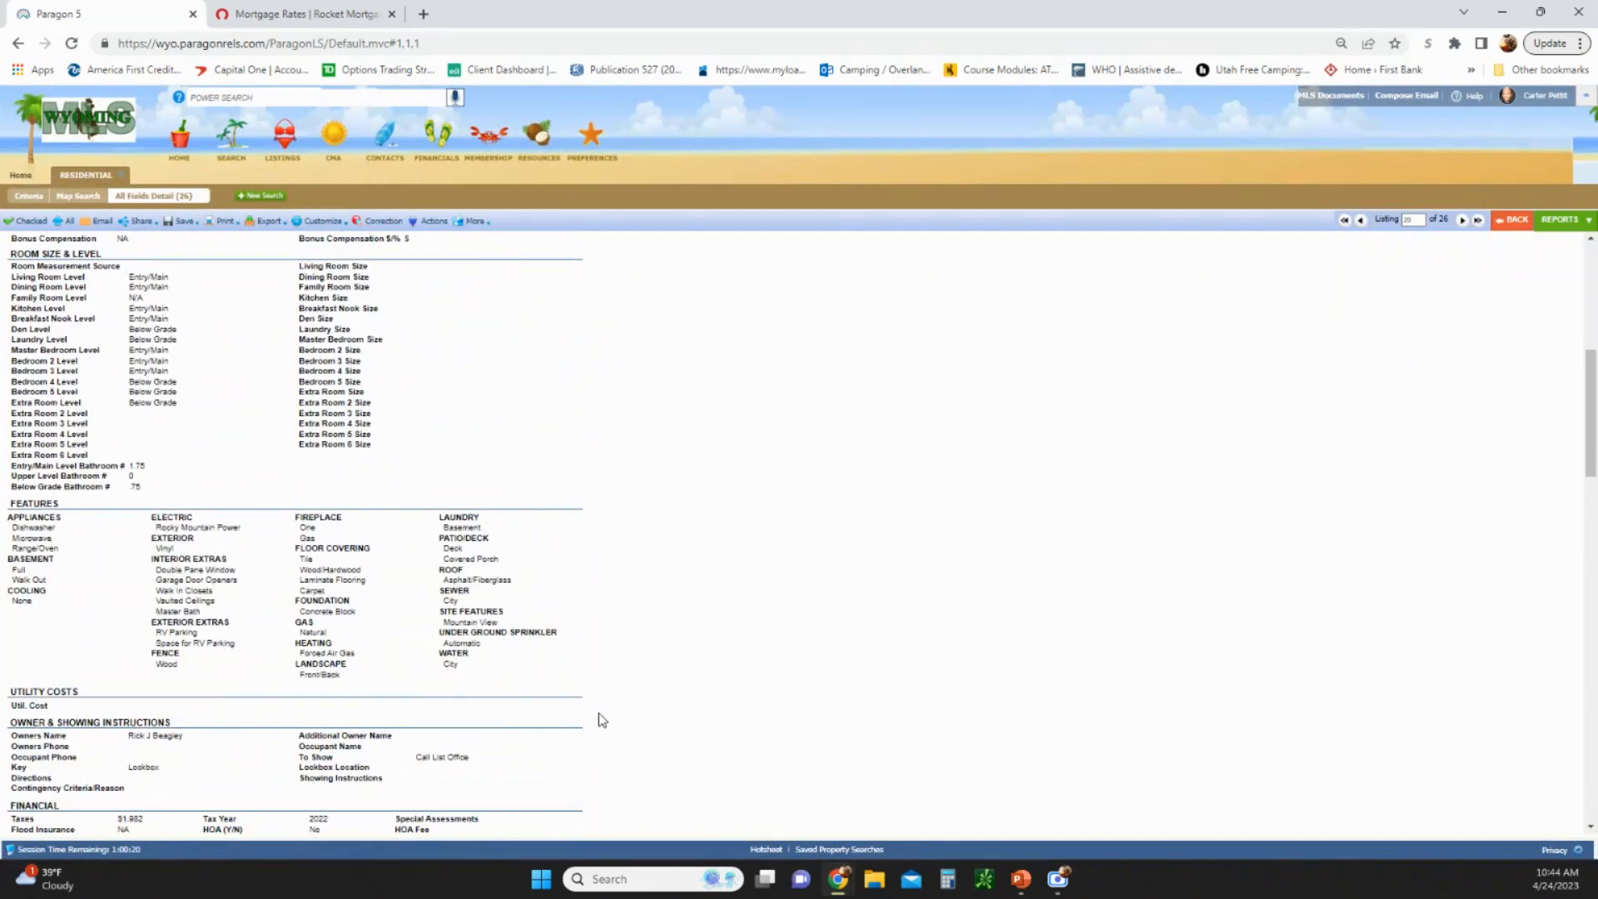
scroll("down", 3)
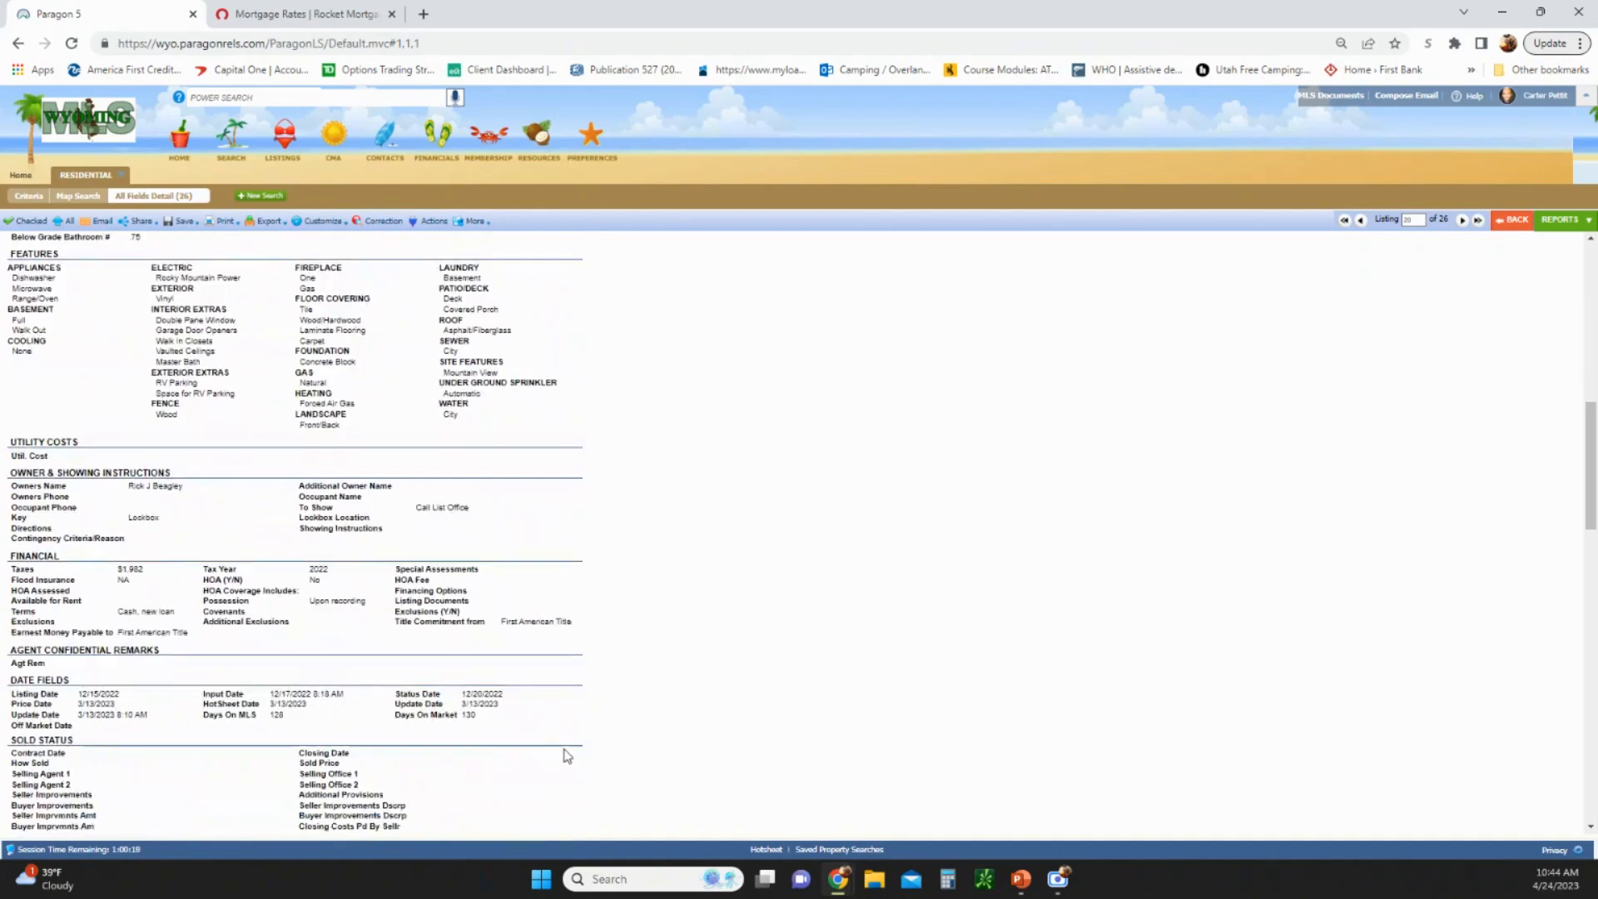
scroll("up", 3)
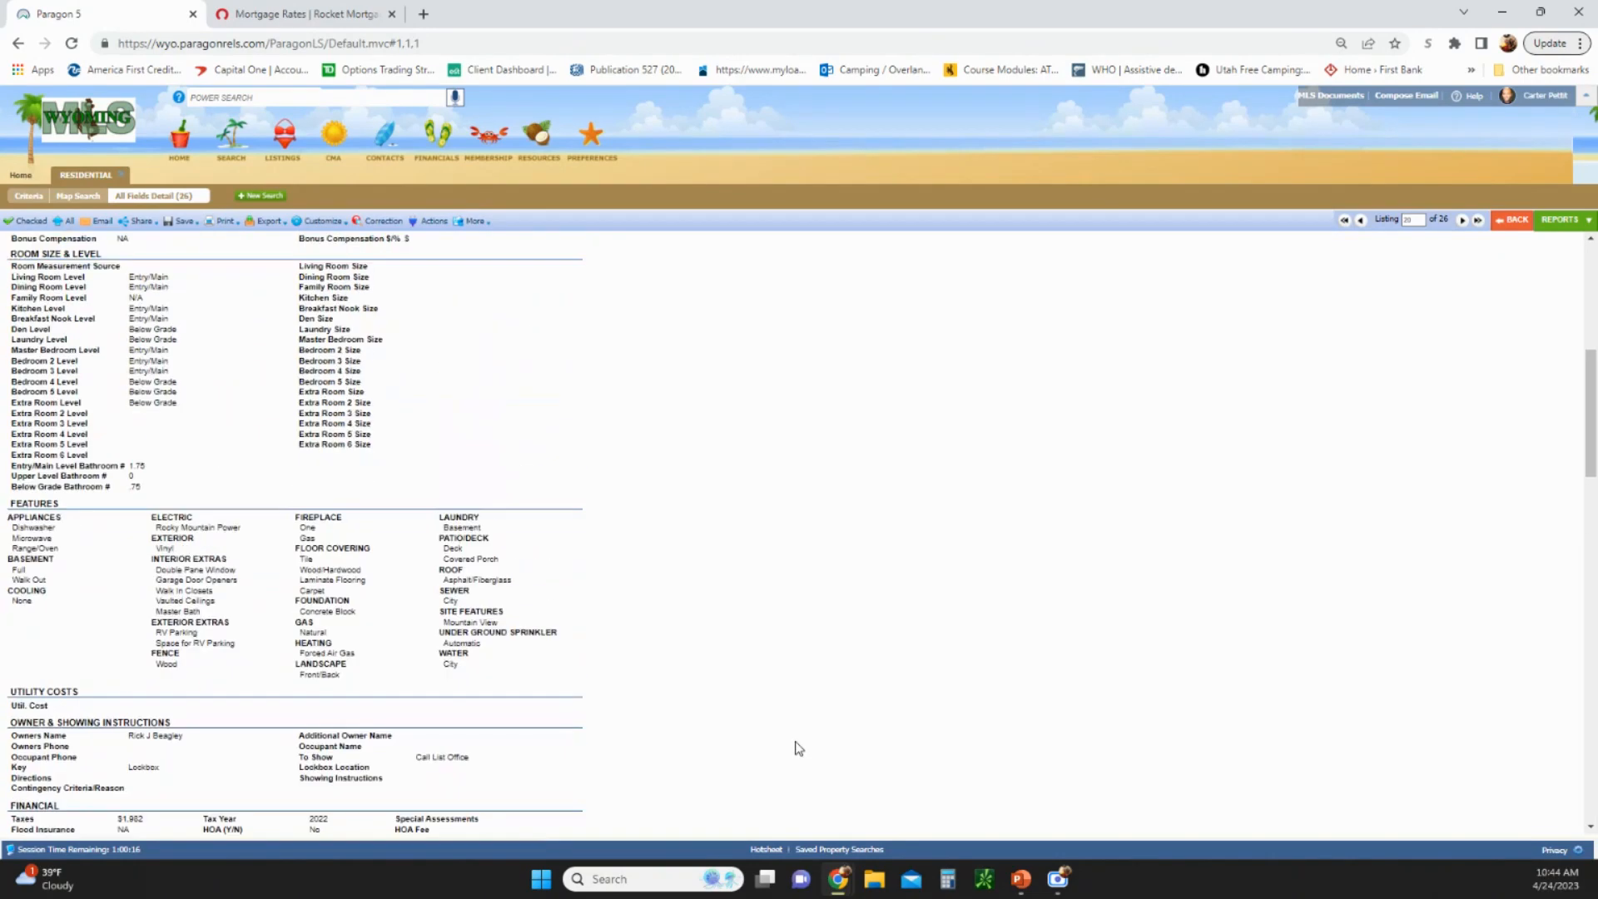
scroll("up", 3)
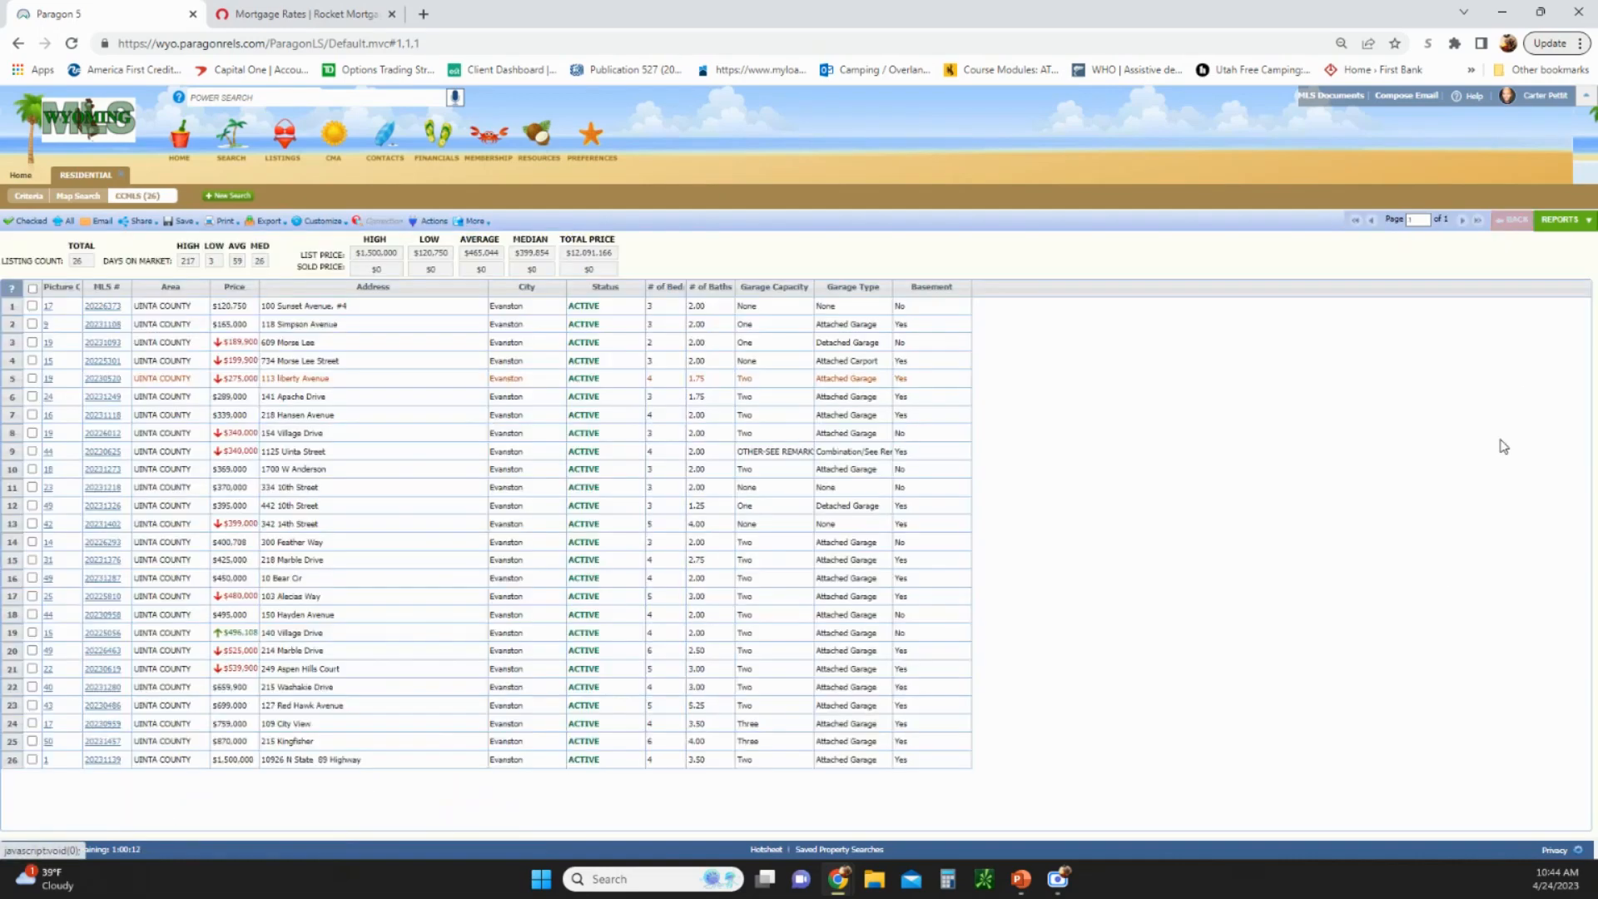
mouse_move(1437, 568)
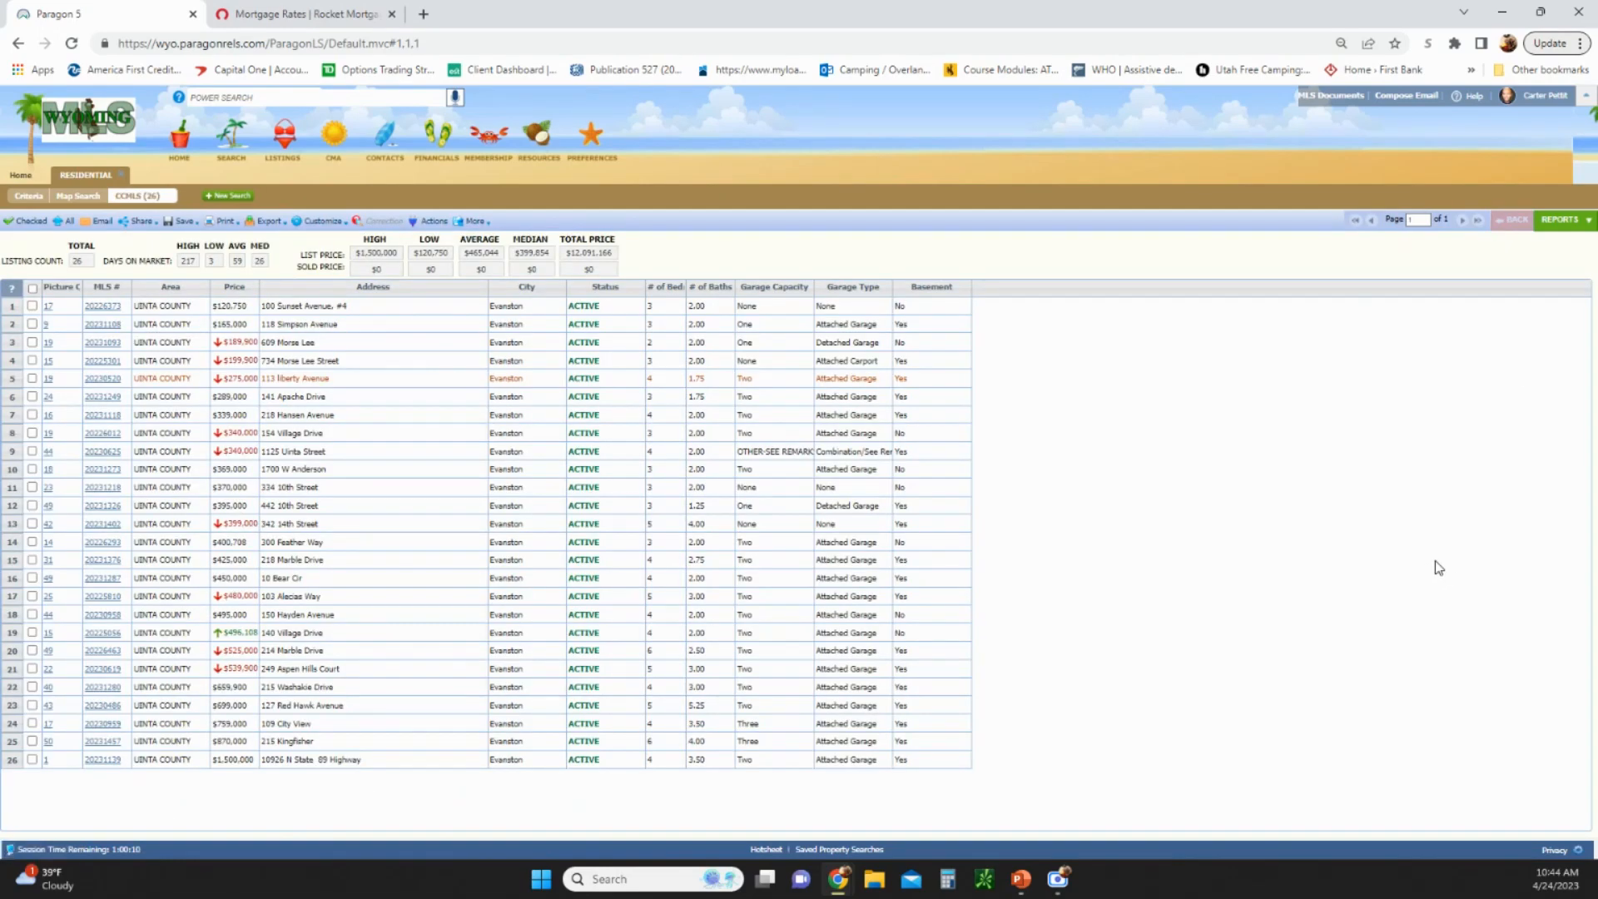
mouse_move(1188, 498)
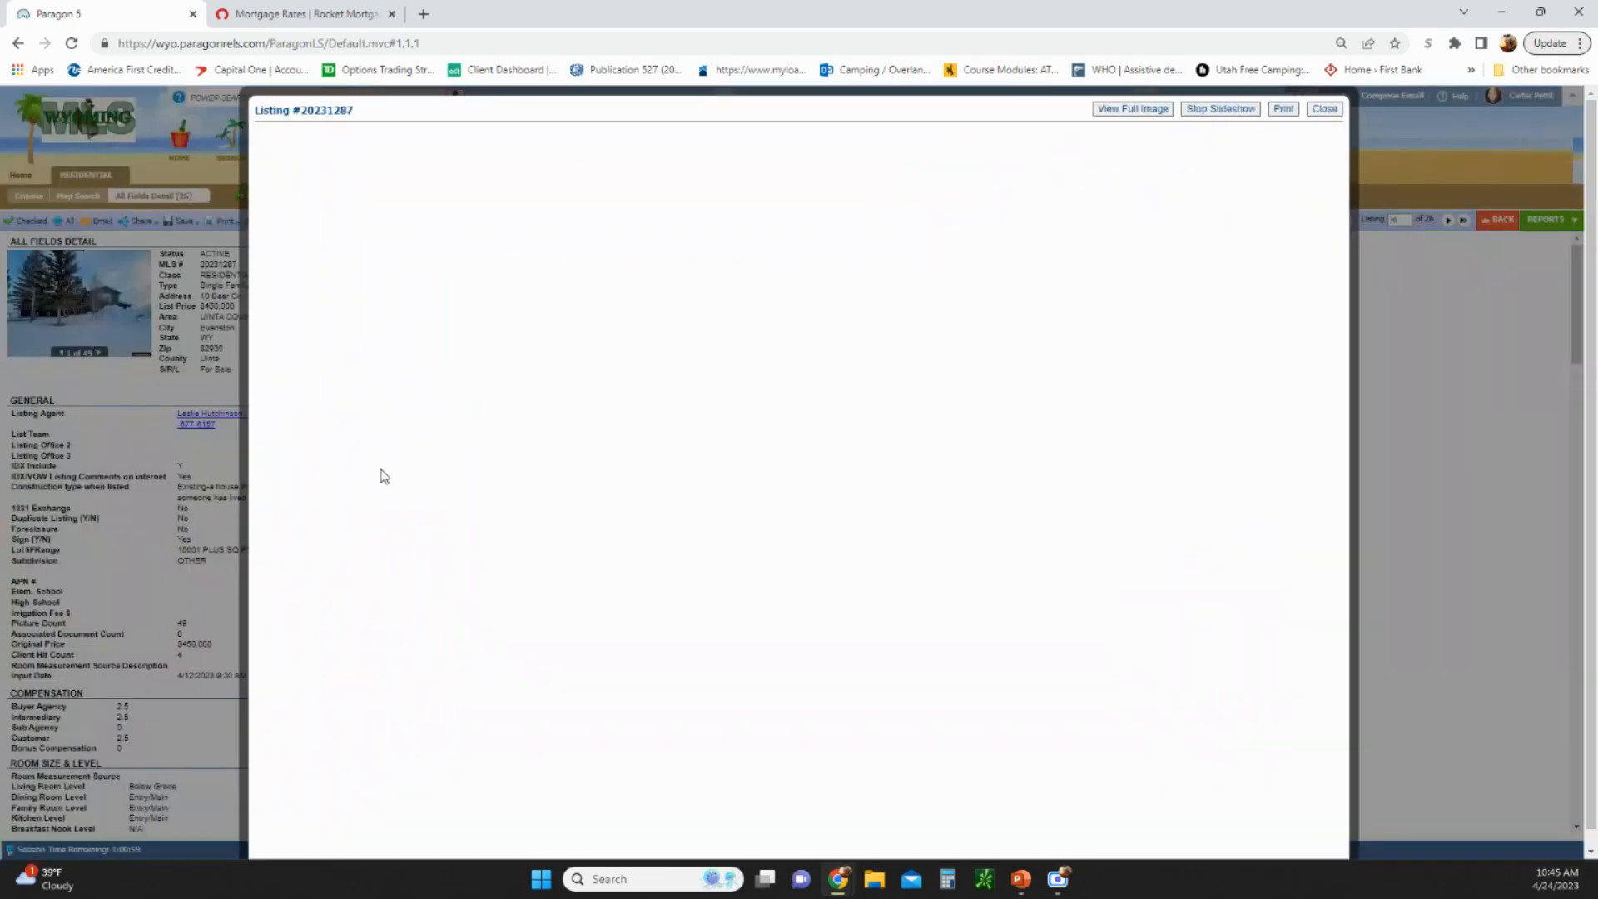
Stop the automatic slideshow for listing 20231287 and step manually past the exterior and living room photos
left_click(1219, 109)
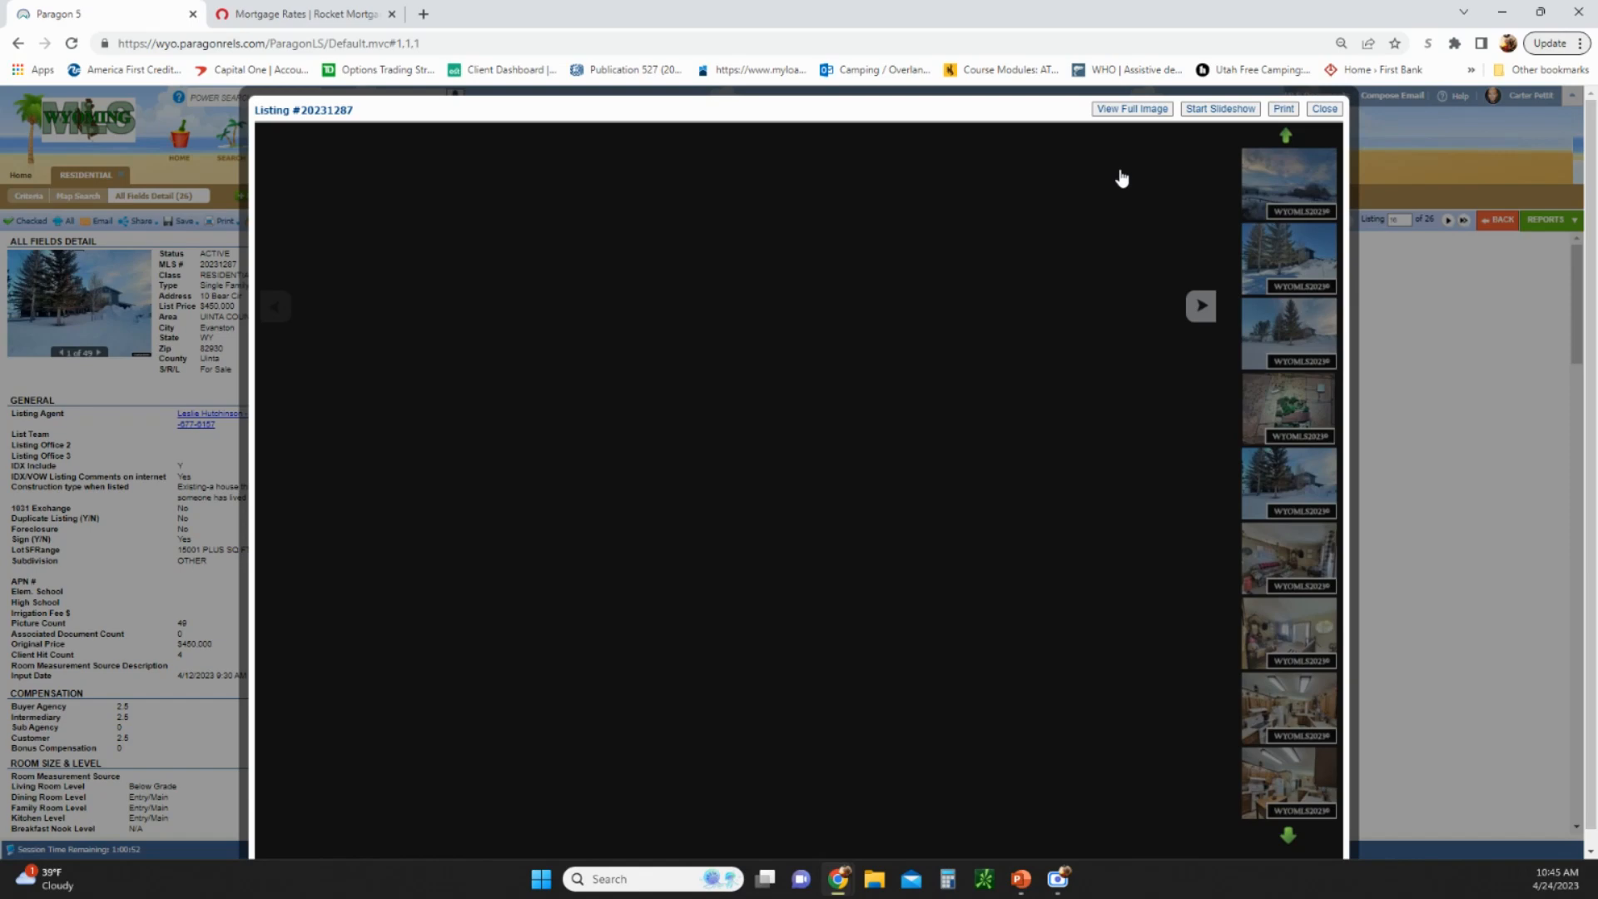
left_click(1286, 480)
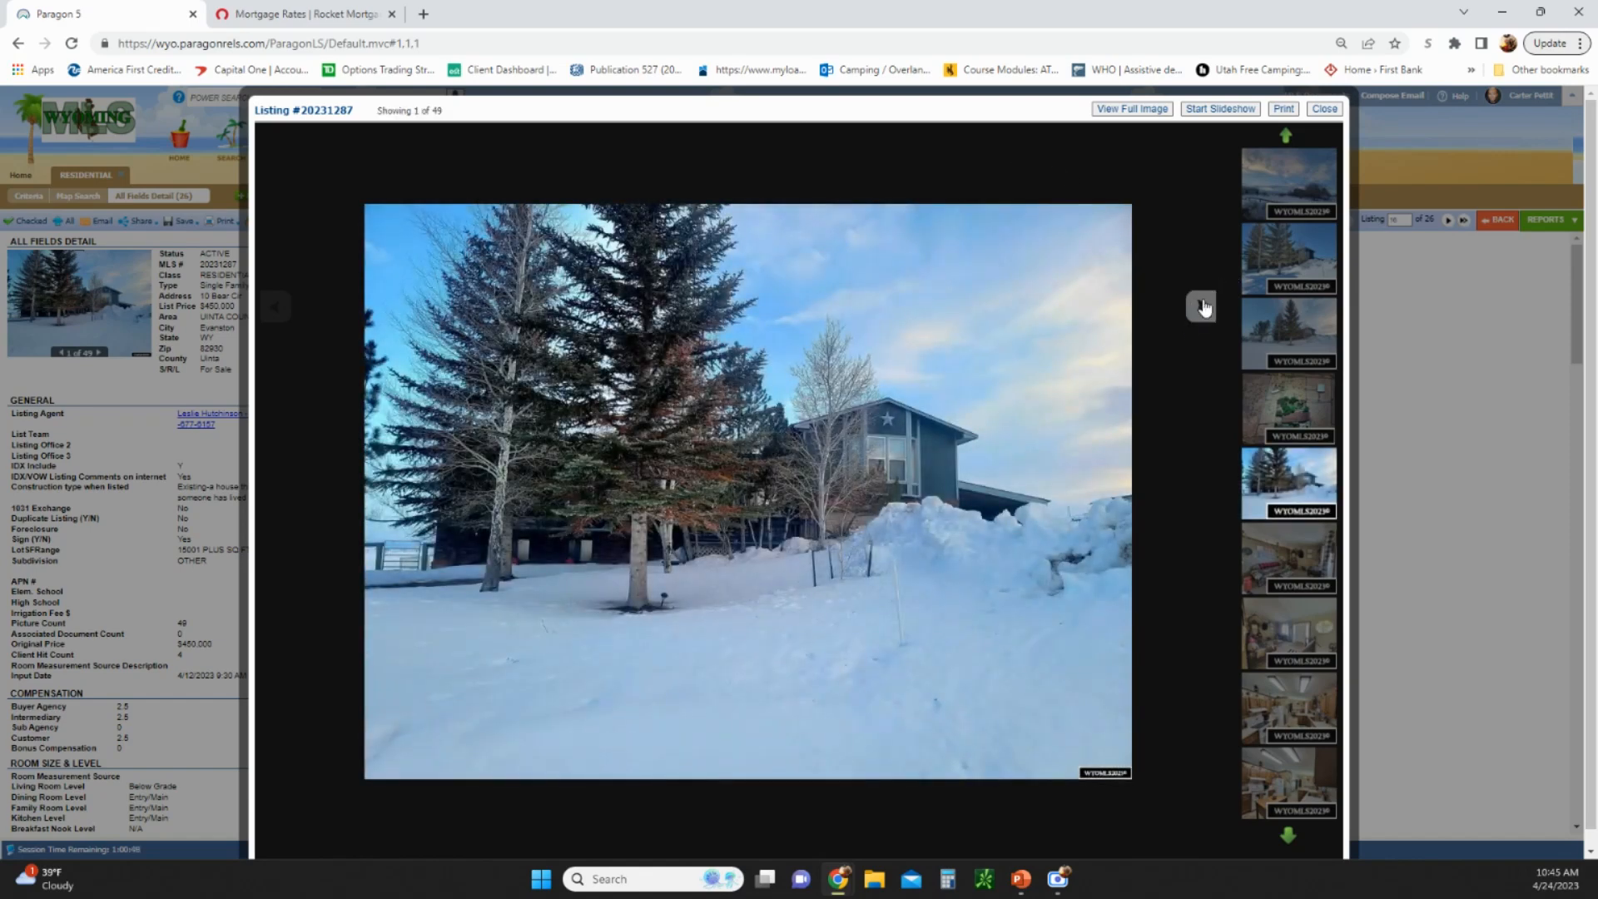
left_click(1202, 305)
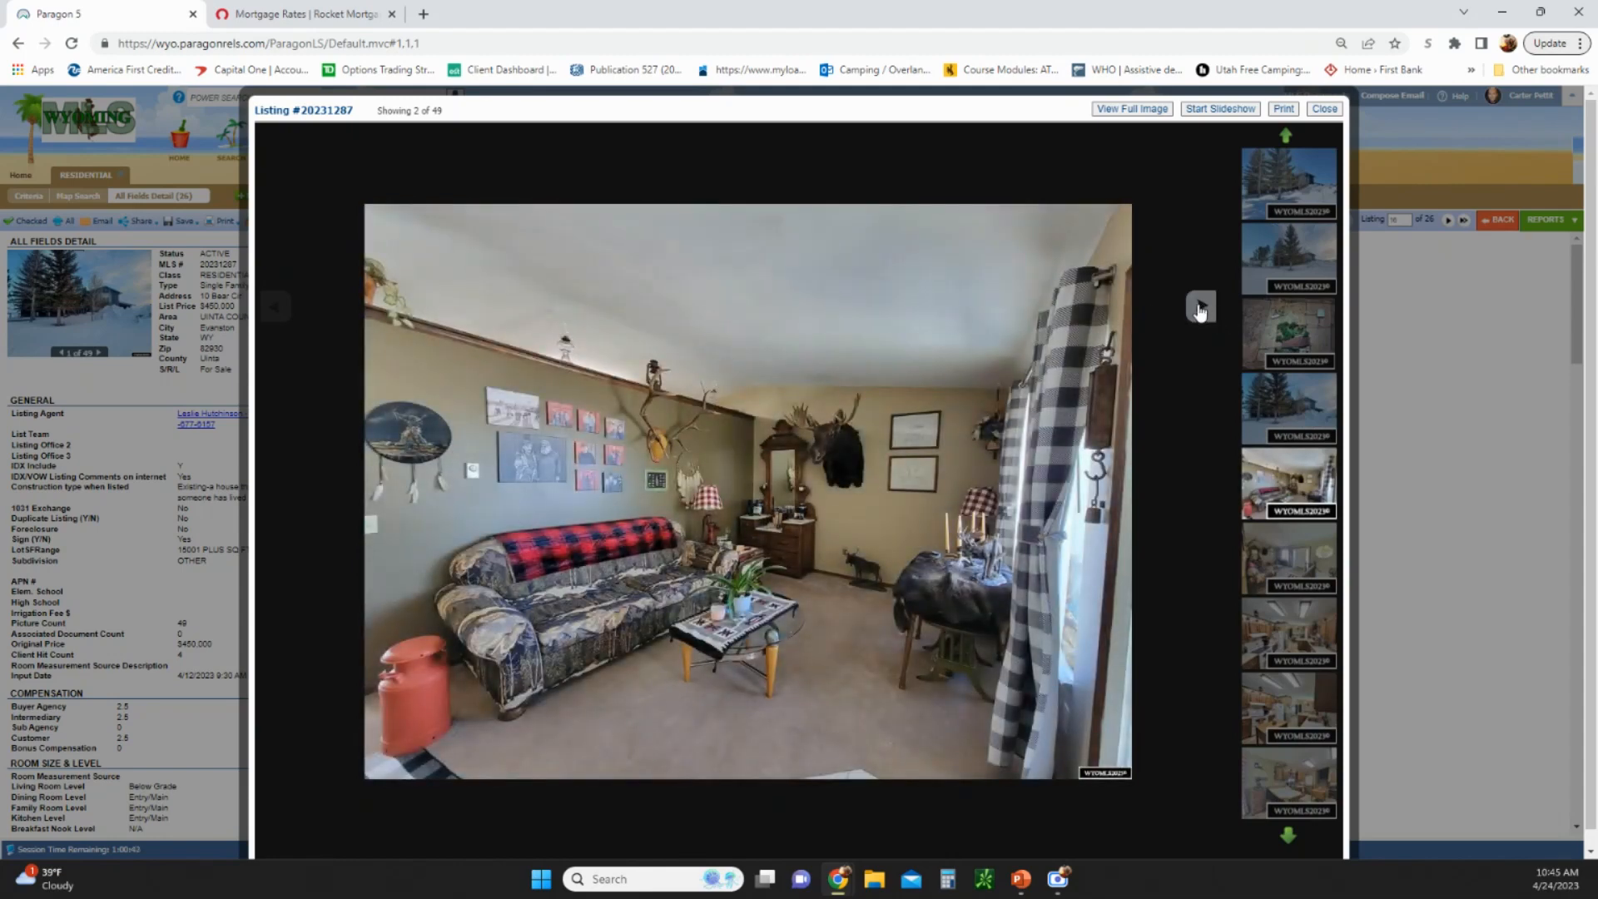
left_click(1198, 309)
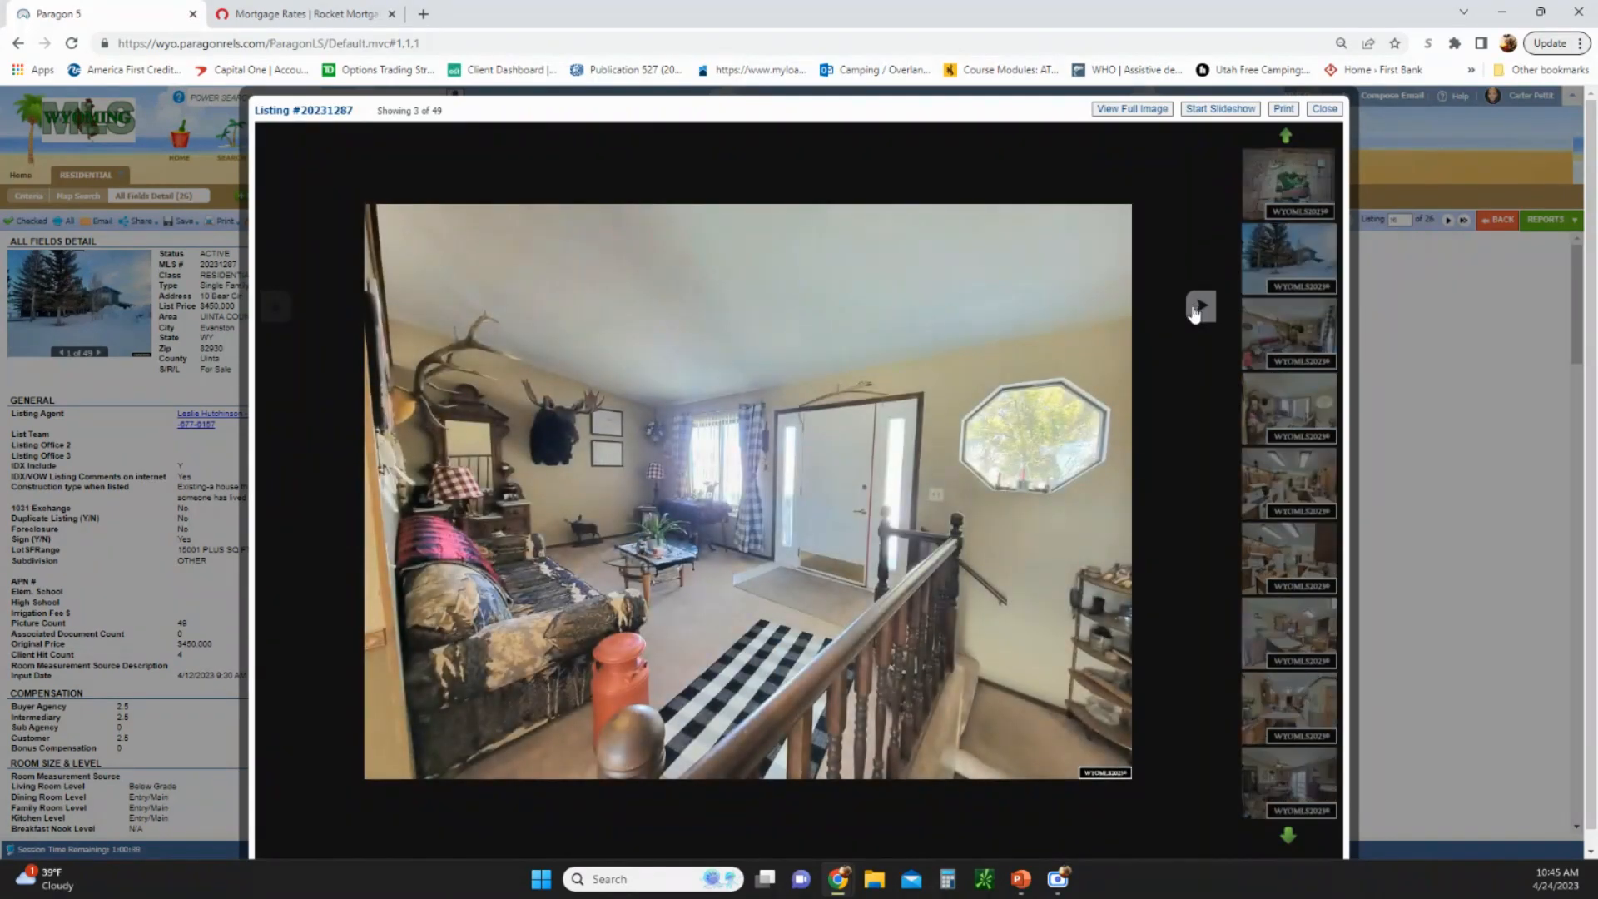
left_click(1199, 305)
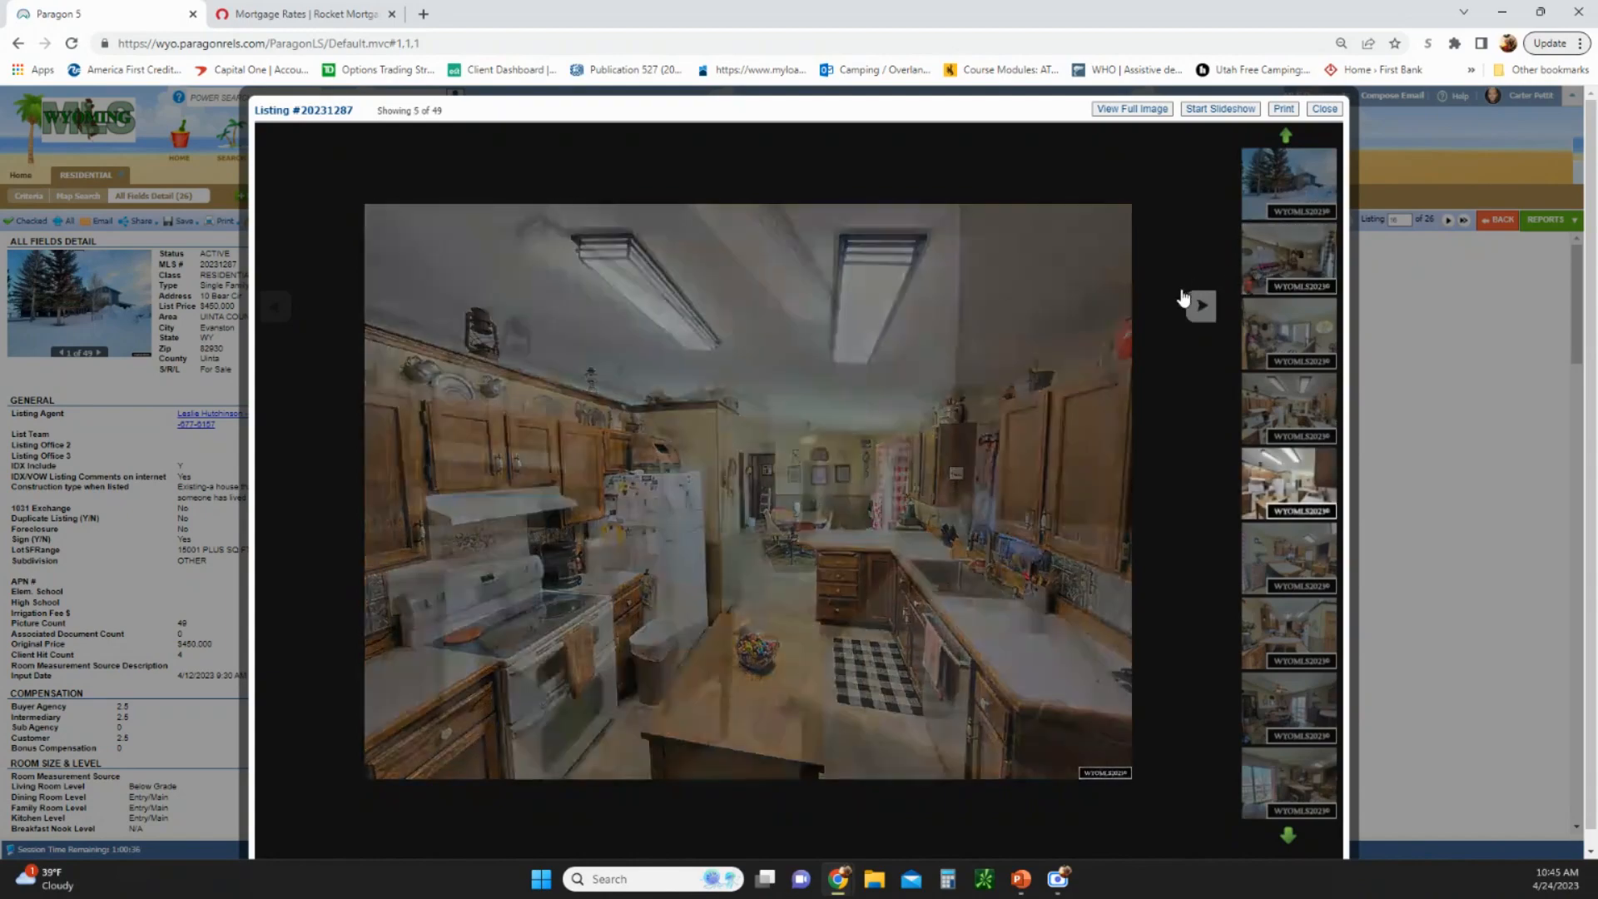
Continue through the kitchen photos up to image 8 of 49
left_click(1200, 305)
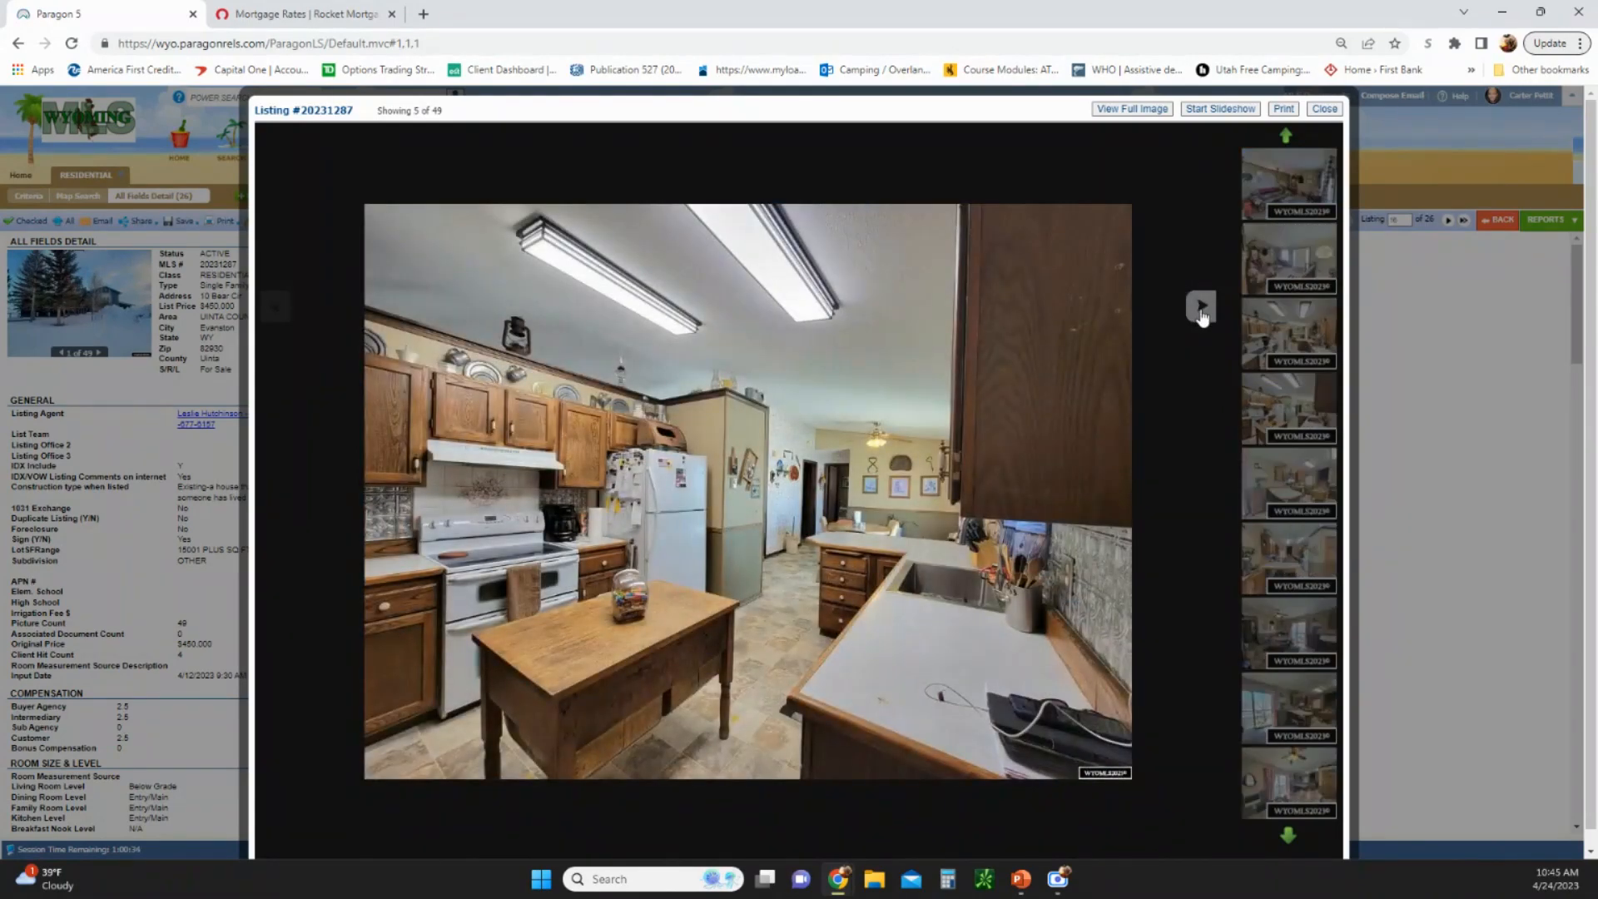
left_click(1199, 307)
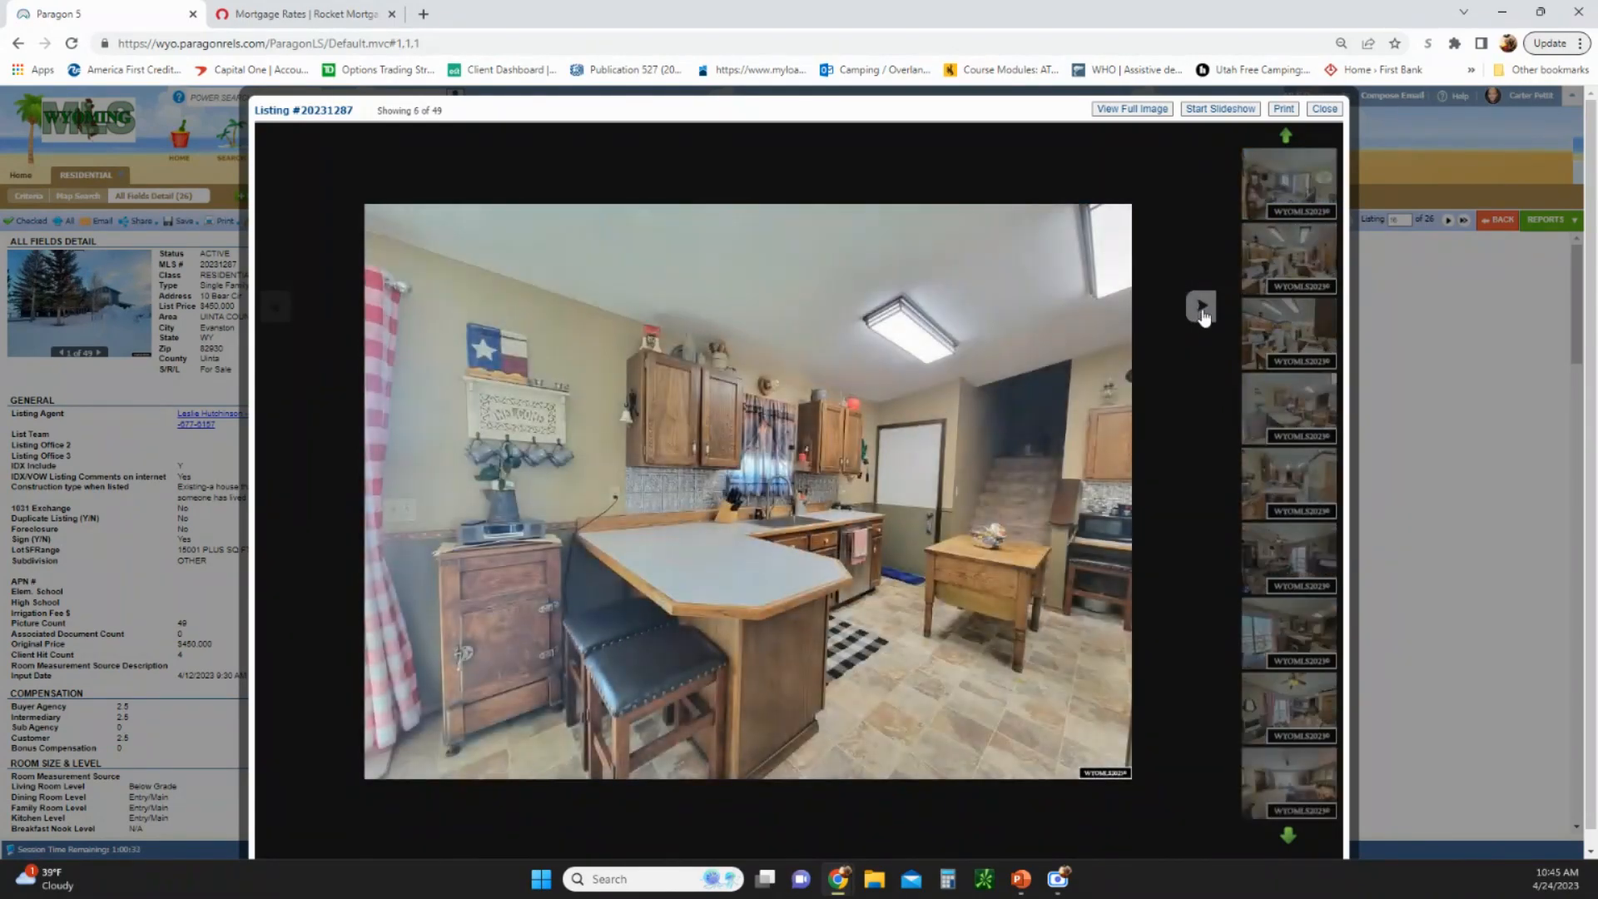
left_click(1200, 307)
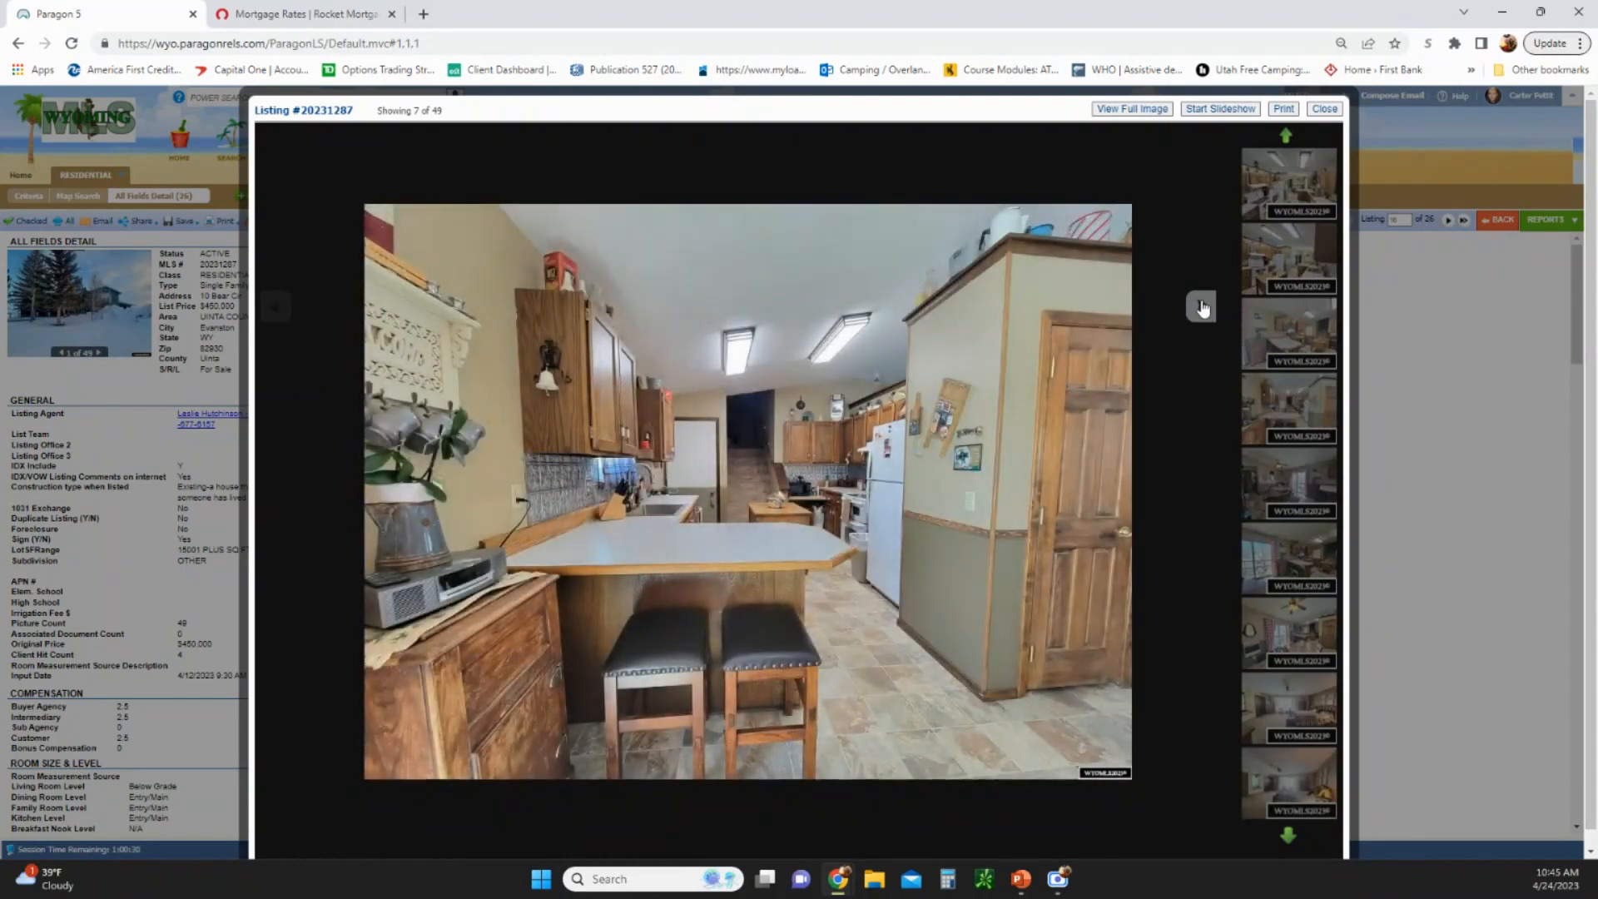
left_click(1200, 305)
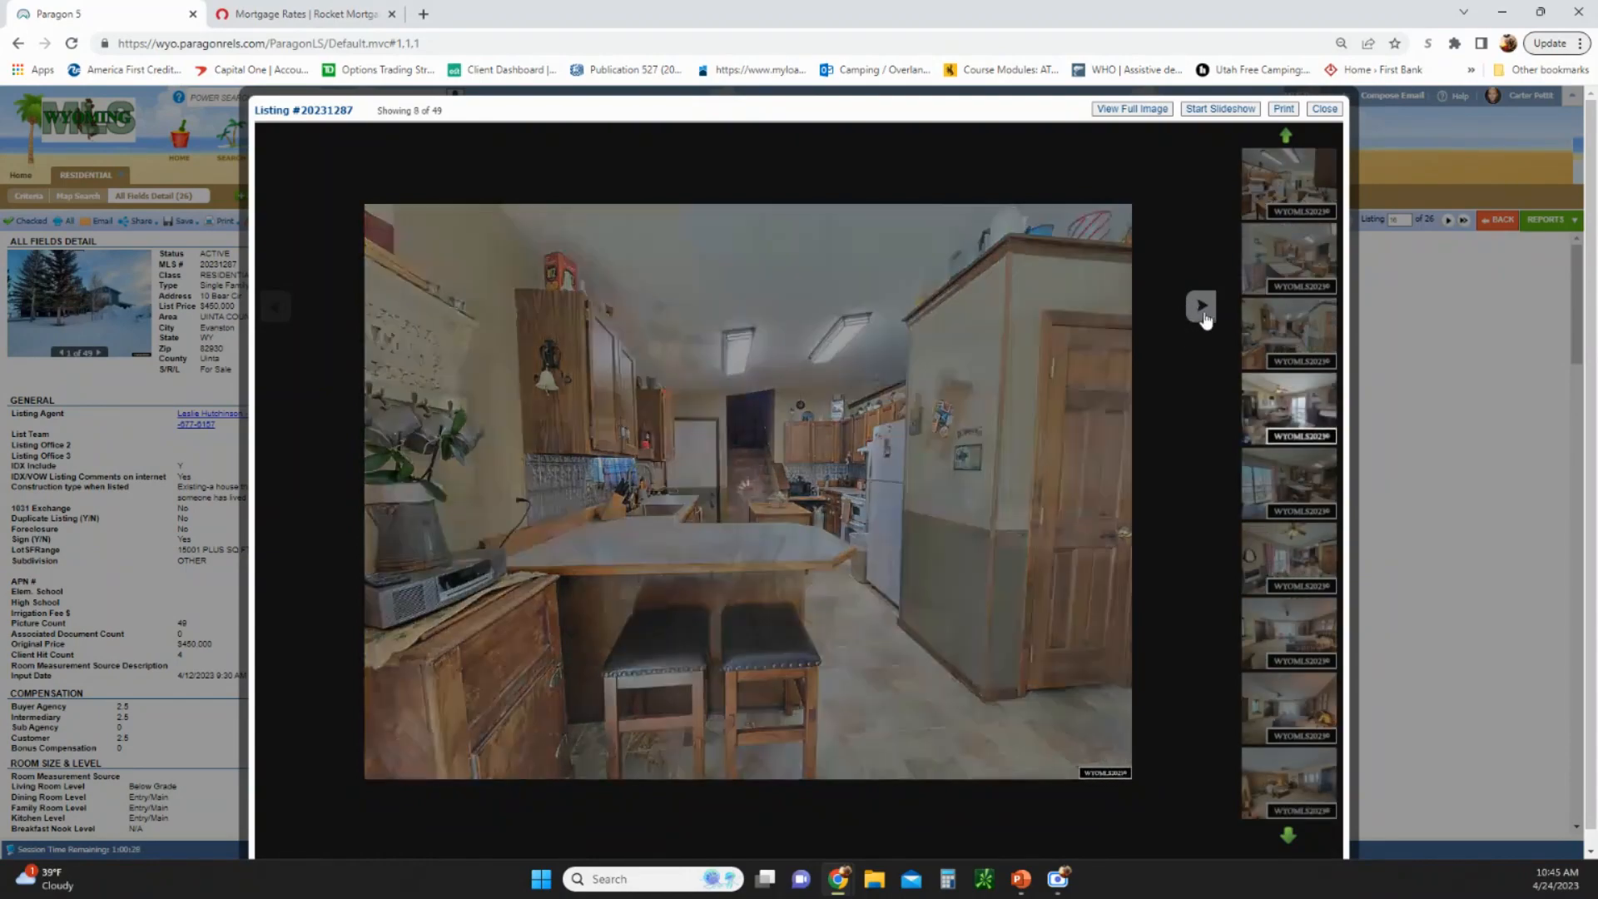
Advance one more photo, then return to the detail report for listing #20231287 on Bear Cir
left_click(1200, 305)
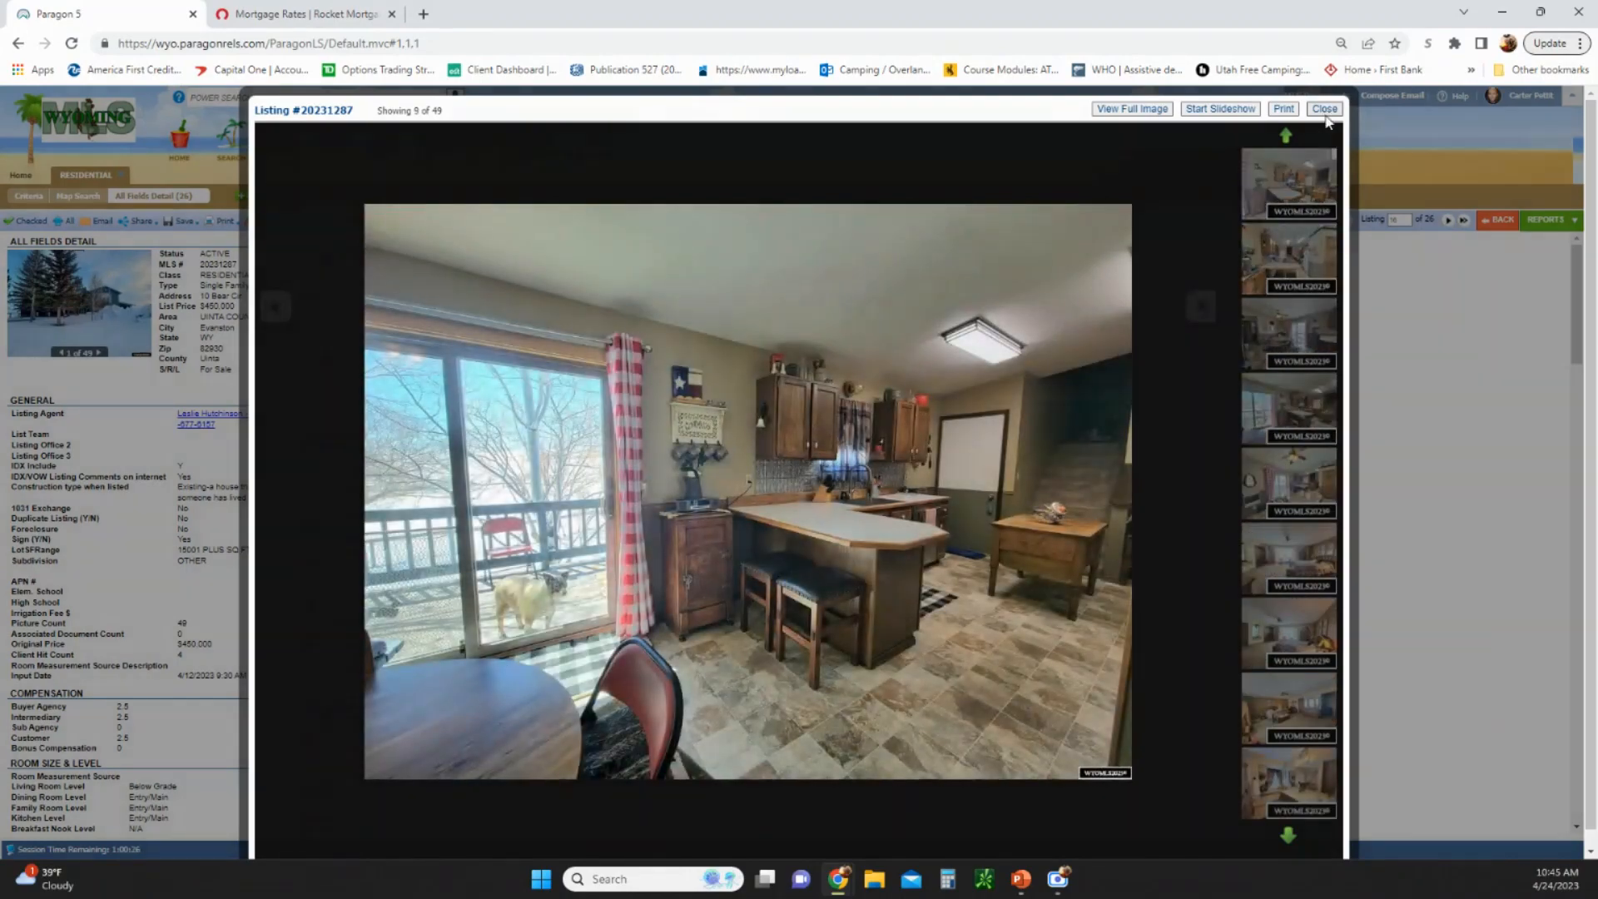
left_click(1324, 109)
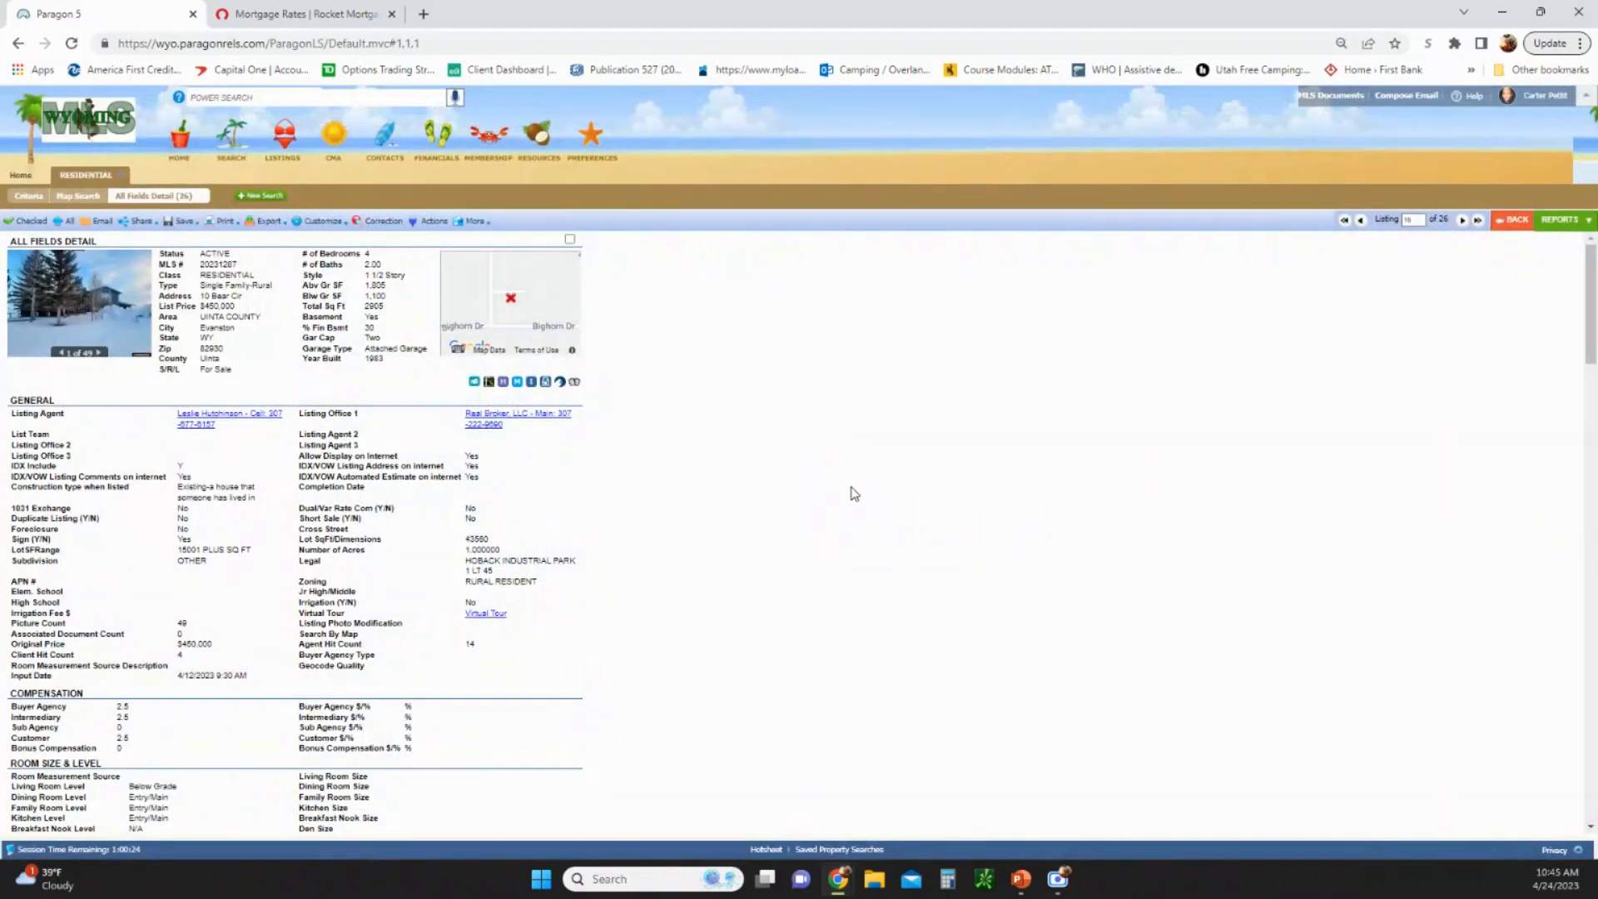
mouse_move(808, 609)
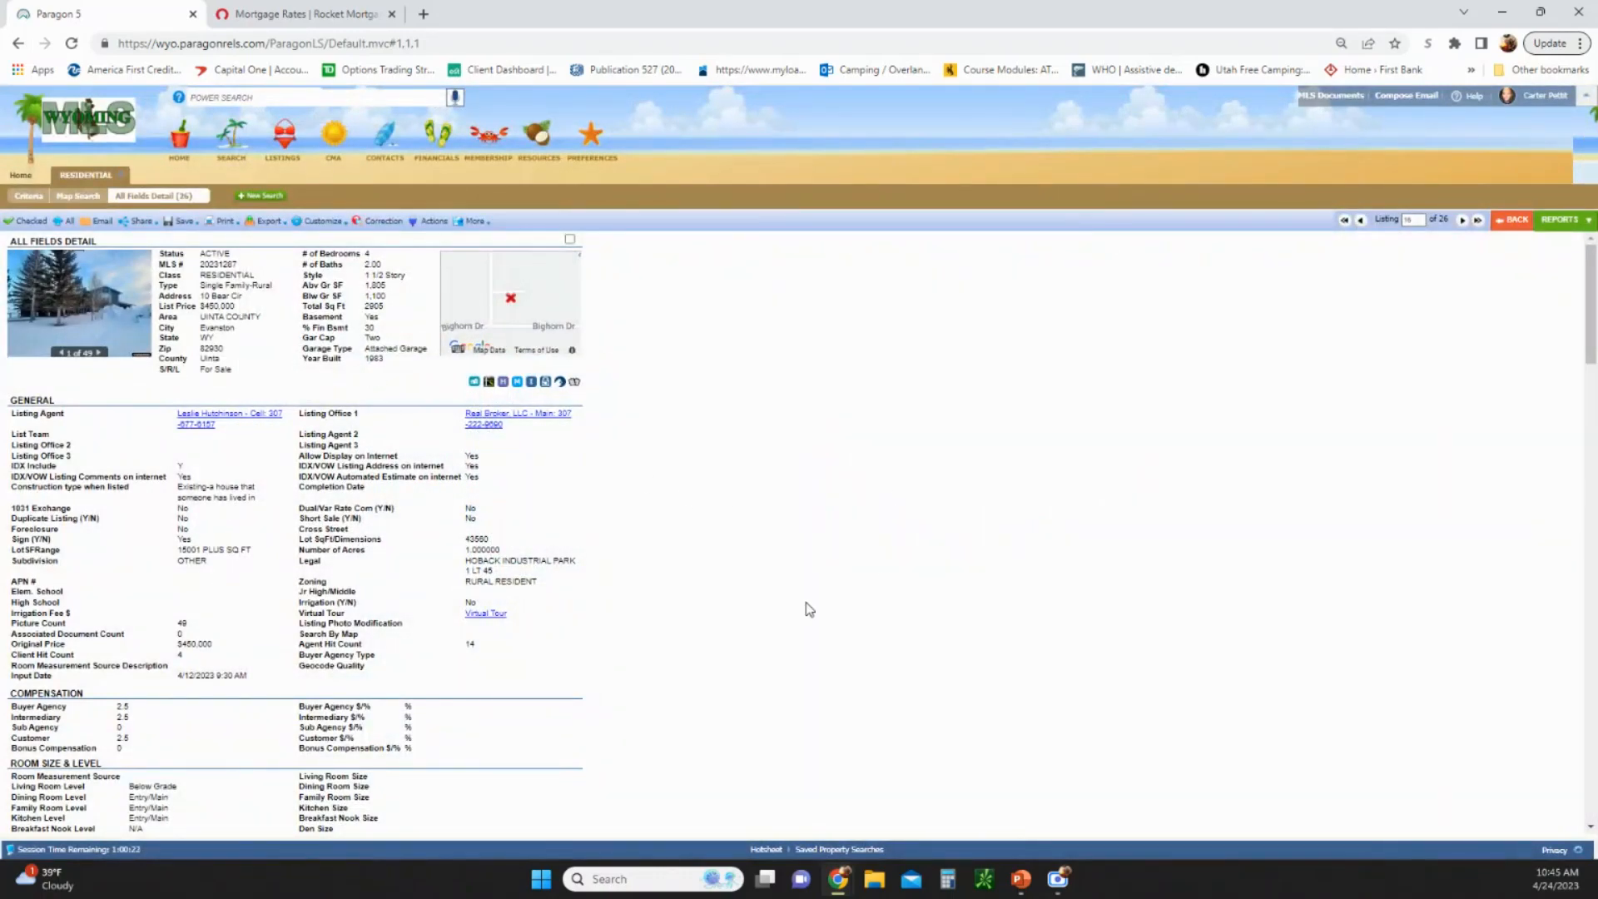
mouse_move(1324, 724)
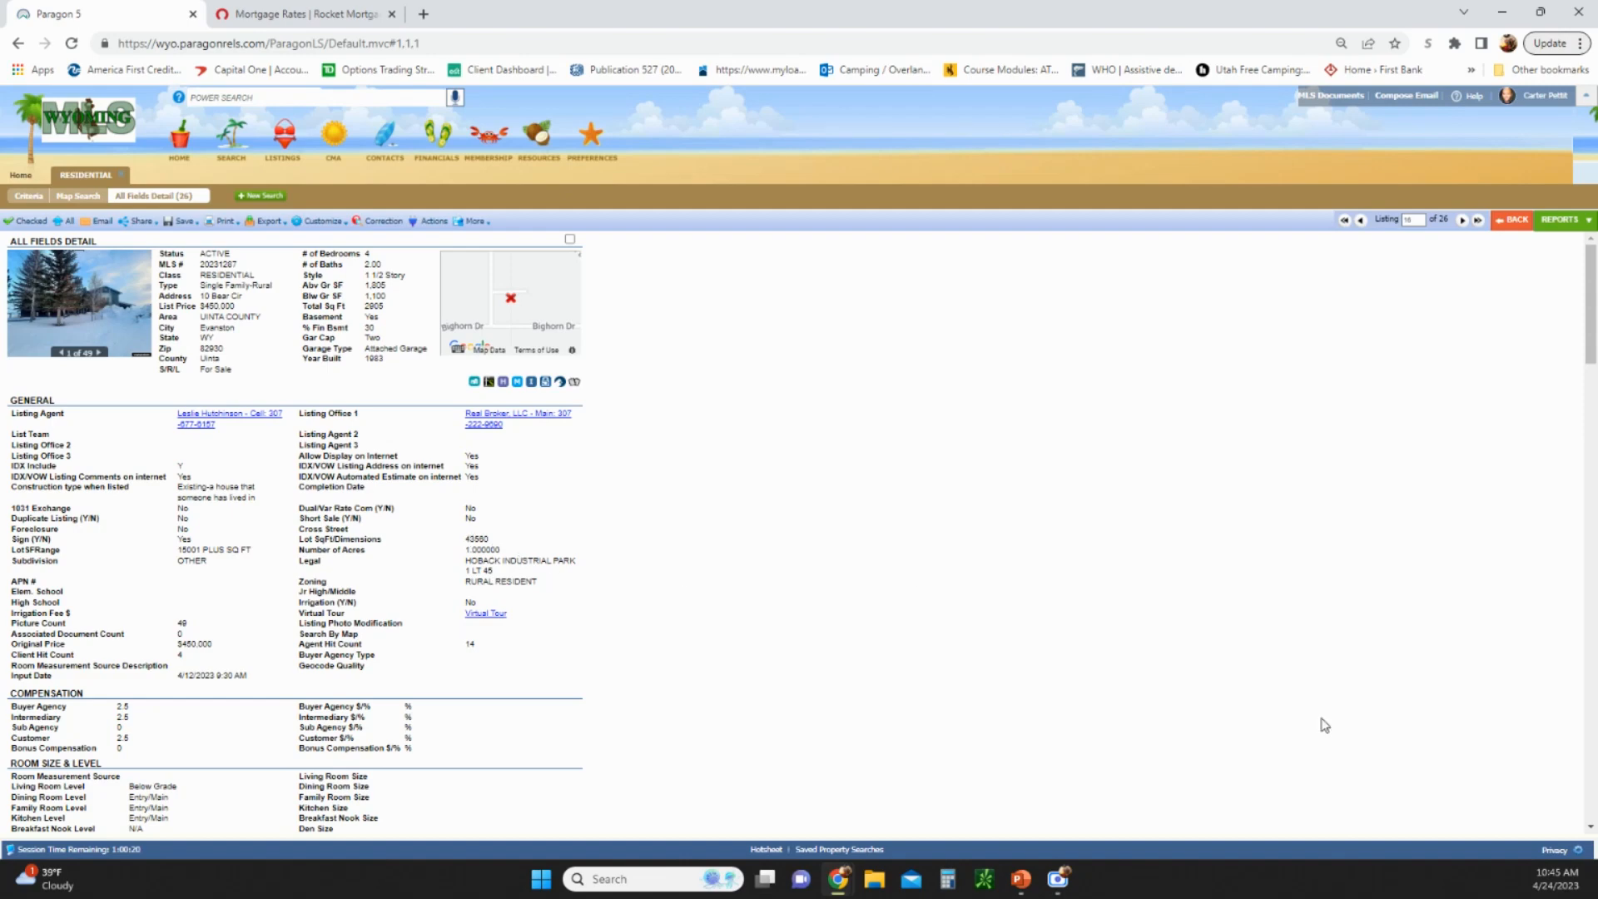
mouse_move(1175, 687)
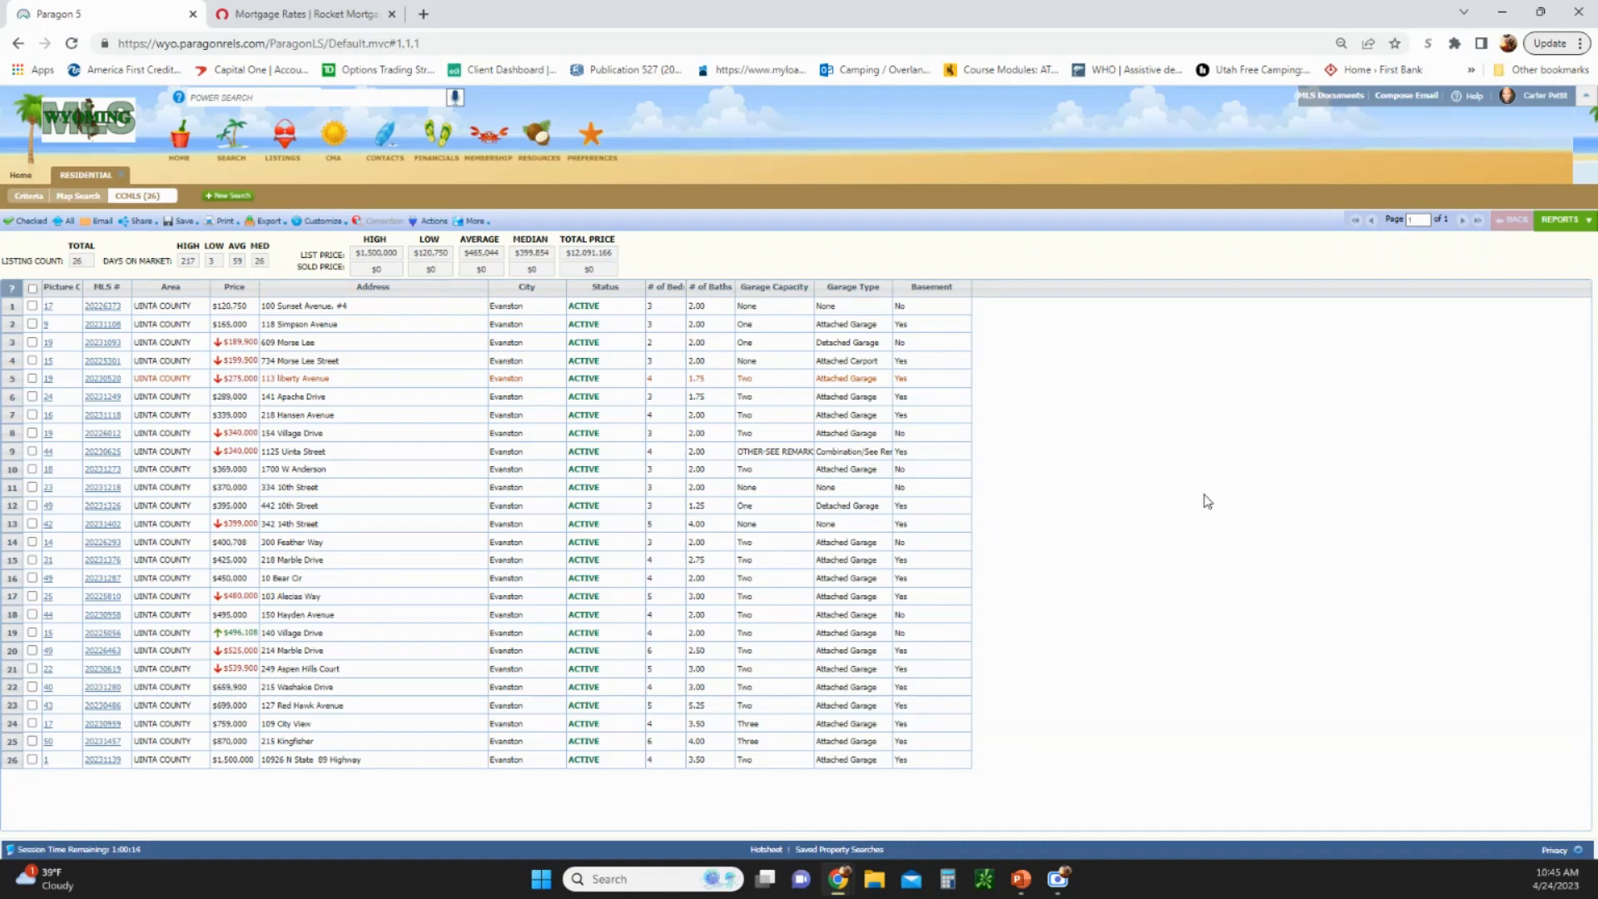
mouse_move(1245, 491)
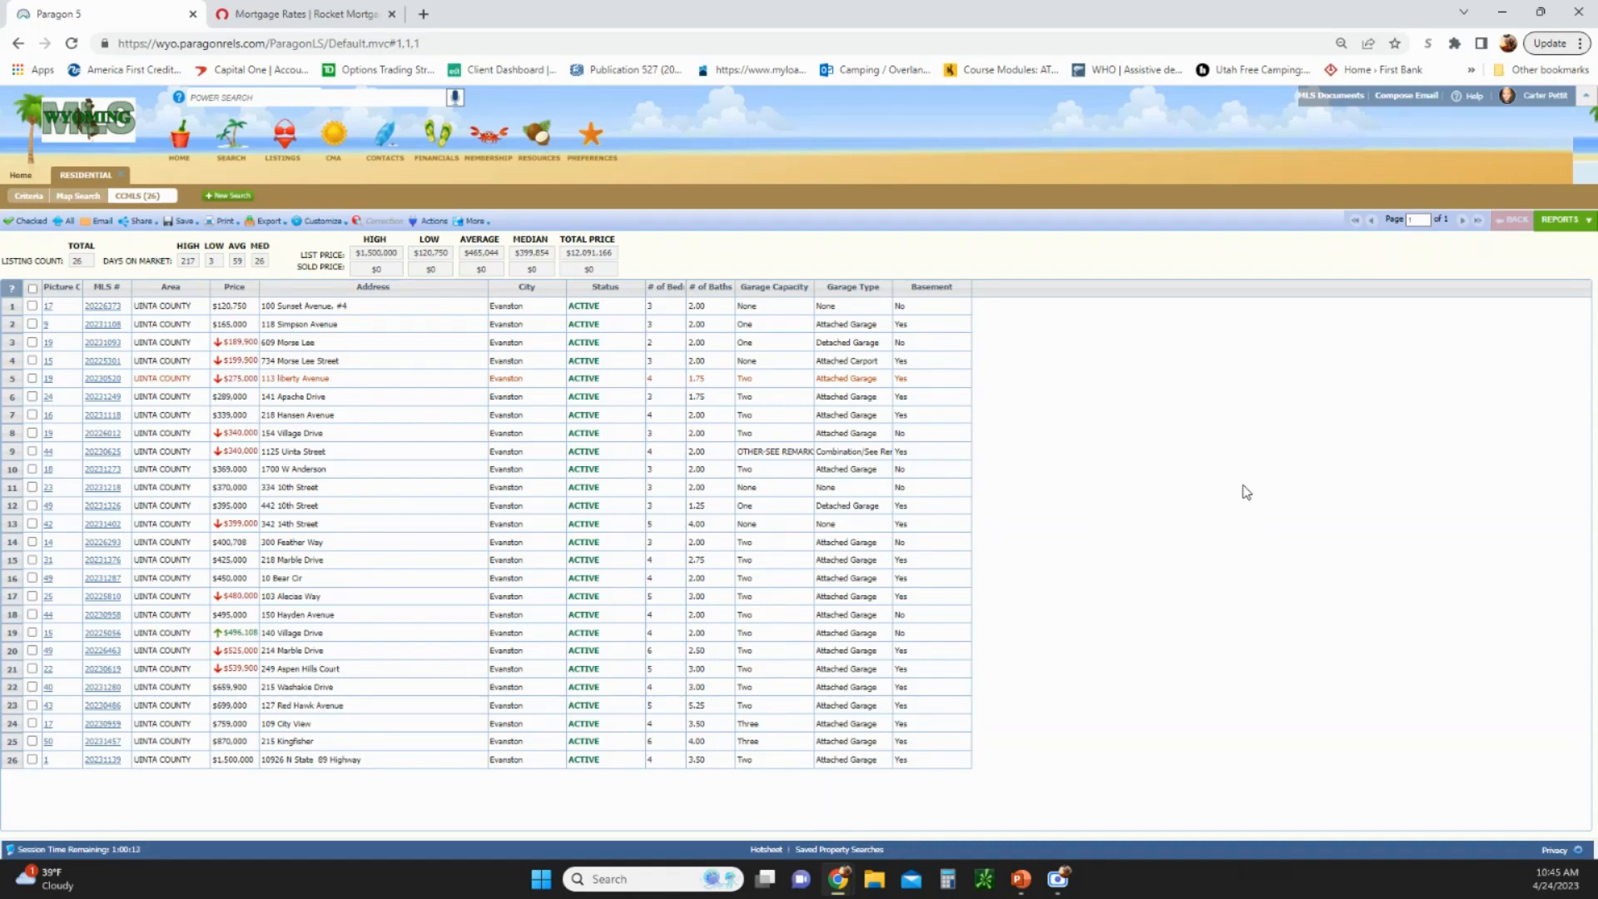
mouse_move(1131, 464)
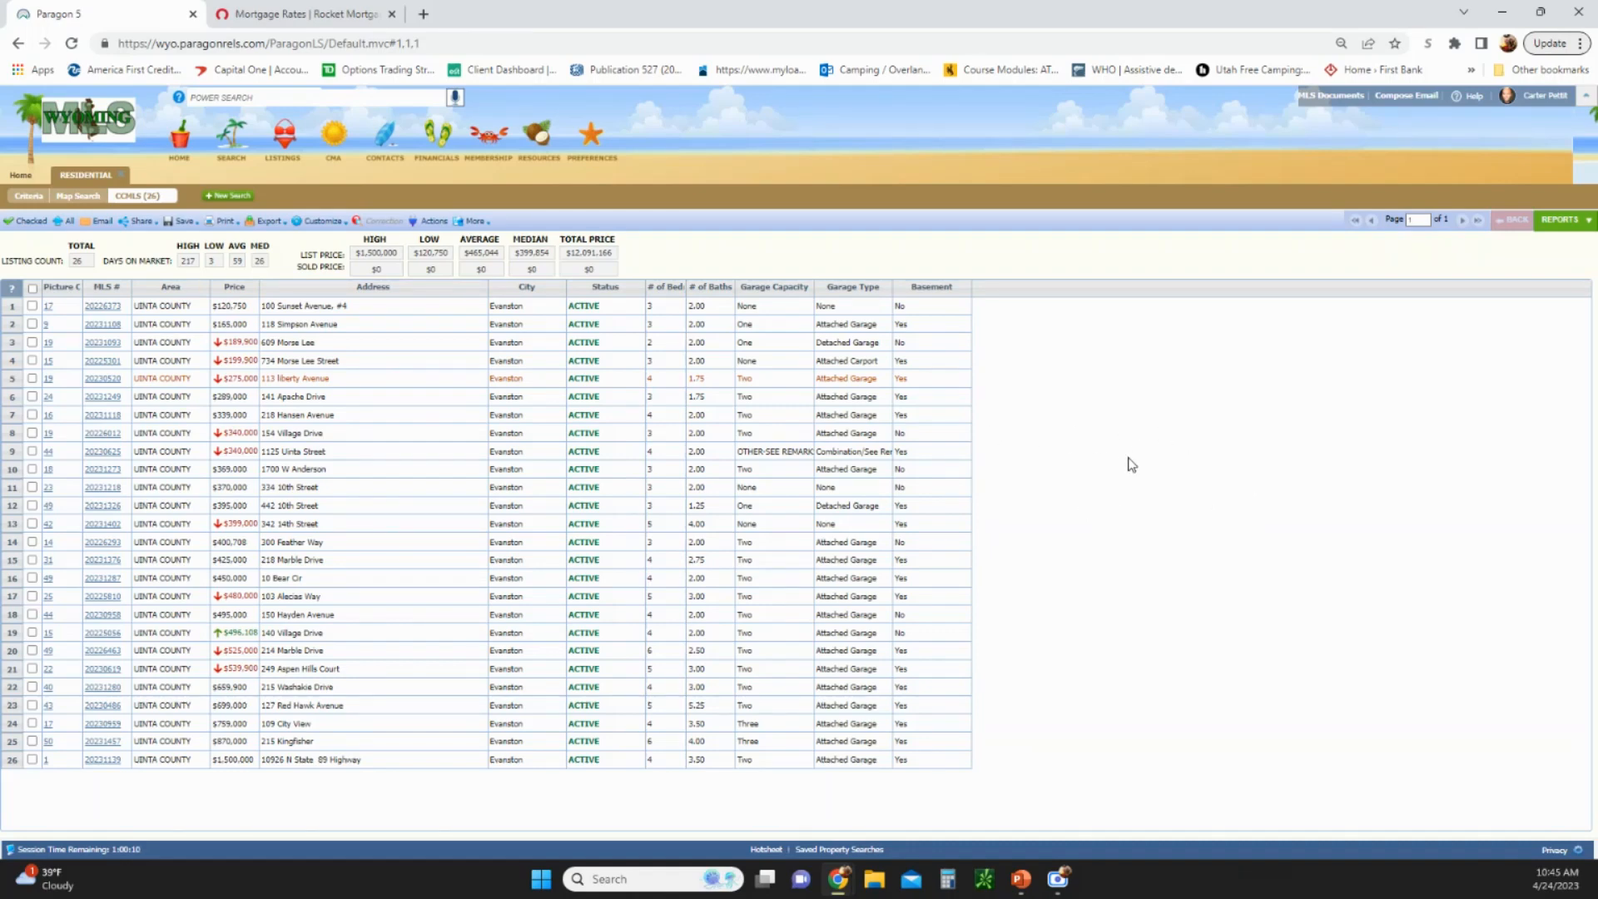
left_click(163, 486)
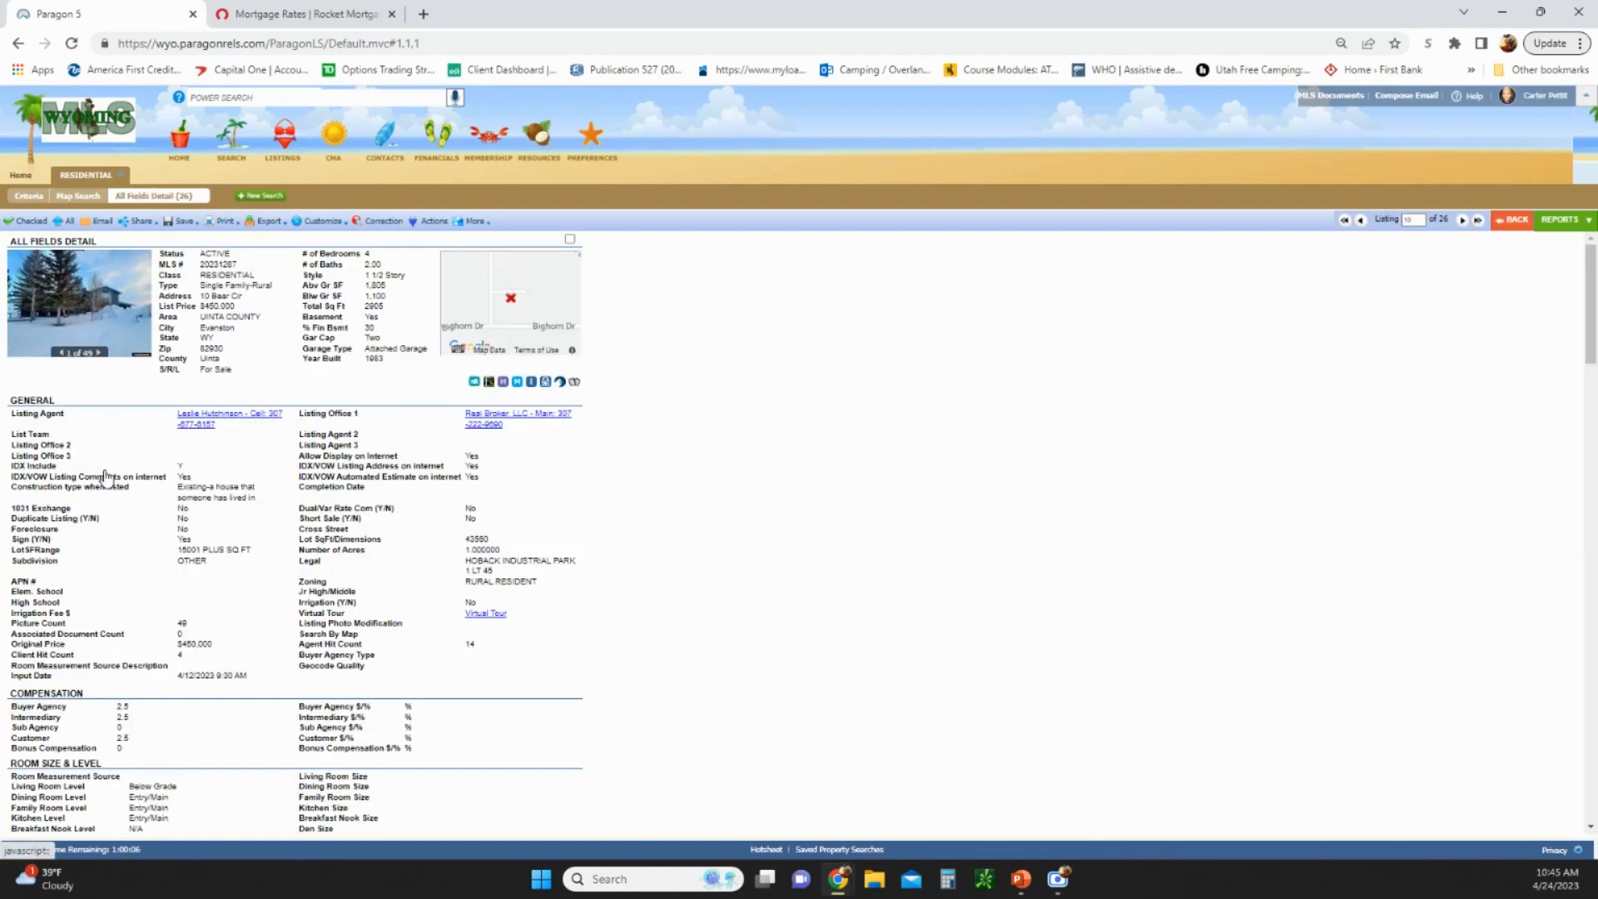
left_click(1462, 220)
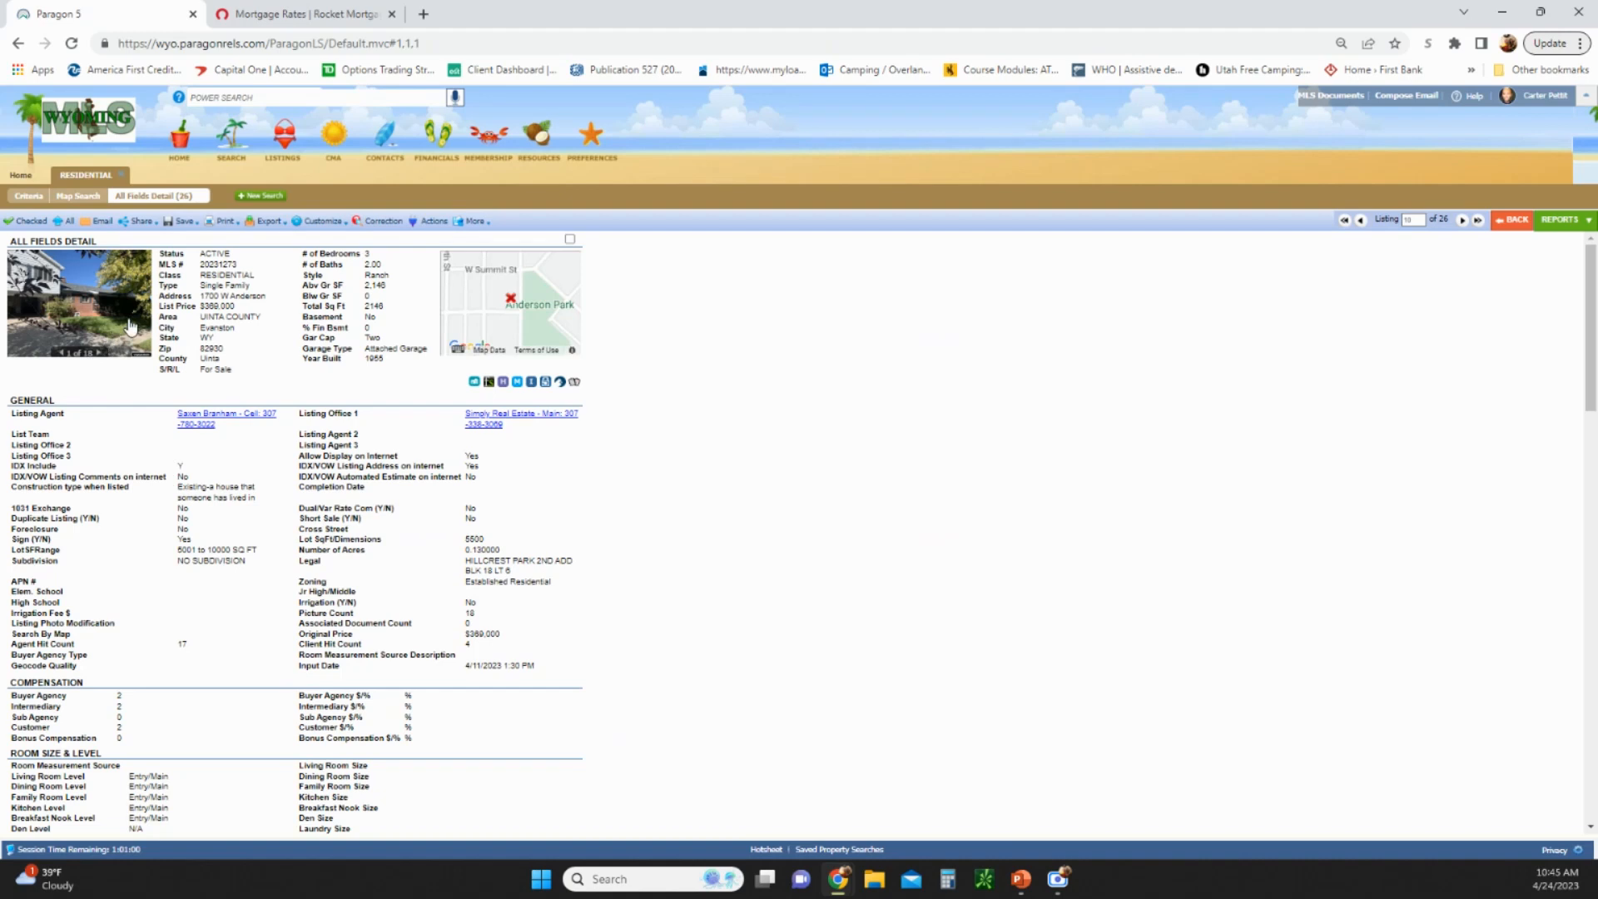
View the 1700 W Anderson gallery, jumping to the primary bedroom vanity and primary bathroom photos (13 of 18)
left_click(78, 303)
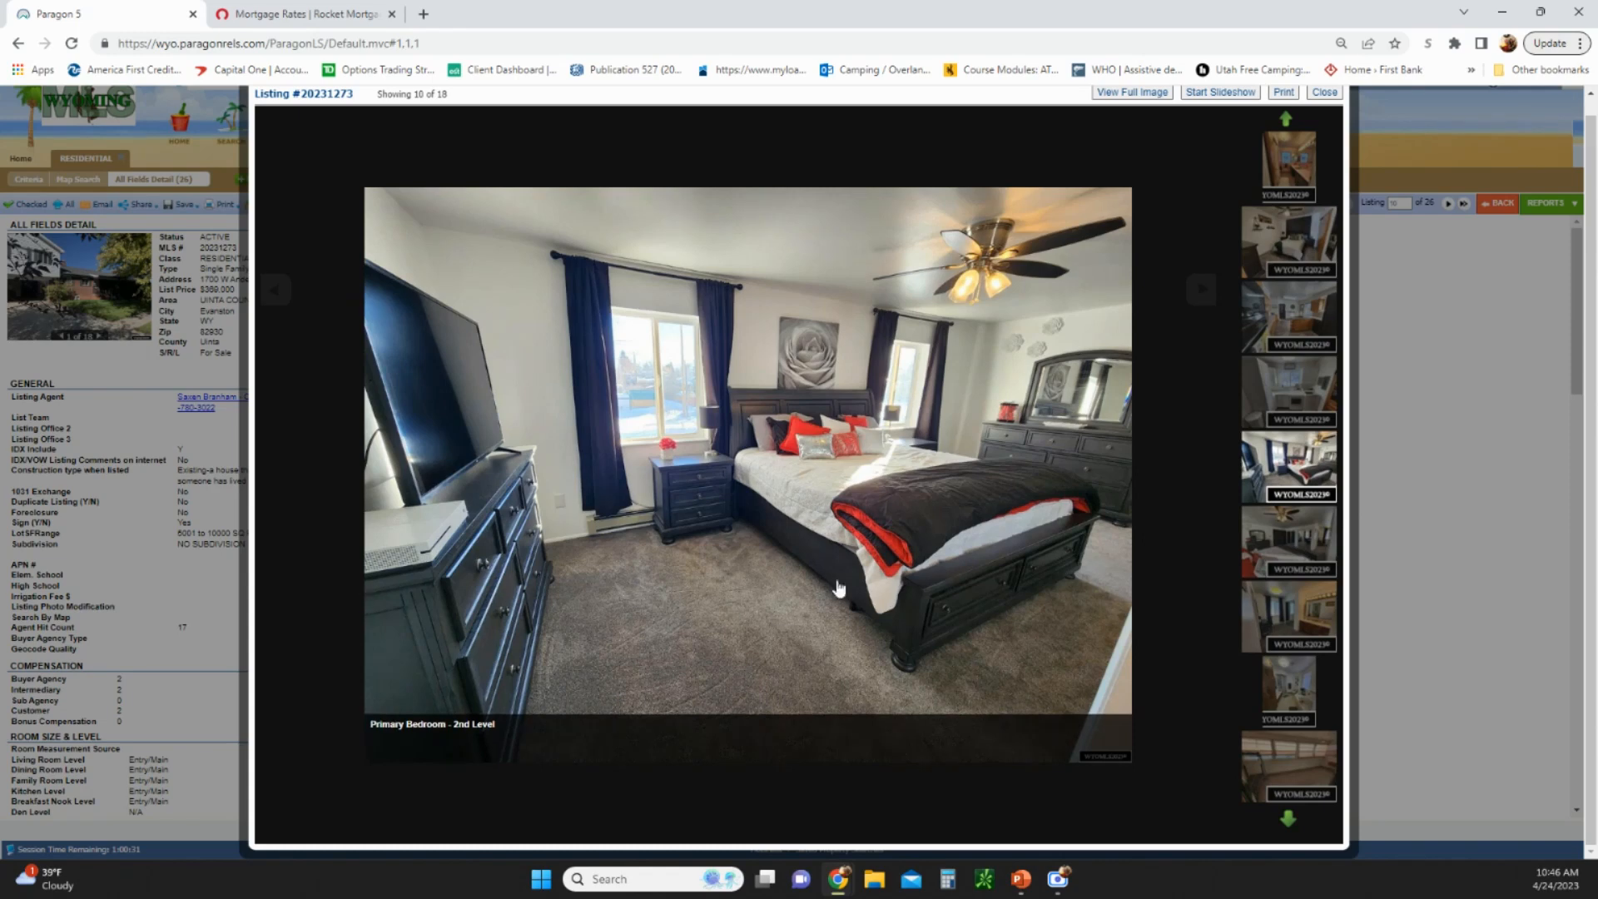
mouse_move(1192, 369)
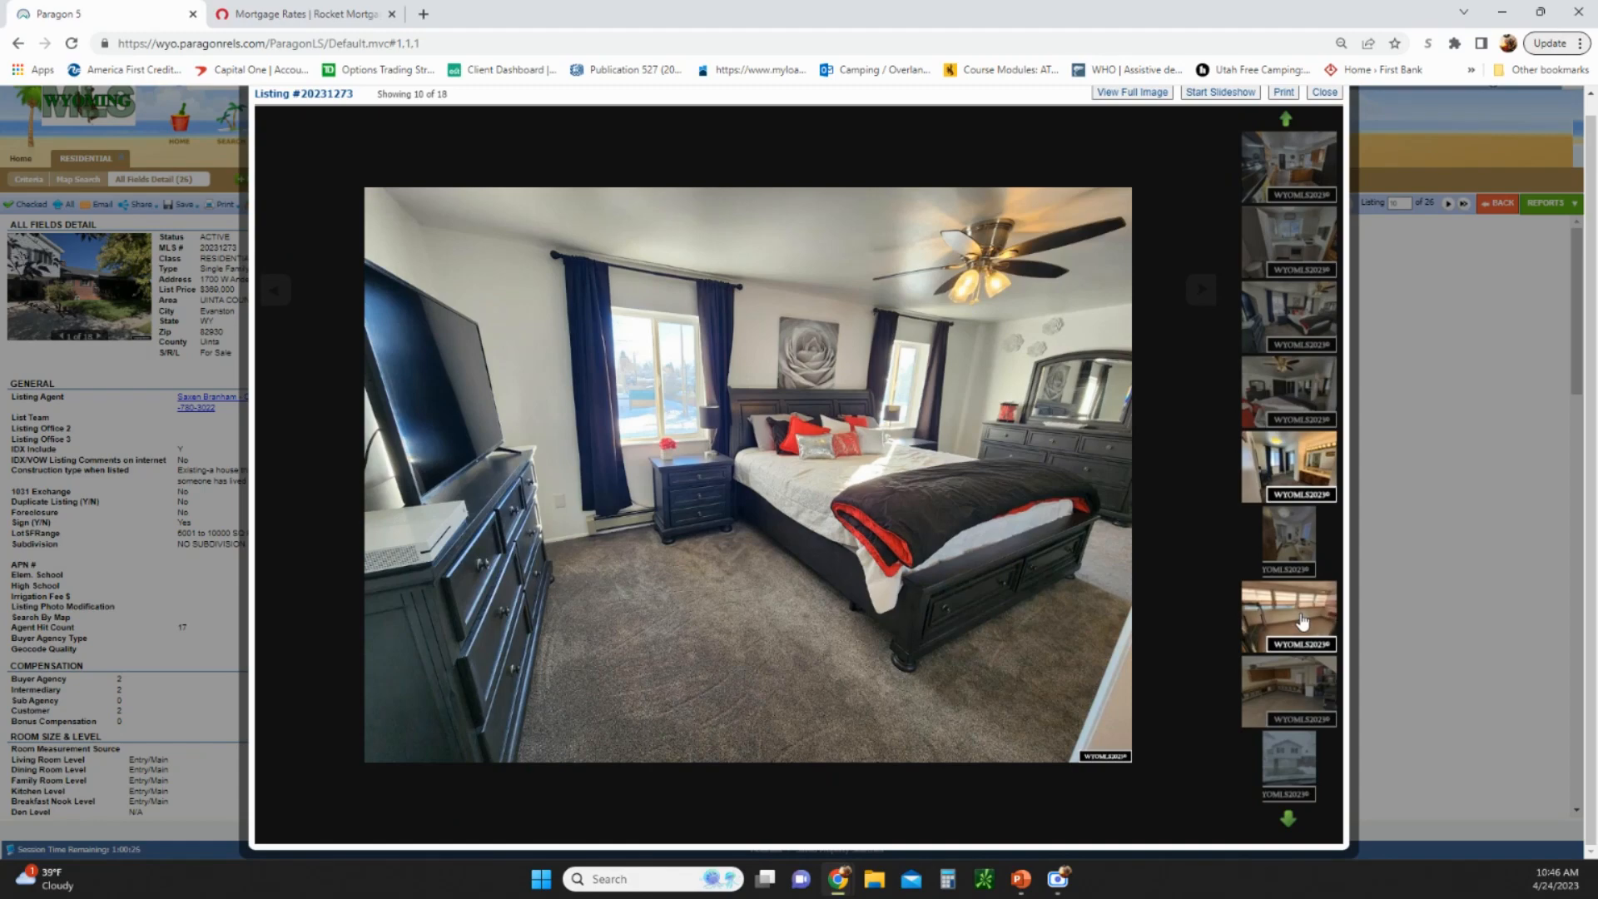
left_click(1288, 611)
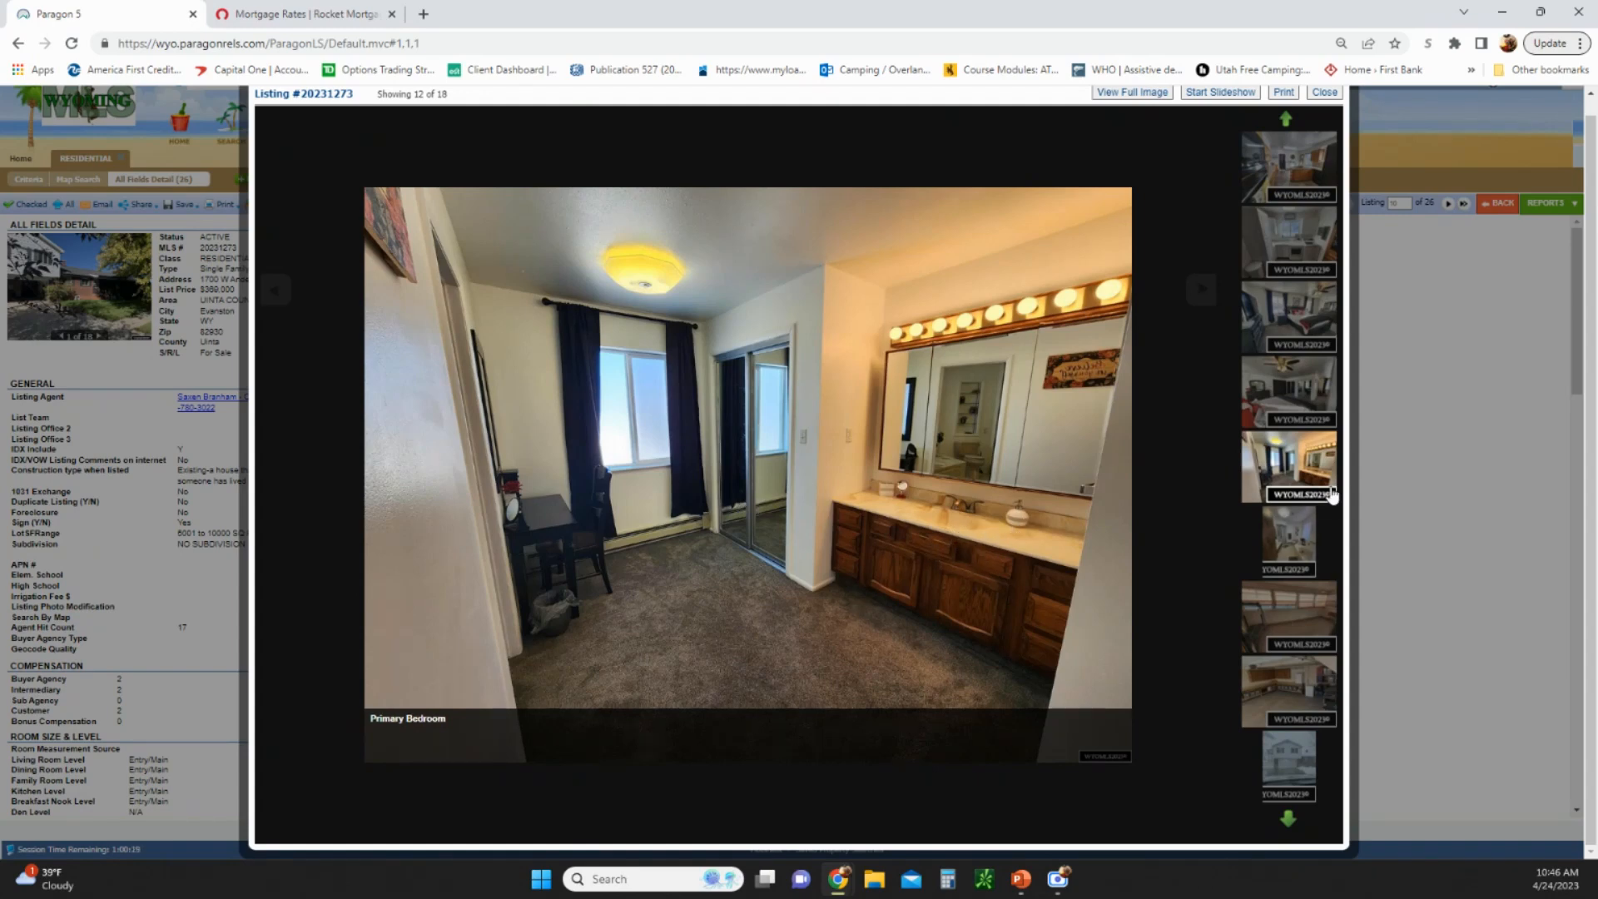
scroll("down", 3)
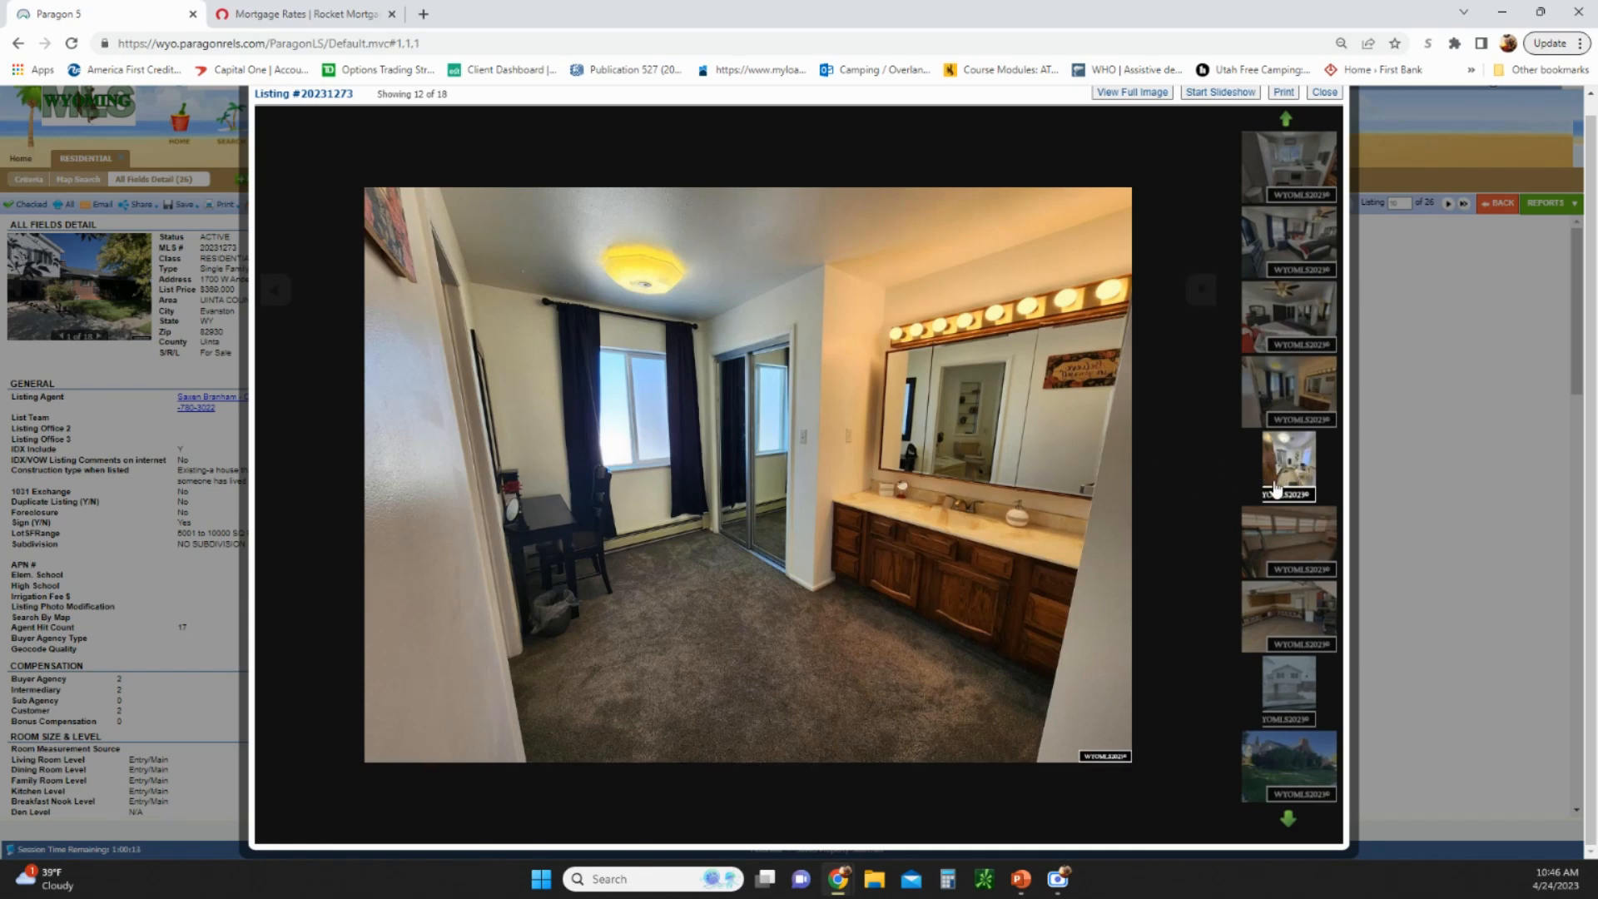
left_click(1287, 466)
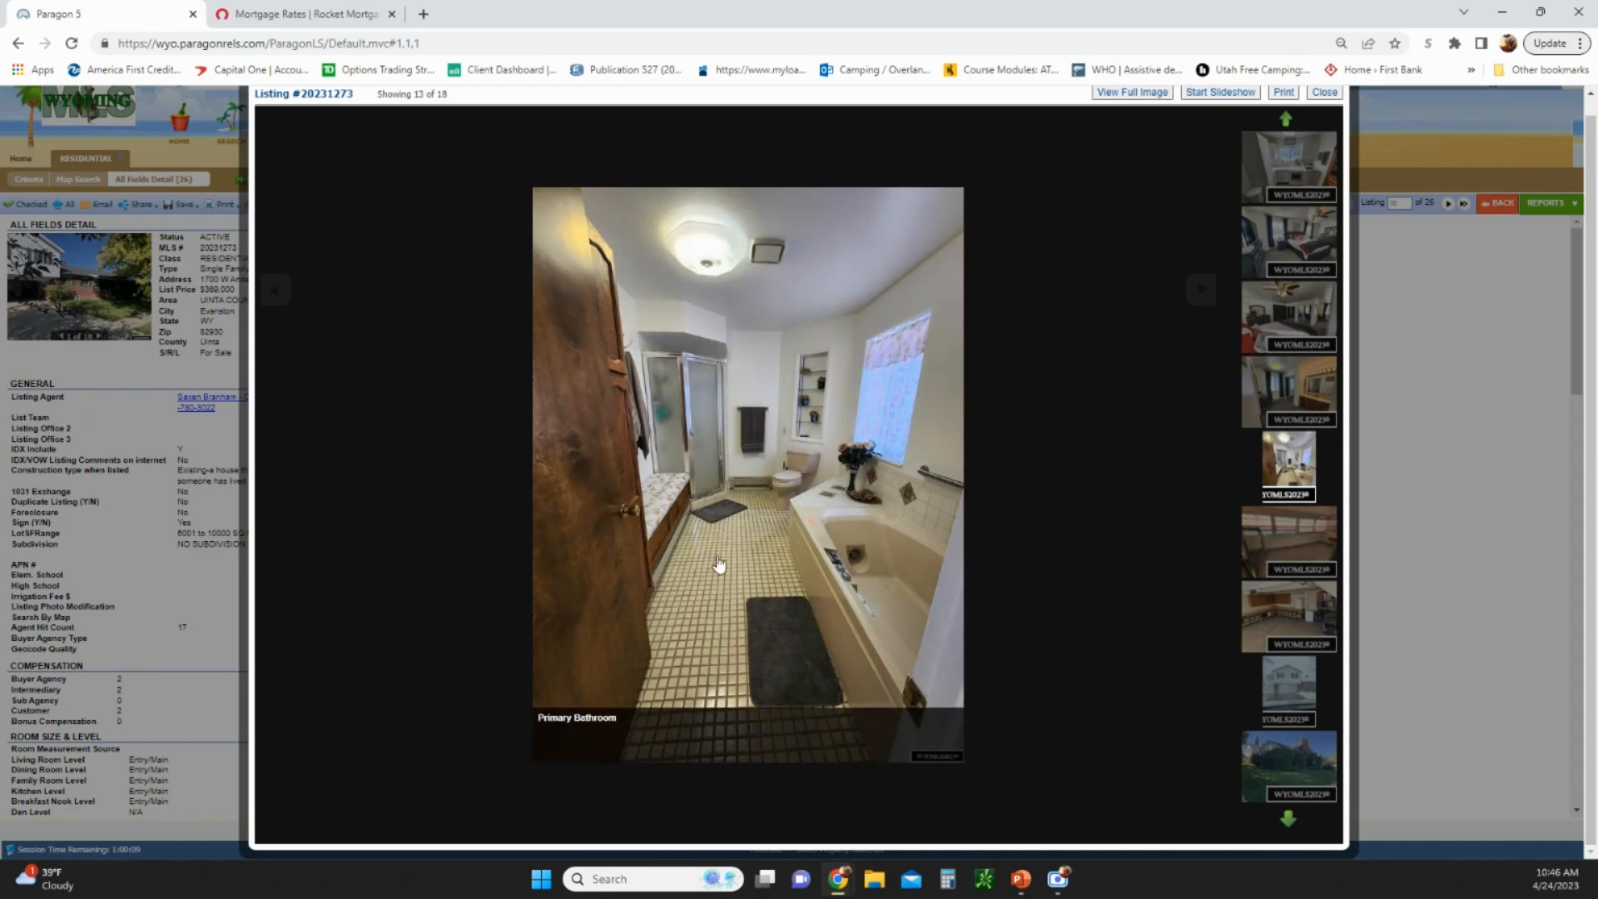
mouse_move(729, 538)
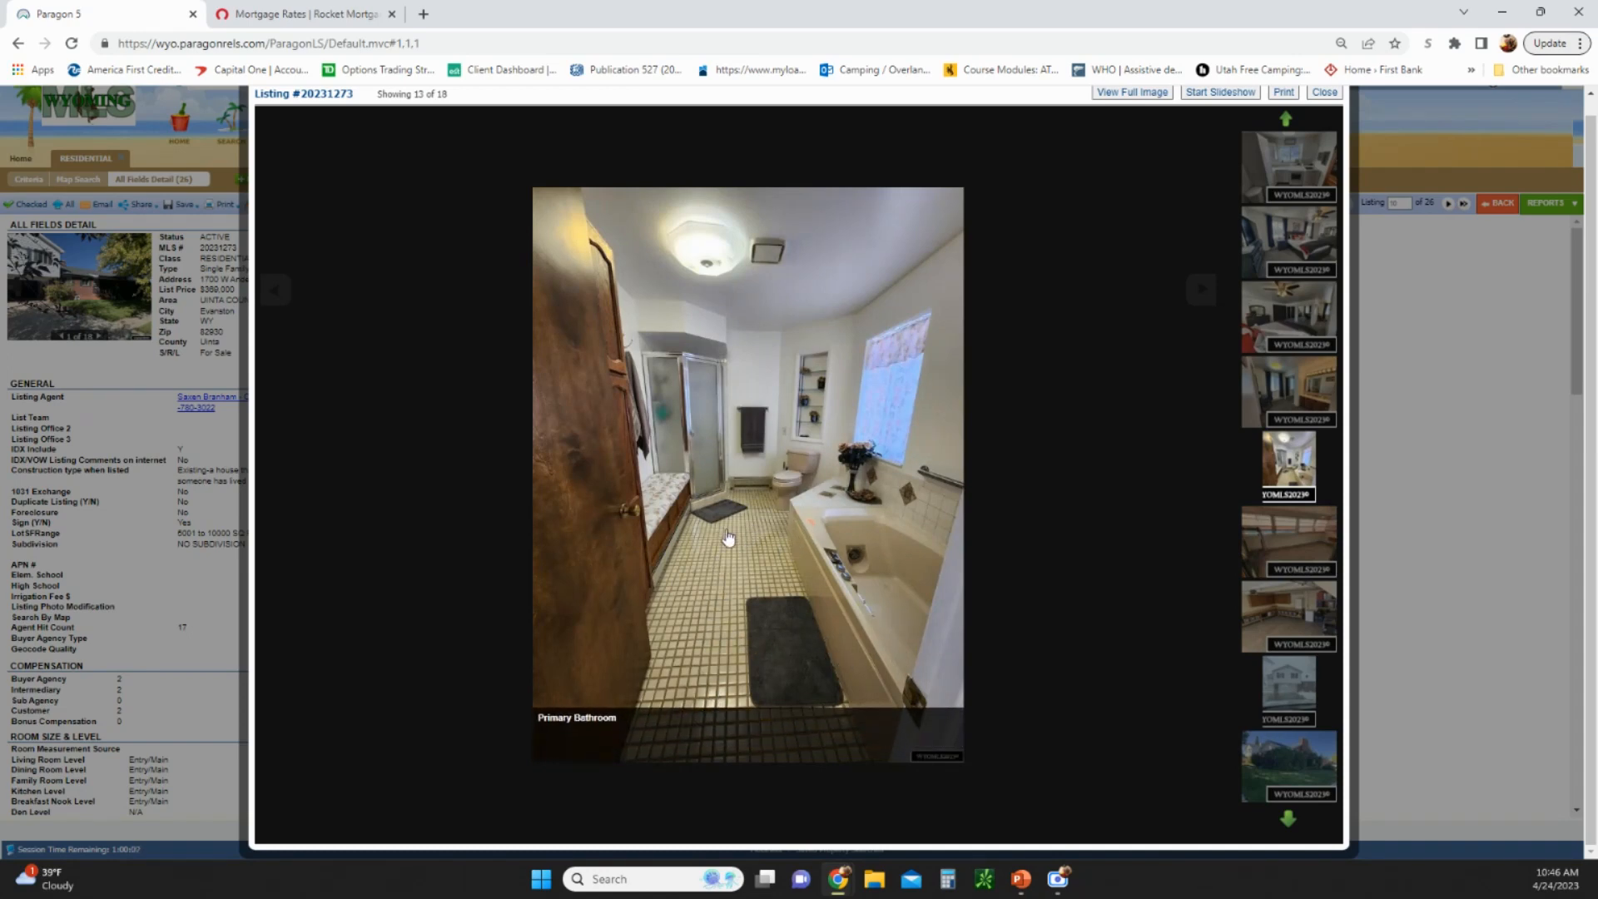
mouse_move(927, 750)
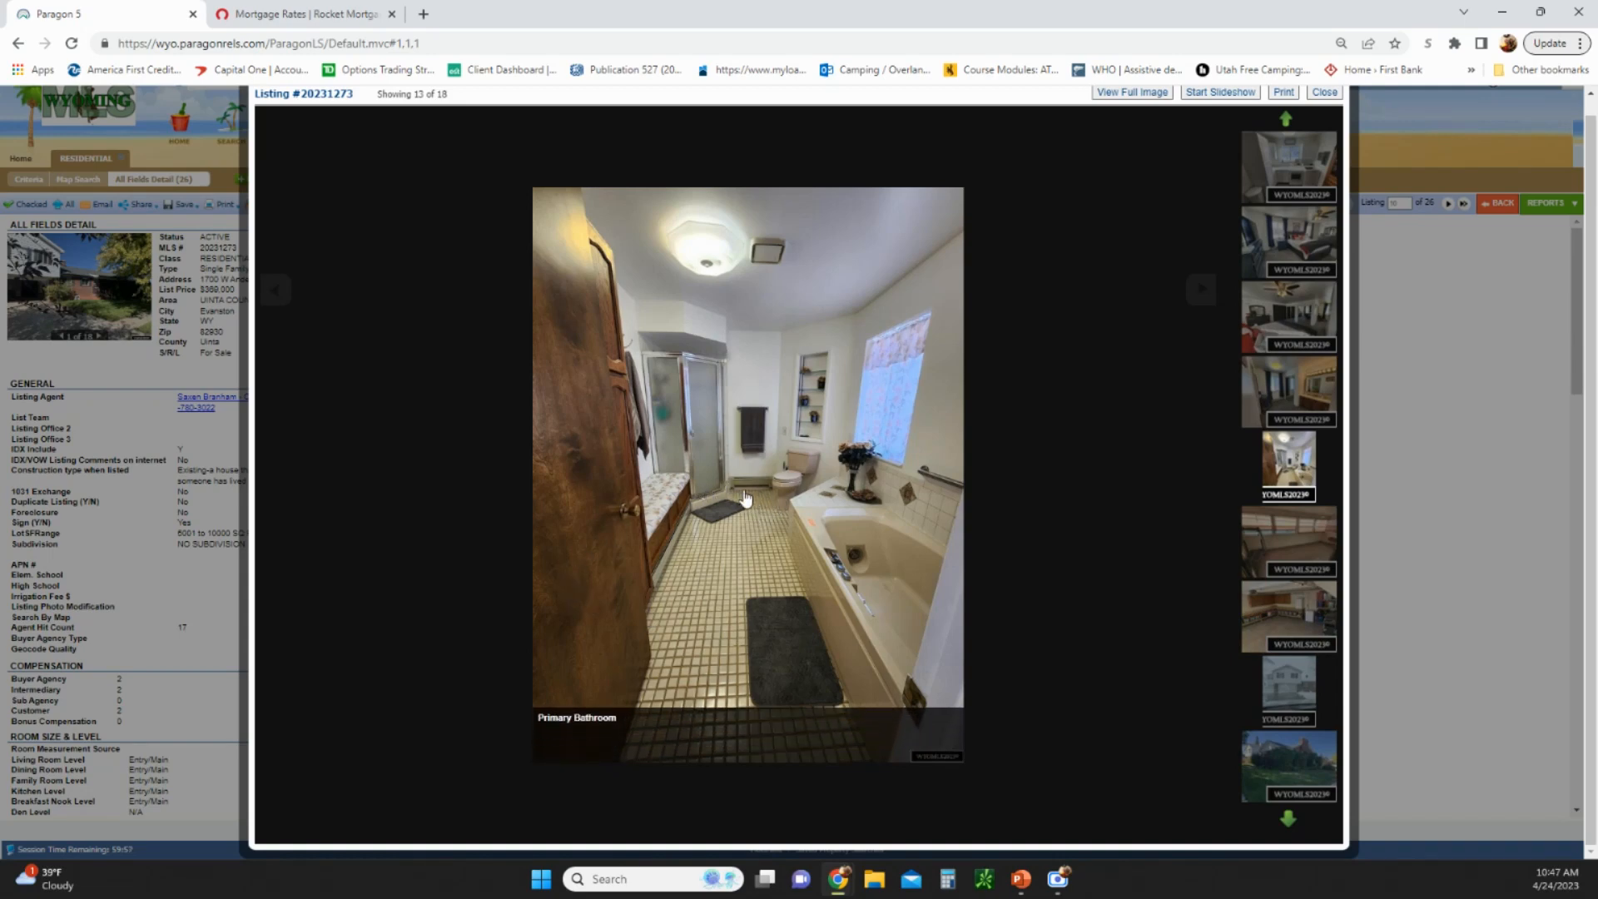
mouse_move(739, 512)
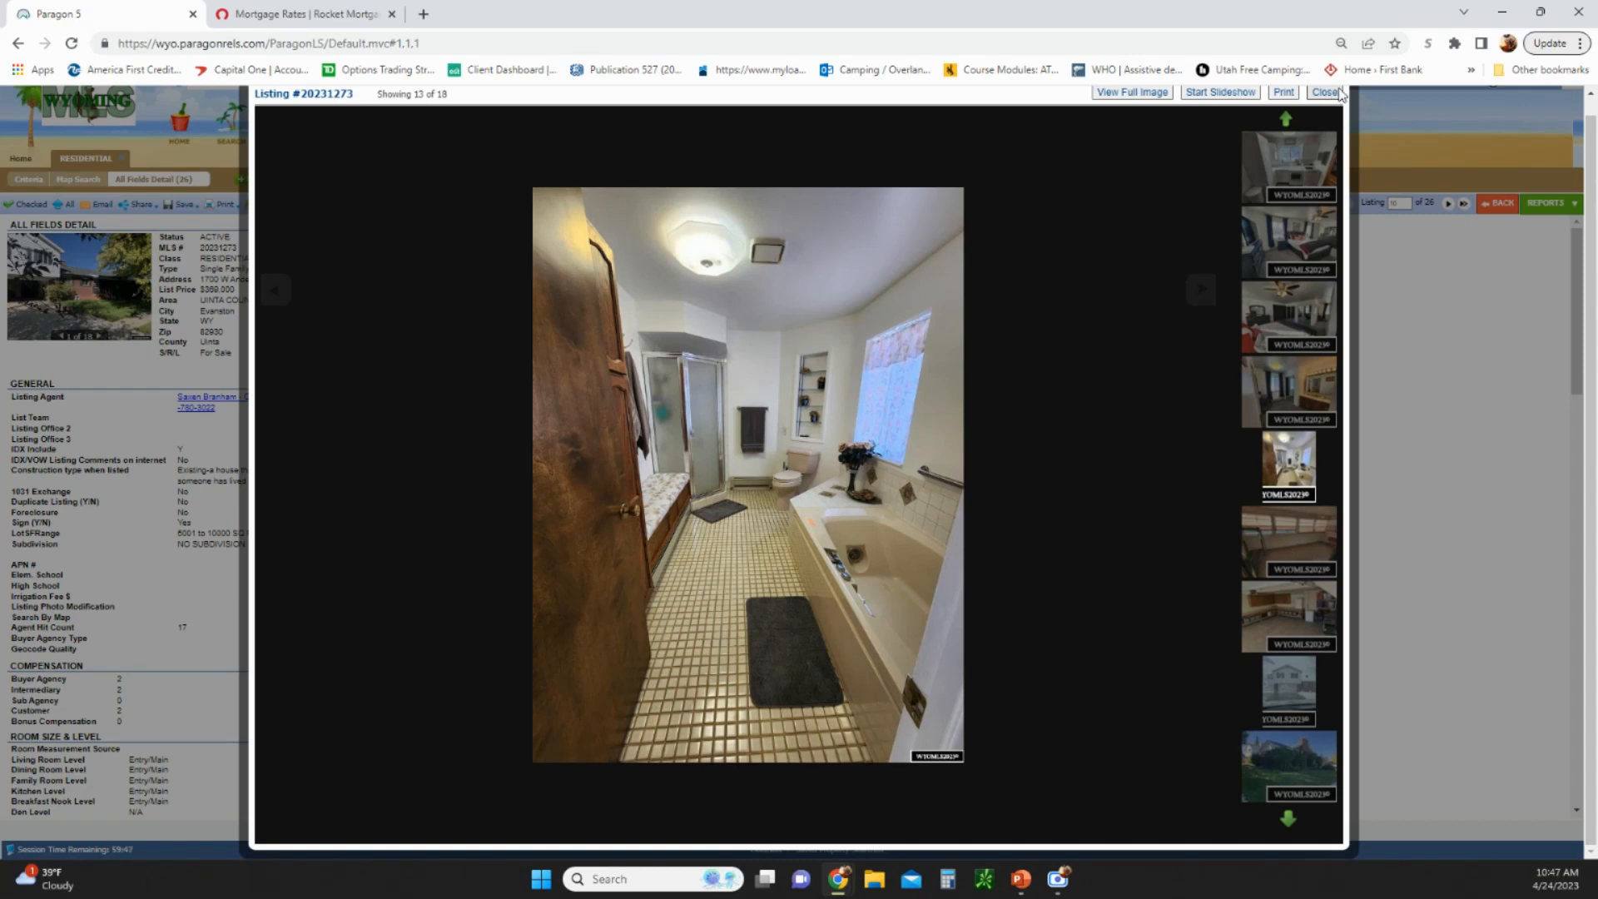
Leave the gallery and move on to the detail report for the $759,000 listing on City View
left_click(1326, 92)
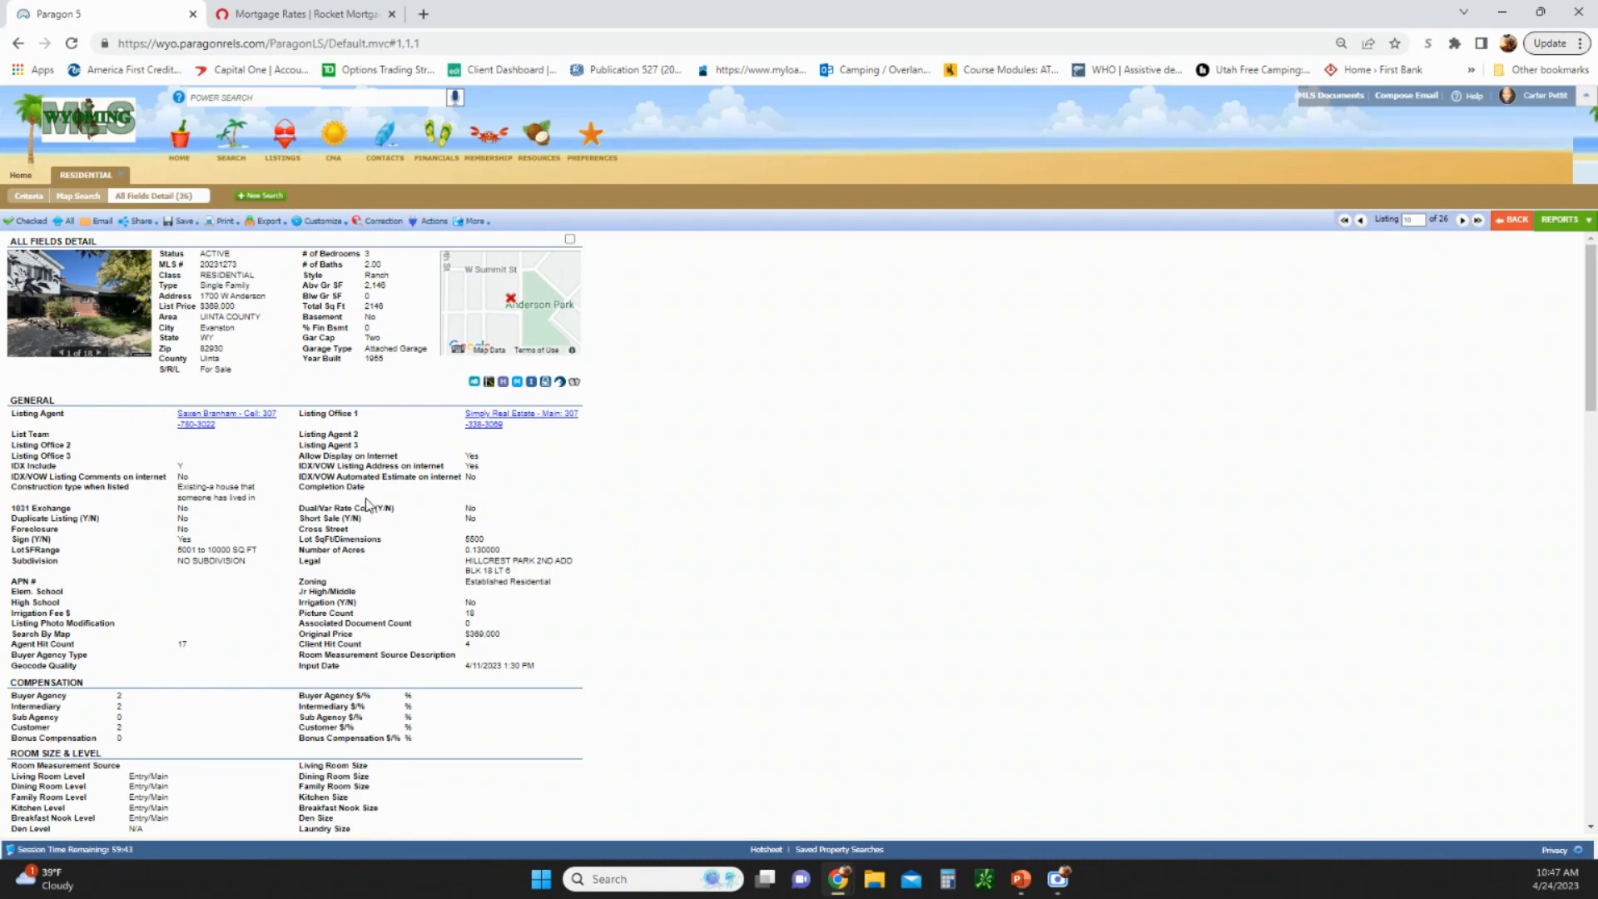
scroll("down", 3)
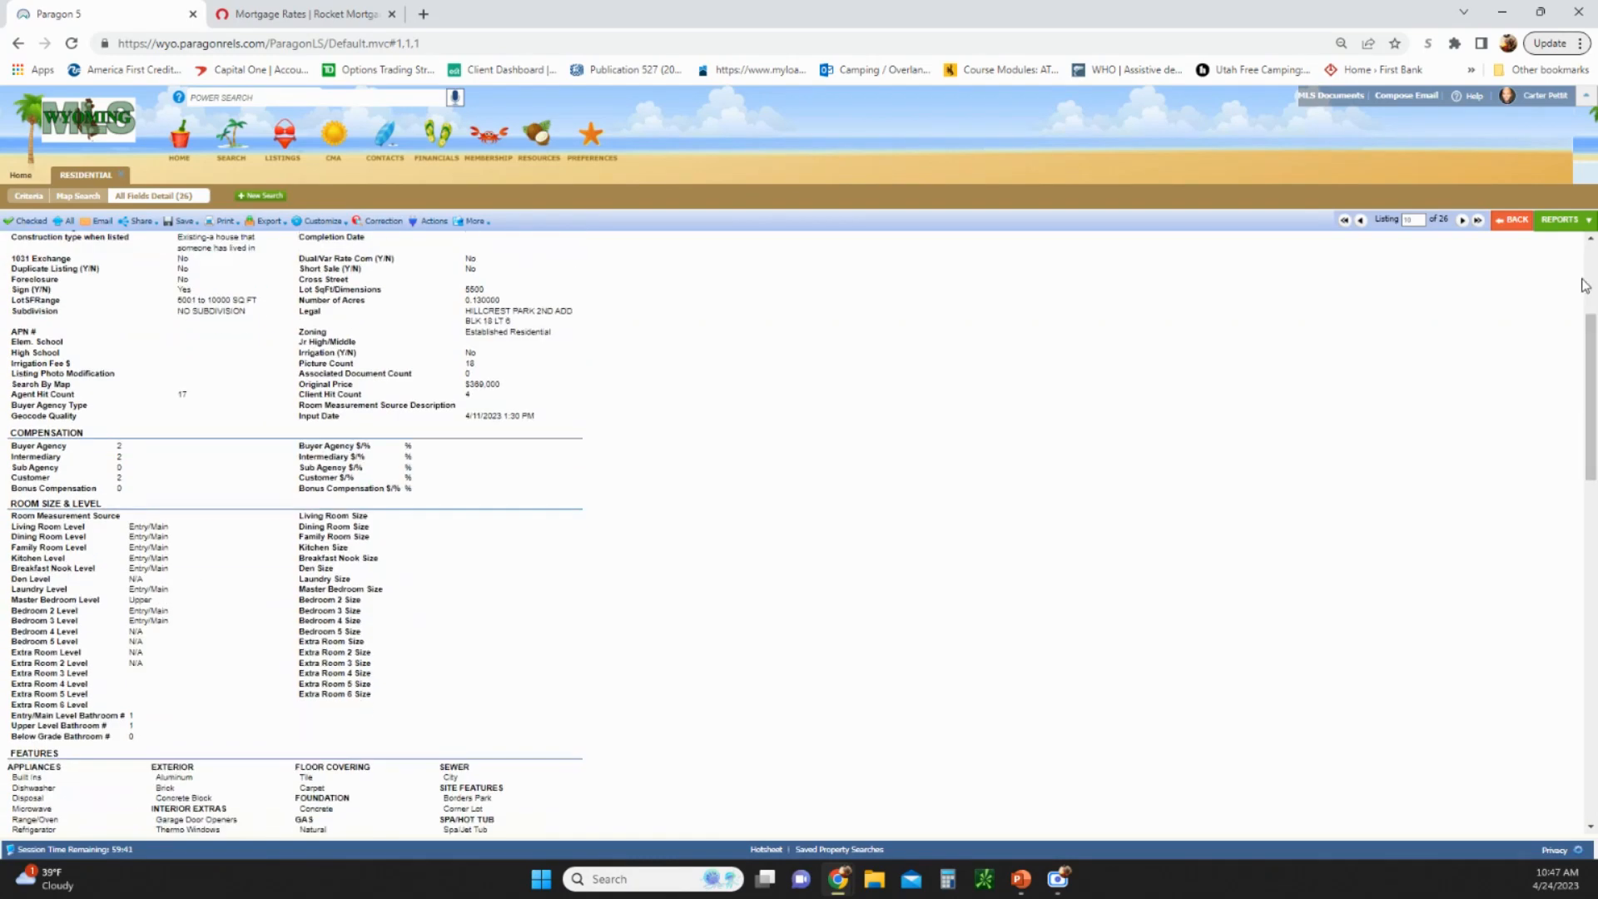
mouse_move(1511, 220)
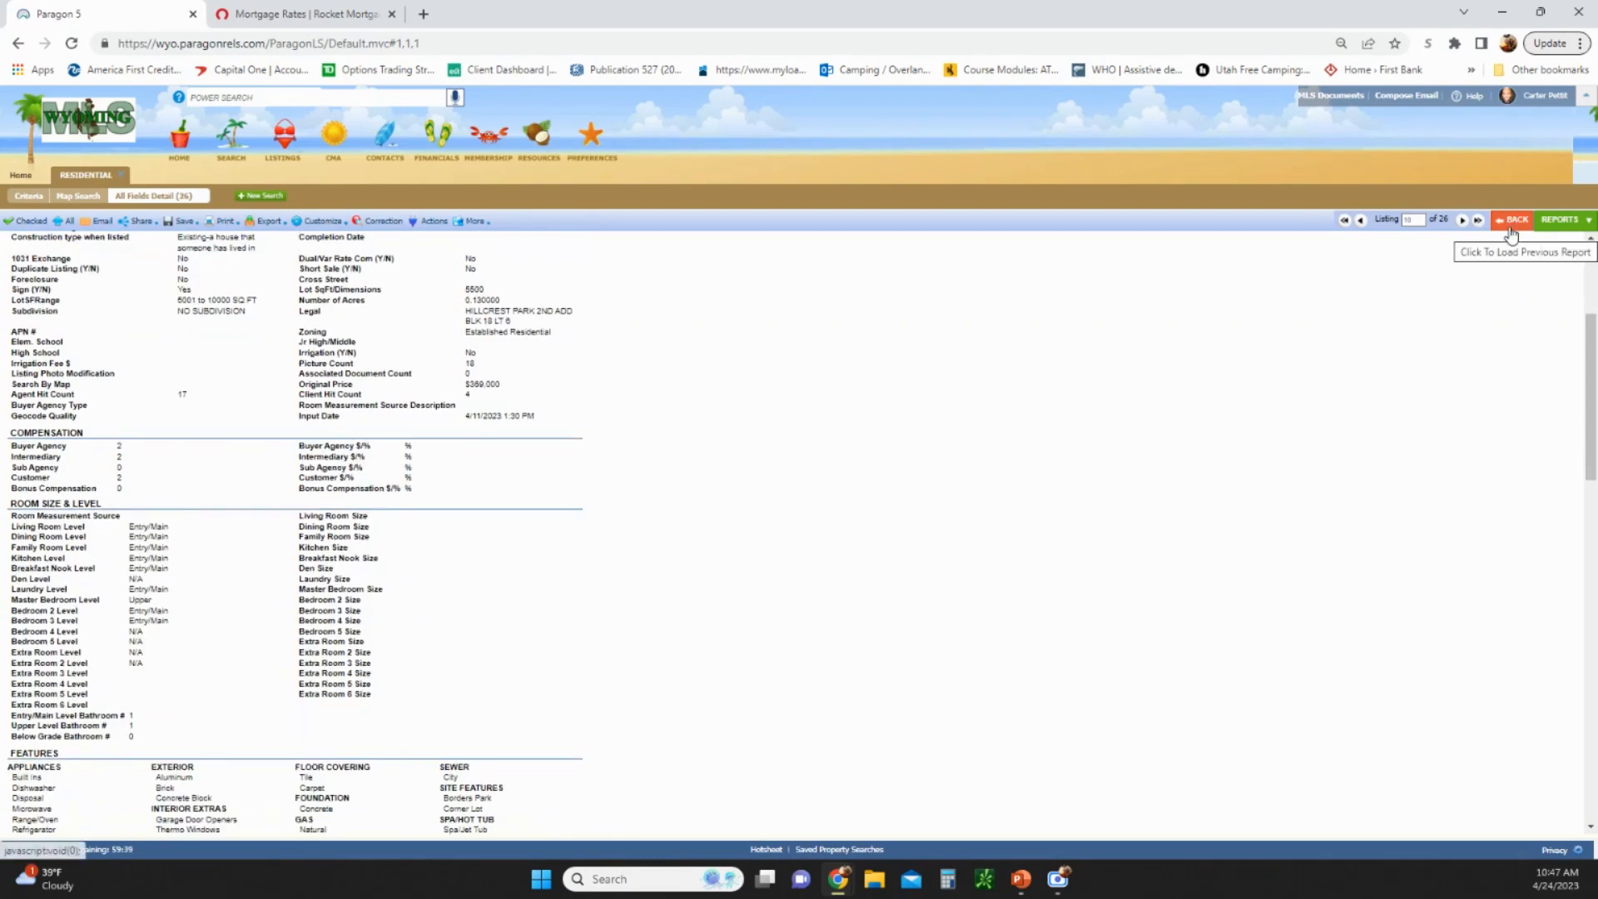
left_click(1514, 220)
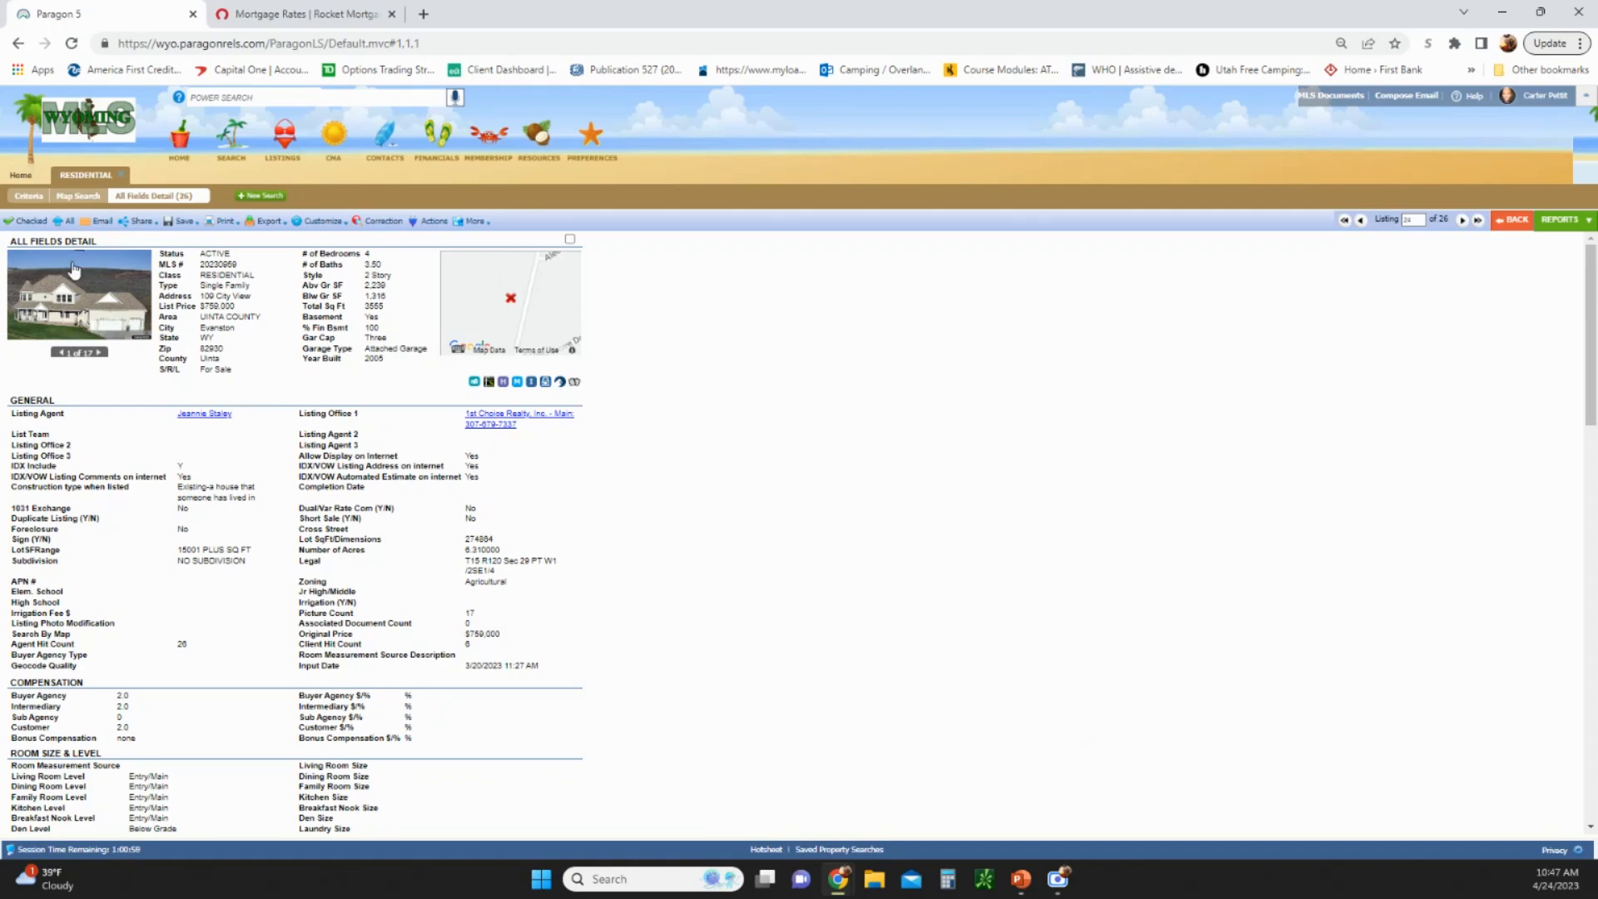
Bring up the City View listing's photo gallery (after one false start) and page to the third photo
left_click(77, 295)
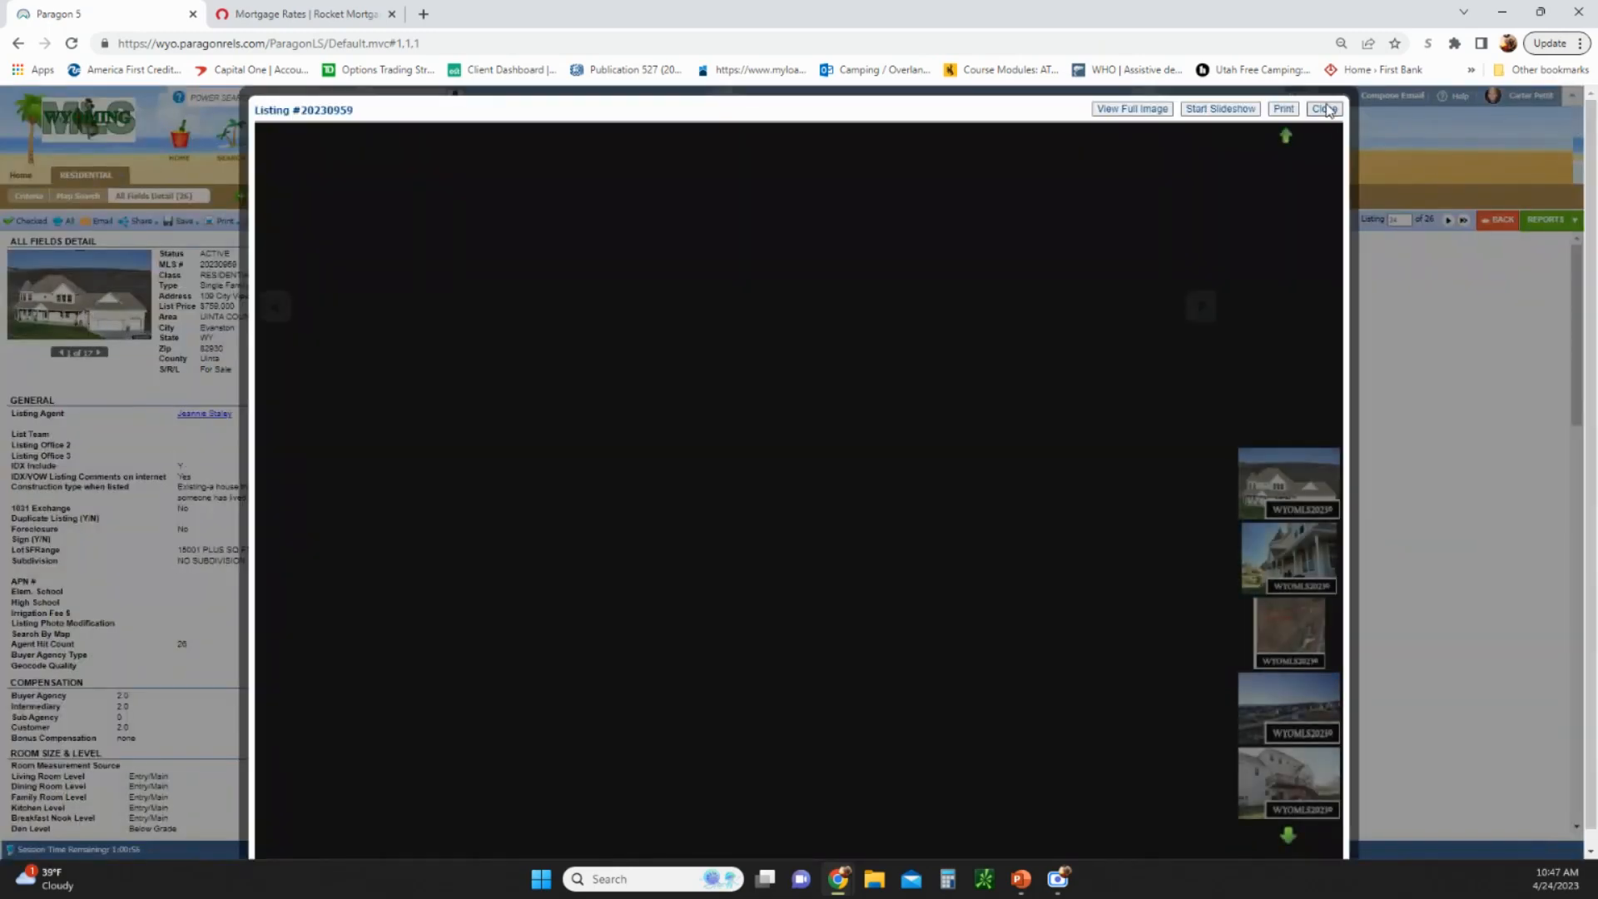
left_click(1326, 109)
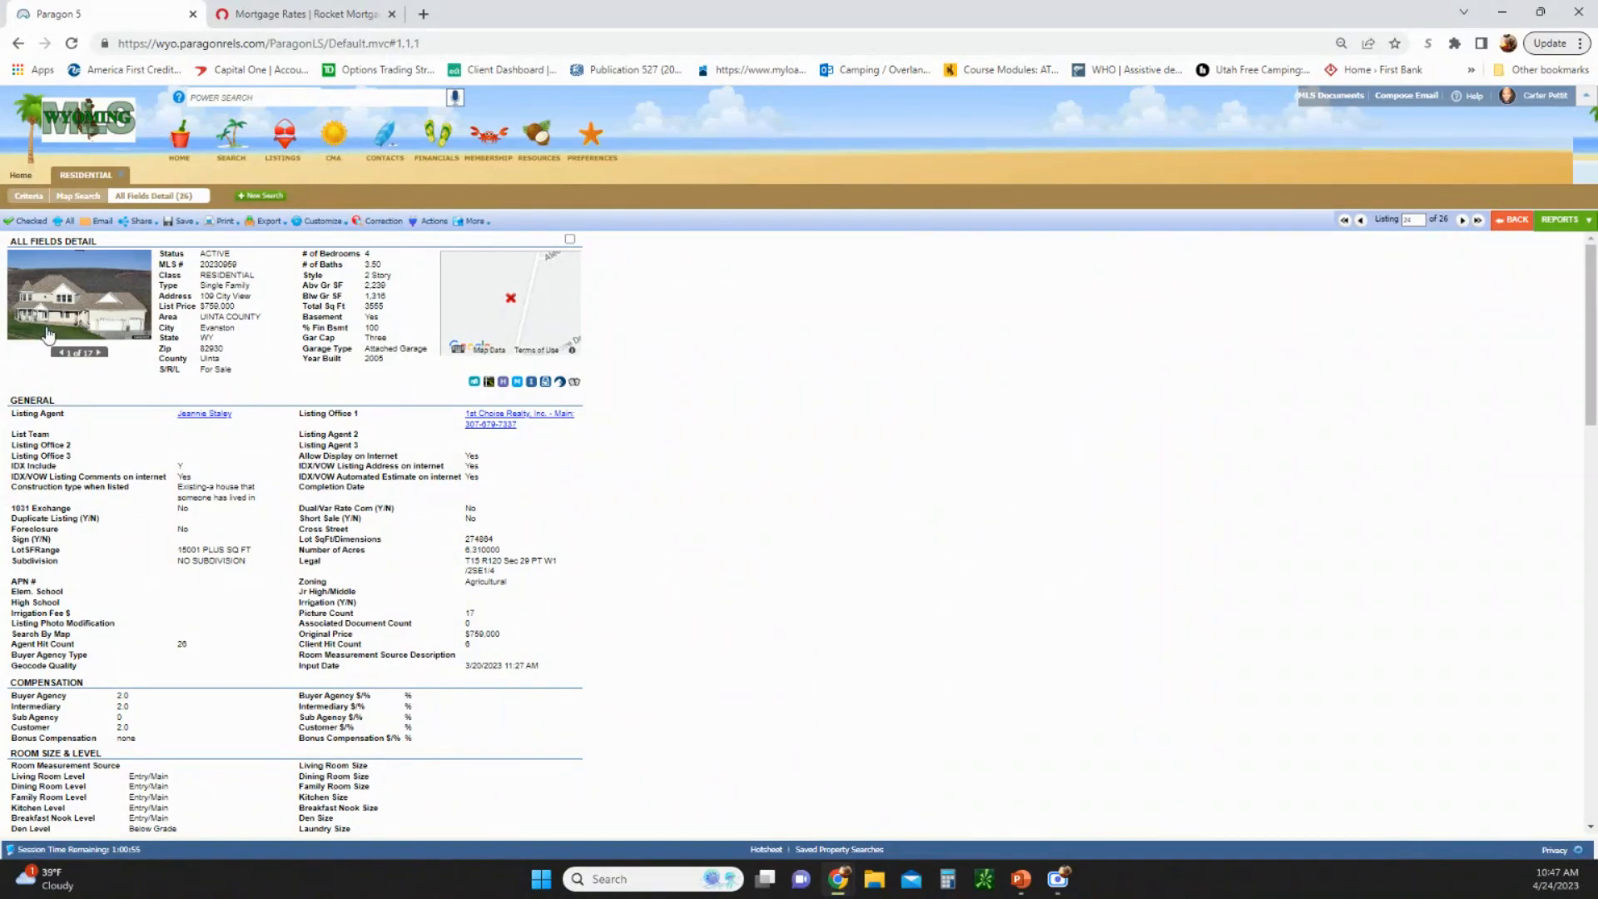
left_click(77, 300)
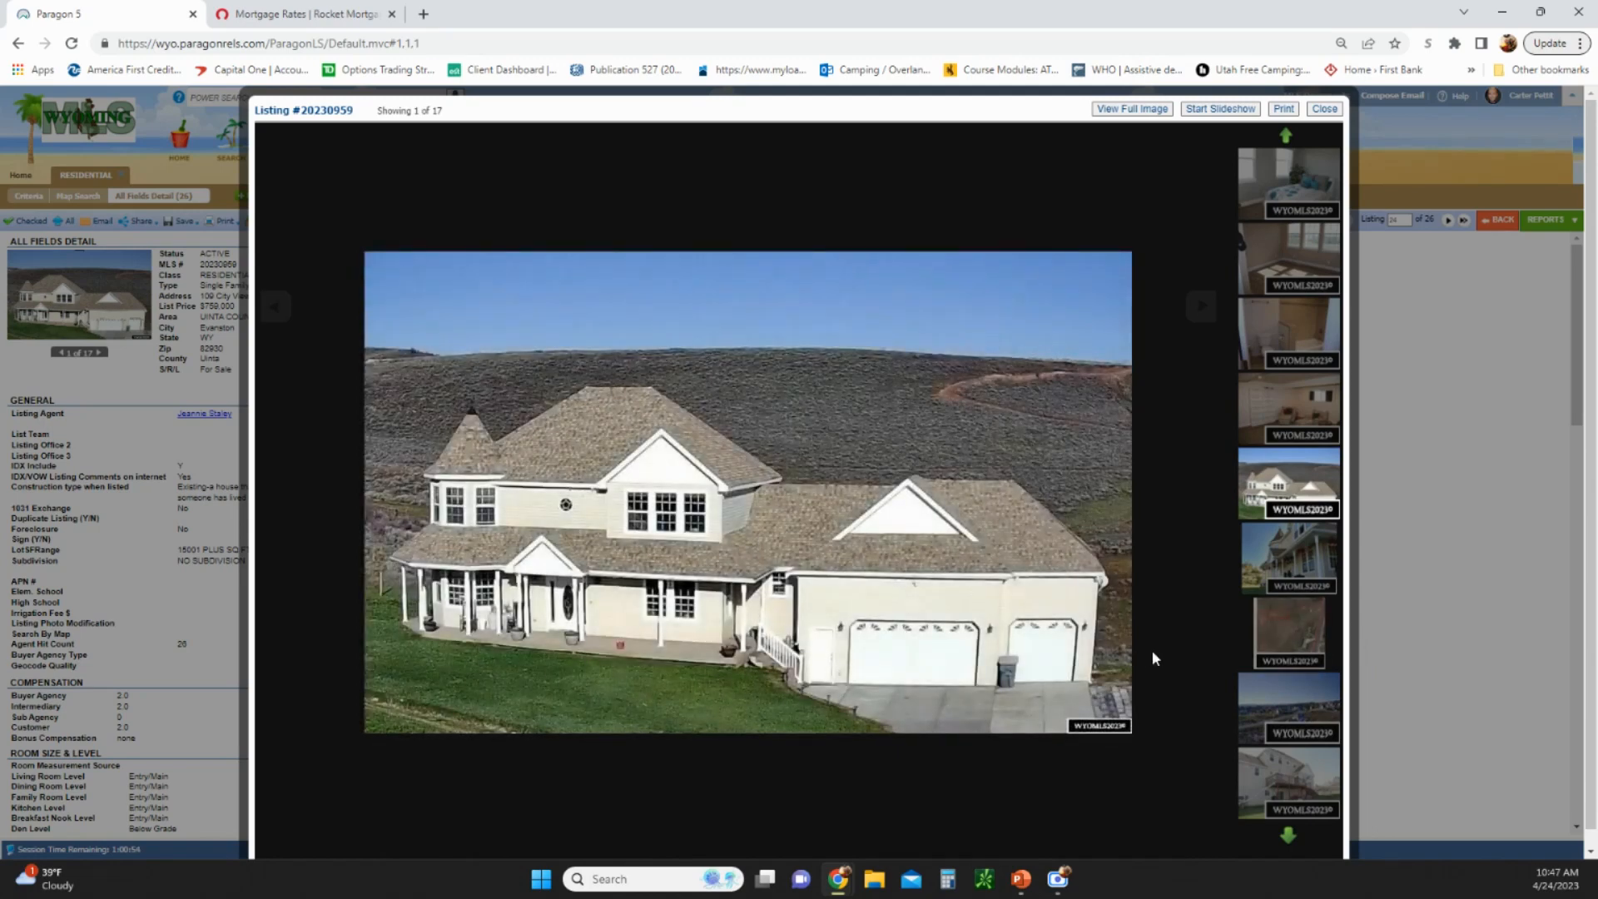
mouse_move(1279, 508)
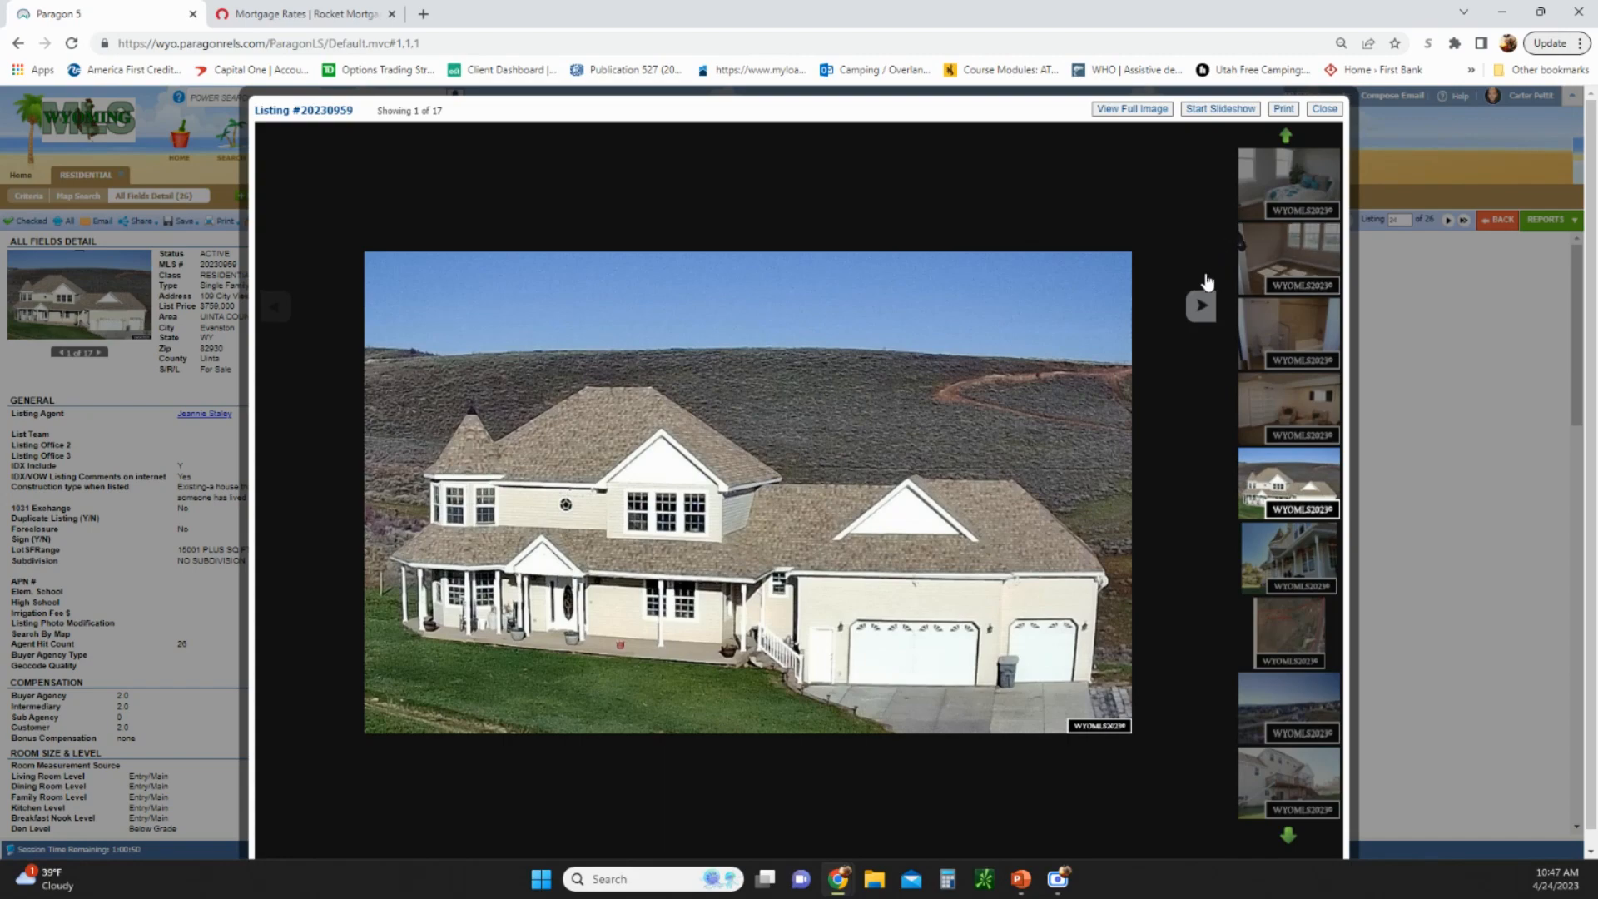
left_click(1200, 305)
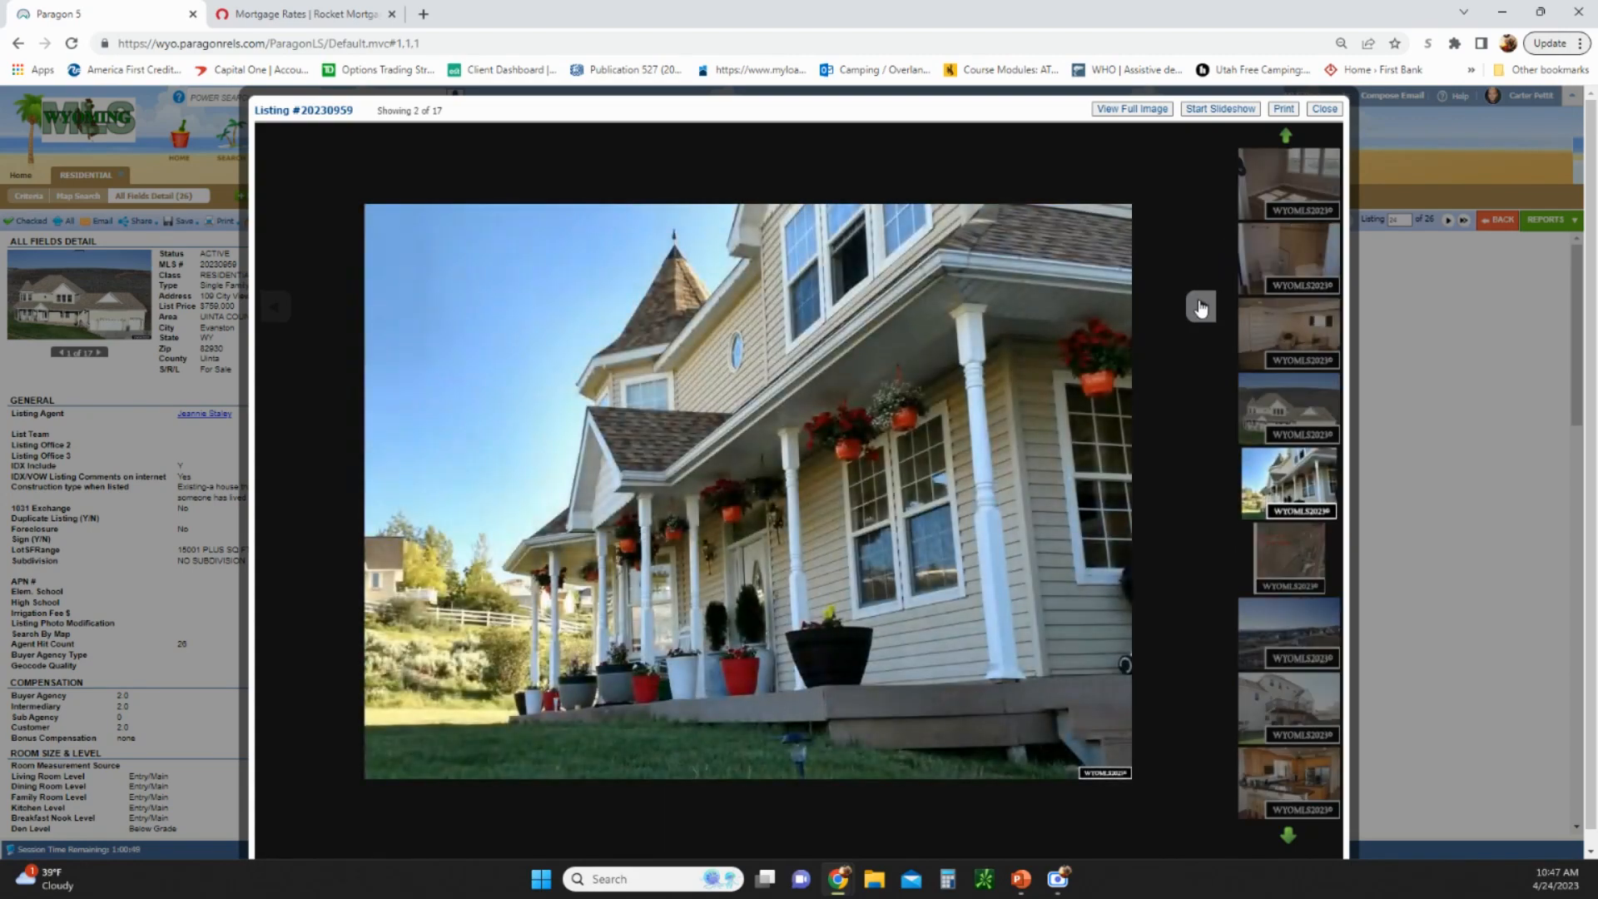
left_click(1199, 307)
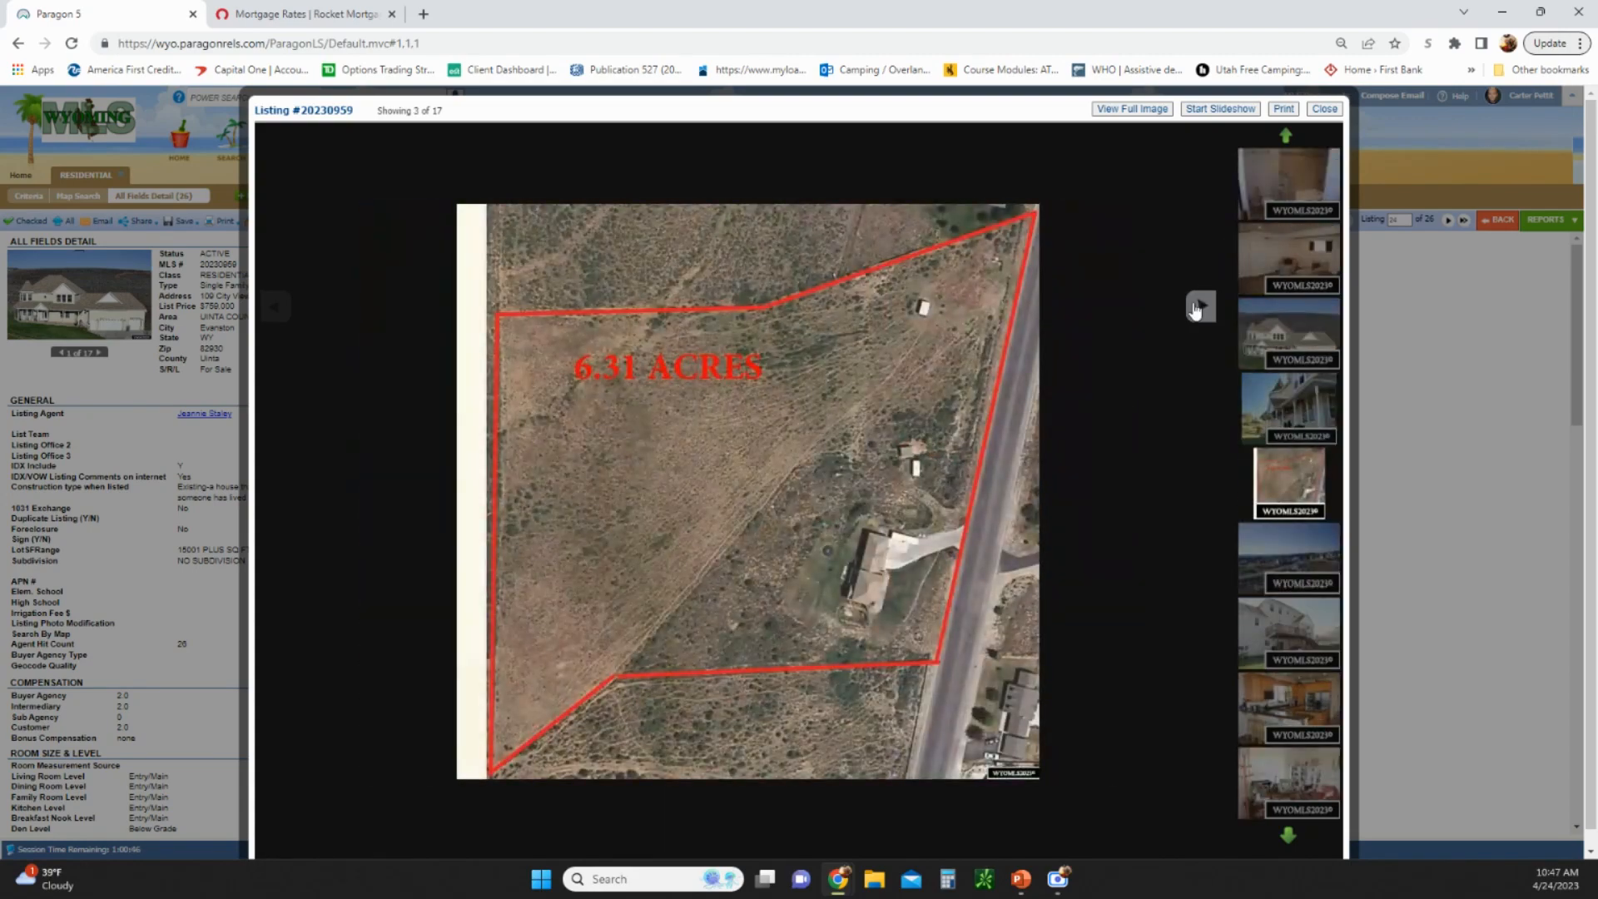
Continue through the house photos to image 6 of 17, the kitchen
left_click(1200, 305)
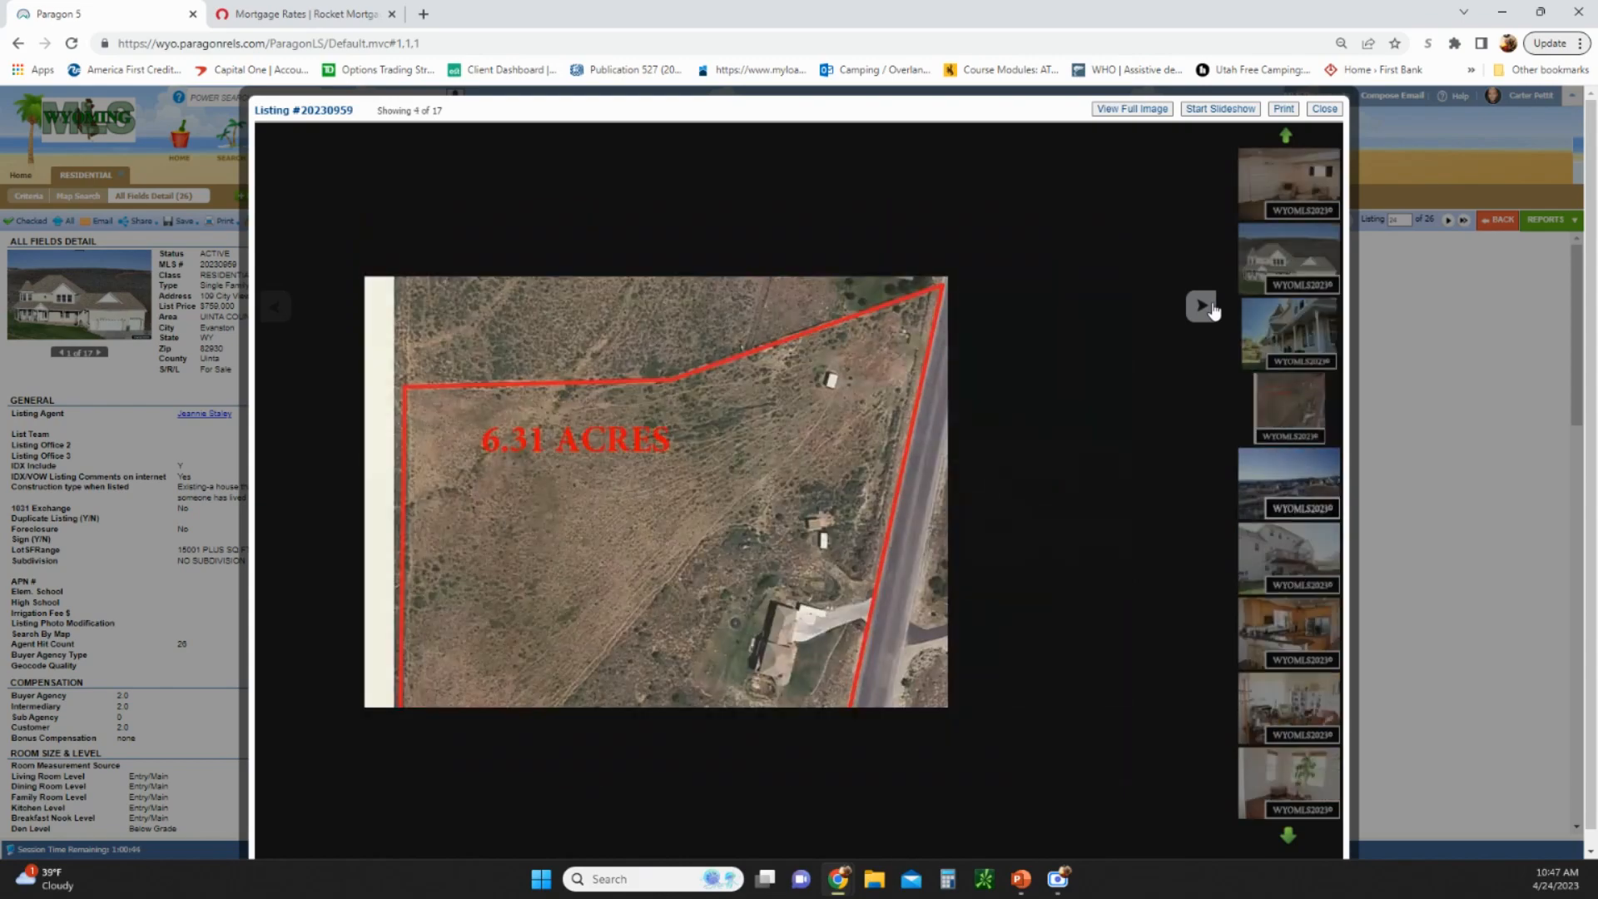
left_click(1202, 307)
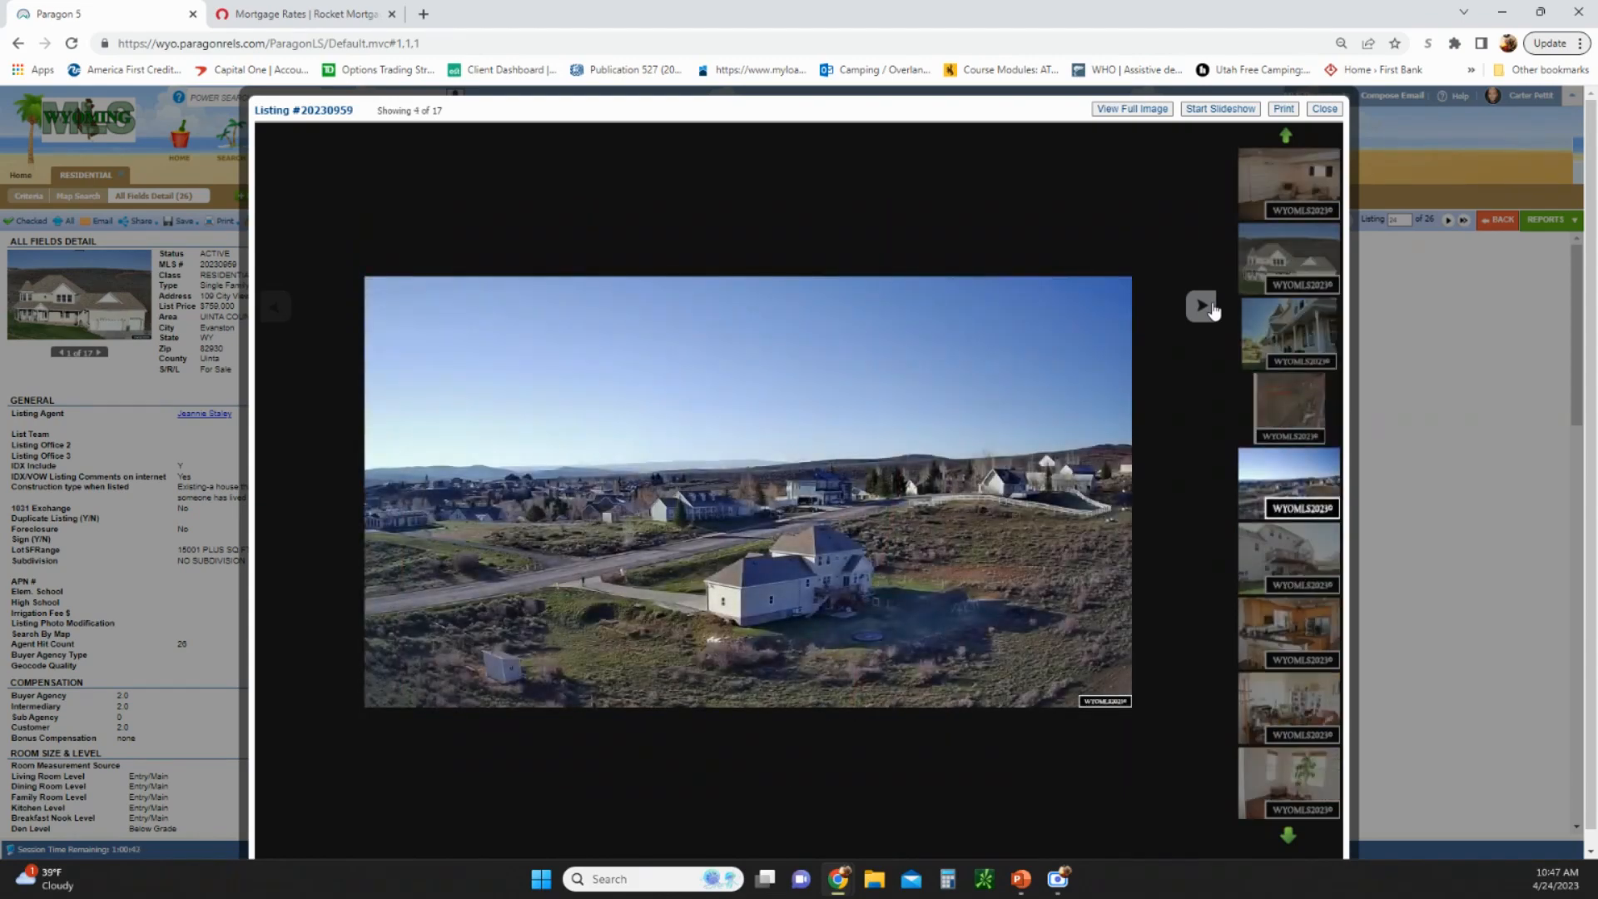
scroll("down", 3)
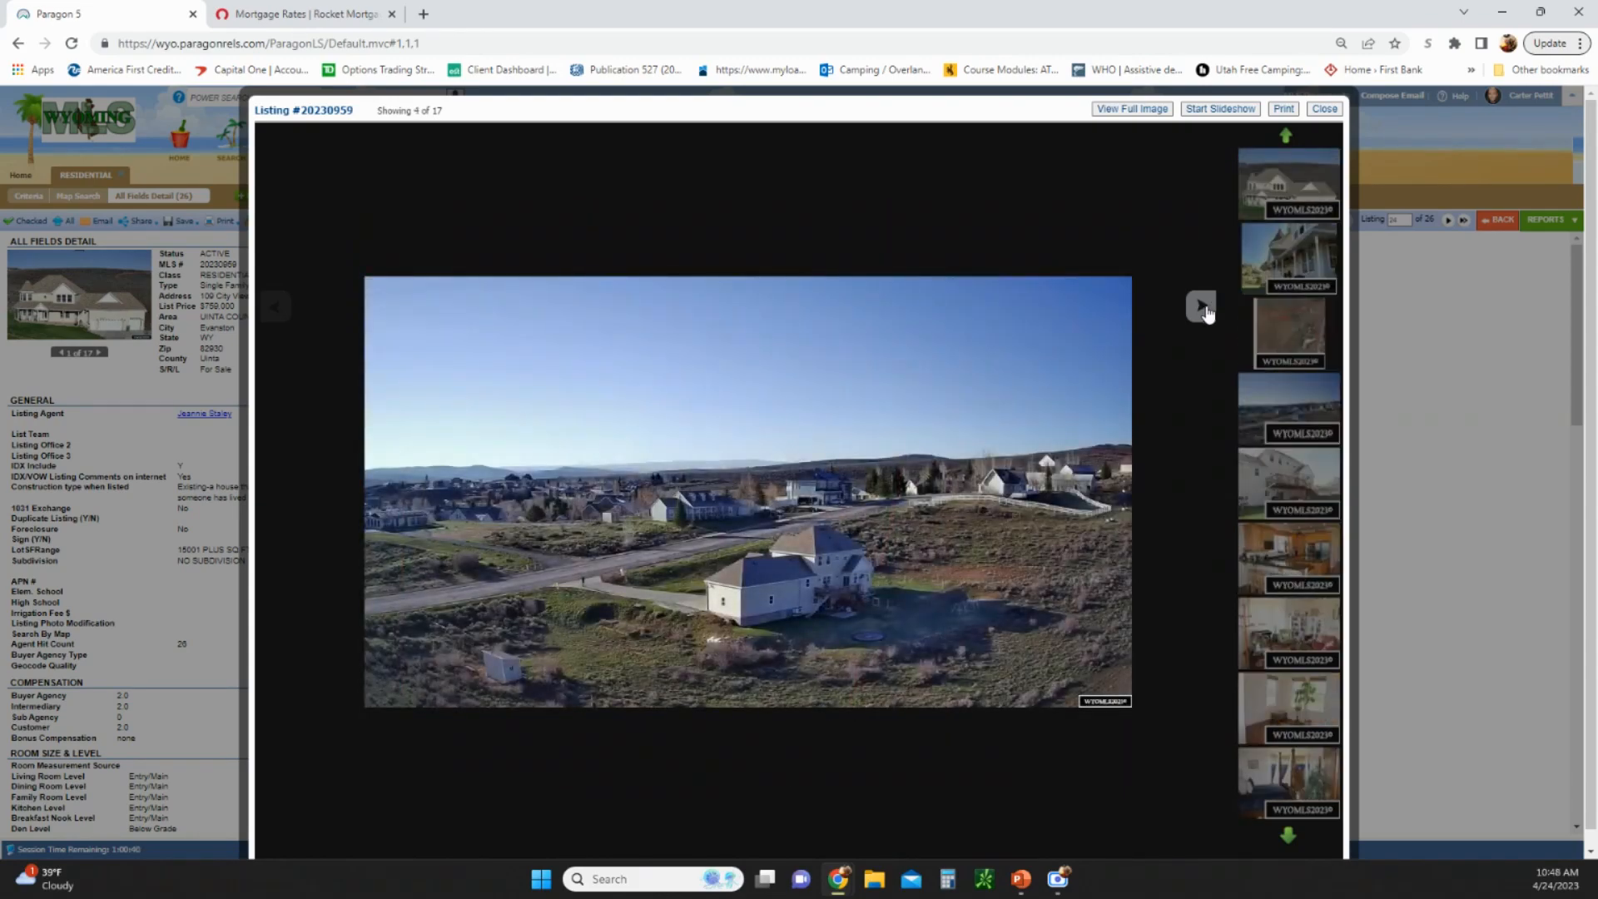
left_click(1200, 305)
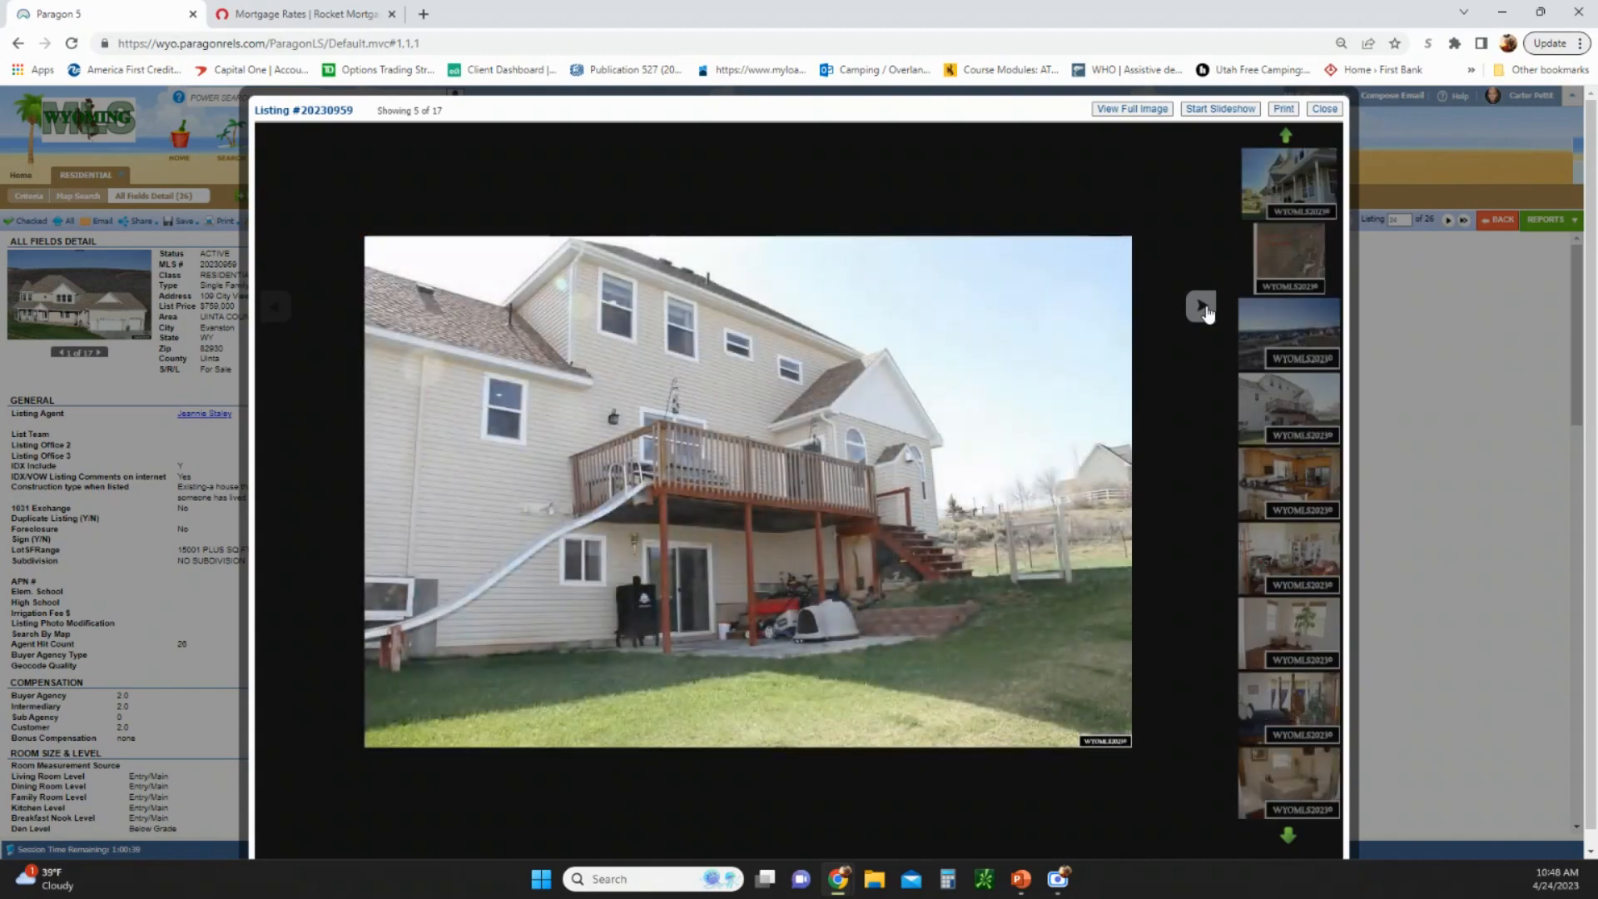
mouse_move(1013, 631)
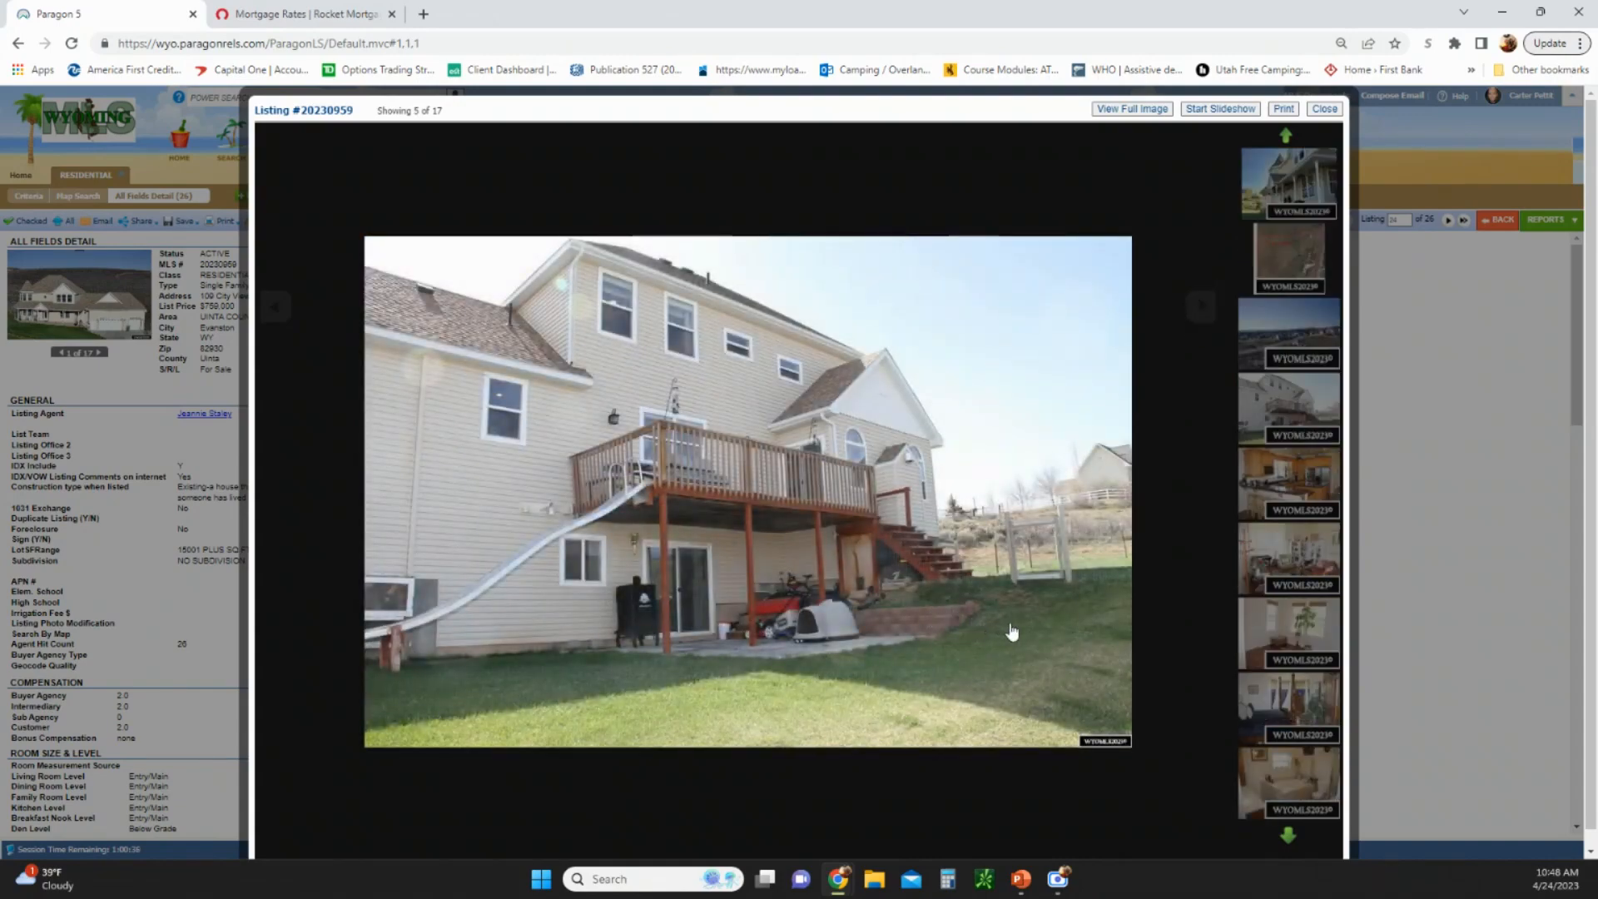
left_click(1287, 331)
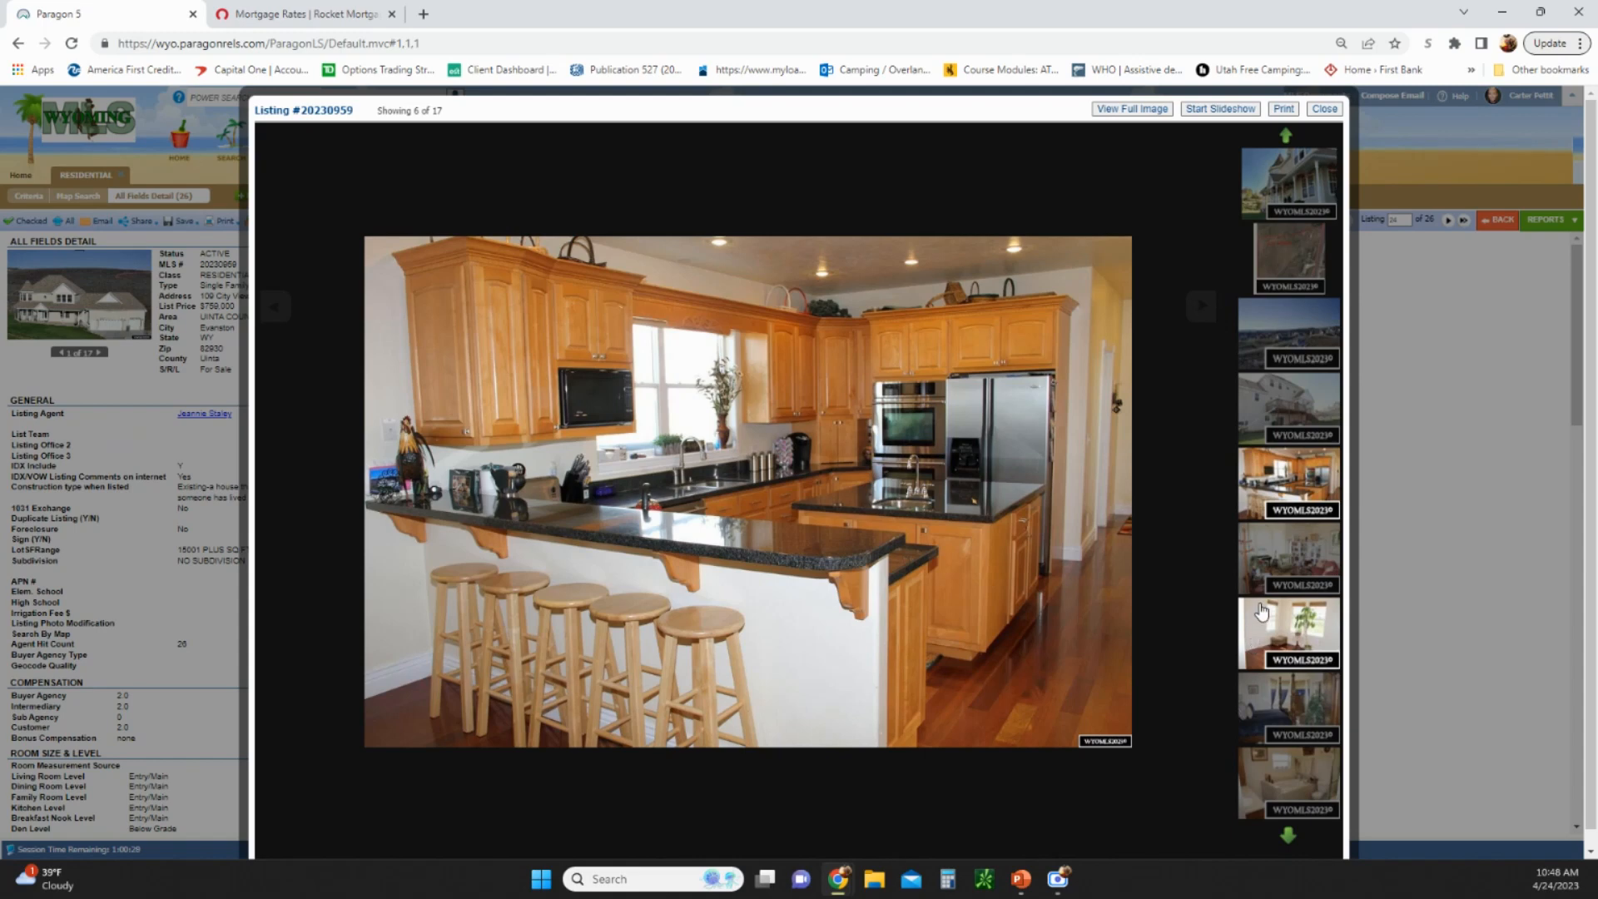
mouse_move(1257, 609)
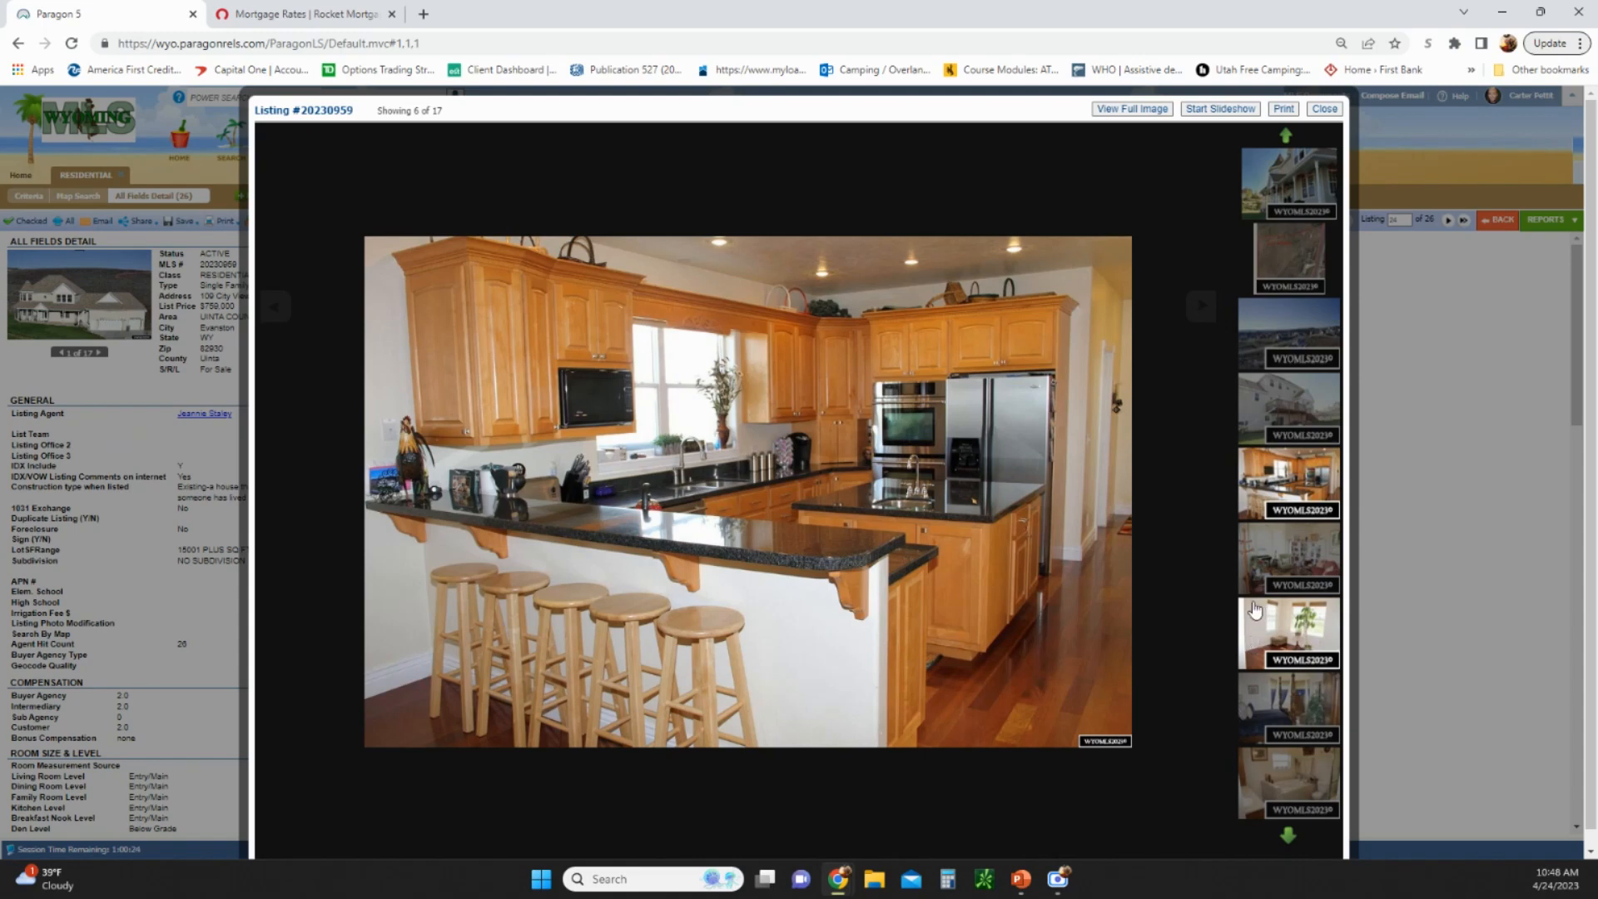
mouse_move(1139, 627)
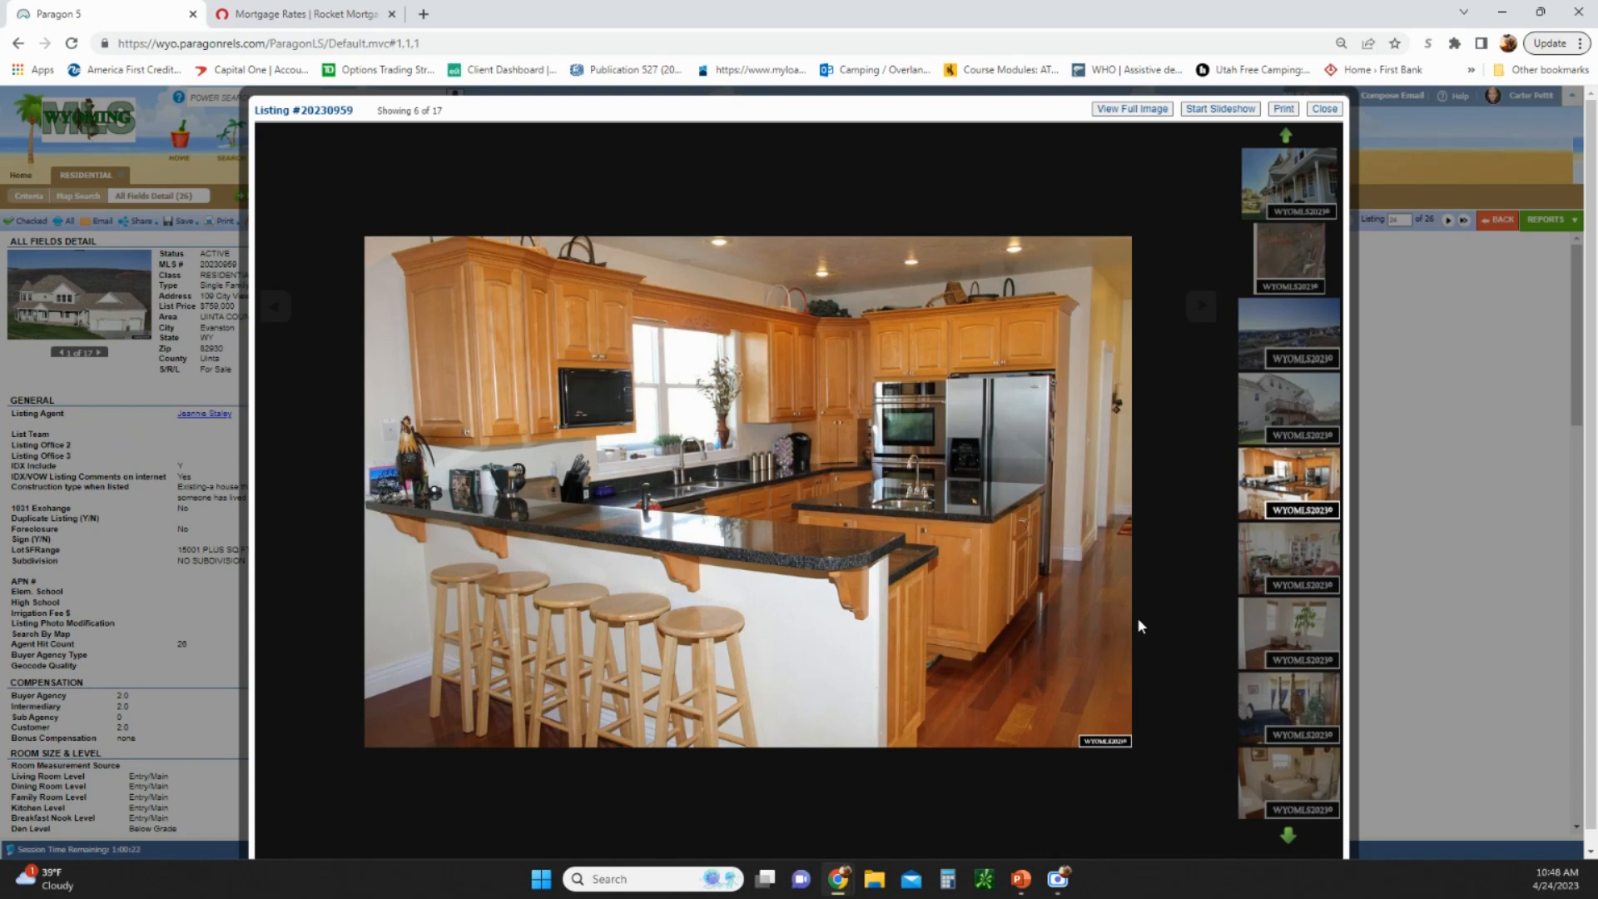
mouse_move(1257, 659)
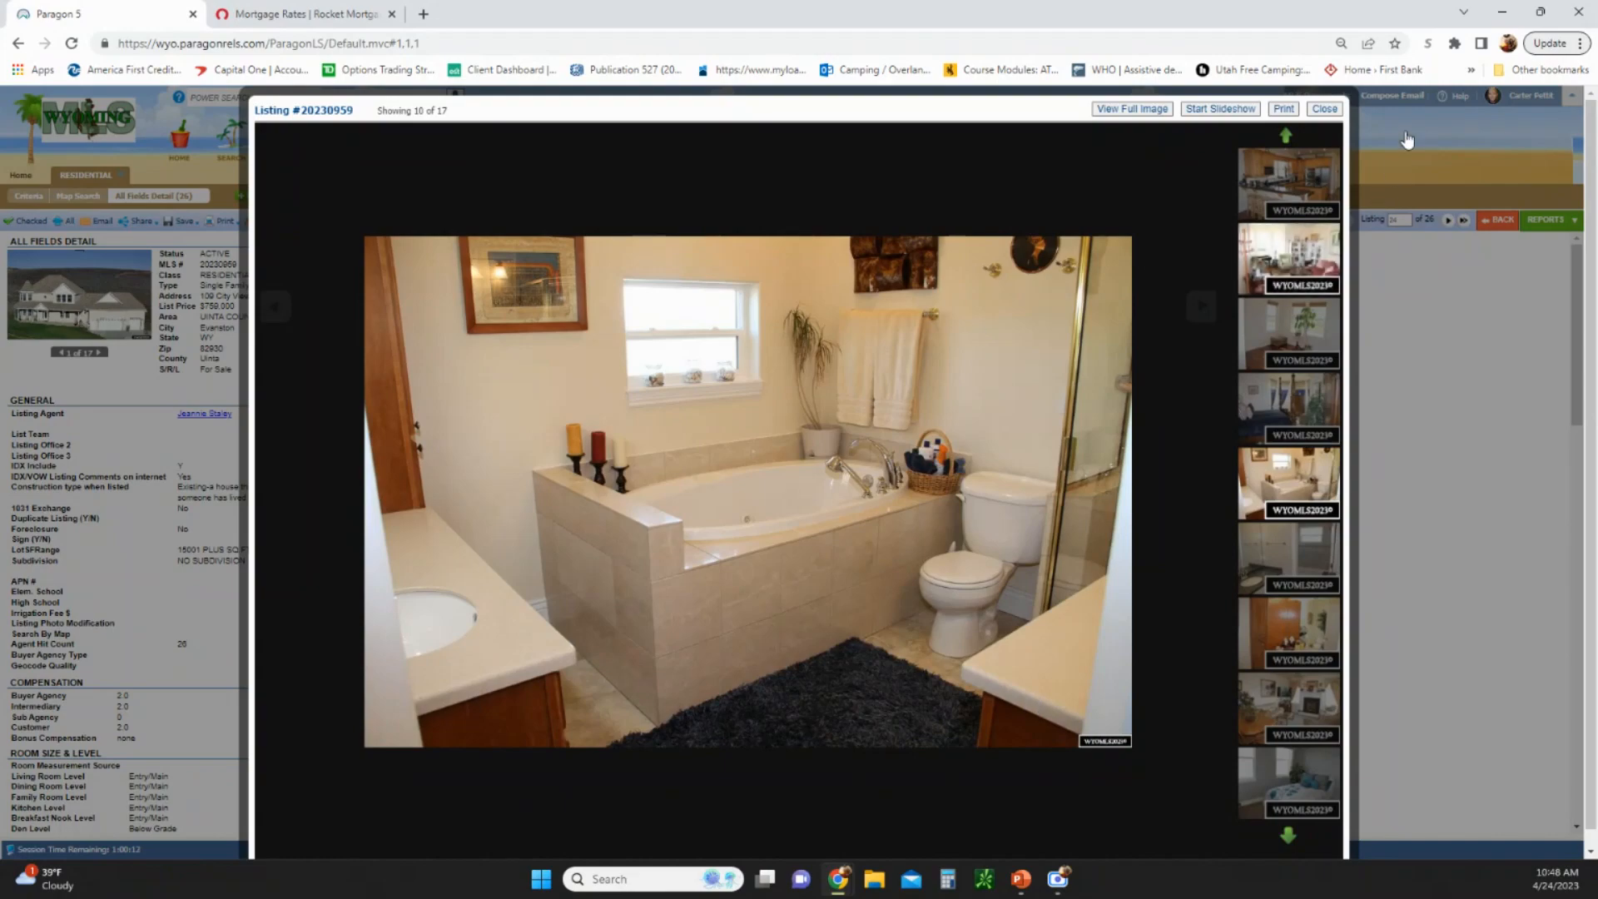
Leave the City View gallery, skim its detail report, and return to the results grid of 26 listings
left_click(1324, 109)
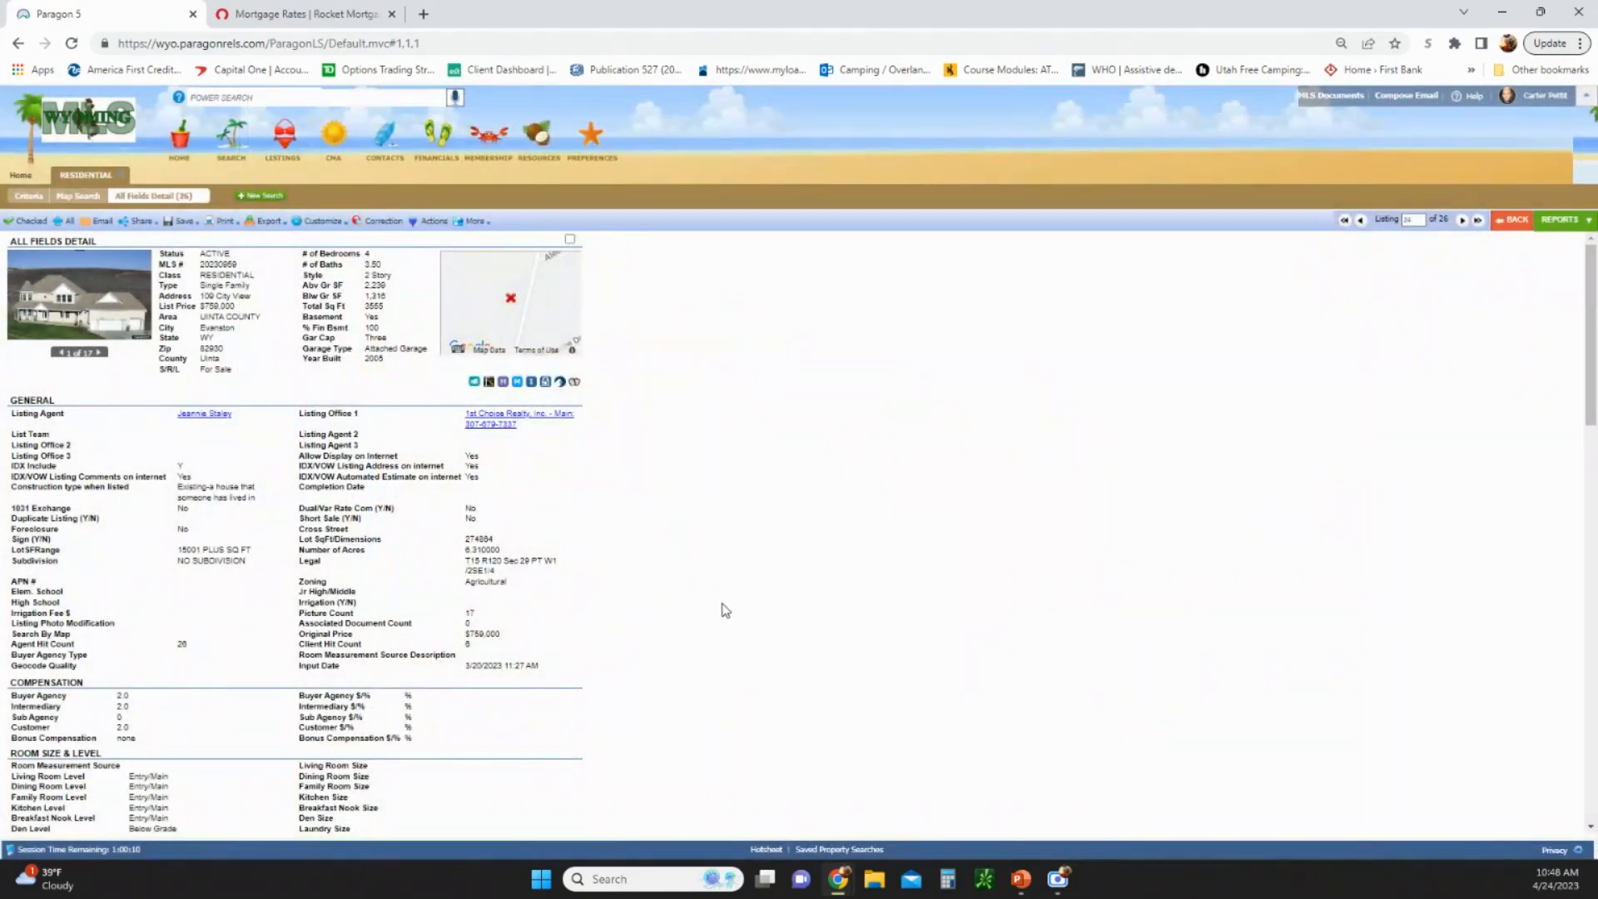
scroll("down", 3)
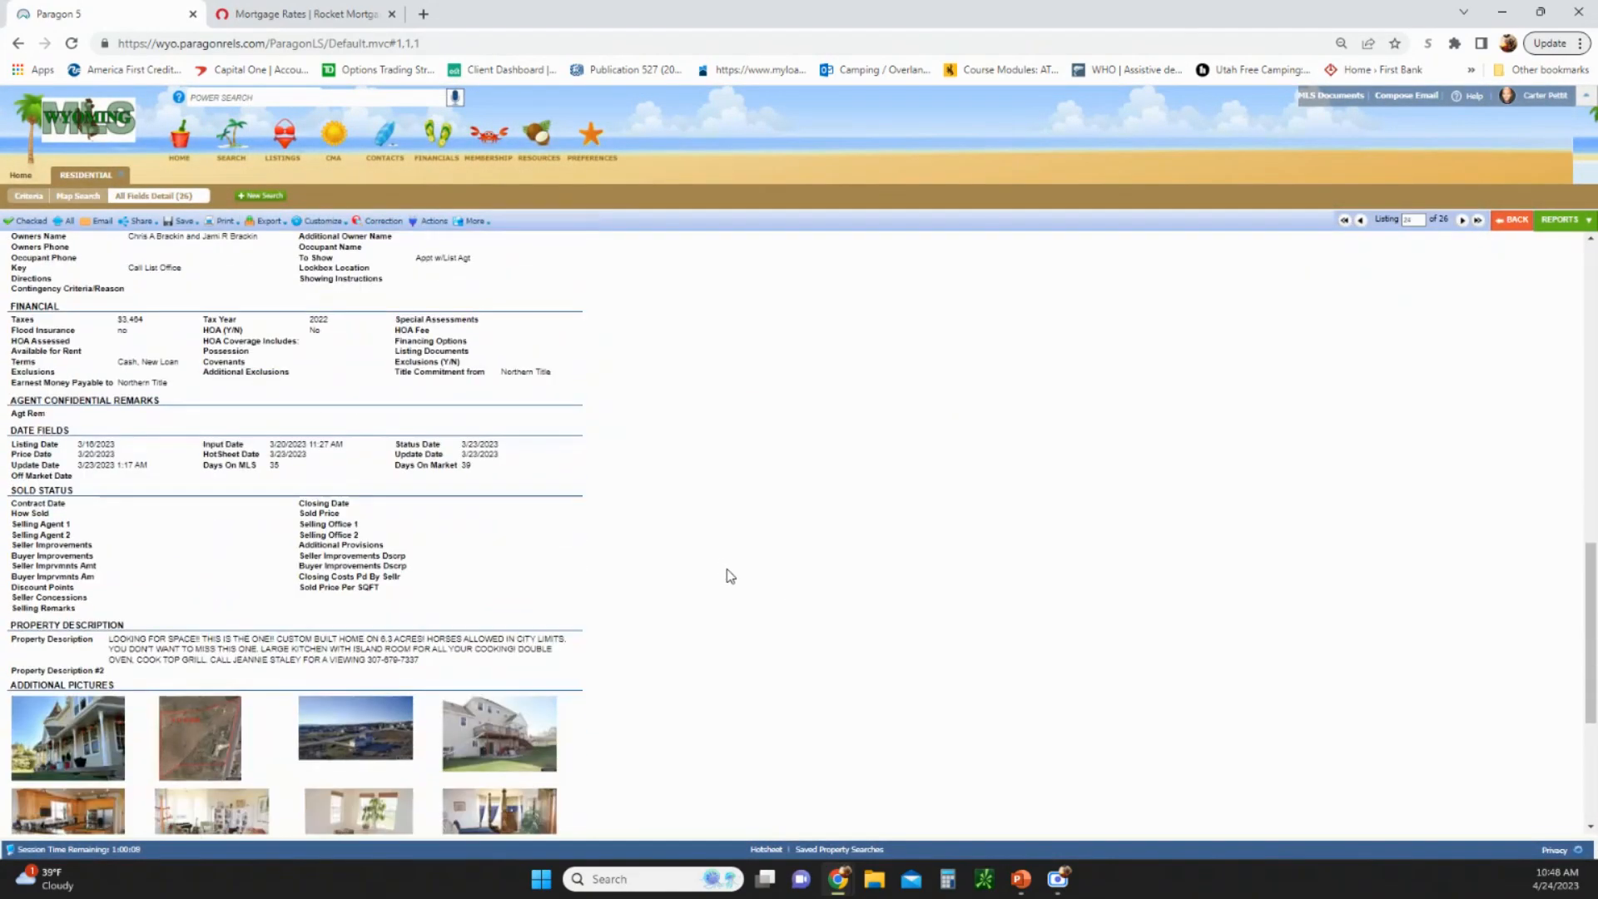
scroll("up", 3)
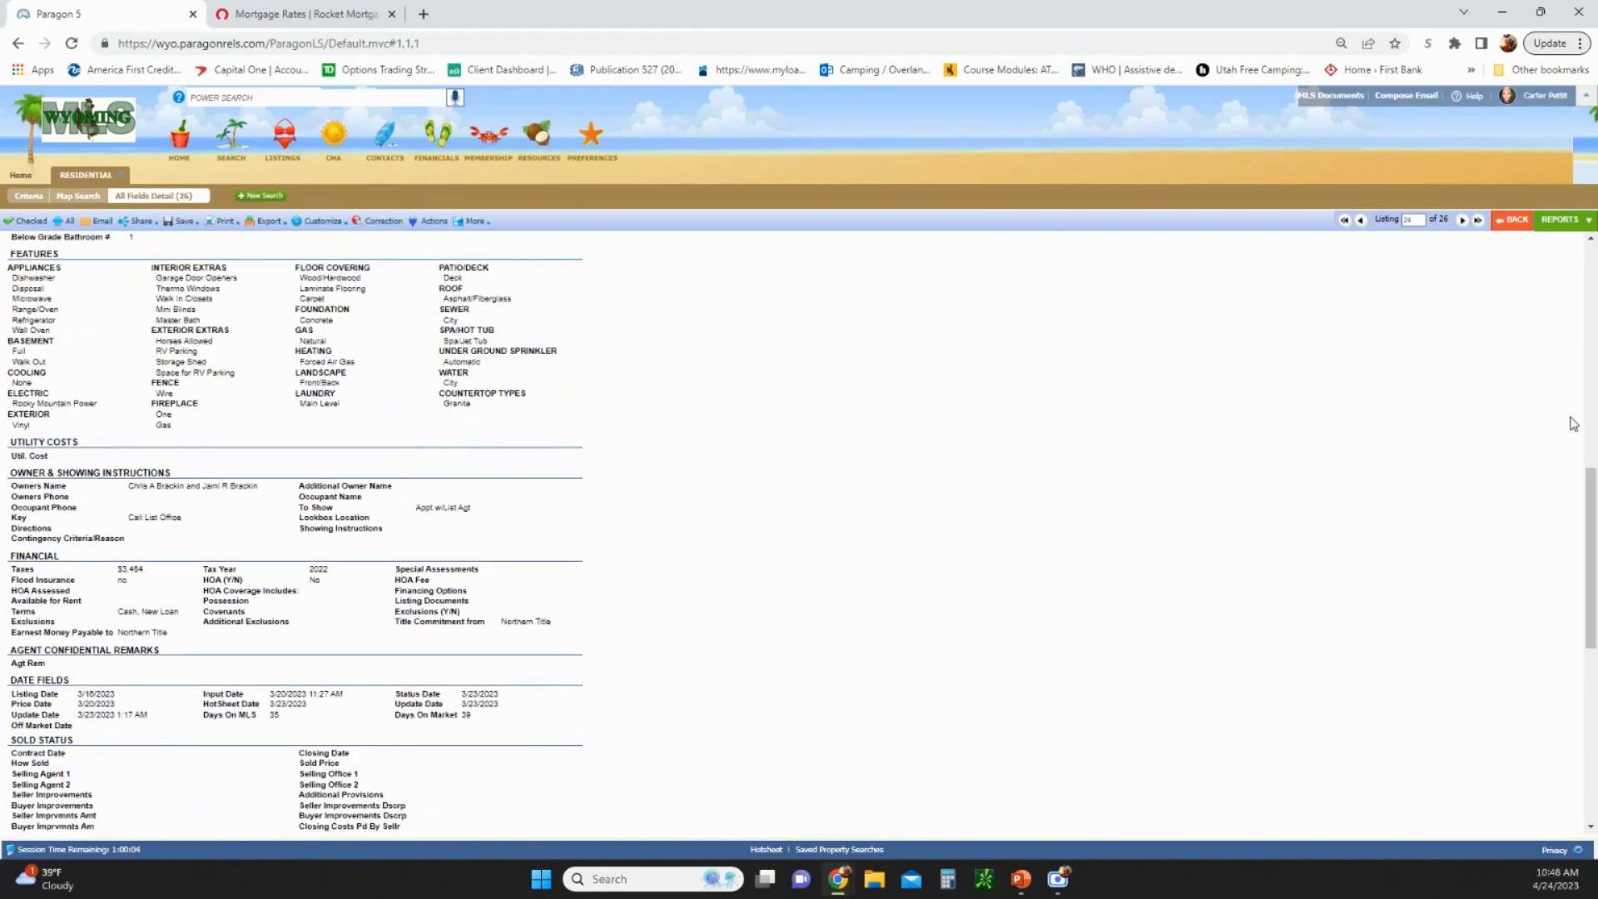
left_click(1513, 219)
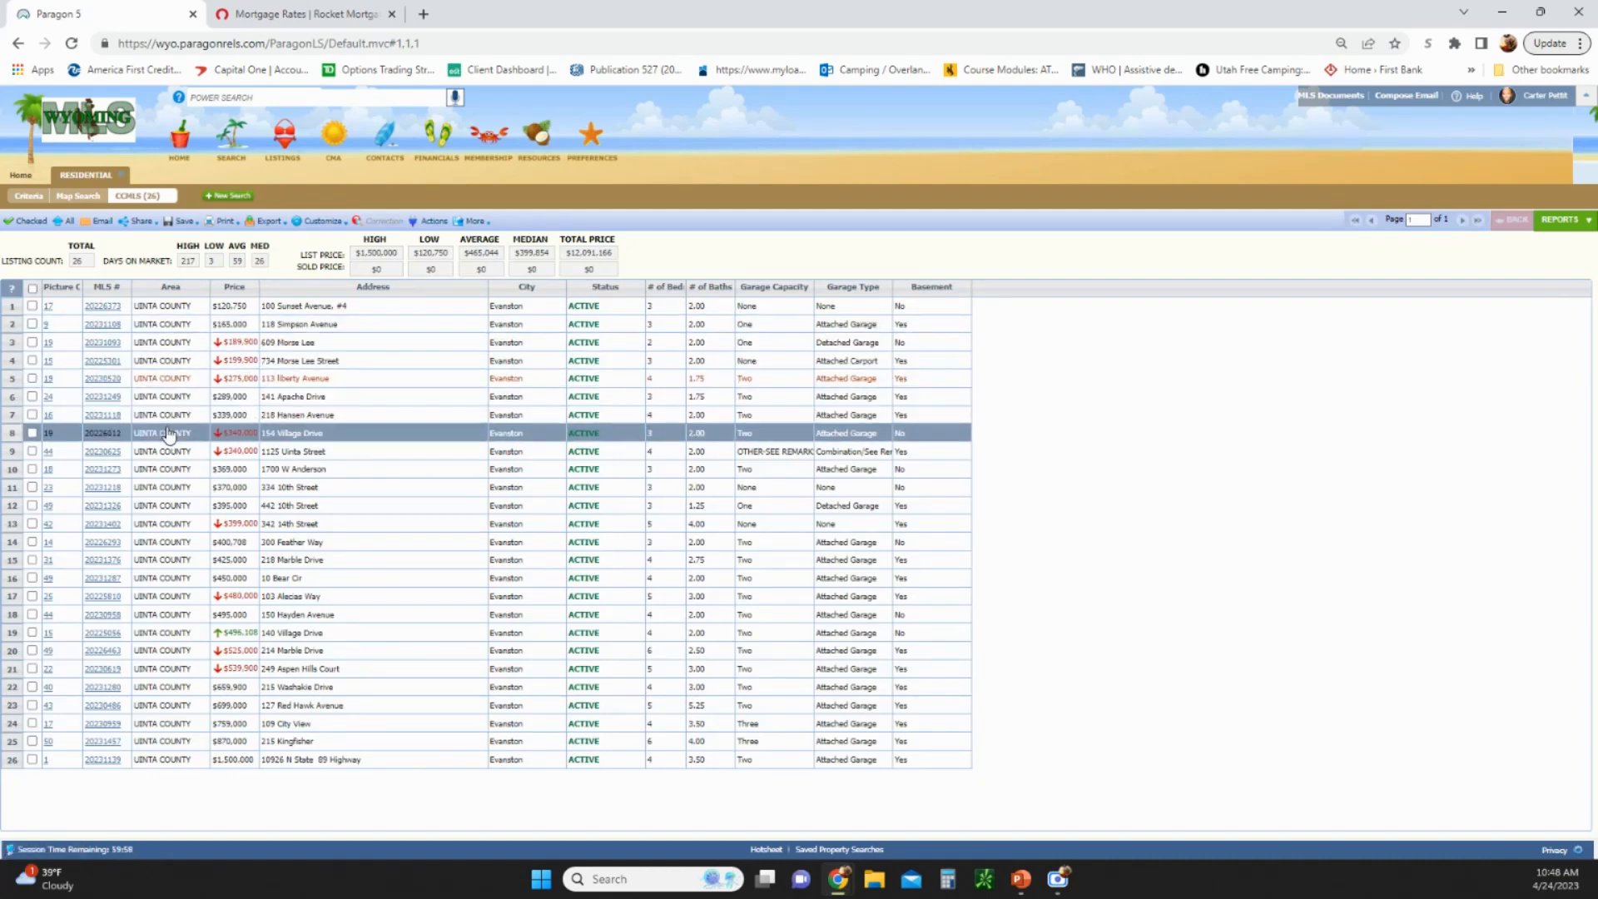
left_click(158, 450)
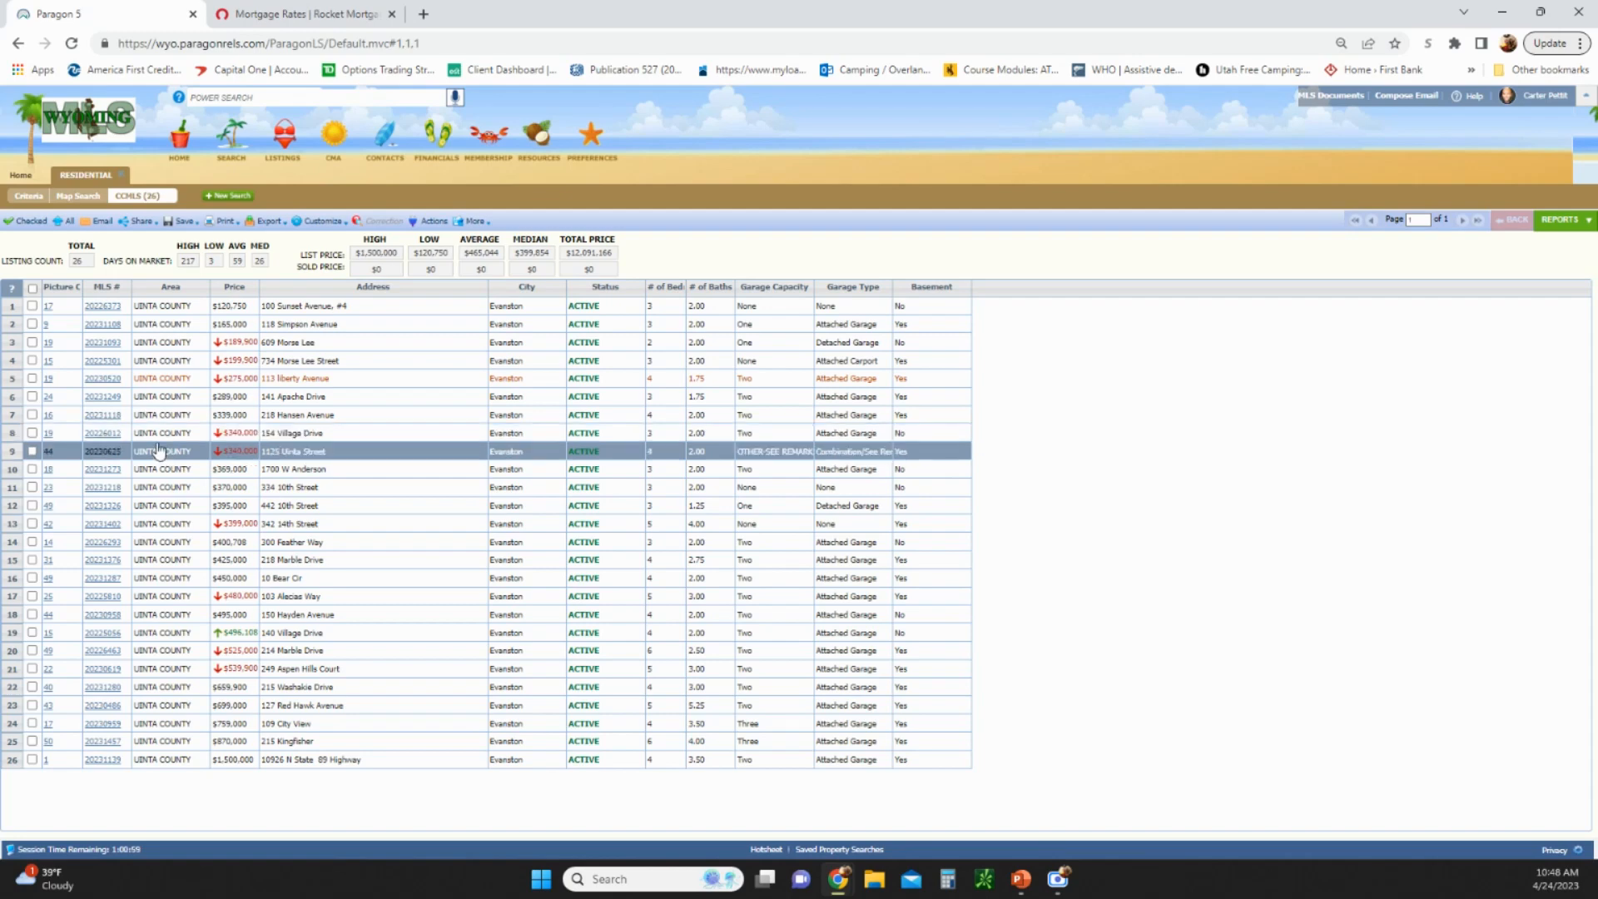
left_click(306, 578)
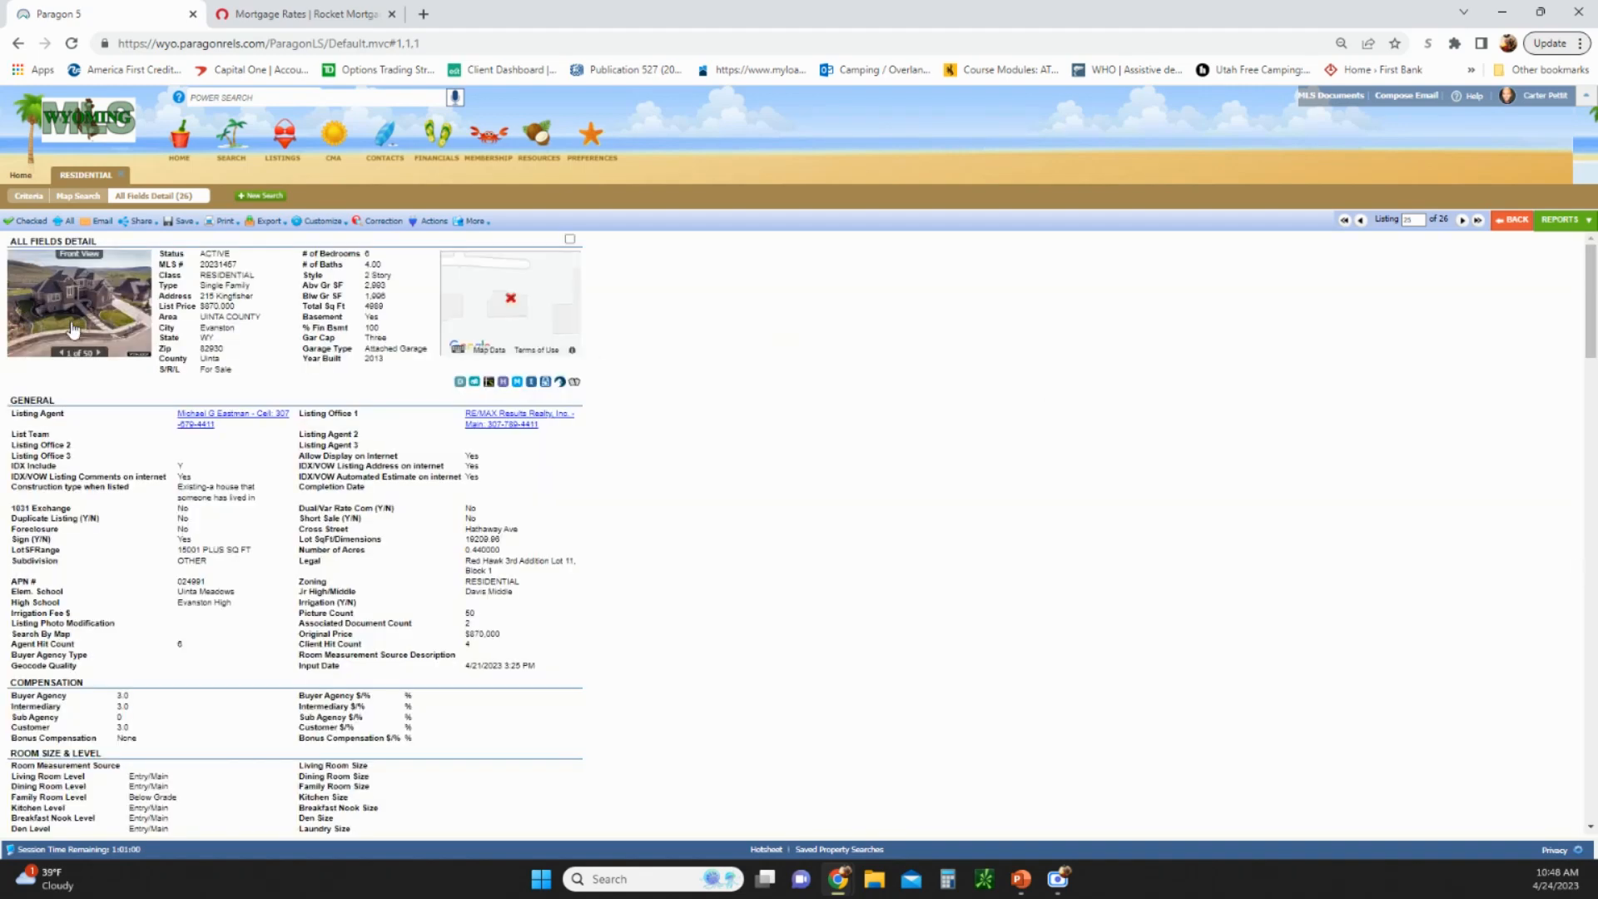
Show the photo gallery for listing #20231457 with the automatic slideshow stopped
left_click(78, 300)
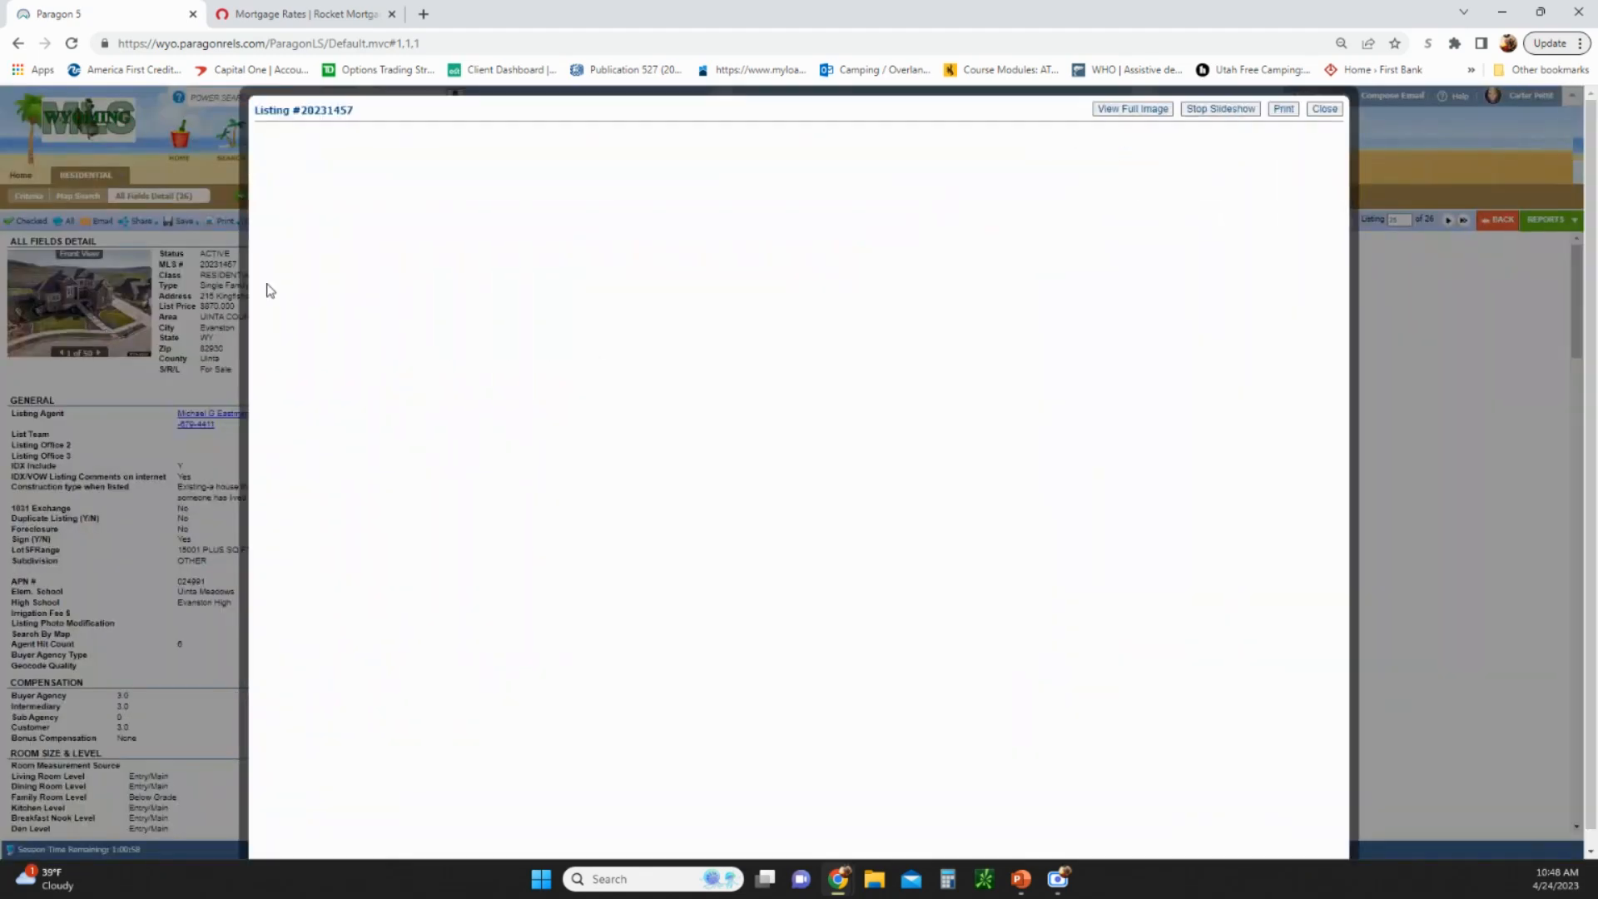
left_click(1218, 108)
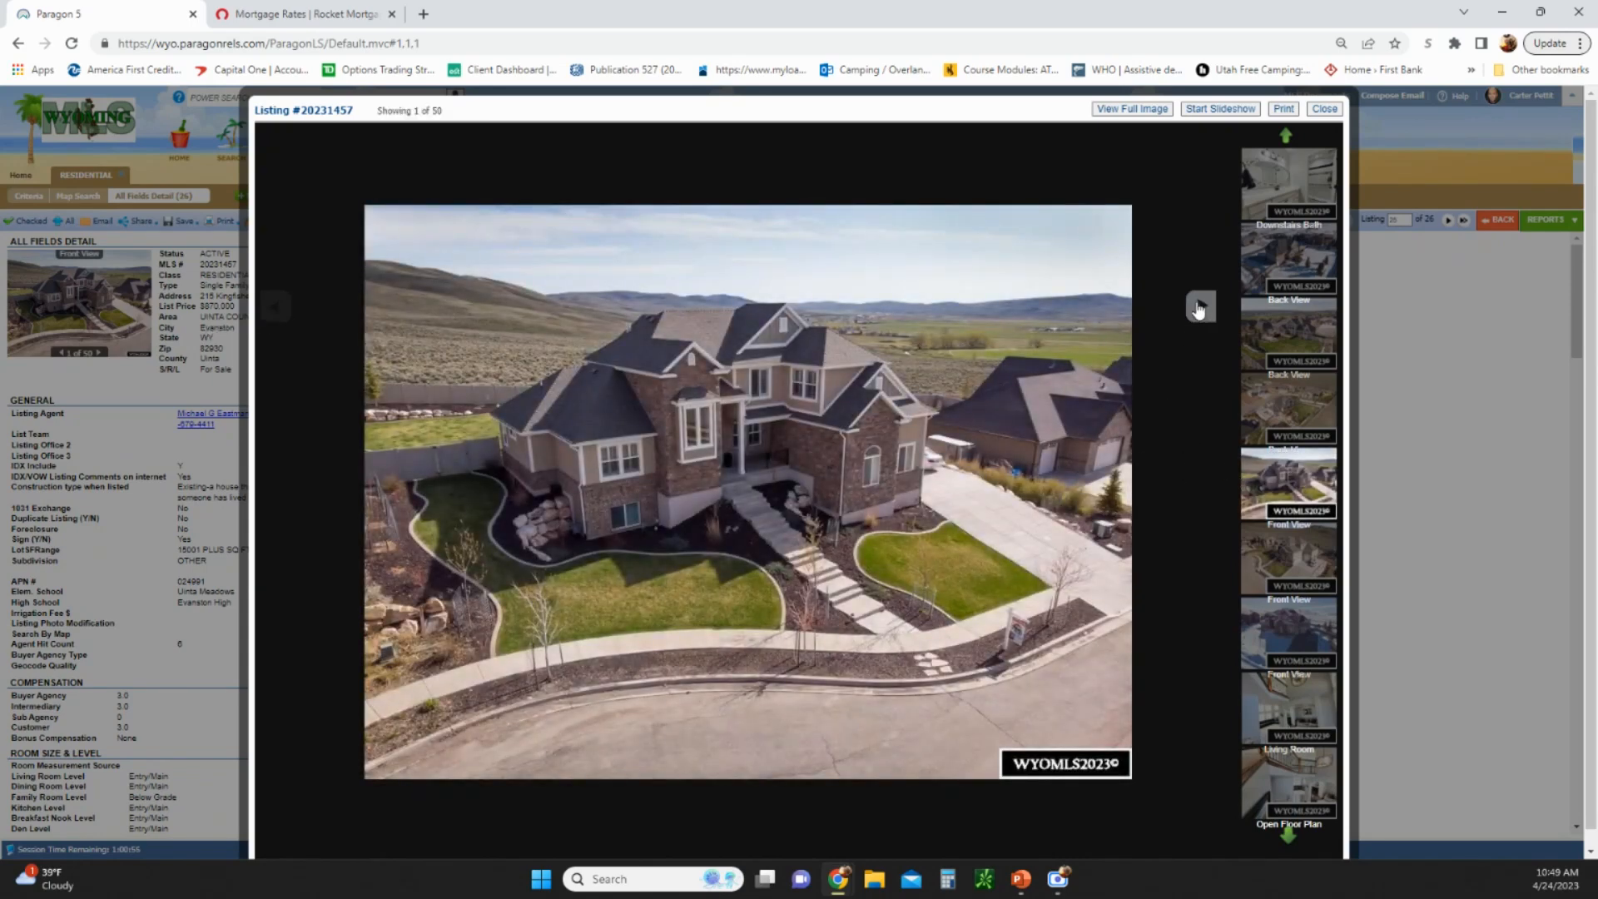
Step through the gallery photos, backing up once, to reach photo 12 of 50
left_click(1198, 309)
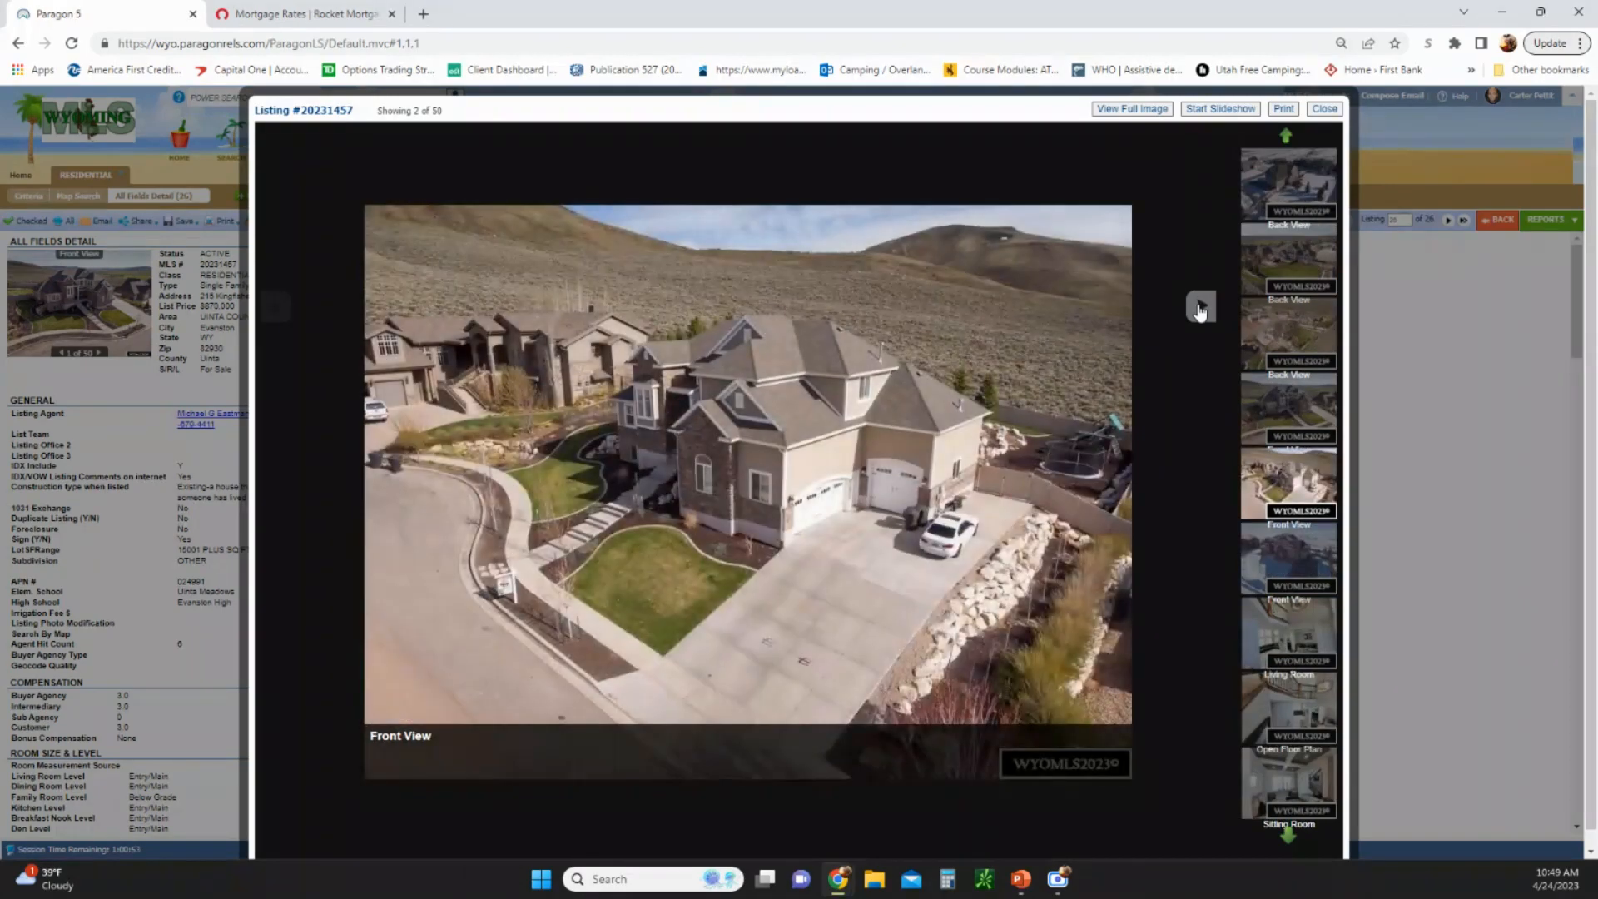
left_click(1200, 308)
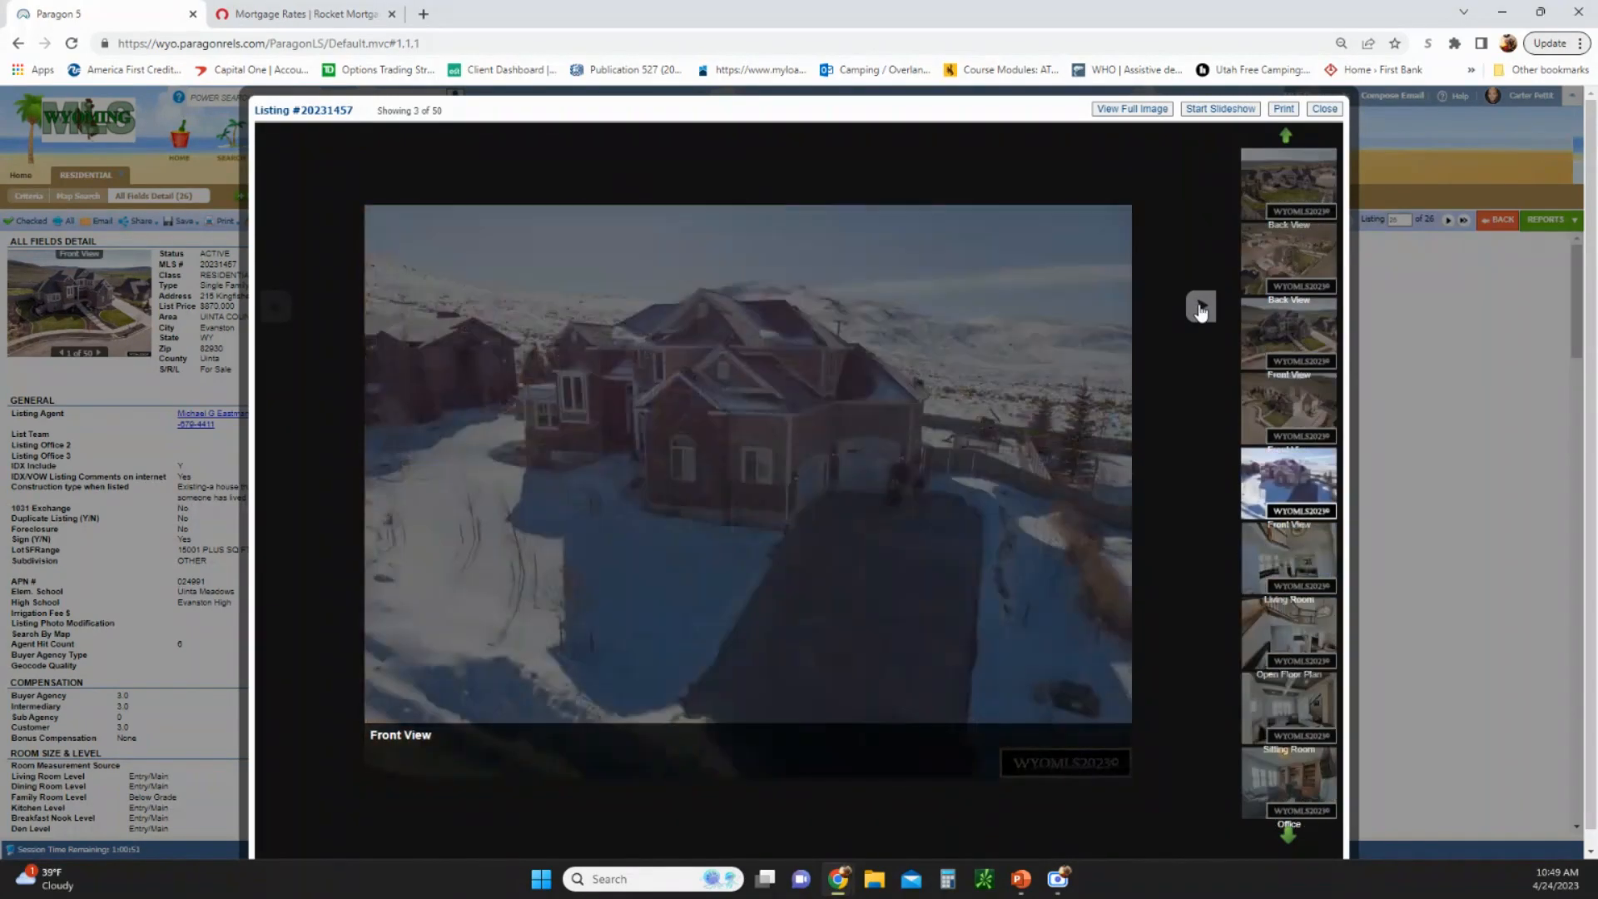
left_click(1200, 308)
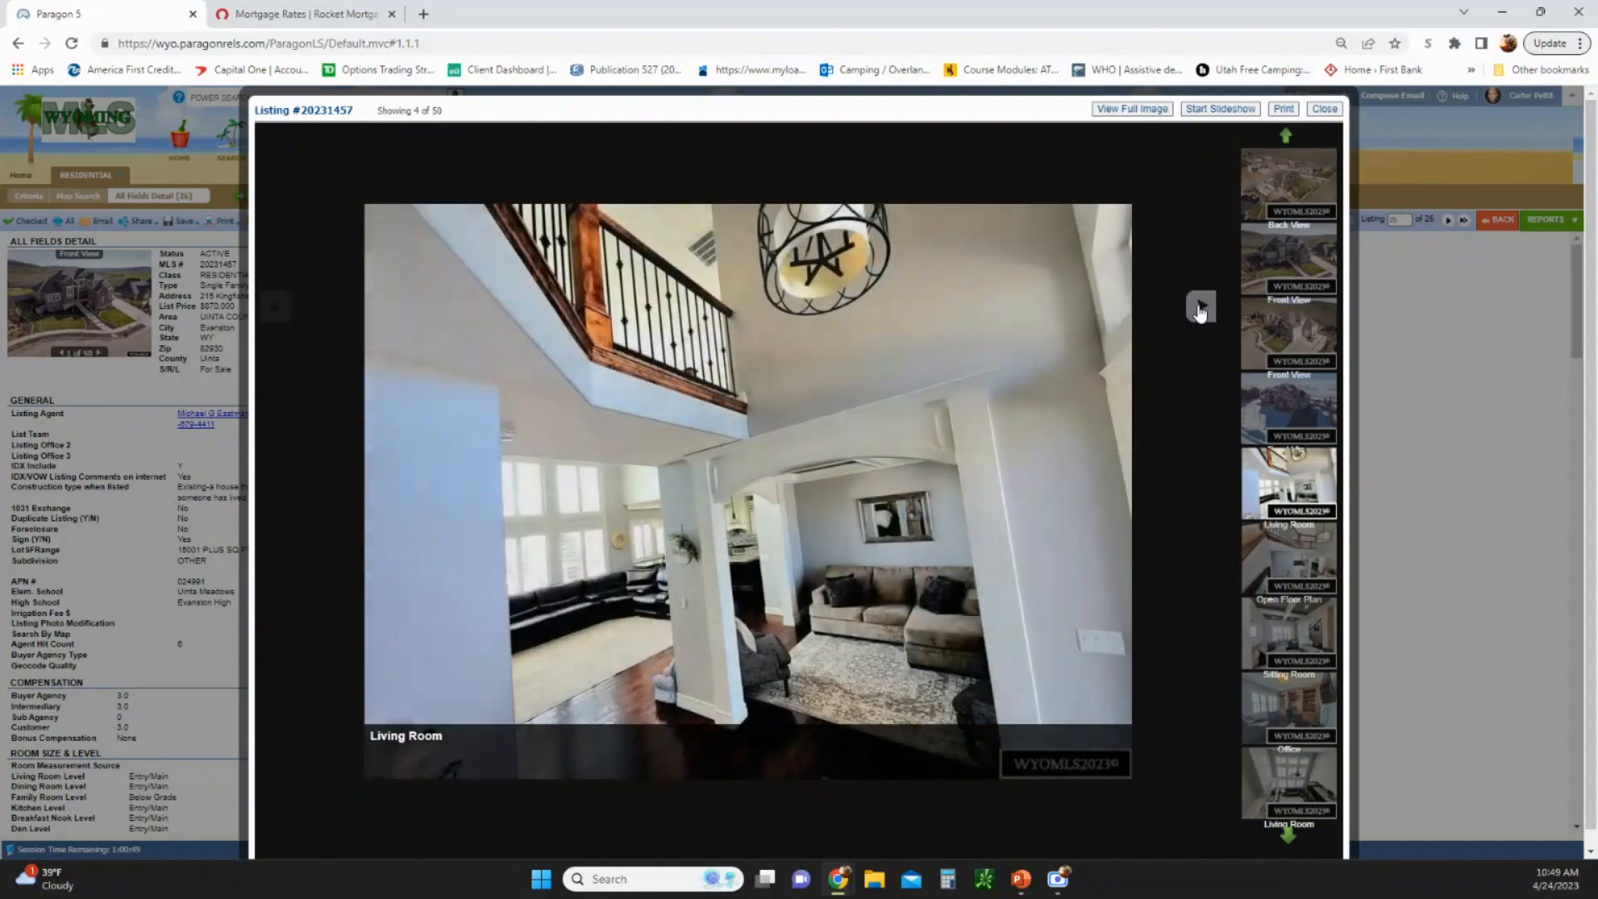
left_click(275, 305)
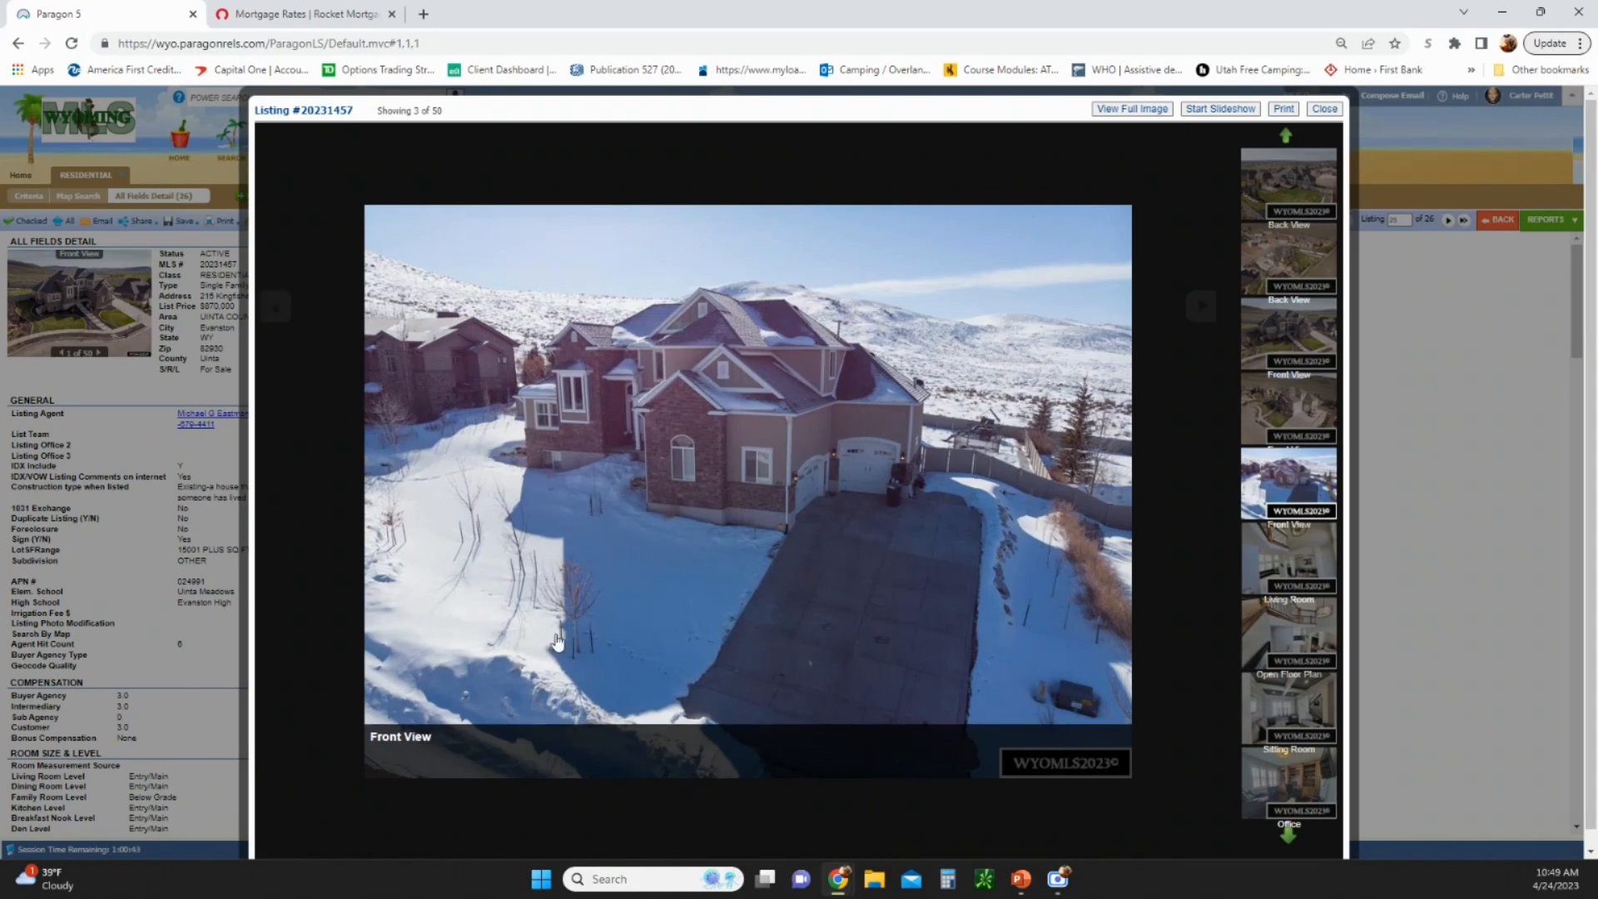
left_click(1200, 306)
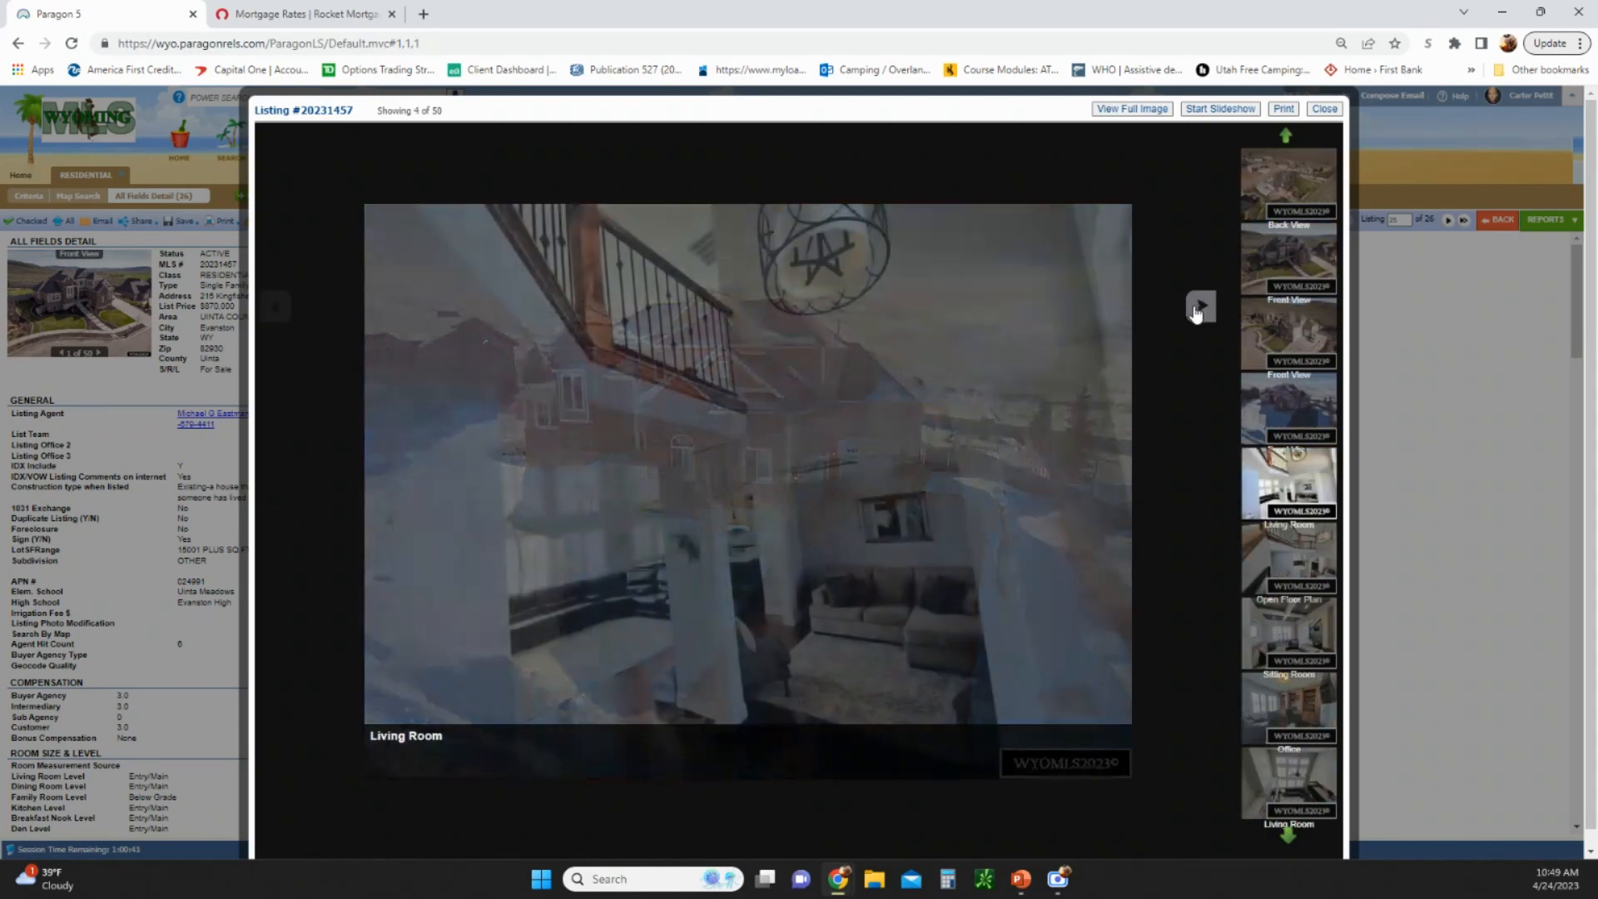
left_click(1199, 305)
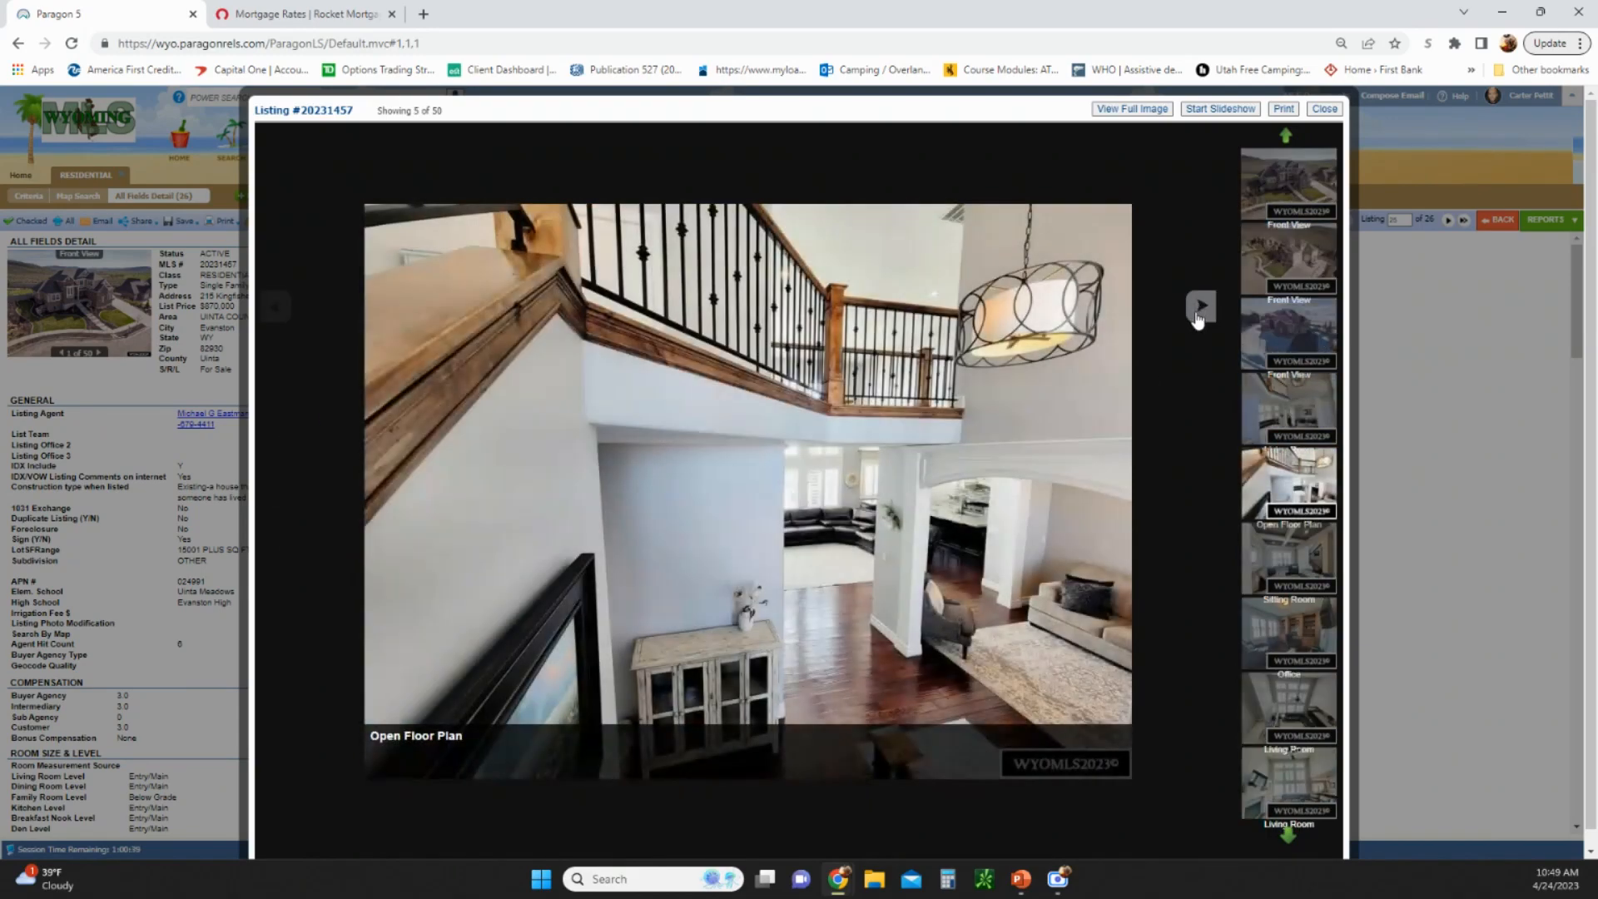
left_click(1199, 306)
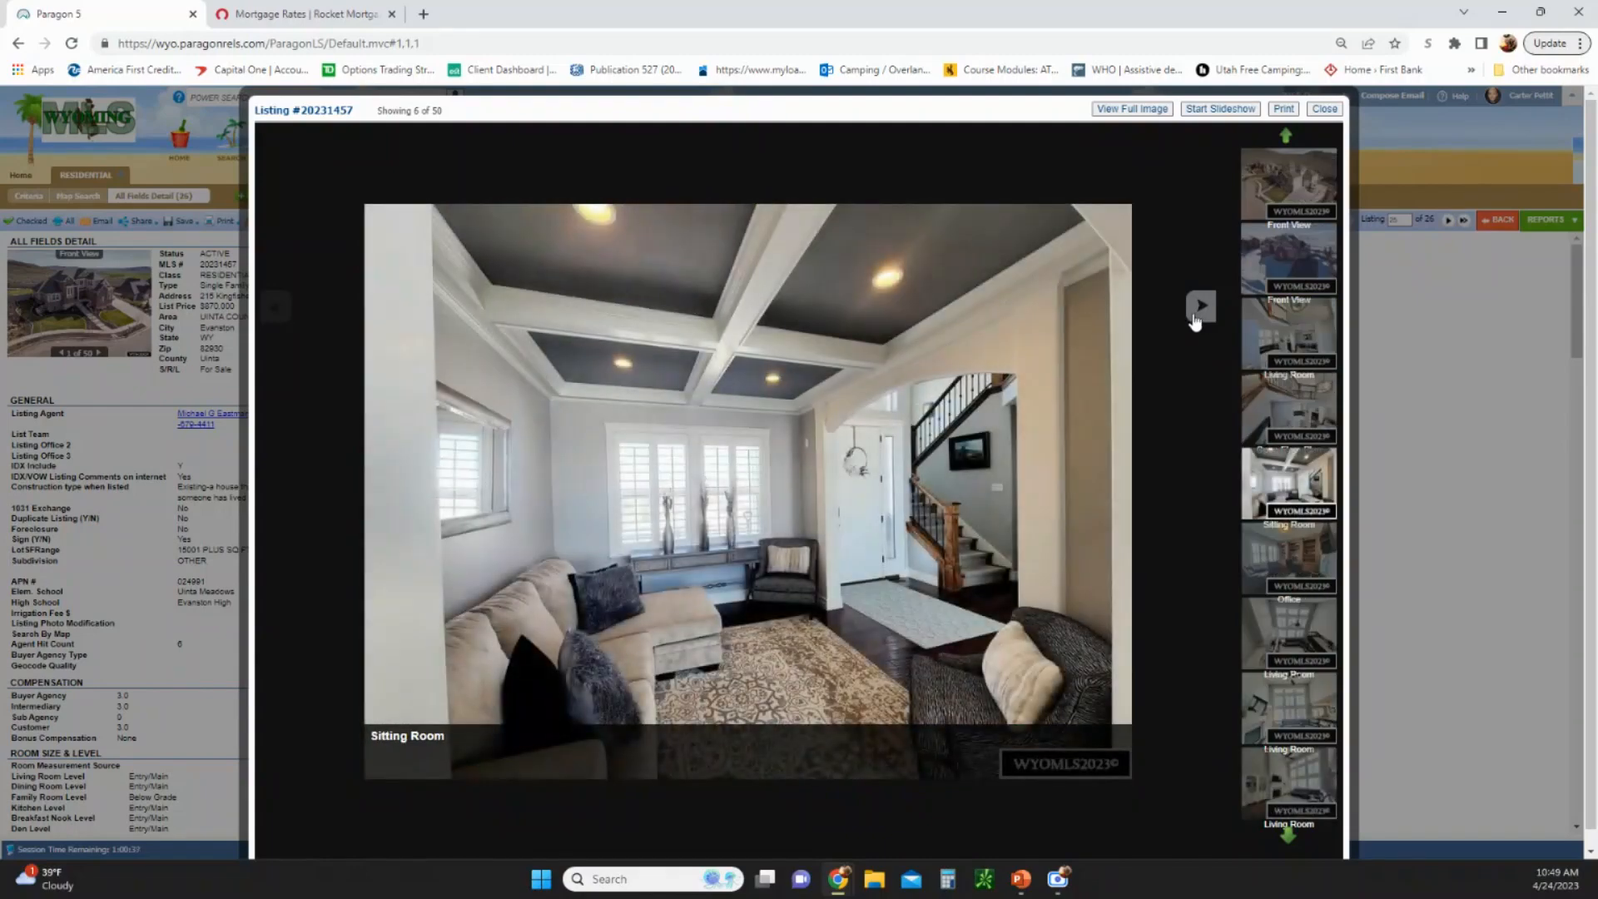
left_click(1200, 305)
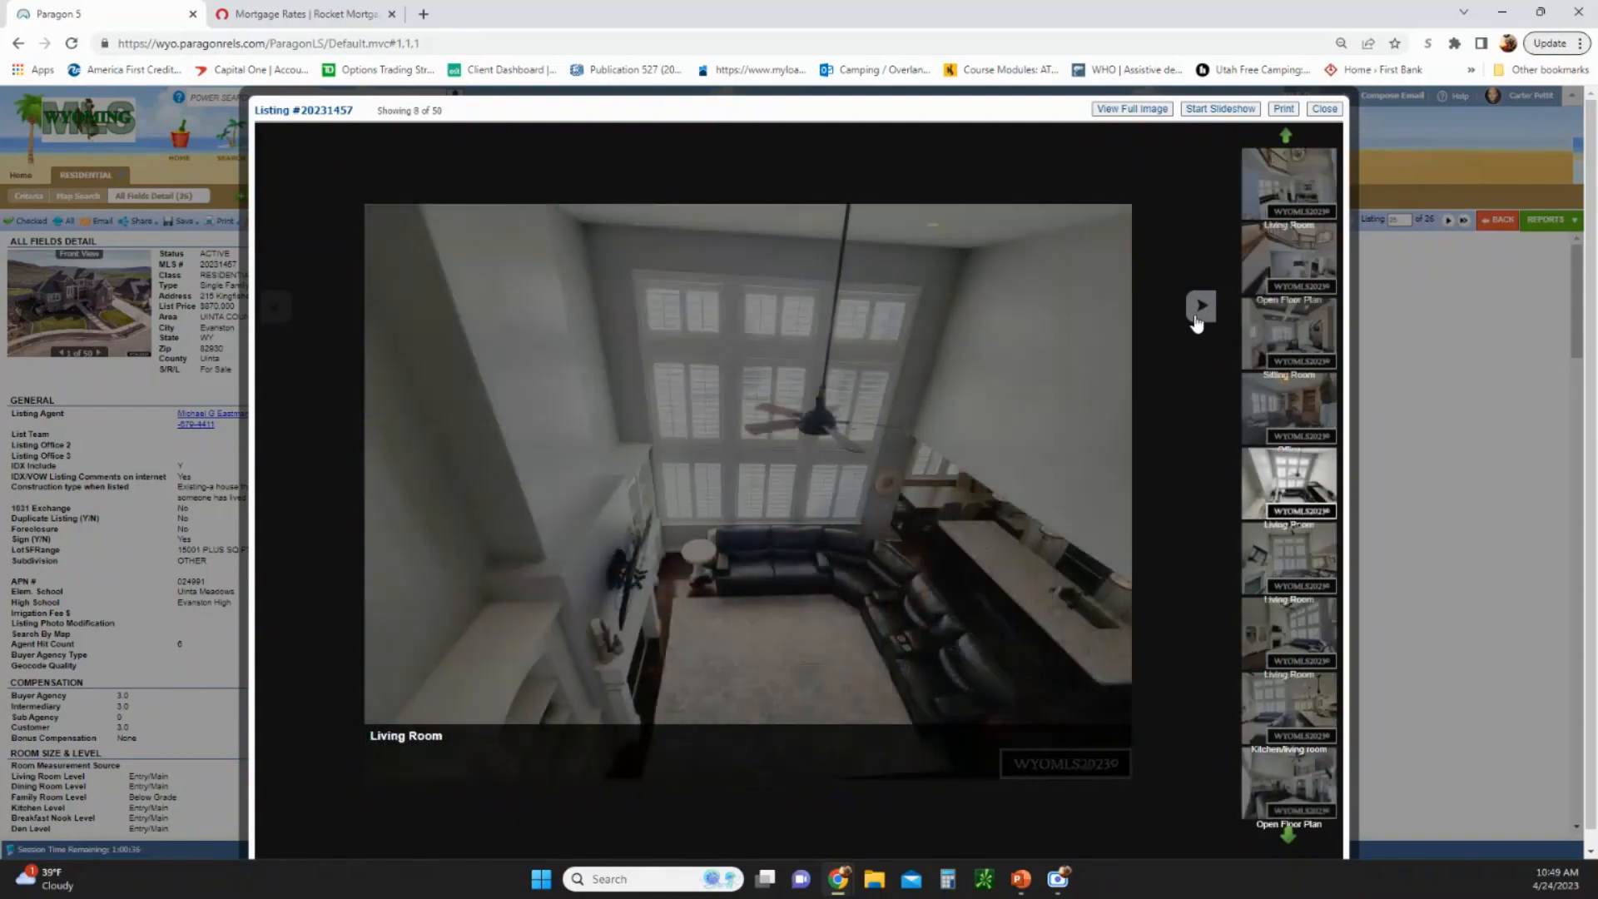
left_click(1199, 305)
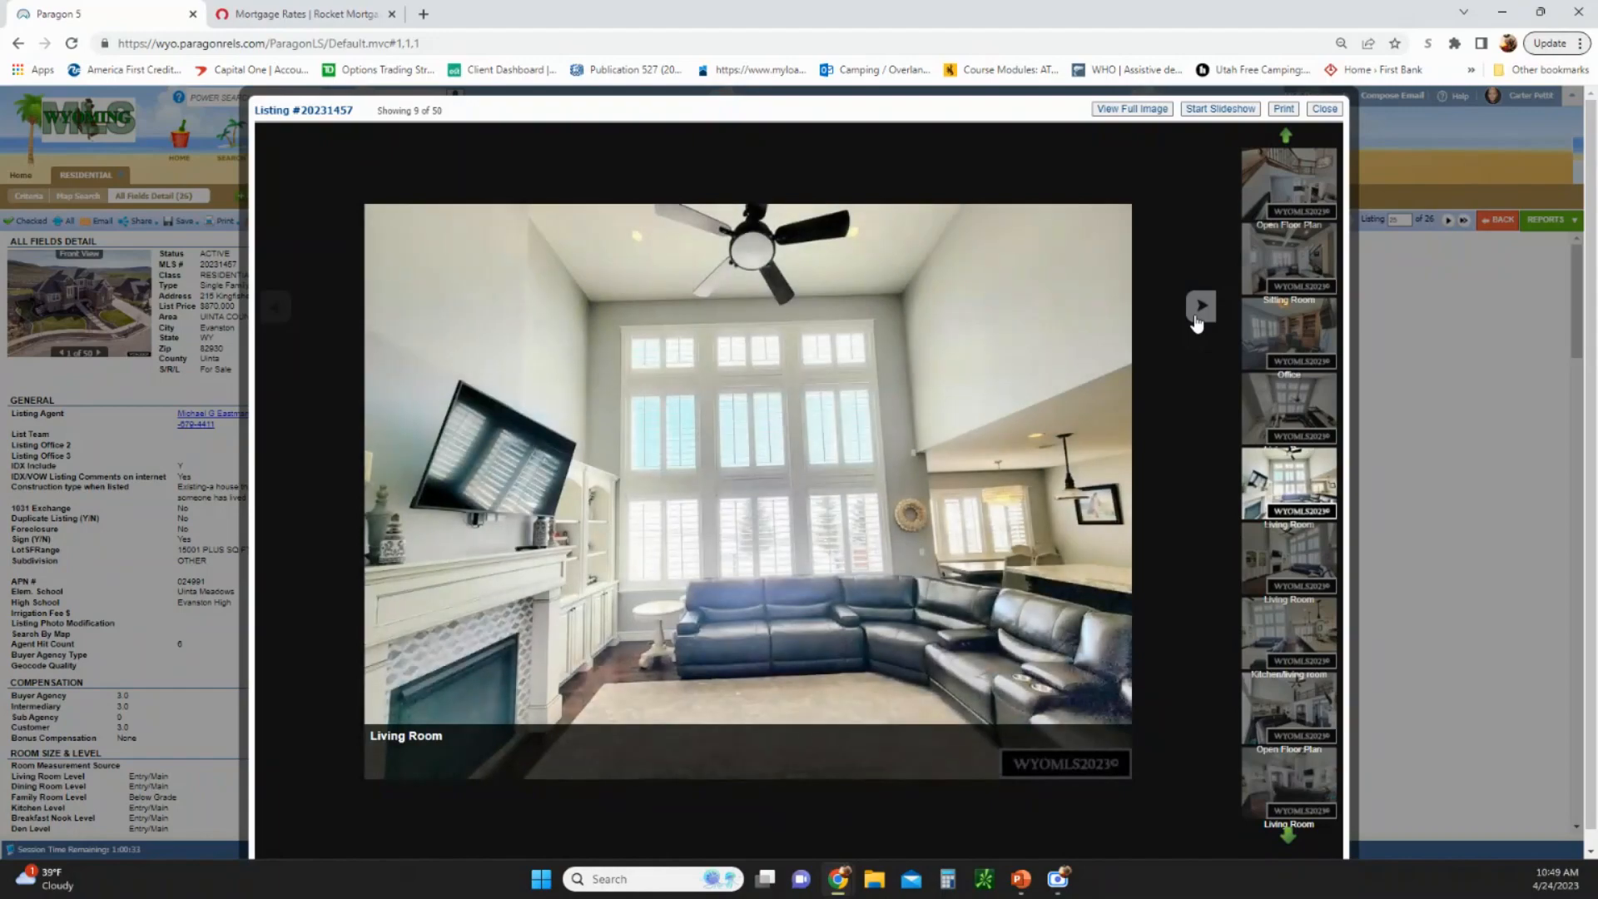
left_click(1200, 305)
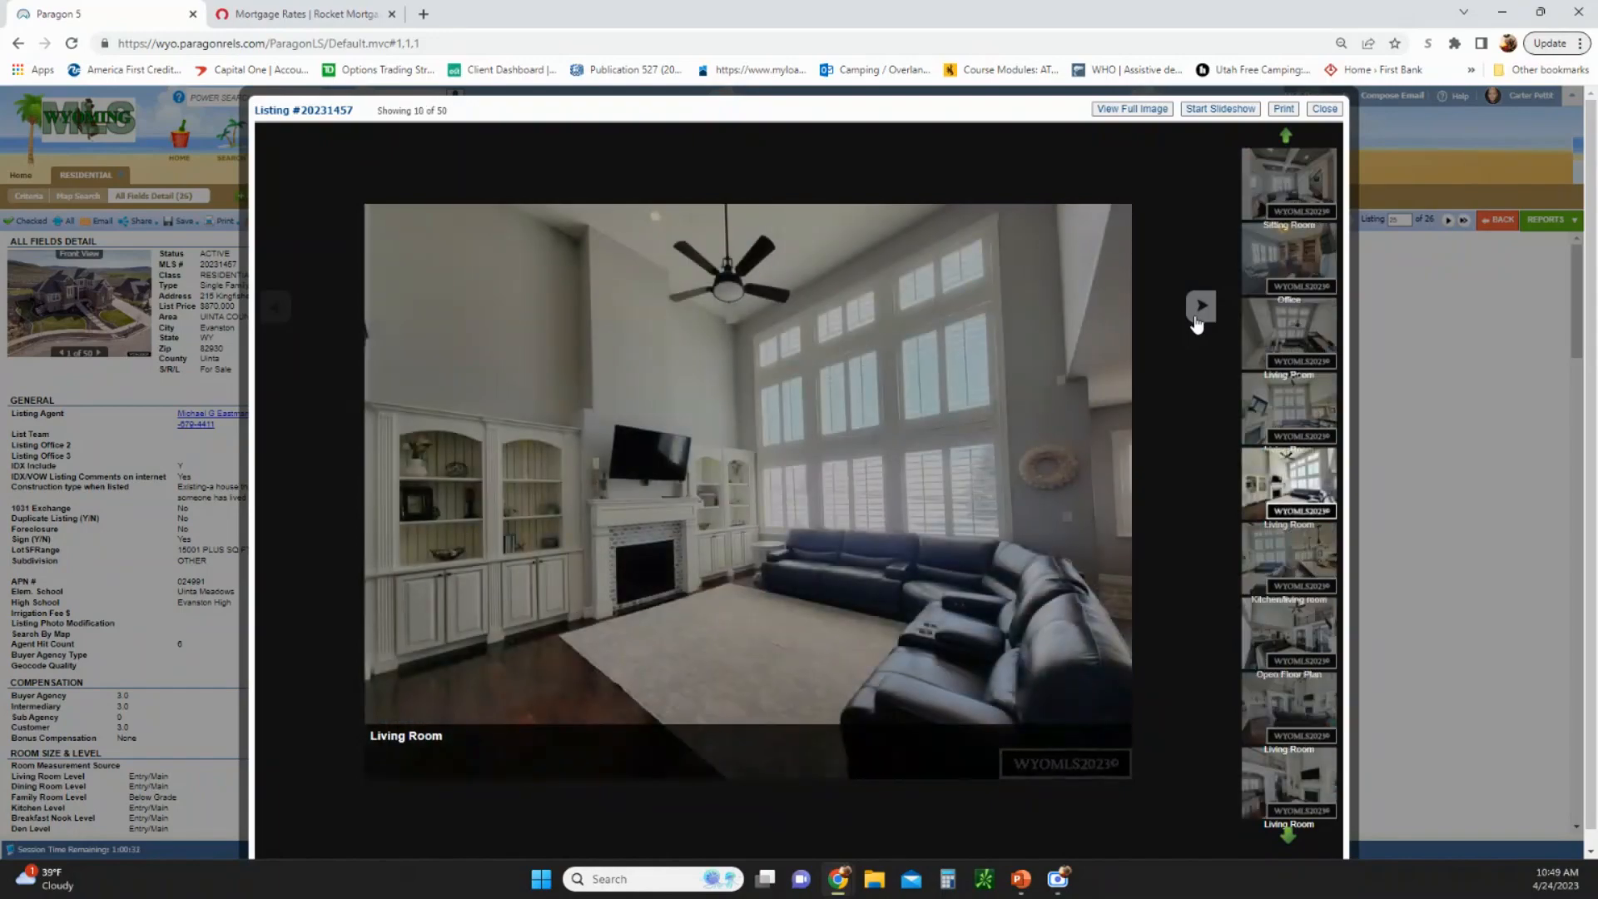
left_click(1200, 306)
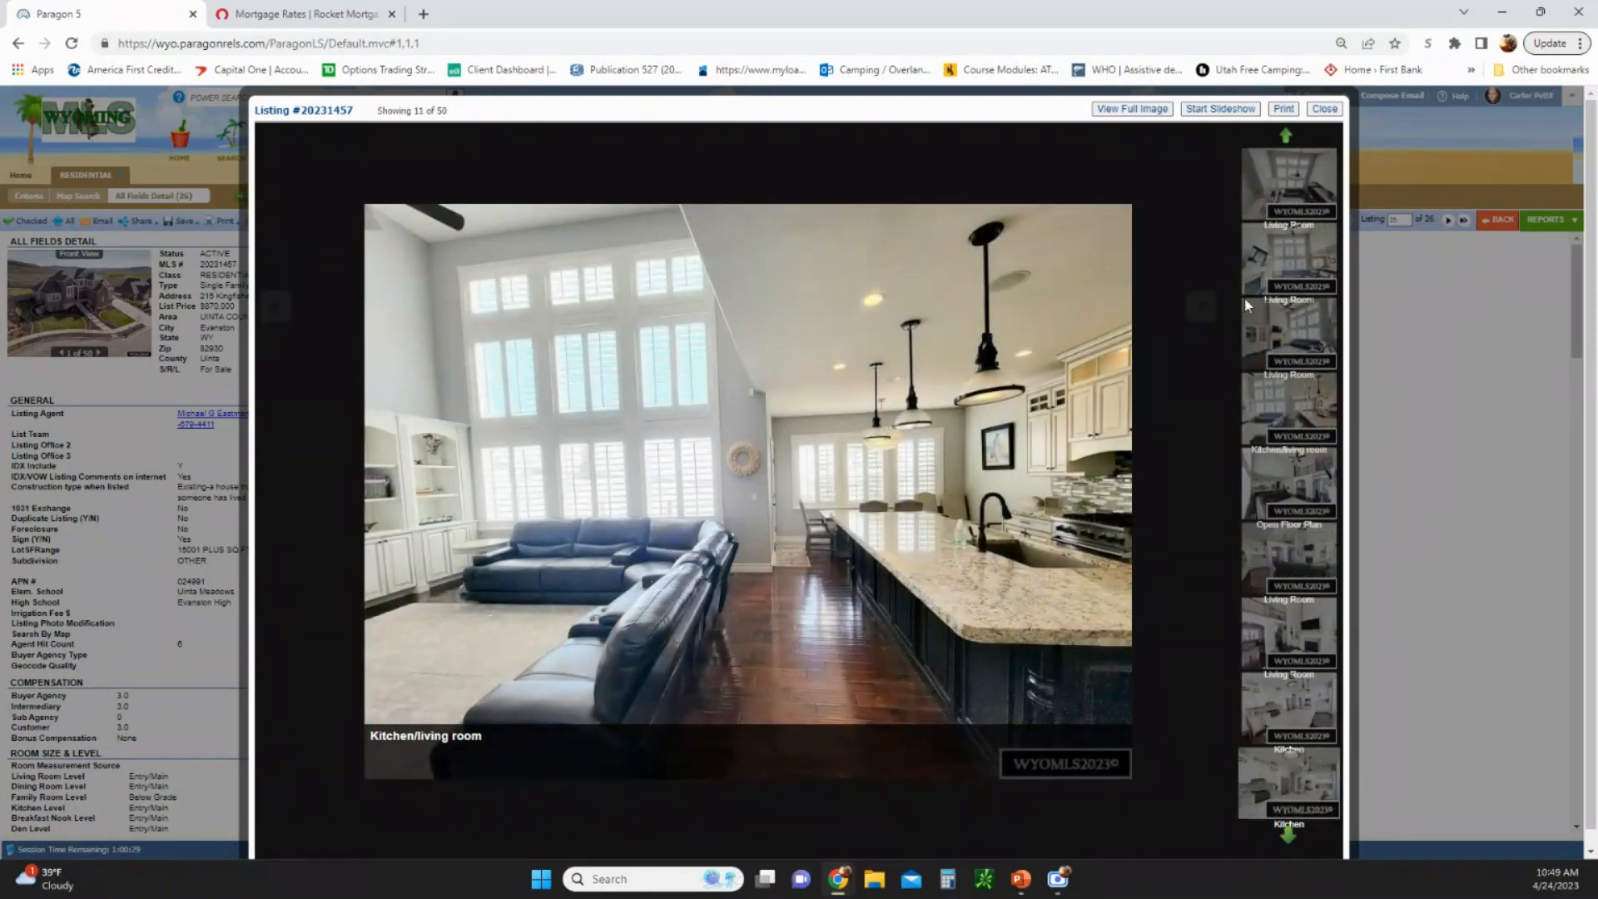
left_click(1199, 305)
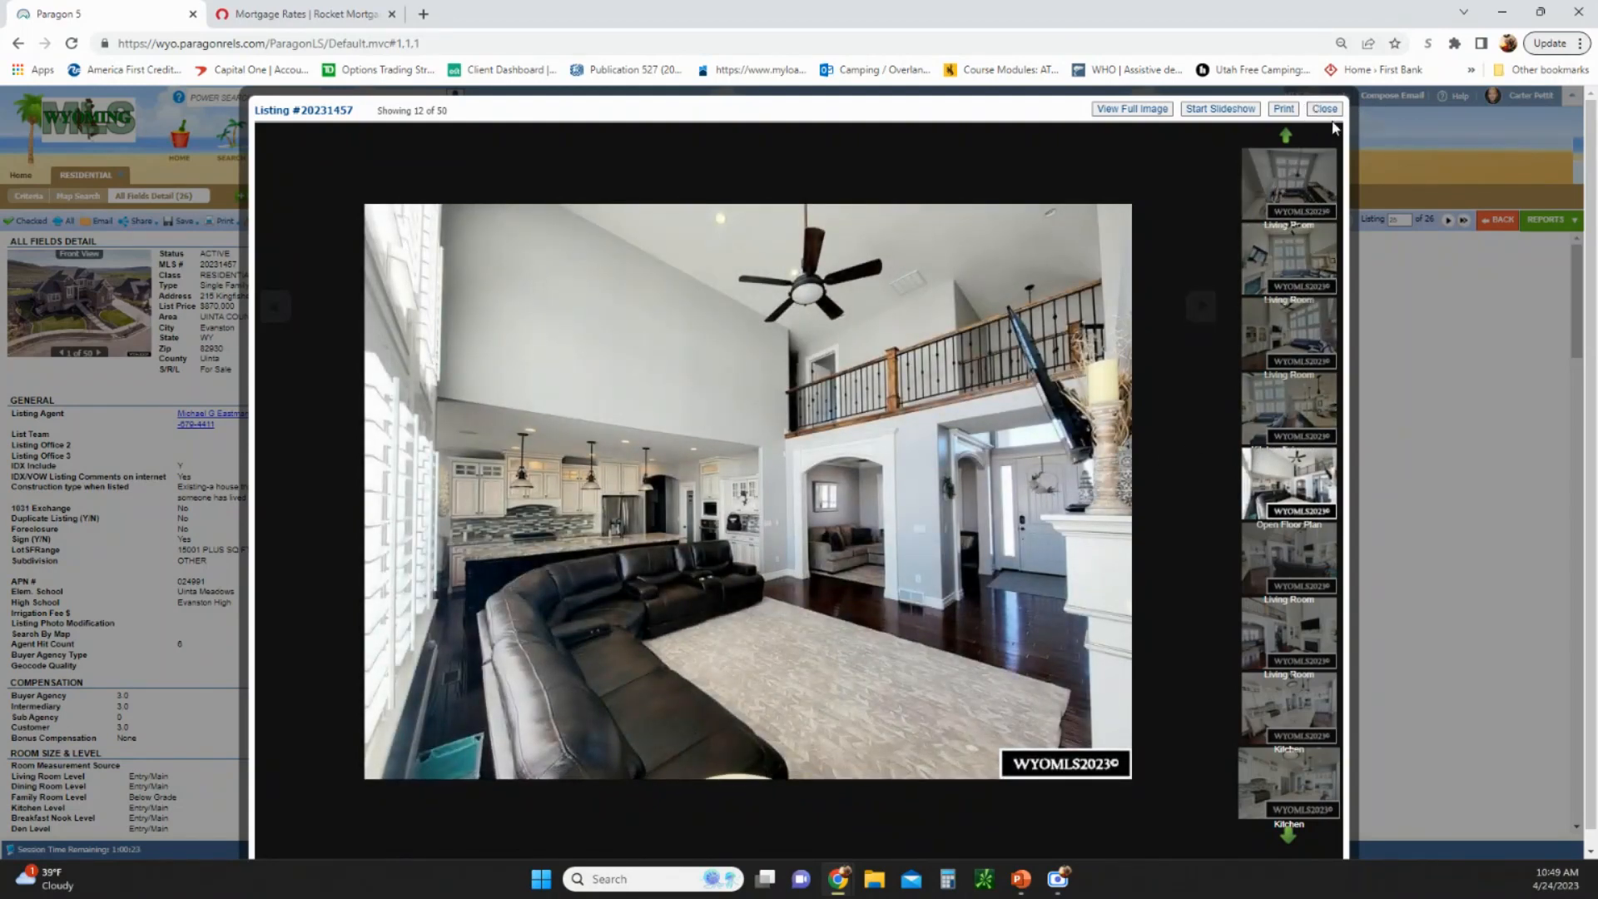
Close the Kingfisher gallery and detail report to return to the 26 Evanston results
left_click(1324, 109)
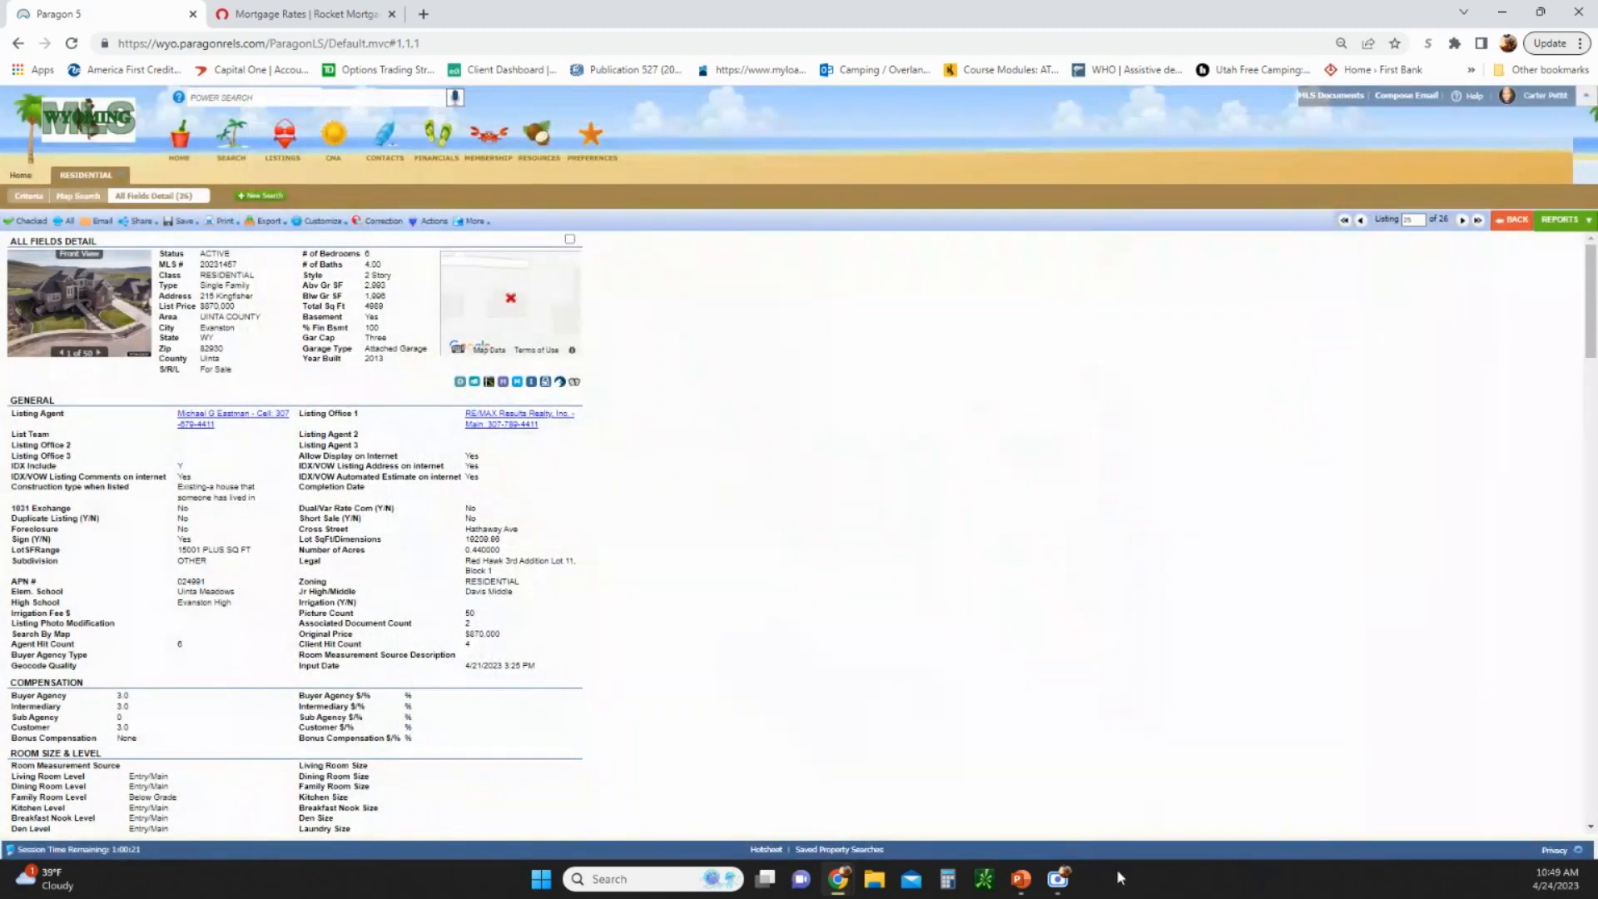
mouse_move(1234, 807)
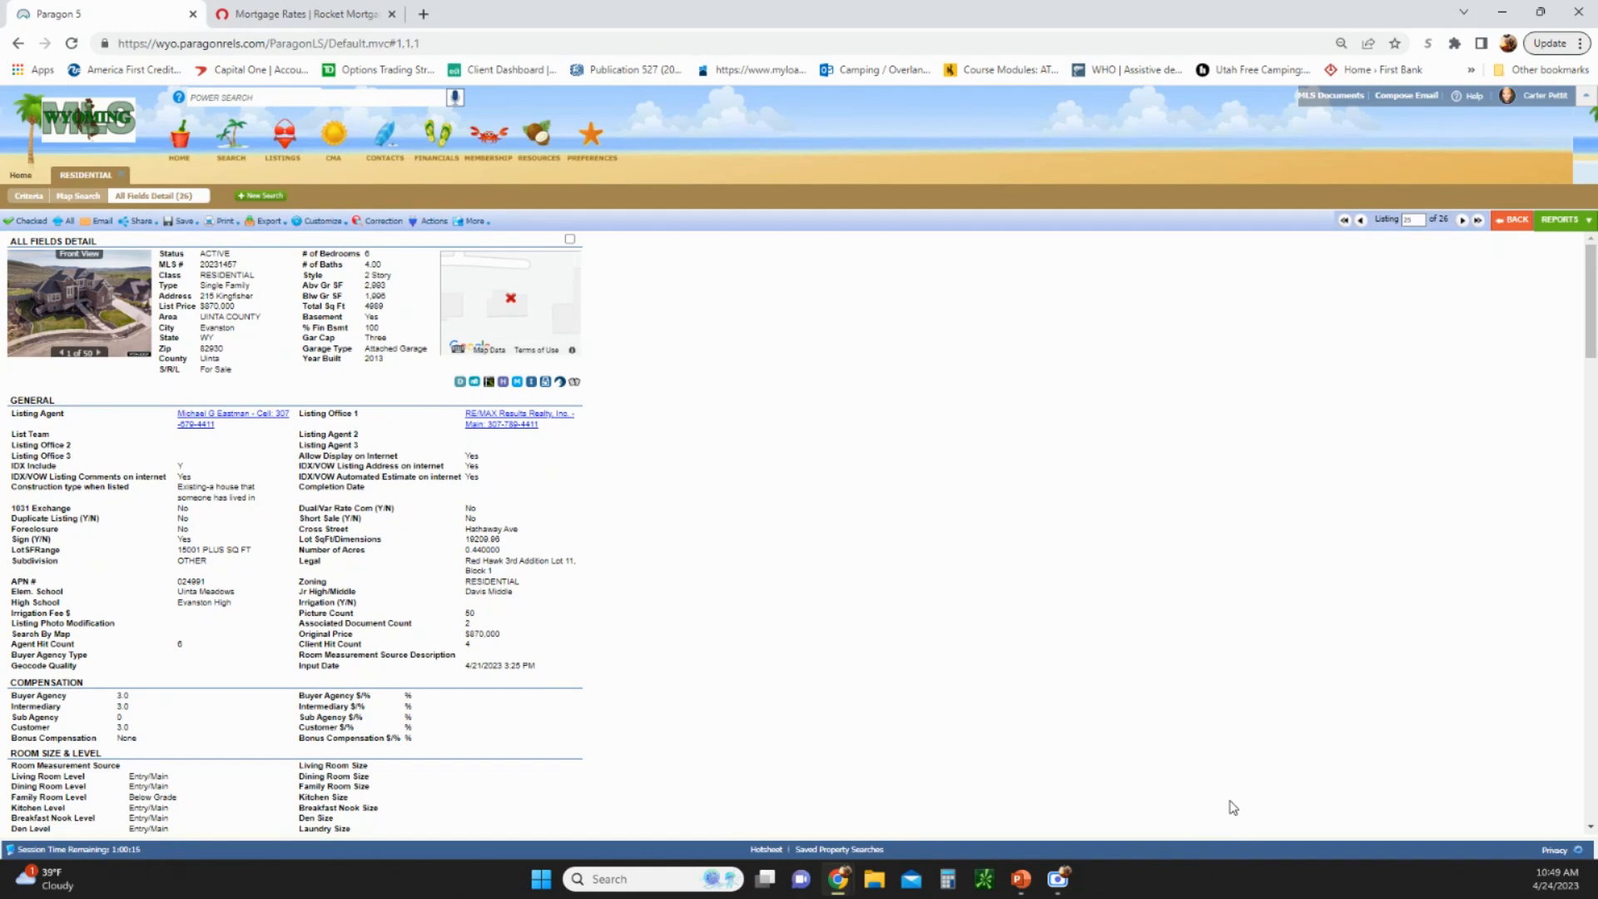
mouse_move(1229, 806)
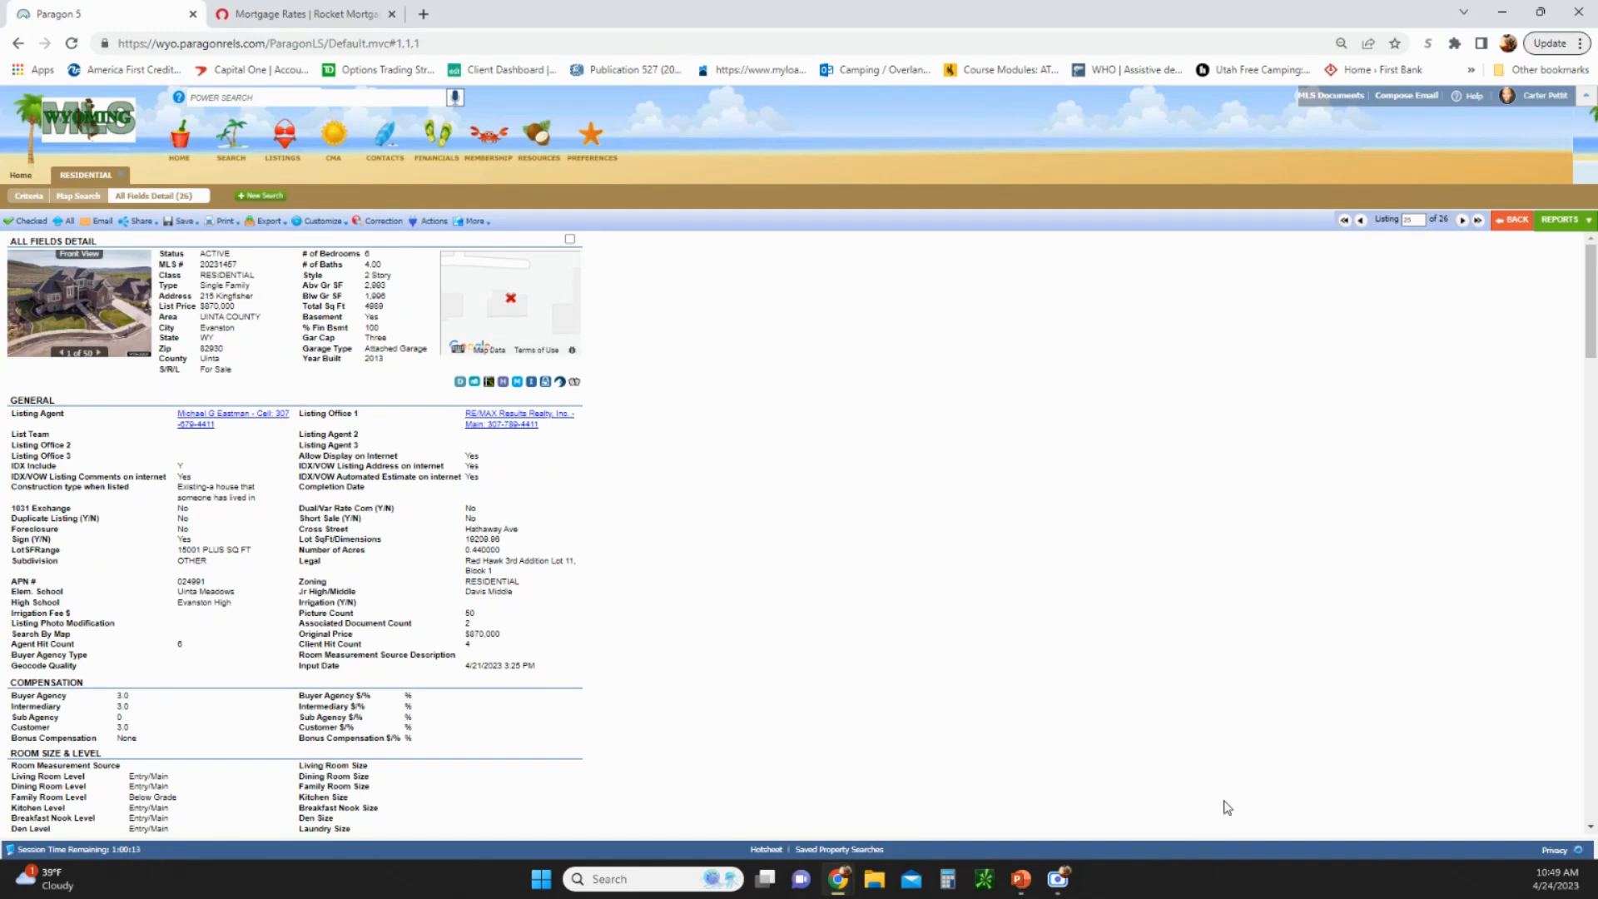
mouse_move(1034, 722)
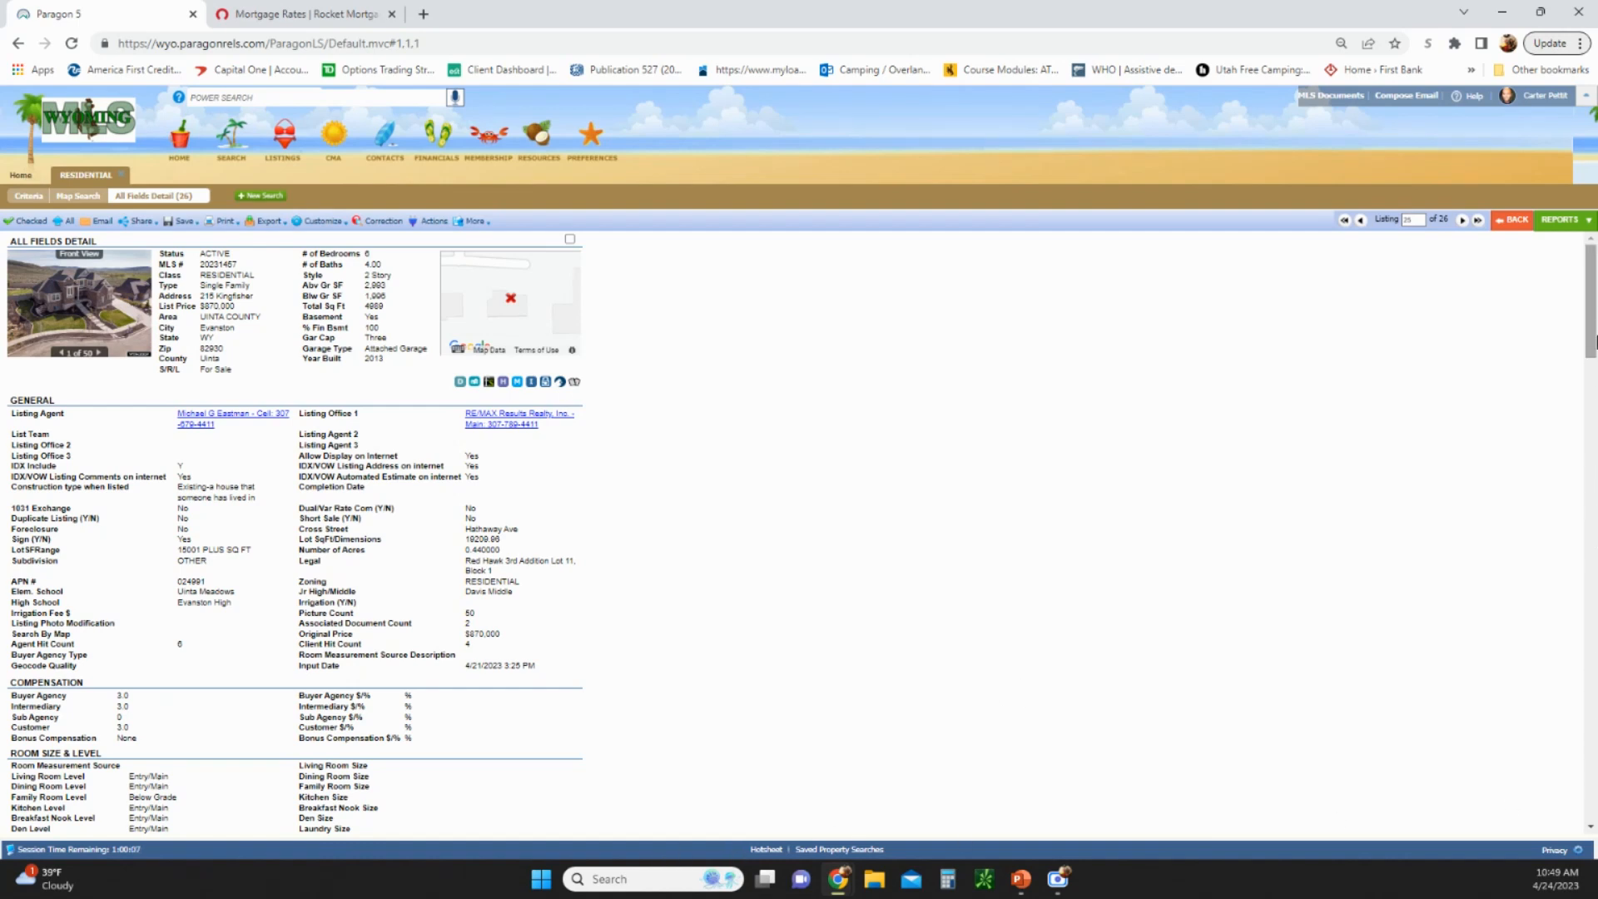
mouse_move(1512, 220)
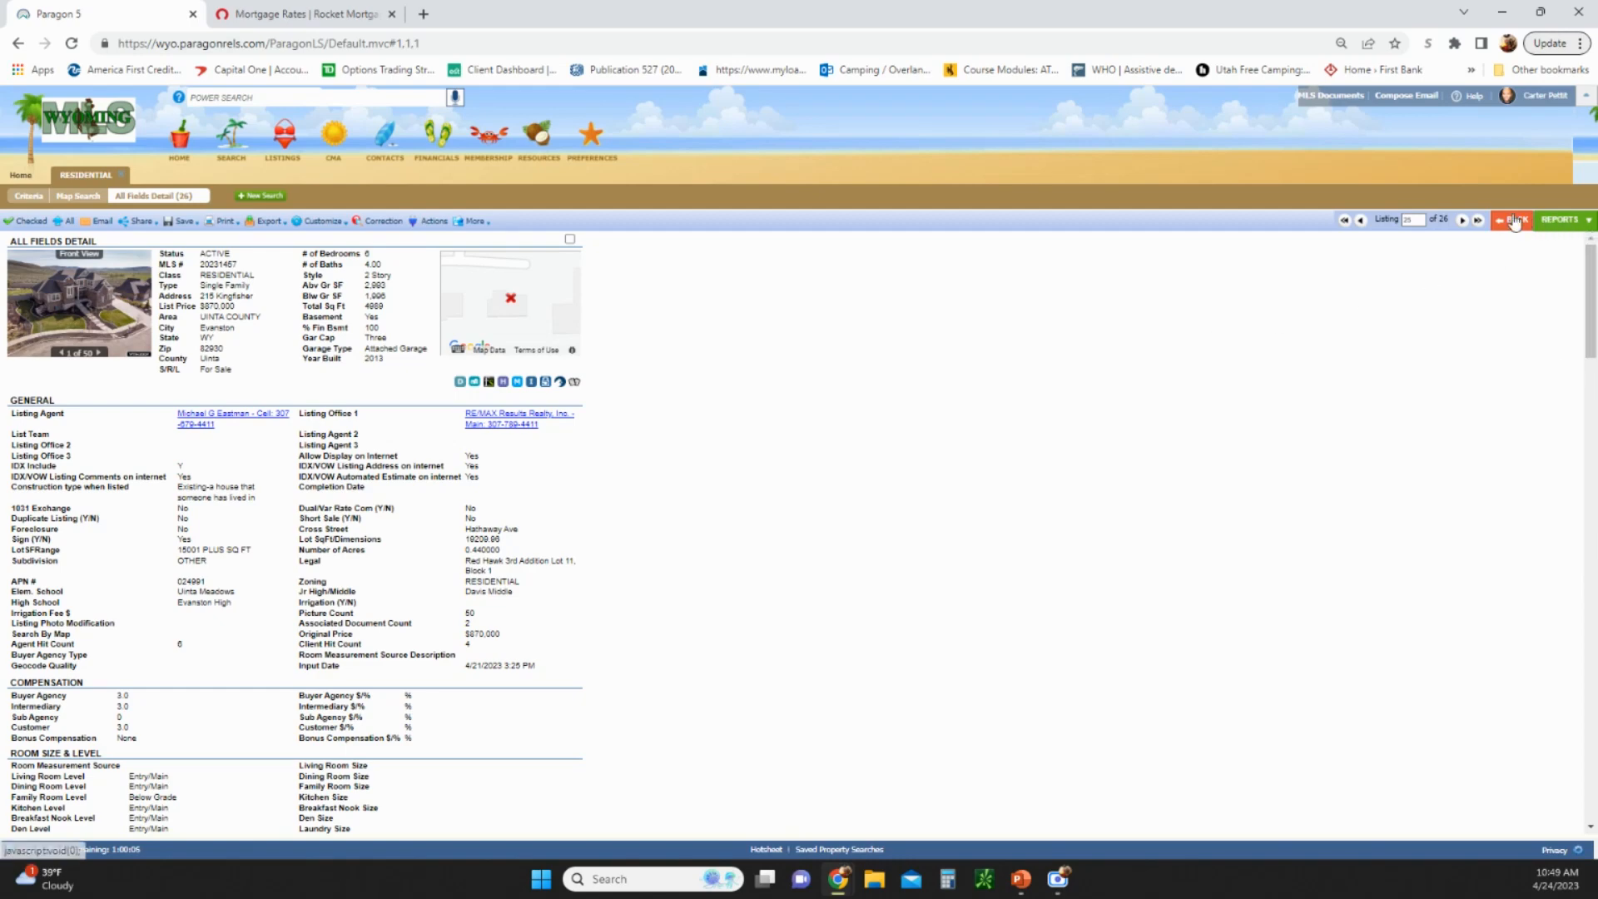
left_click(1511, 220)
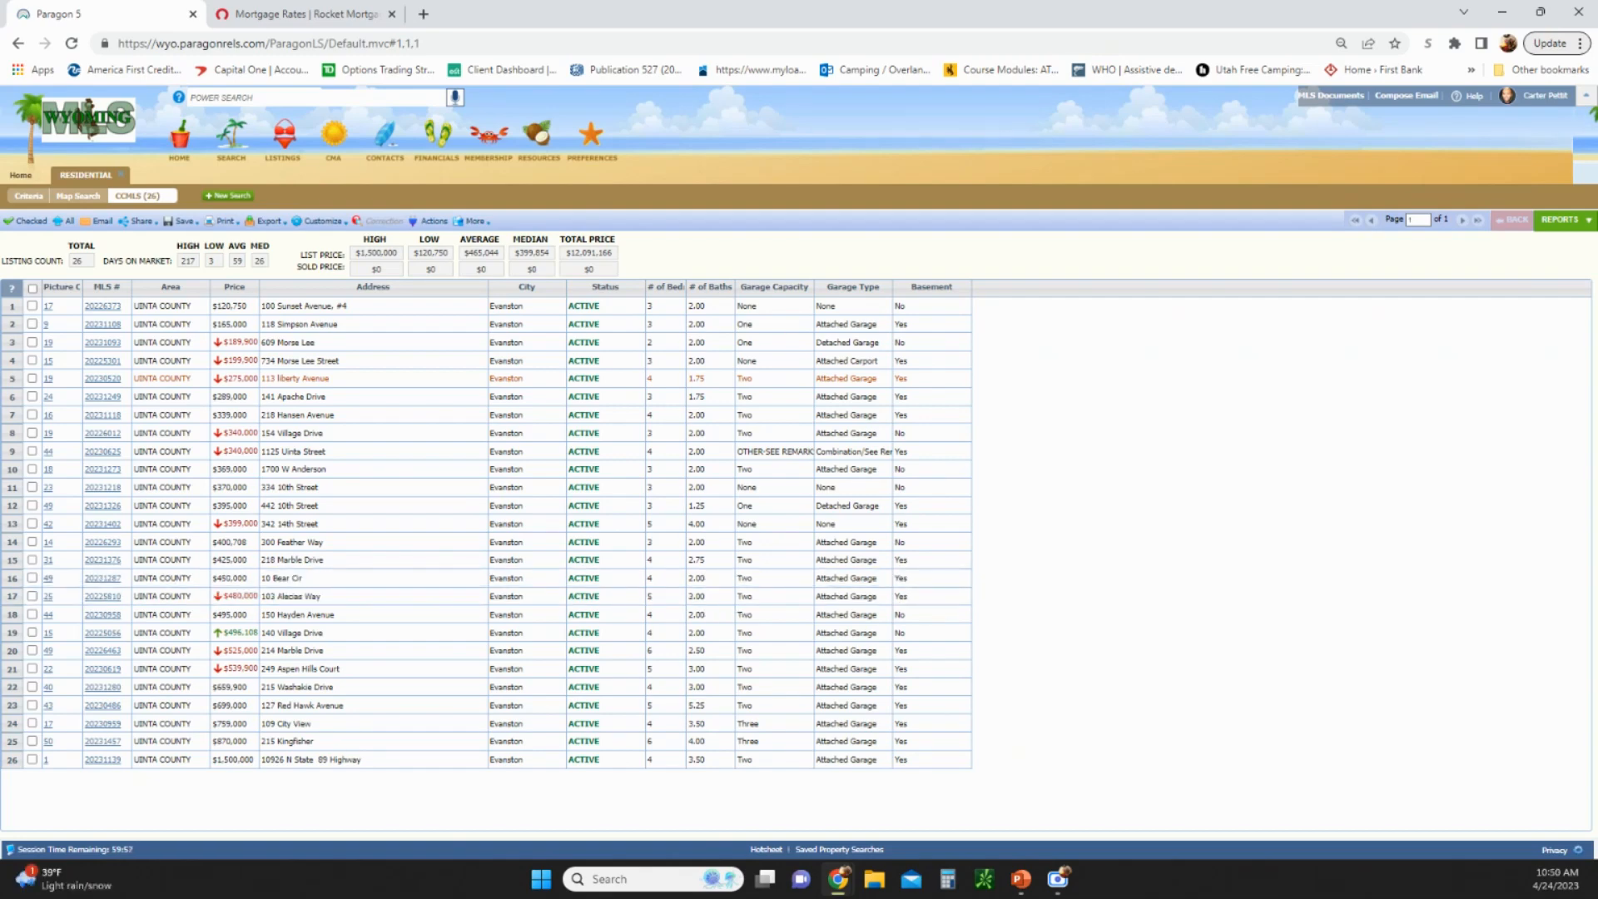
Switch to the Rocket Mortgage rates page showing 30-Year Fixed refinance at 6.5%
left_click(303, 13)
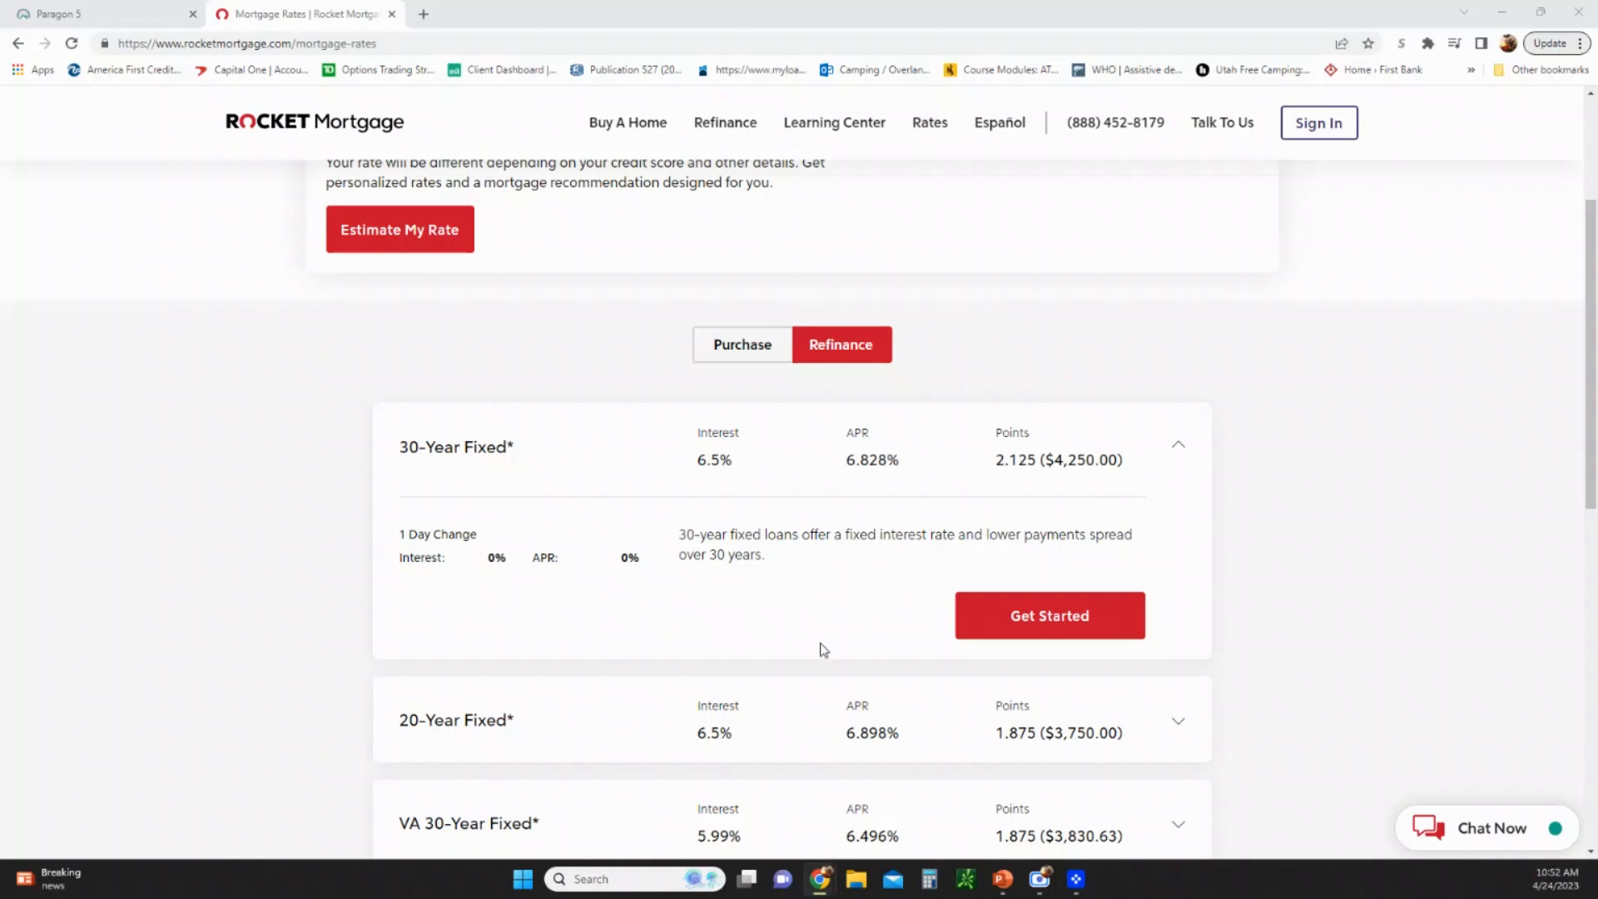
mouse_move(900, 636)
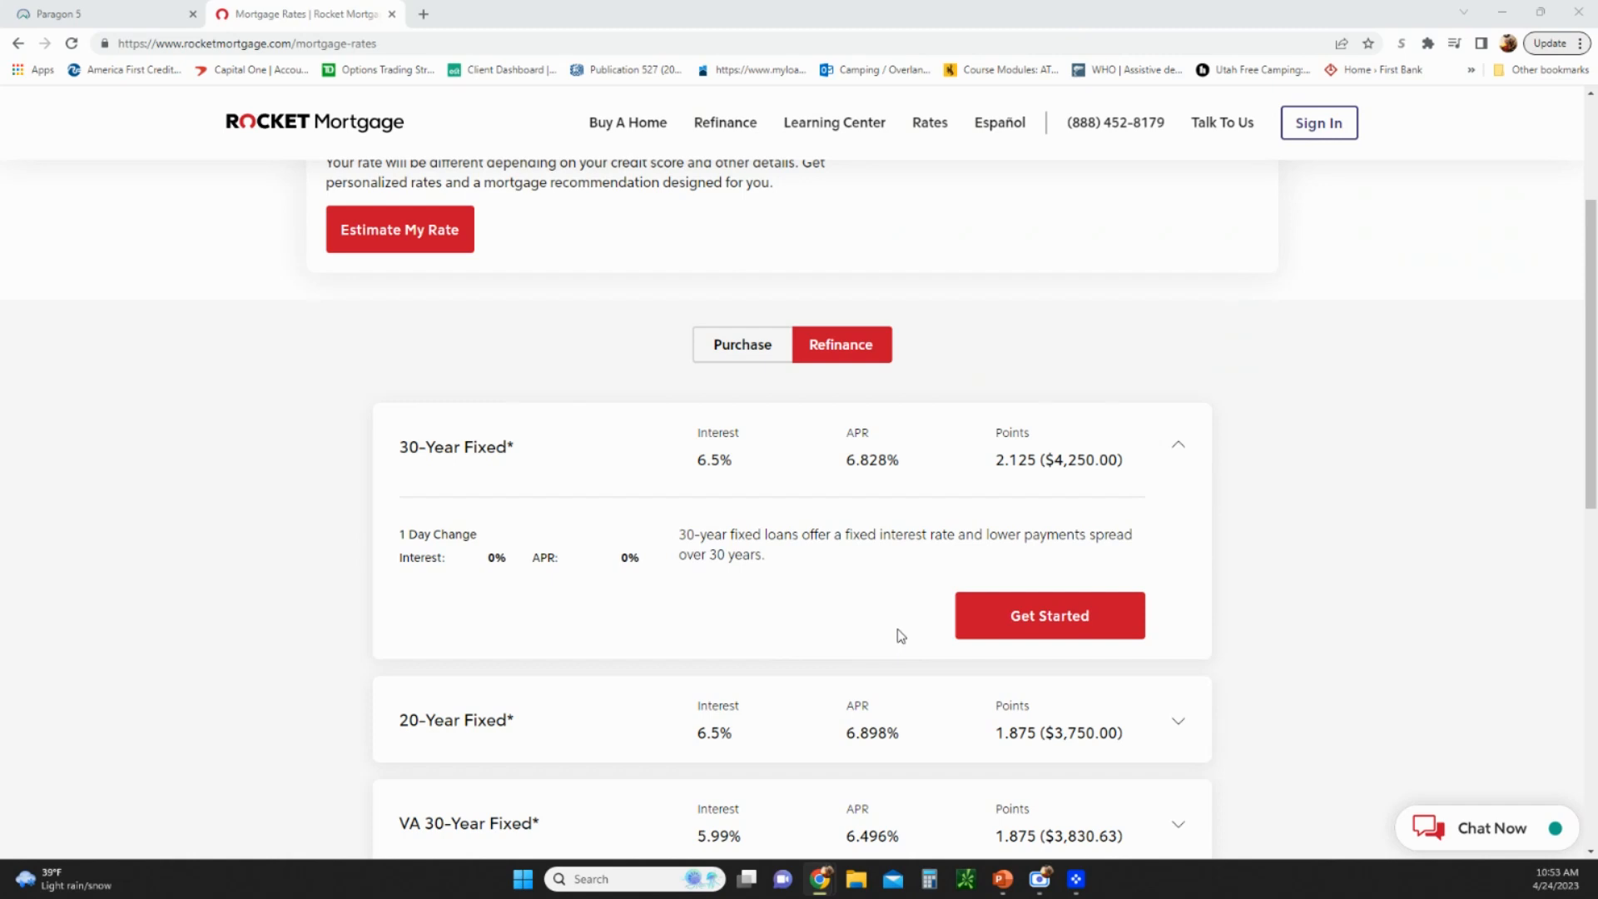
mouse_move(705, 589)
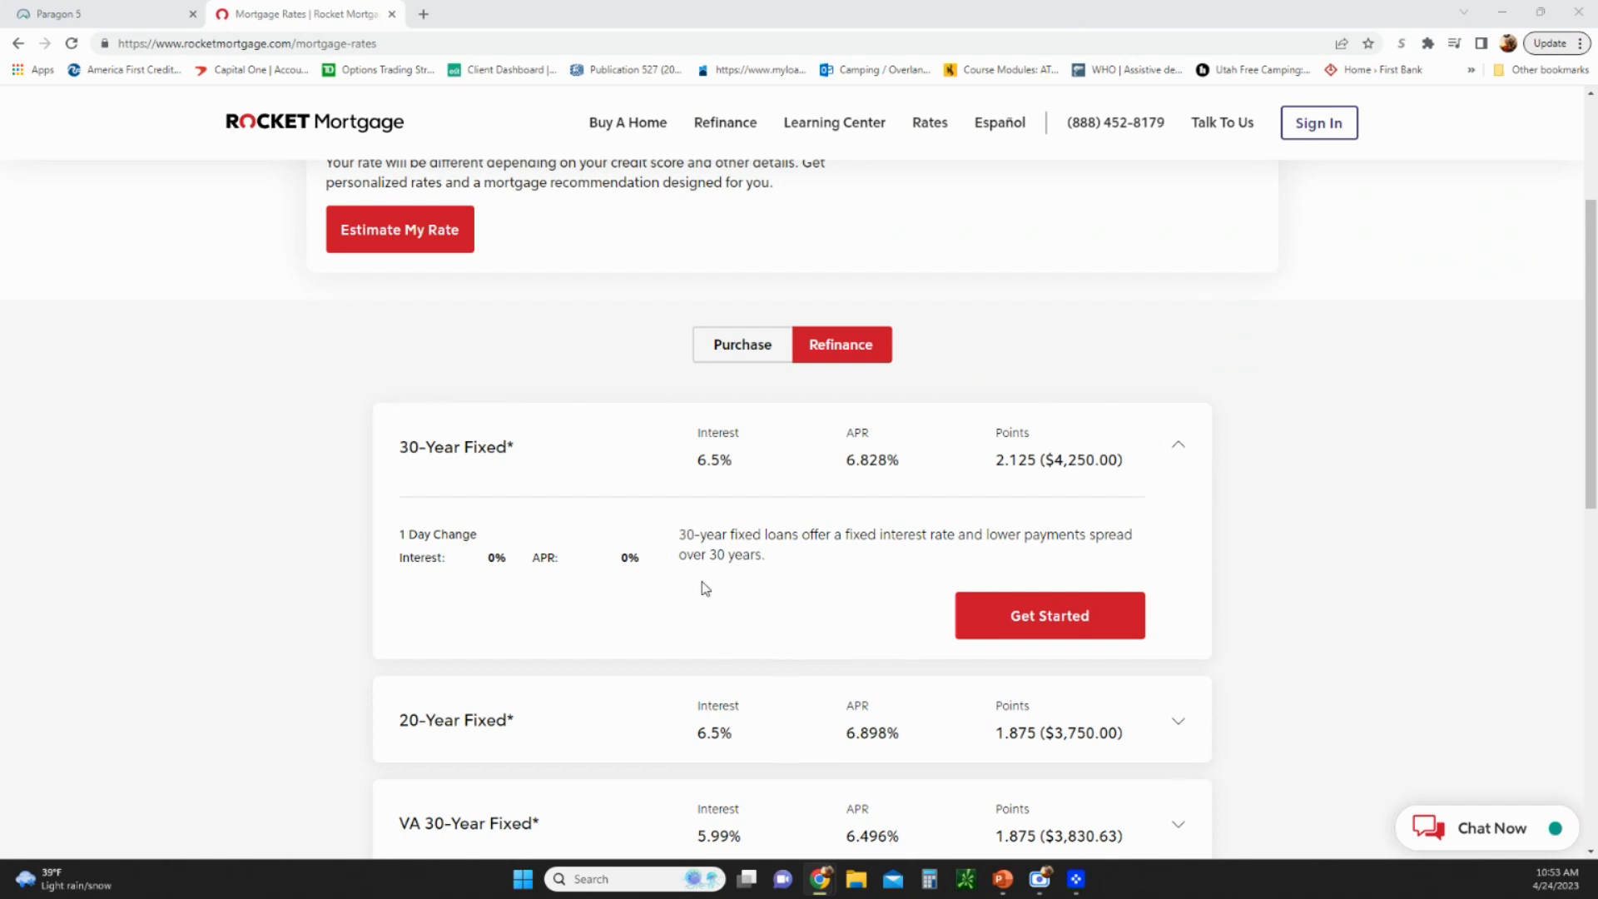